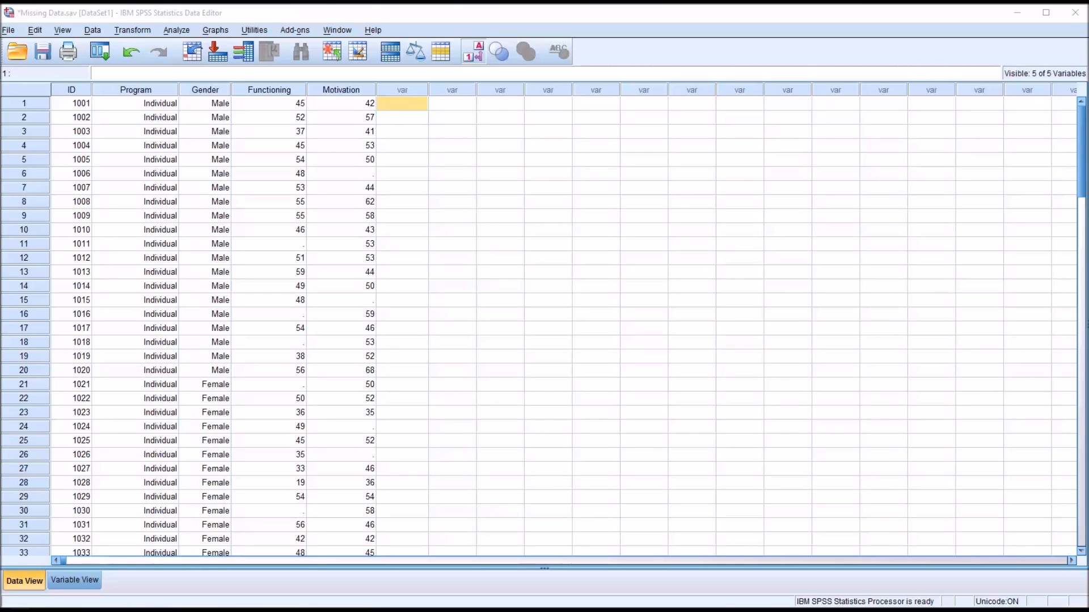
{"action": "mouse_move", "coordinate": [438, 481]}
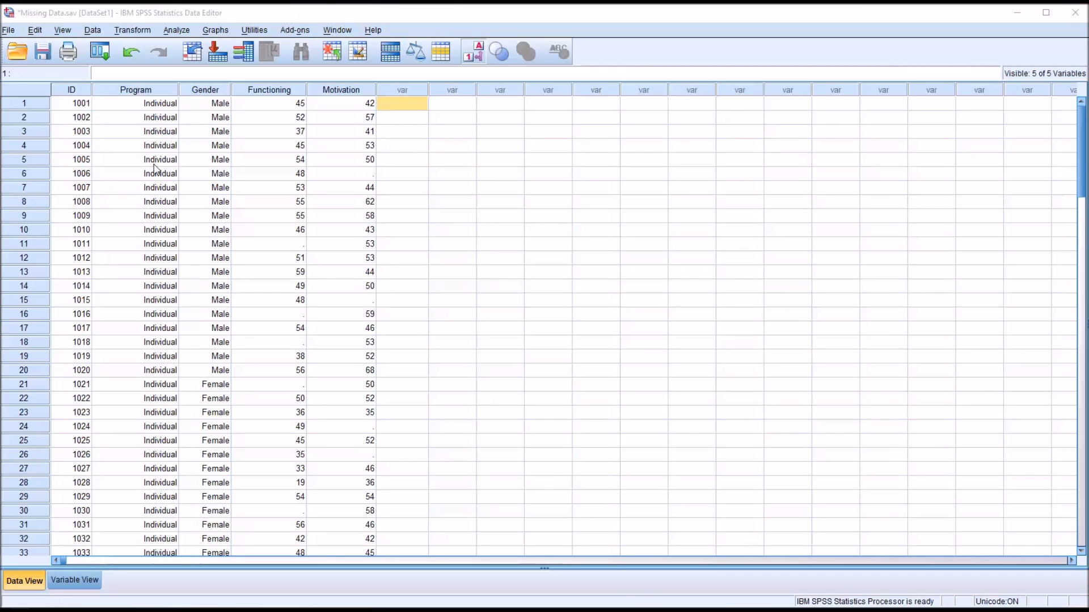
{"action": "mouse_move", "coordinate": [286, 249]}
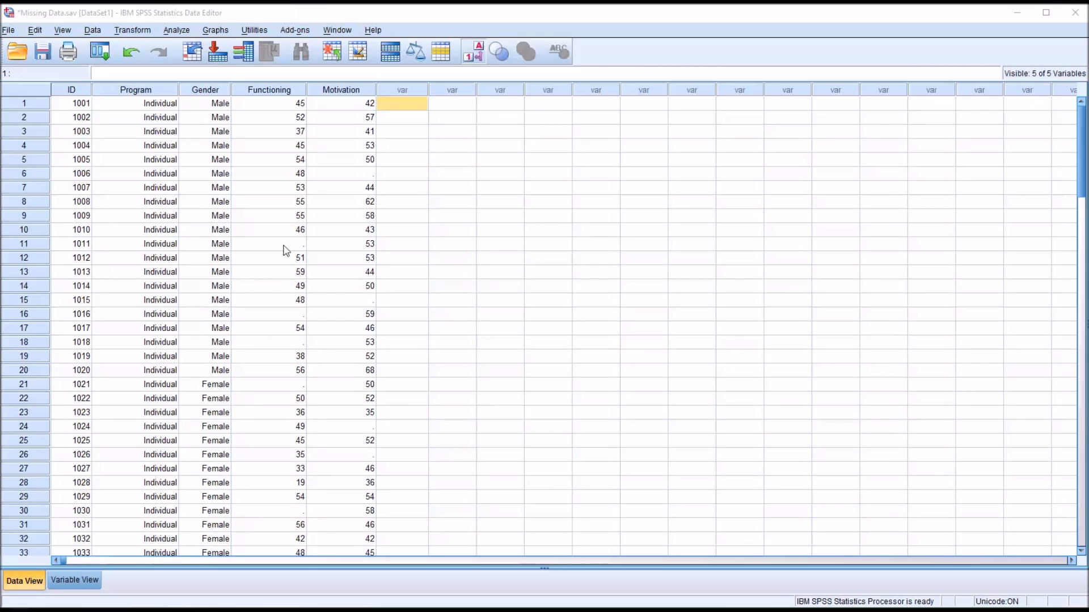
Review the ID, Gender, Functioning and Motivation columns in the data sheet
{"action": "left_click", "coordinate": [71, 89]}
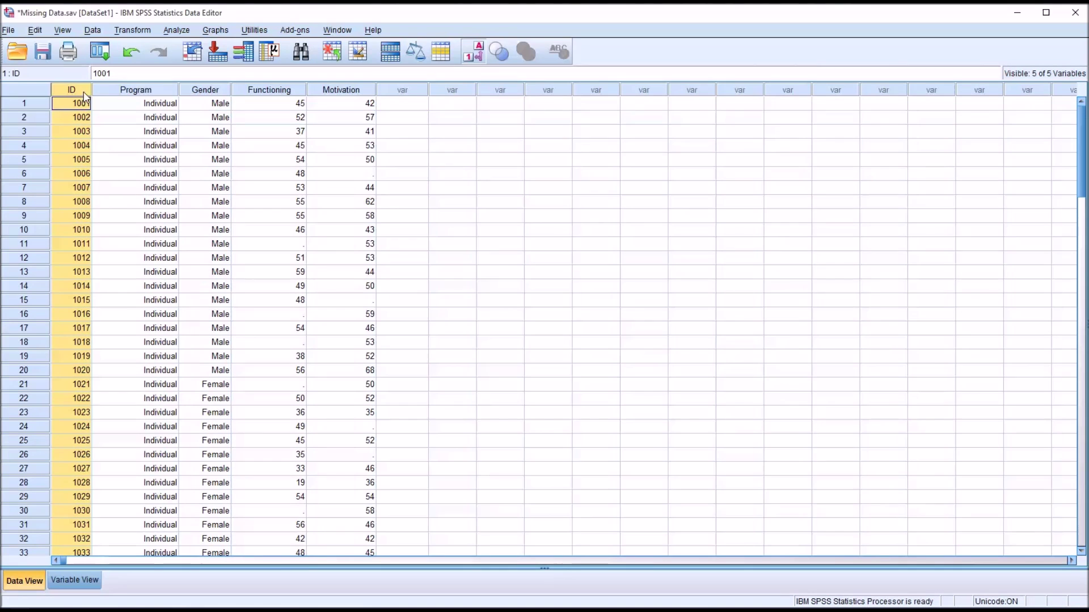
{"action": "scroll", "scroll_direction": "down", "scroll_amount": 3}
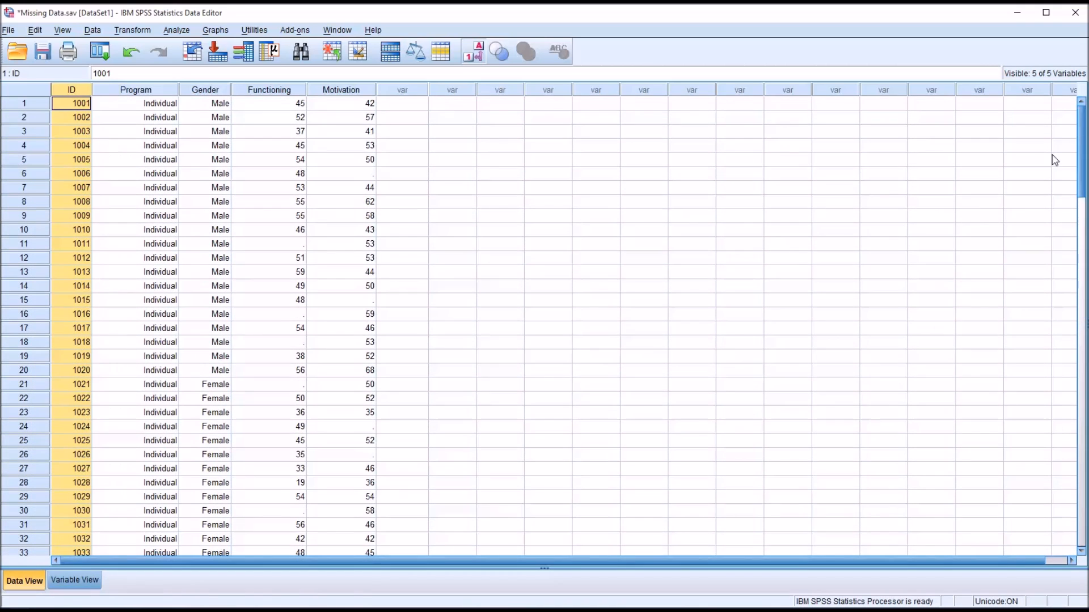
{"action": "left_click", "coordinate": [204, 90]}
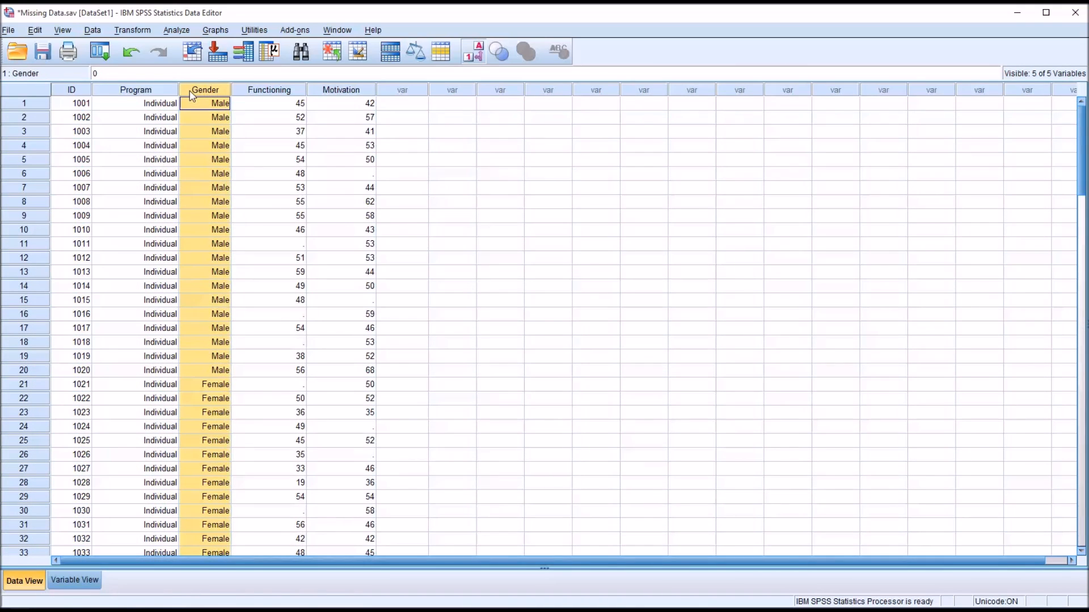
{"action": "left_click", "coordinate": [267, 89]}
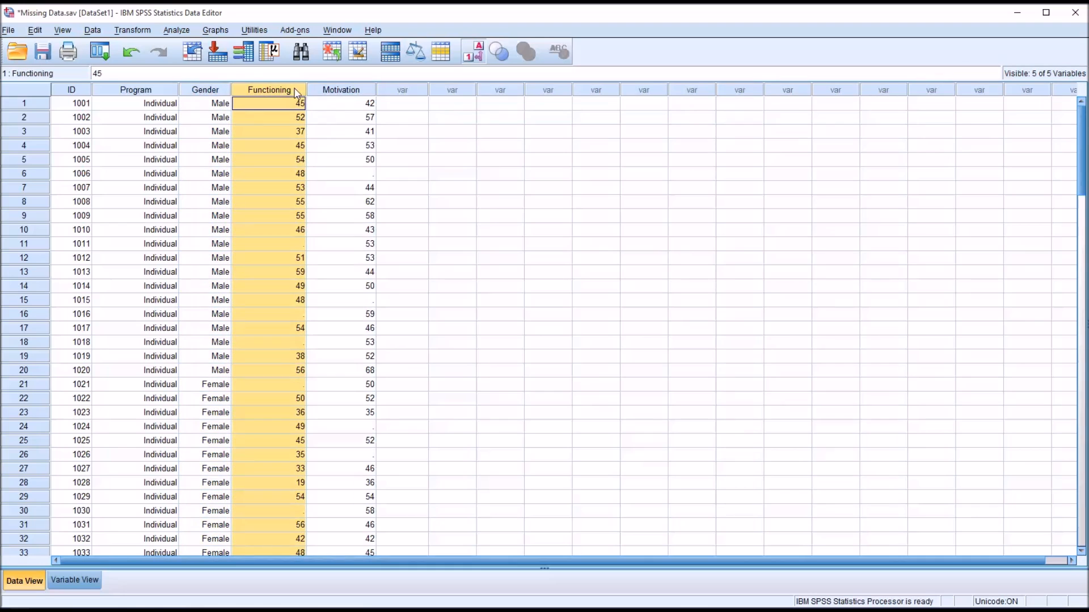
{"action": "left_click", "coordinate": [341, 102]}
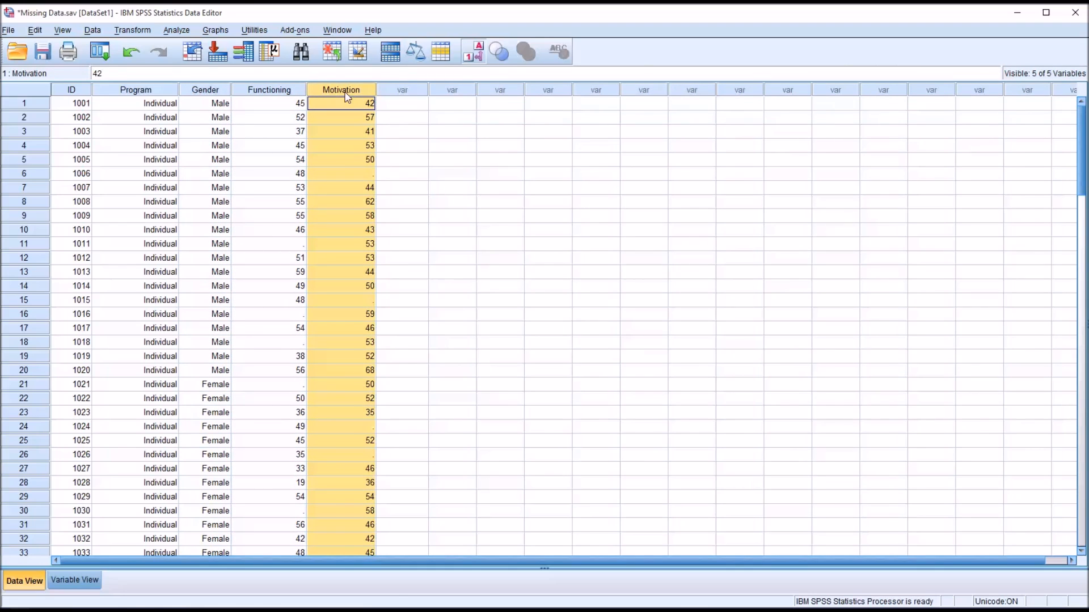
{"action": "left_click", "coordinate": [402, 103]}
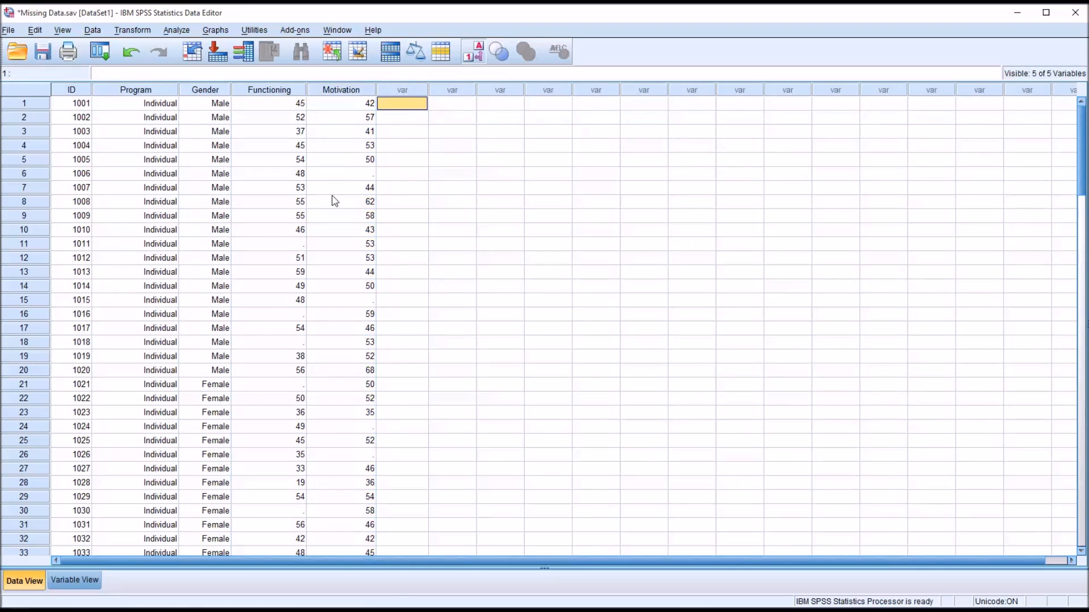
{"action": "mouse_move", "coordinate": [320, 320]}
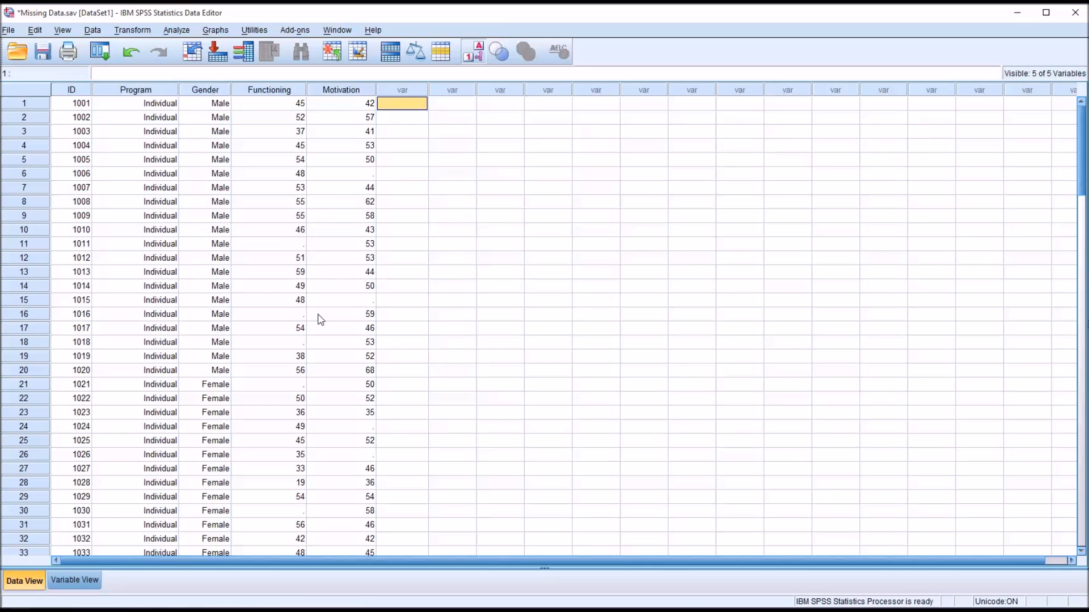
{"action": "left_click", "coordinate": [267, 90]}
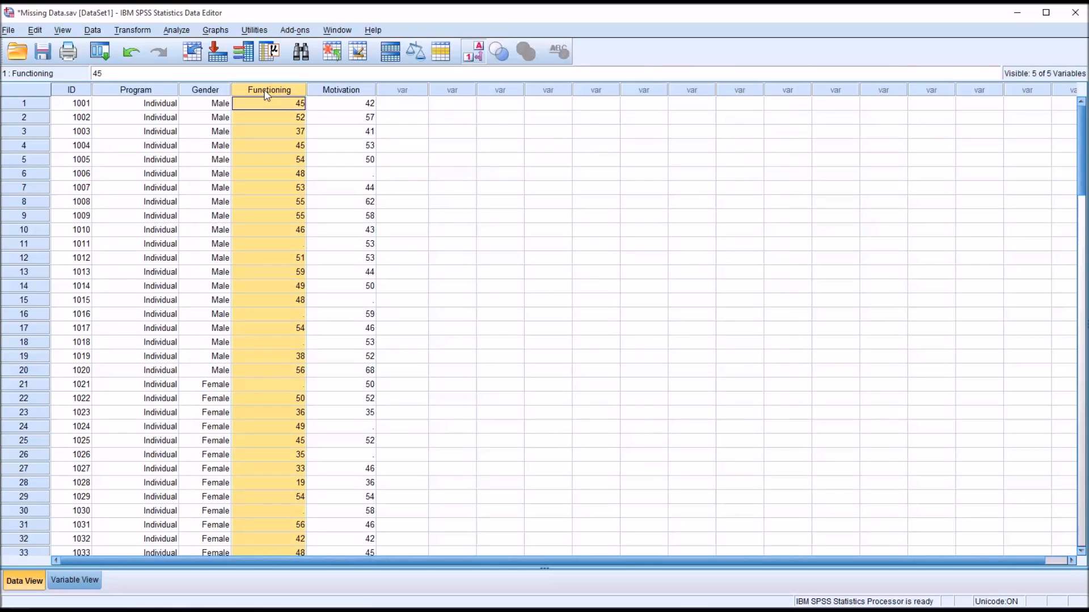
{"action": "left_click", "coordinate": [342, 103]}
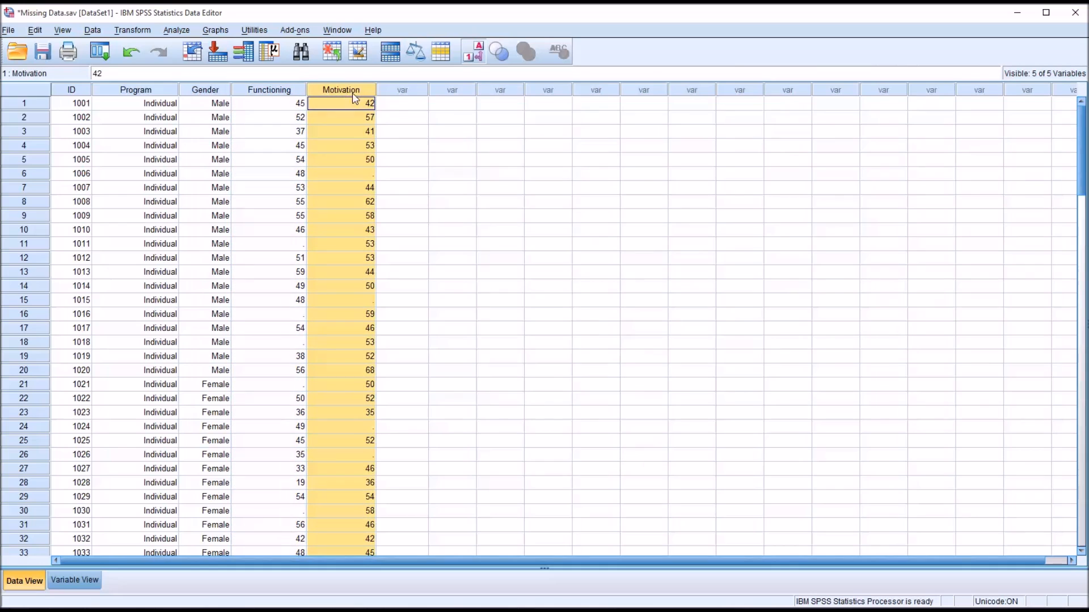
{"action": "left_click", "coordinate": [401, 102]}
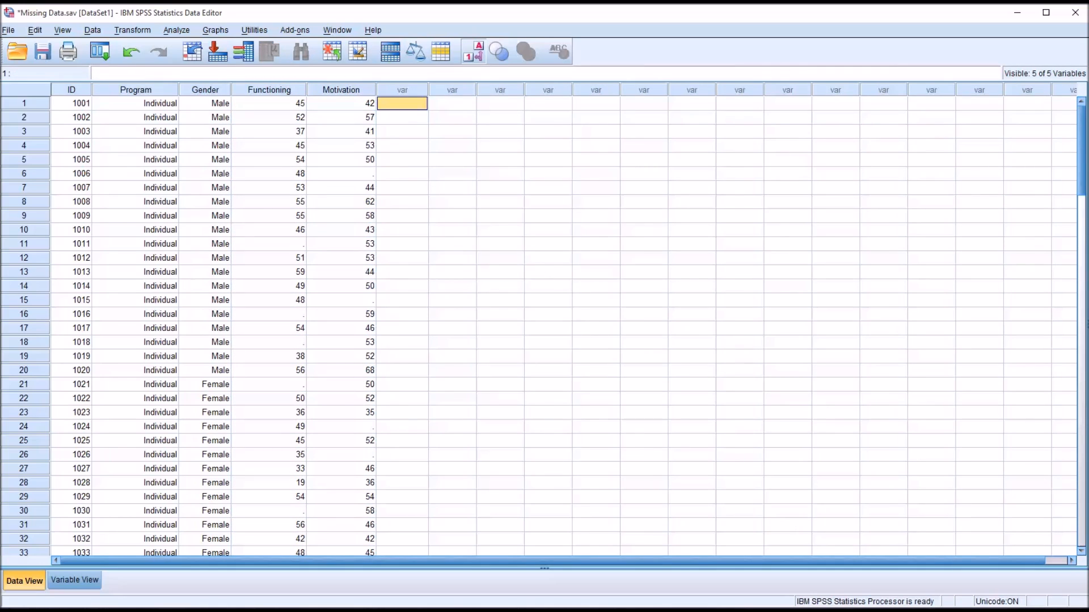
{"action": "mouse_move", "coordinate": [267, 105]}
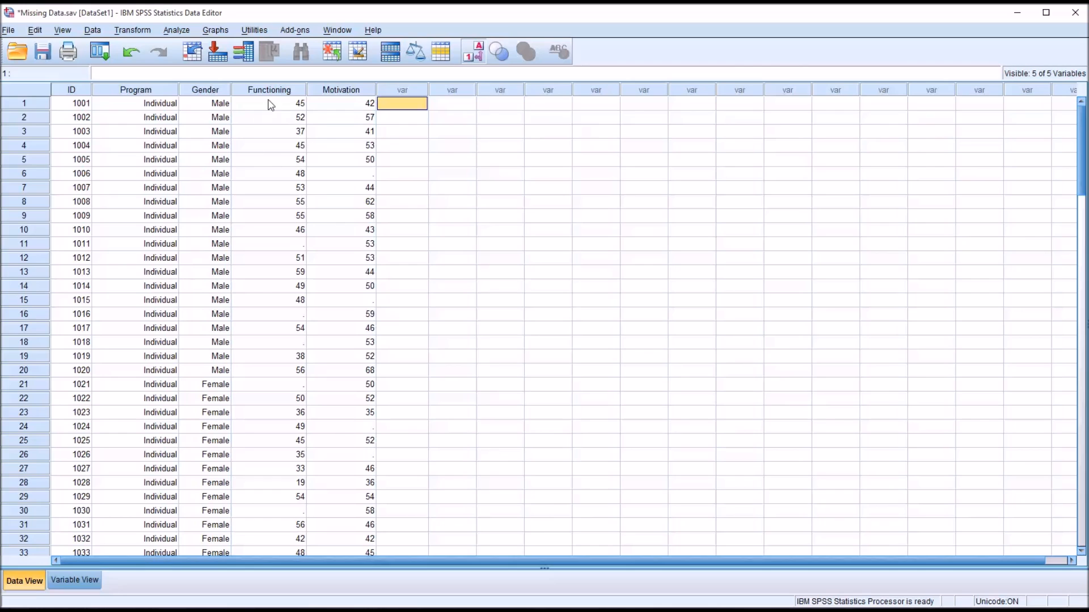
Inspect the blank Functioning cells for cases 1016, 1021, 1030 and 1011
{"action": "left_click", "coordinate": [267, 314]}
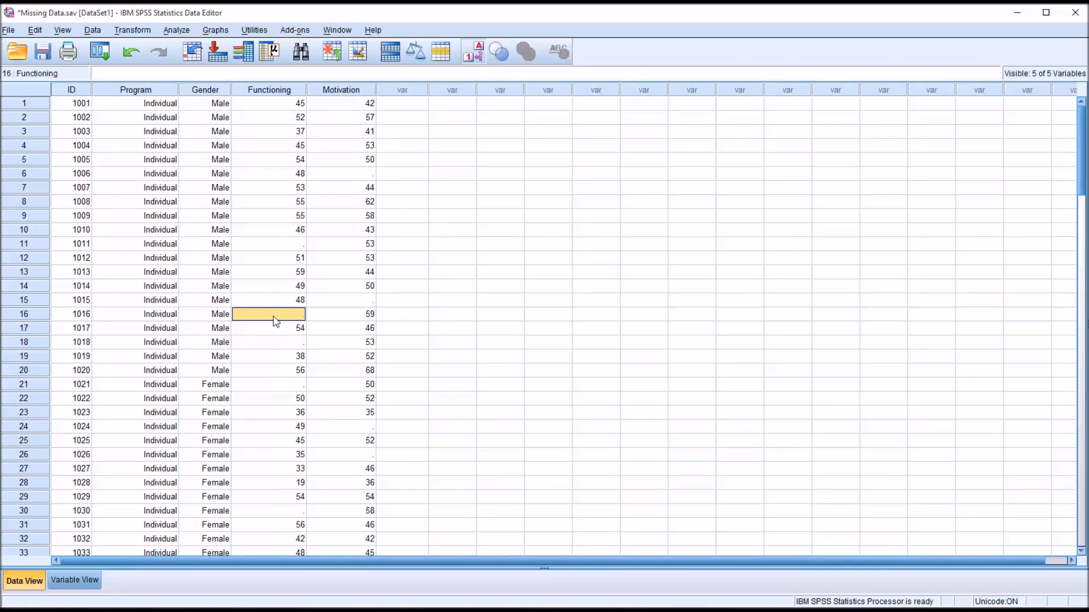
{"action": "left_click", "coordinate": [268, 383]}
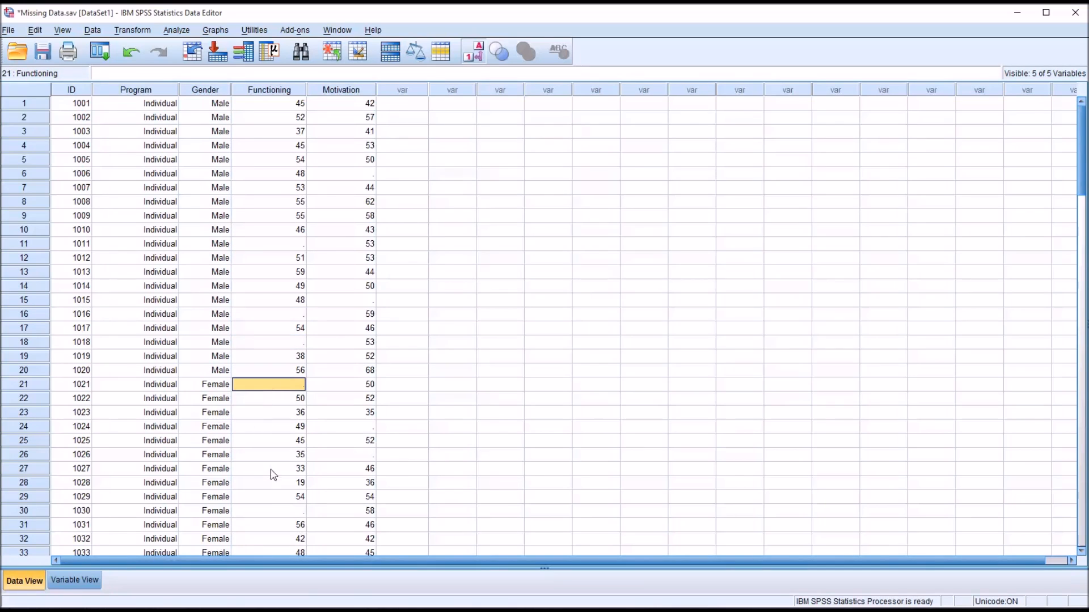
{"action": "left_click", "coordinate": [267, 510]}
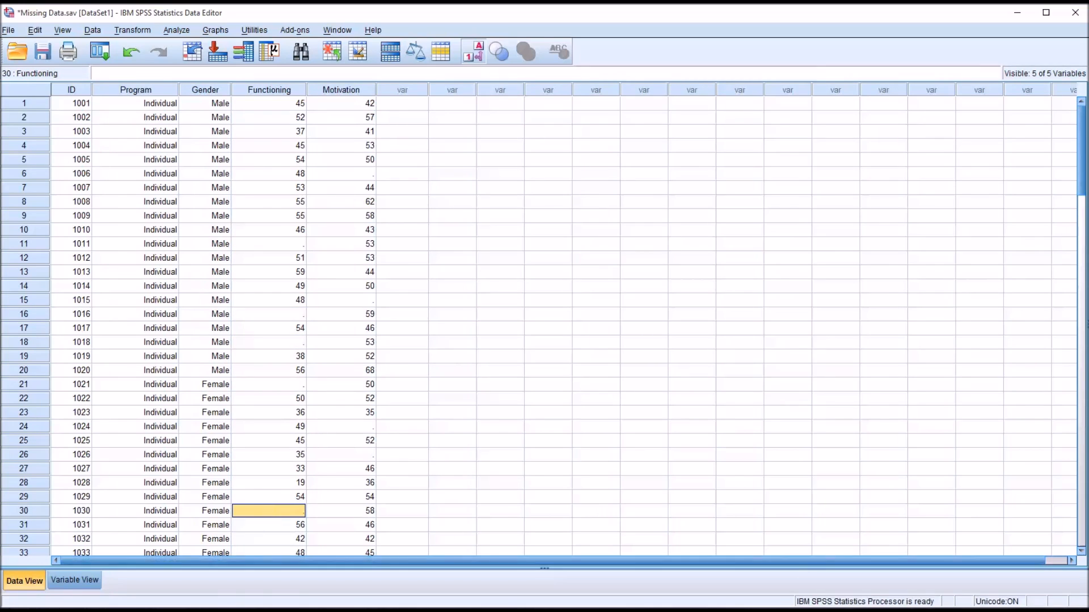
{"action": "mouse_move", "coordinate": [263, 252]}
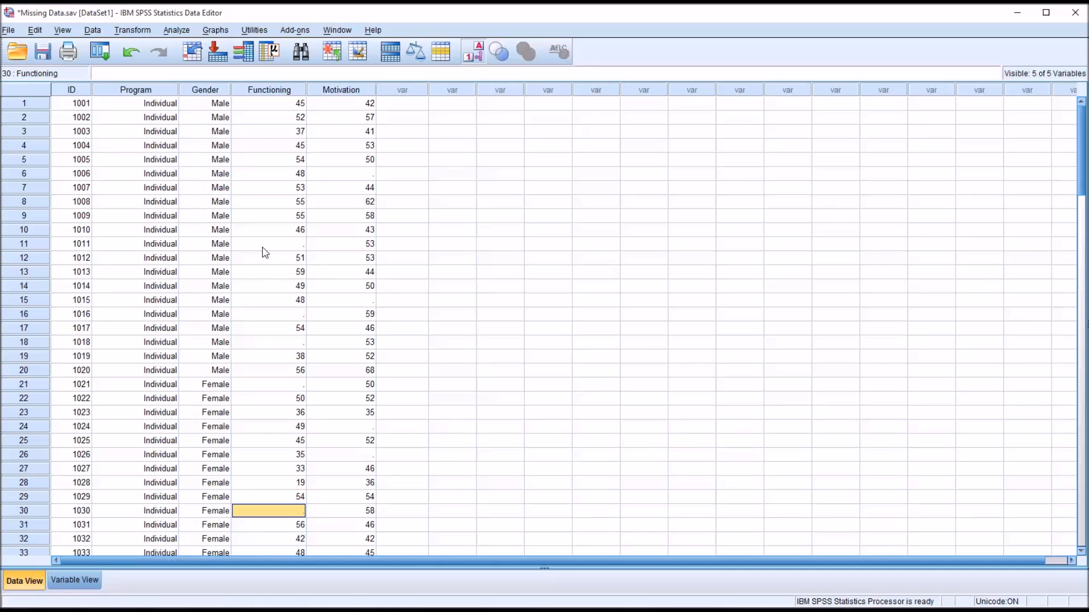
{"action": "left_click", "coordinate": [268, 244]}
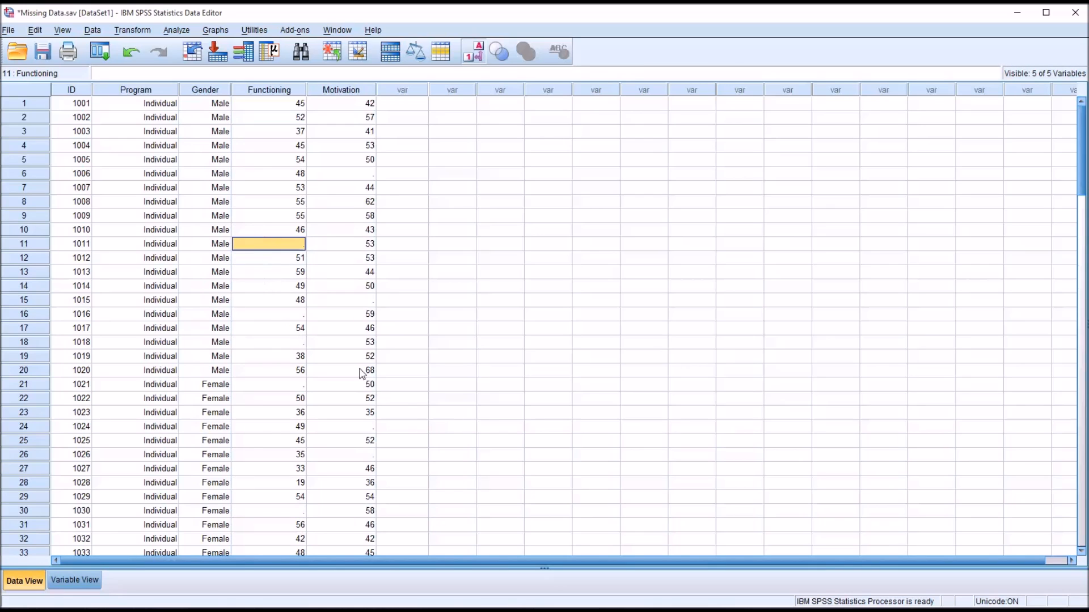
{"action": "mouse_move", "coordinate": [326, 274]}
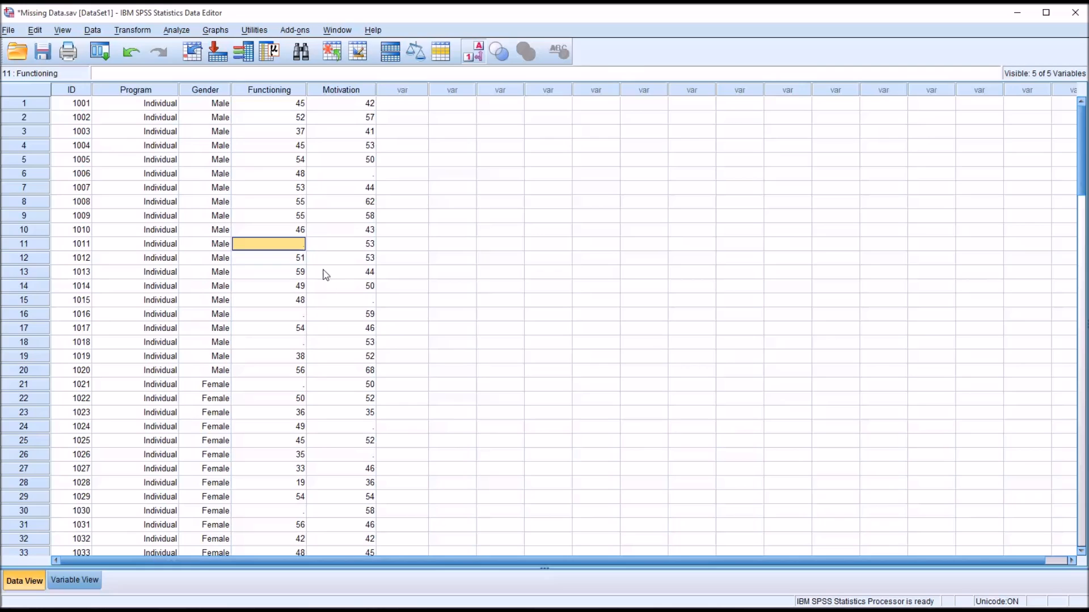
{"action": "mouse_move", "coordinate": [298, 236]}
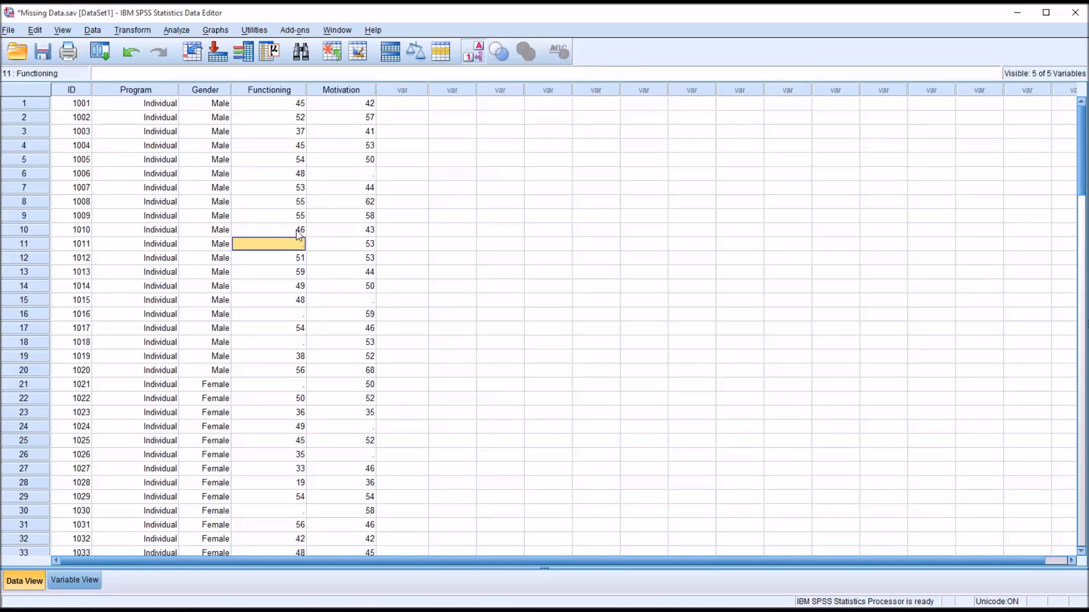
{"action": "mouse_move", "coordinate": [305, 253]}
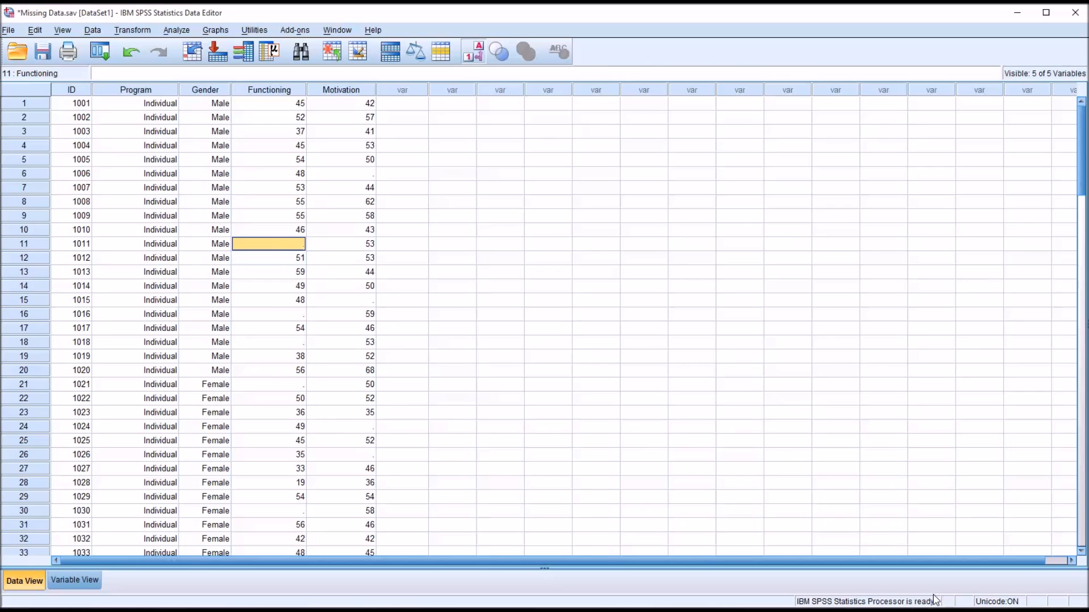
{"action": "mouse_move", "coordinate": [252, 336]}
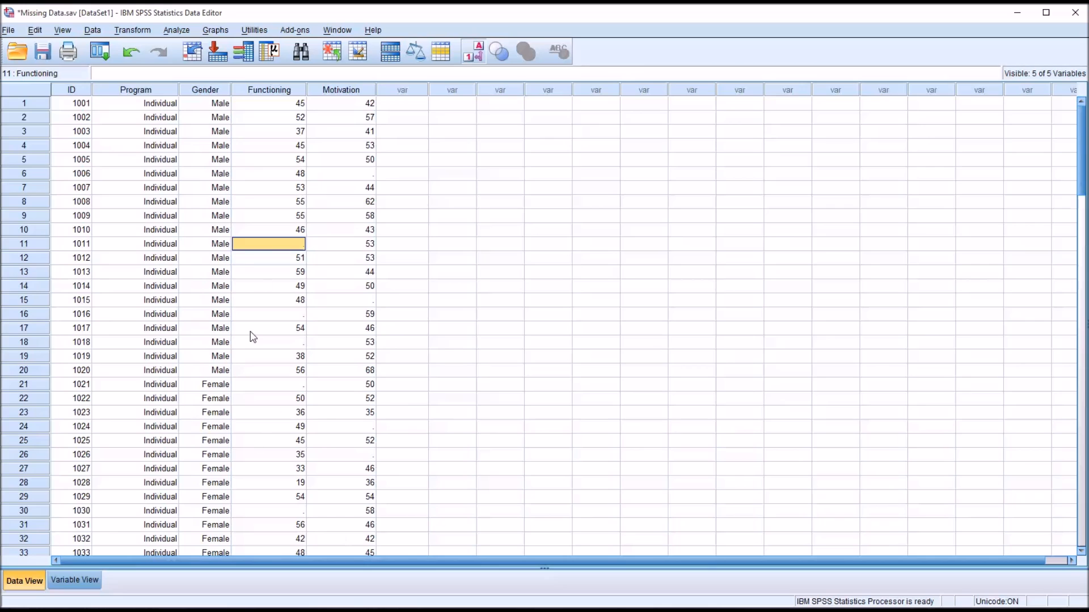
{"action": "mouse_move", "coordinate": [283, 250]}
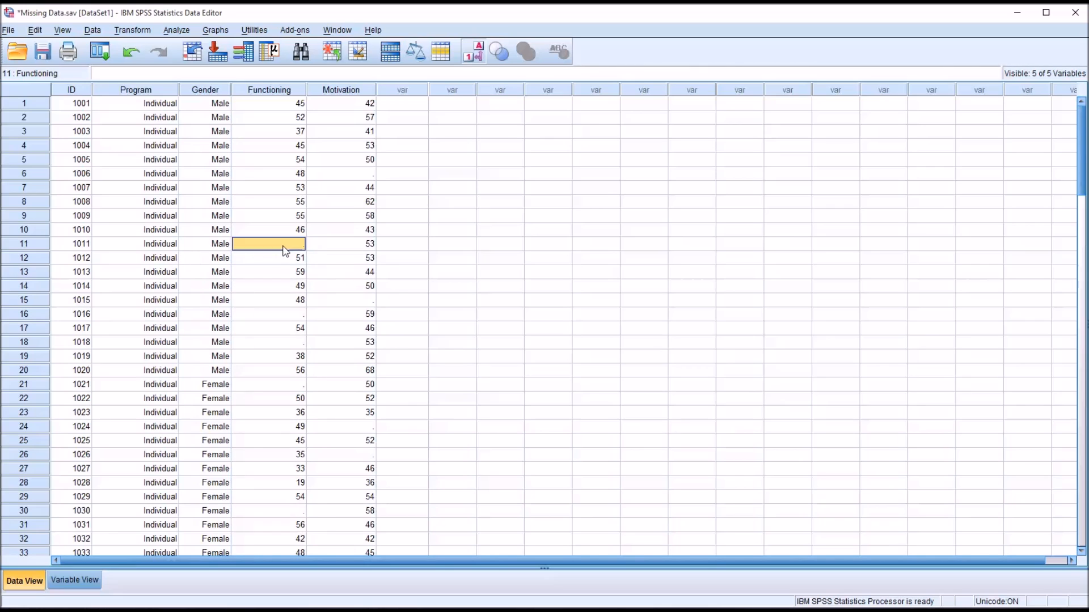
{"action": "mouse_move", "coordinate": [350, 285]}
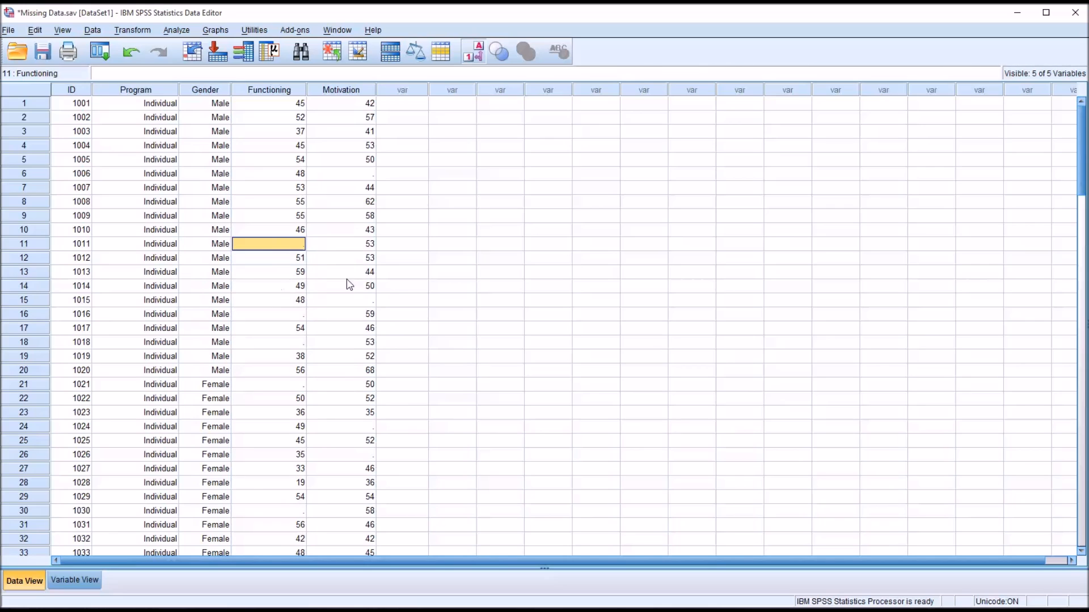
Compute a new variable F1 as MISSING(Functioning) via Transform > Compute Variable
{"action": "left_click", "coordinate": [132, 30]}
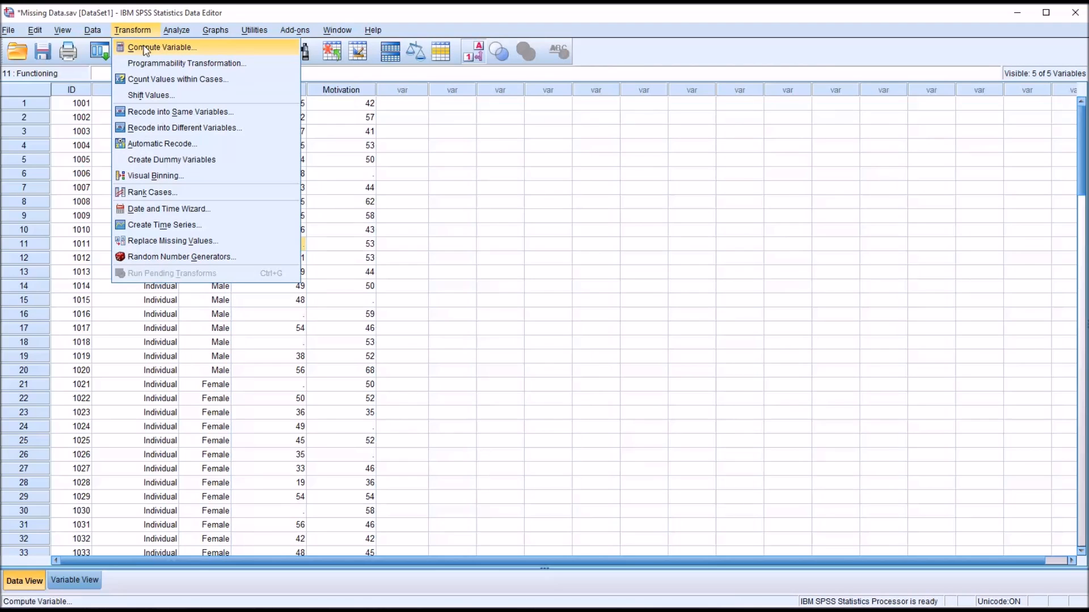
{"action": "left_click", "coordinate": [161, 47]}
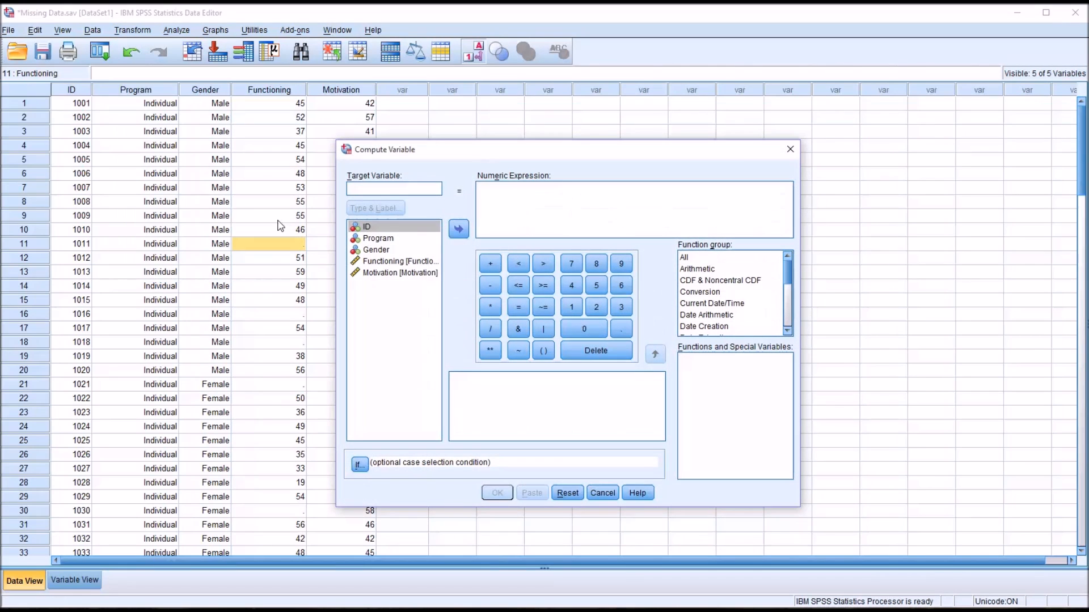
{"action": "mouse_move", "coordinate": [252, 105]}
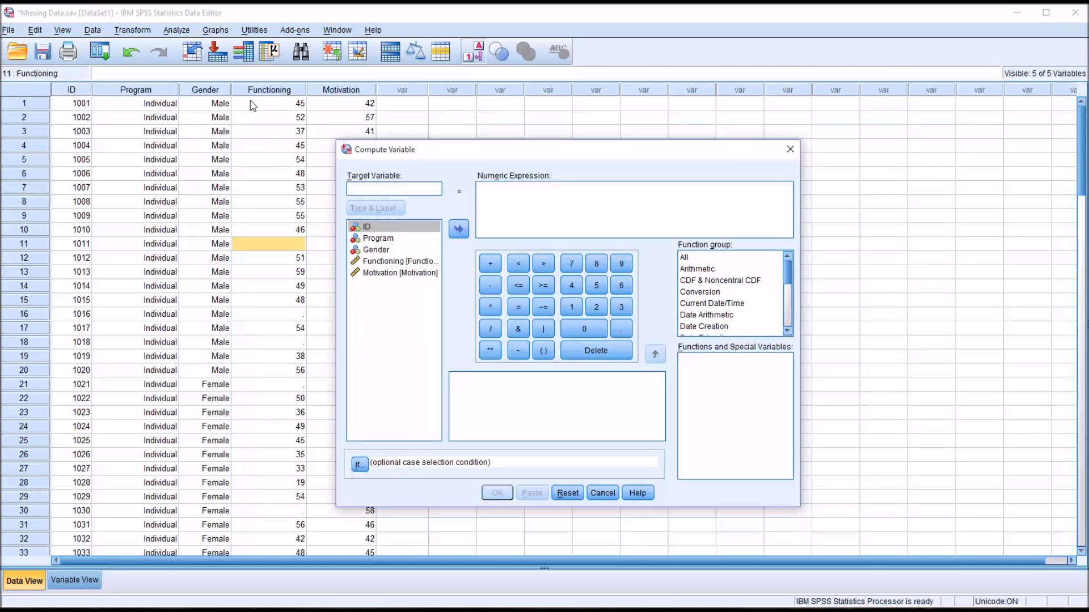
{"action": "mouse_move", "coordinate": [303, 139]}
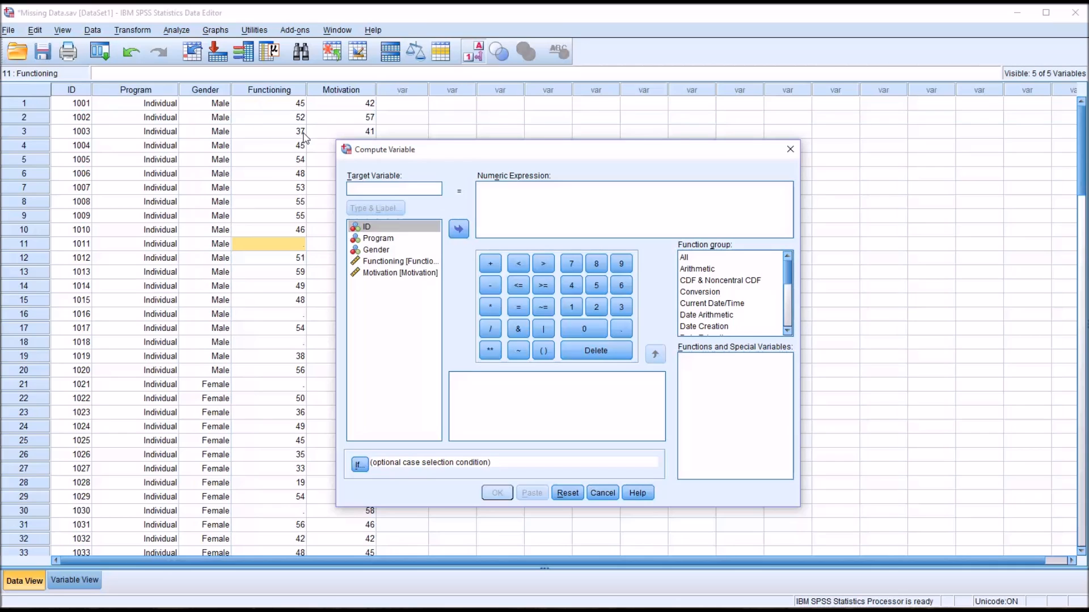
{"action": "mouse_move", "coordinate": [381, 318]}
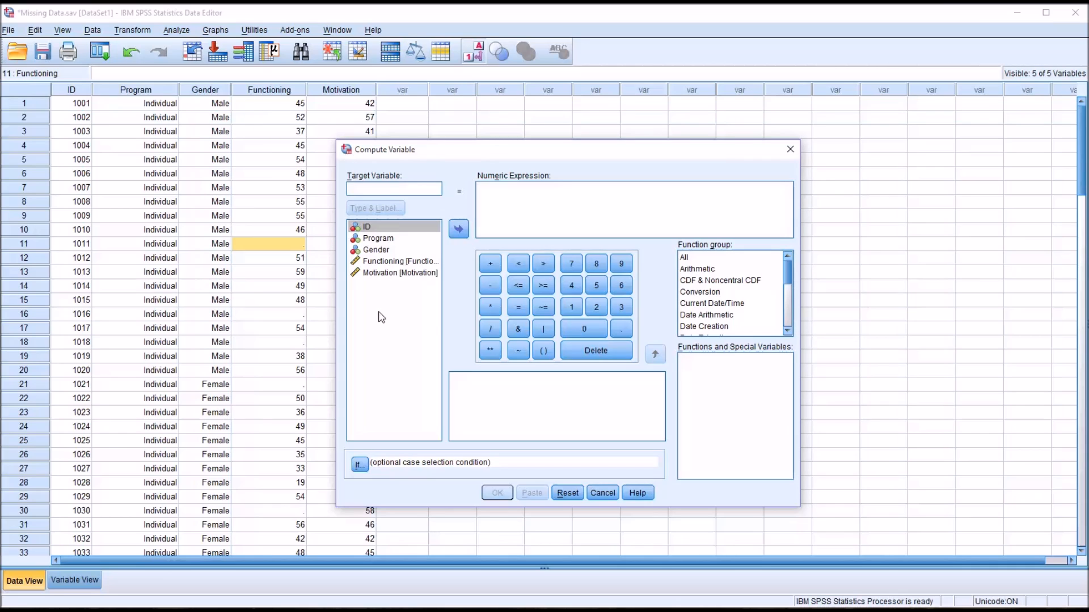
{"action": "type", "text": "F1"}
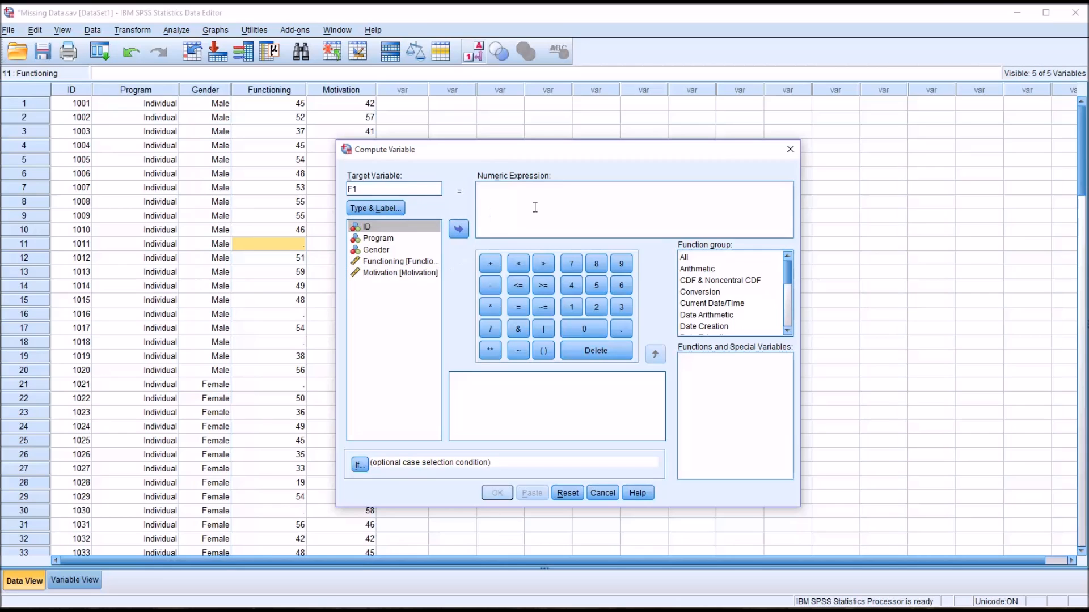
{"action": "mouse_move", "coordinate": [749, 272]}
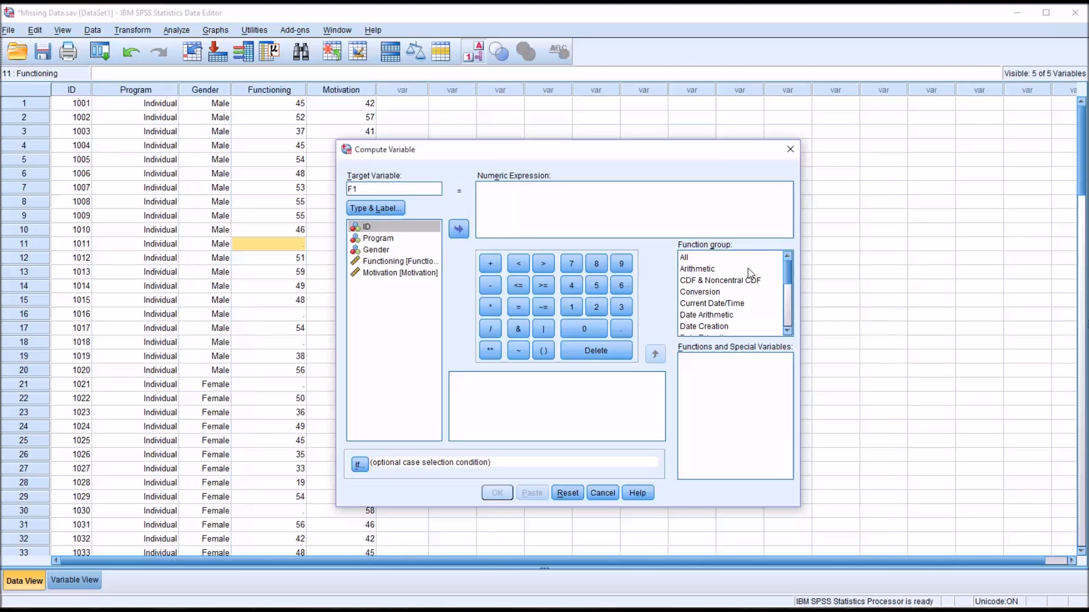
{"action": "left_click", "coordinate": [684, 257]}
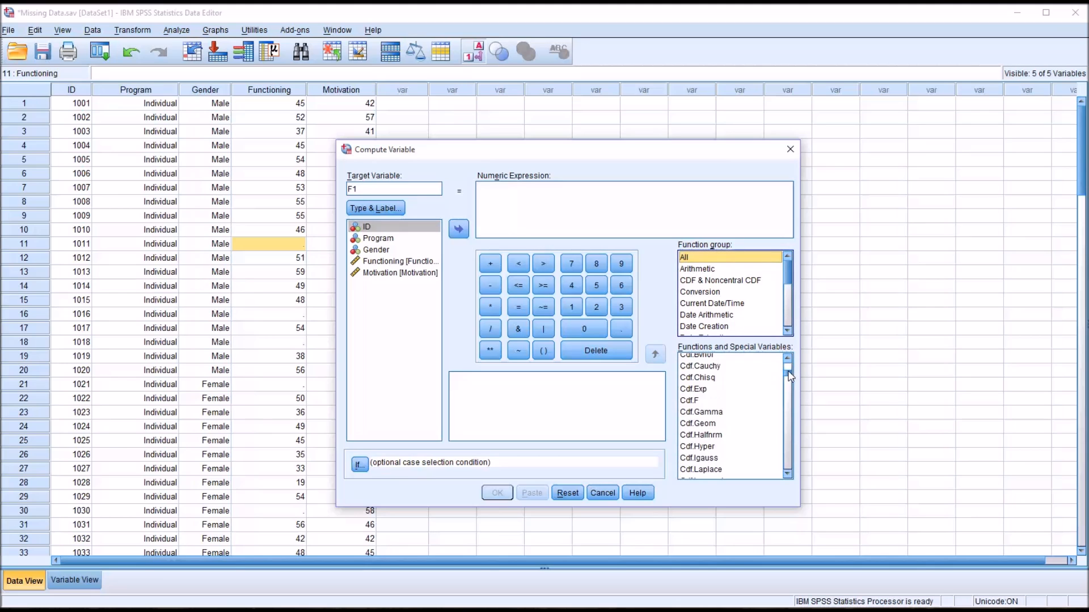
{"action": "scroll", "scroll_direction": "down", "scroll_amount": 3}
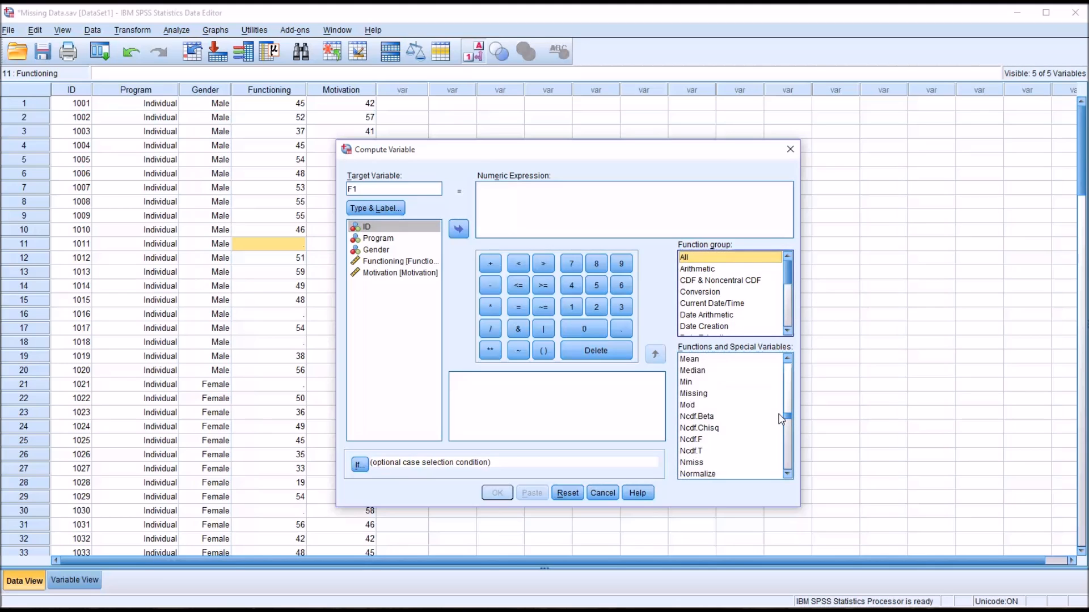
{"action": "left_click", "coordinate": [694, 394]}
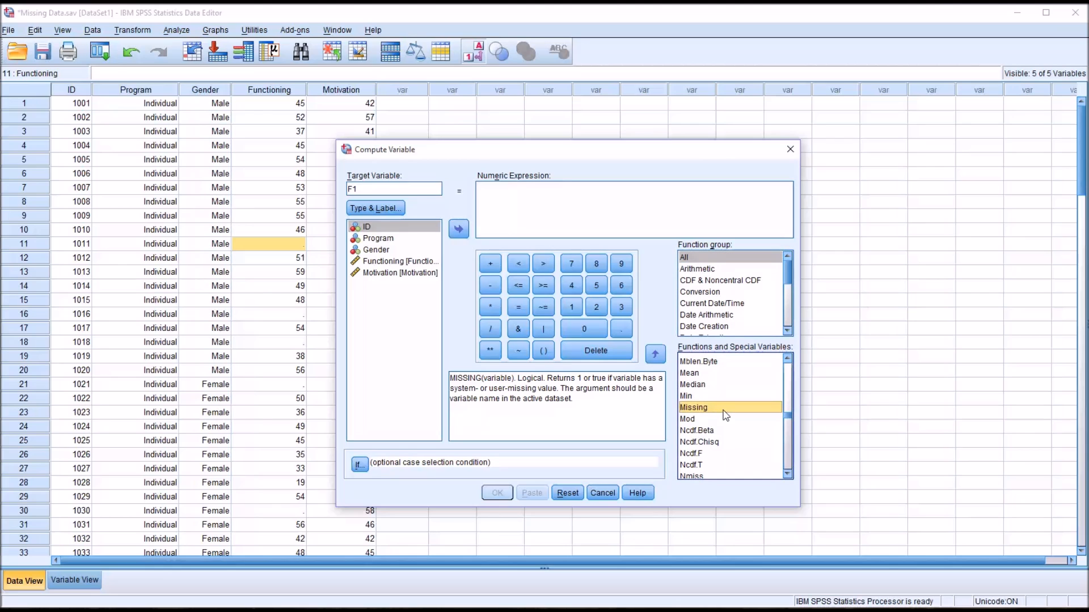
{"action": "double_click", "coordinate": [694, 407]}
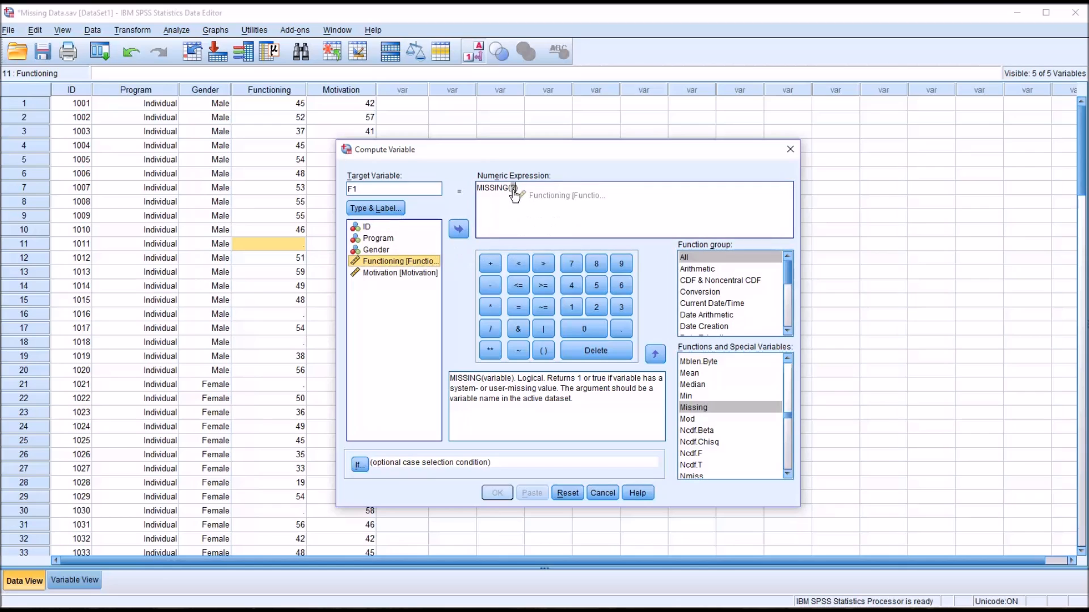
{"action": "left_click", "coordinate": [458, 229]}
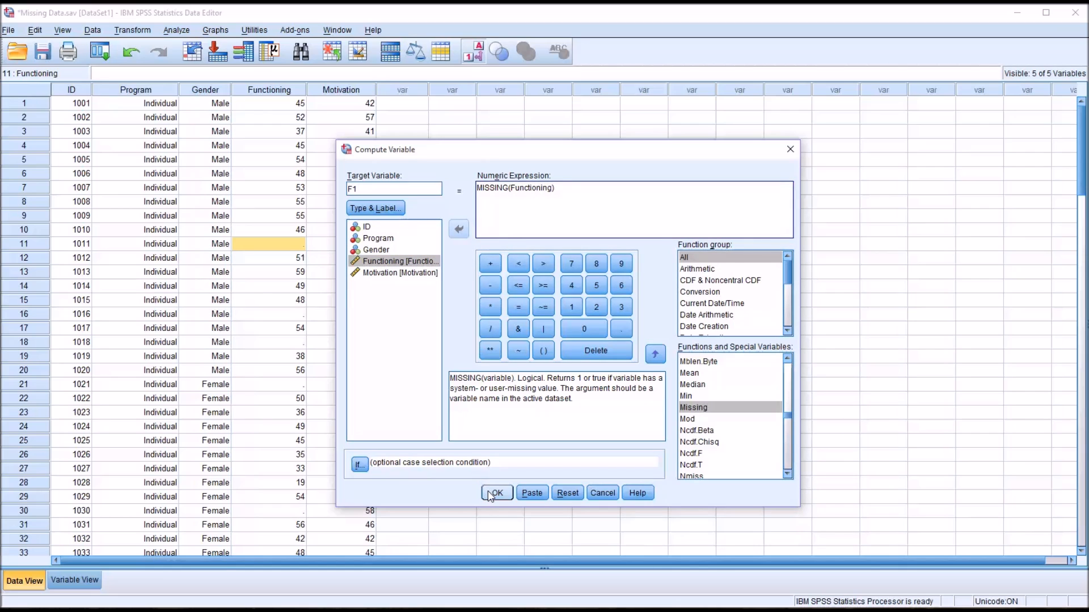
{"action": "left_click", "coordinate": [497, 492]}
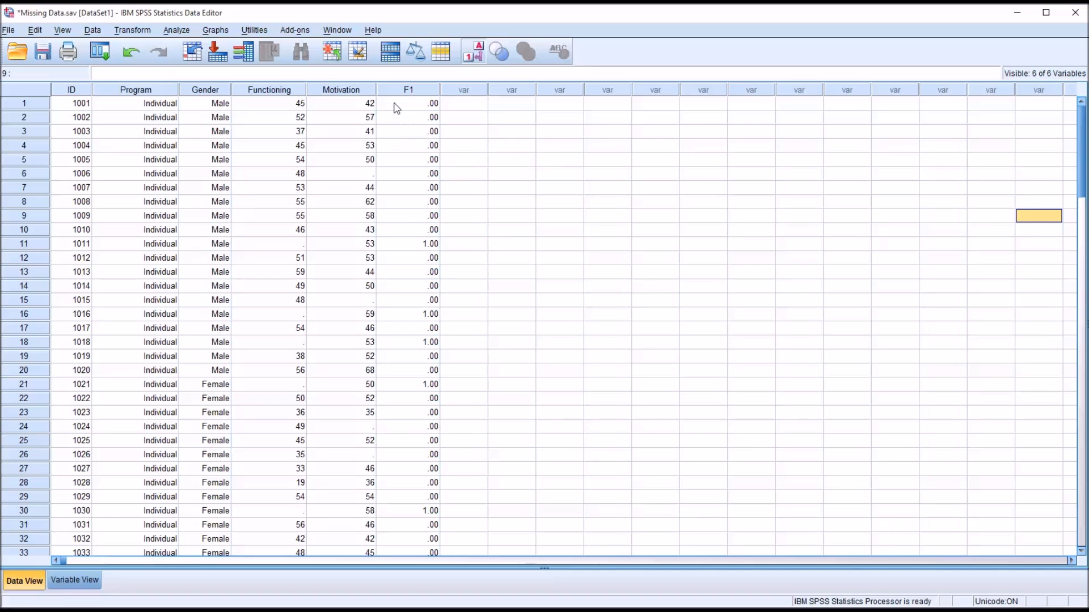
Verify F1 shows 1.00 for cases 11, 18 and 30 where Functioning is blank
{"action": "left_click", "coordinate": [268, 103]}
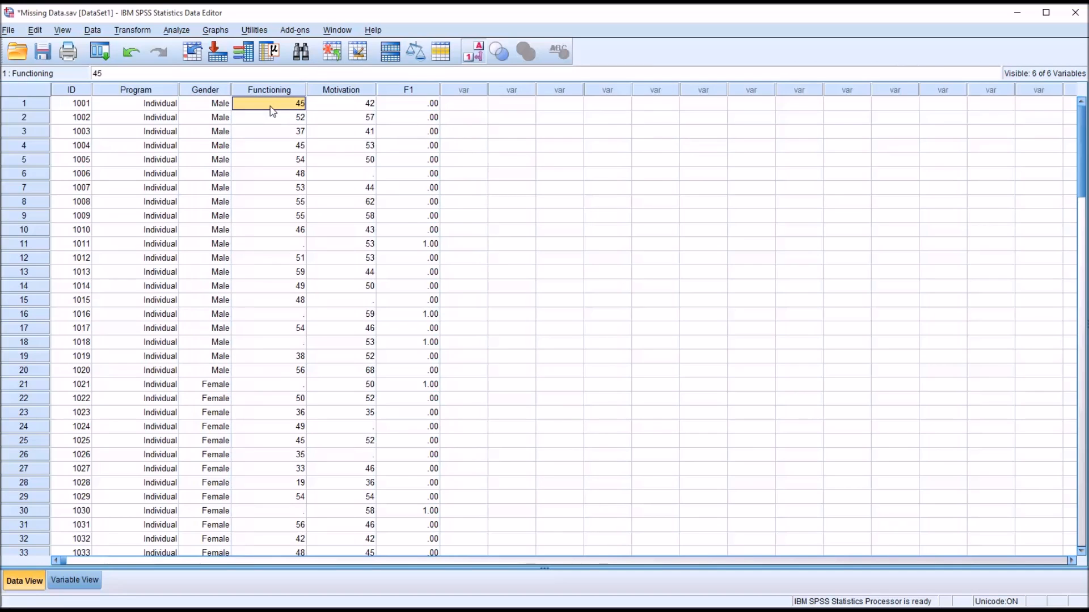
{"action": "mouse_move", "coordinate": [404, 107]}
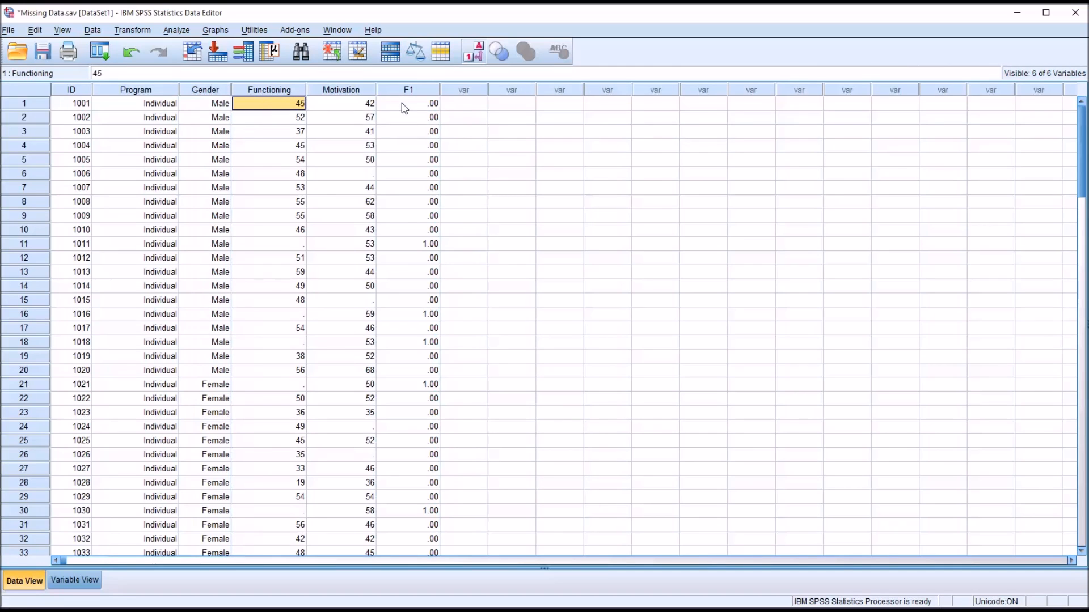
{"action": "left_click", "coordinate": [408, 104]}
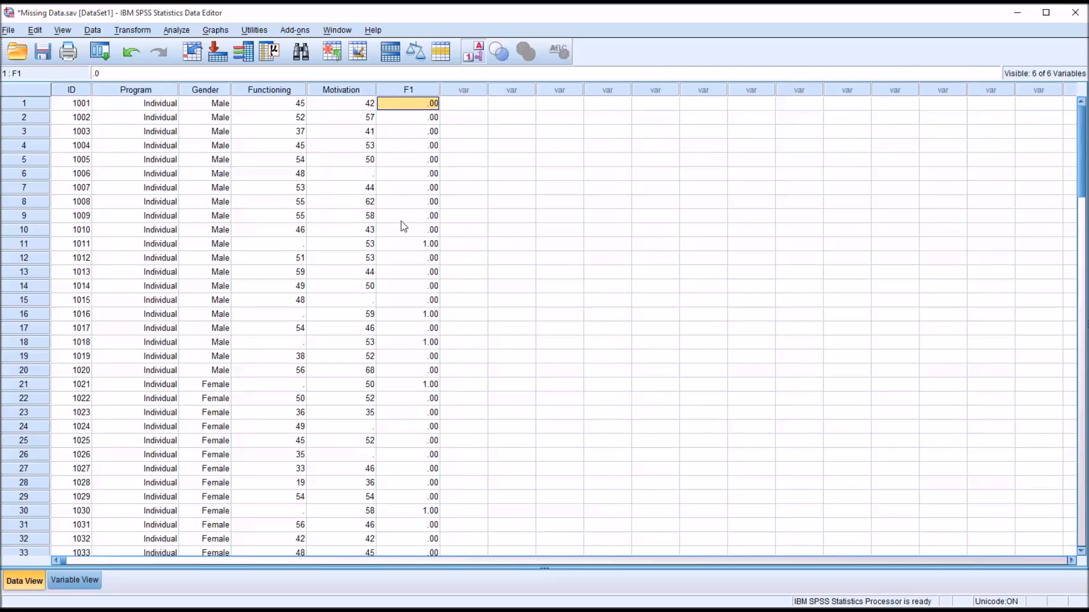
{"action": "left_click", "coordinate": [269, 244]}
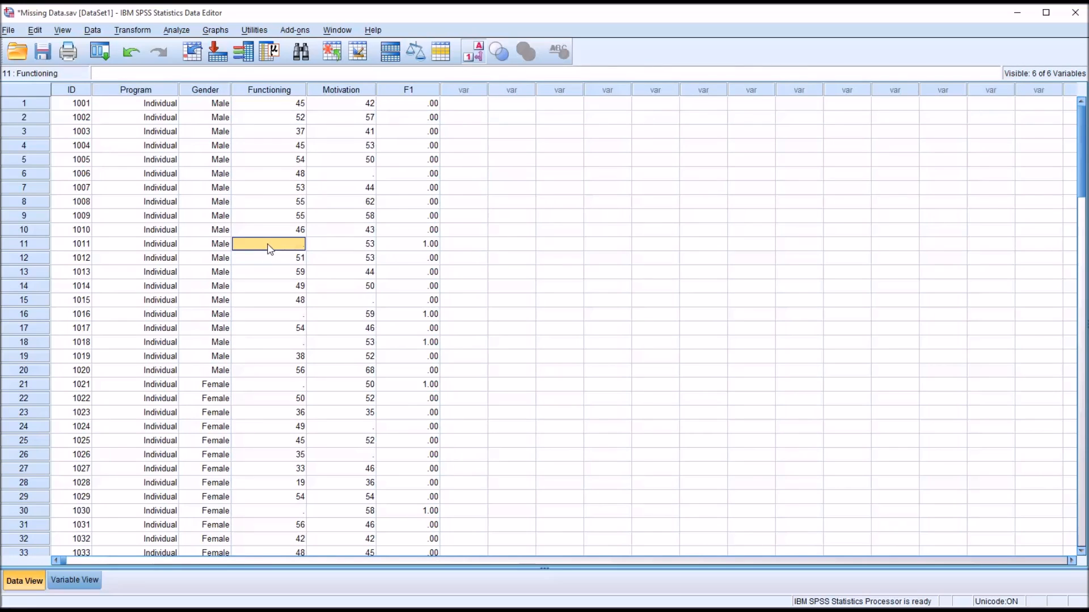
{"action": "left_click", "coordinate": [408, 244]}
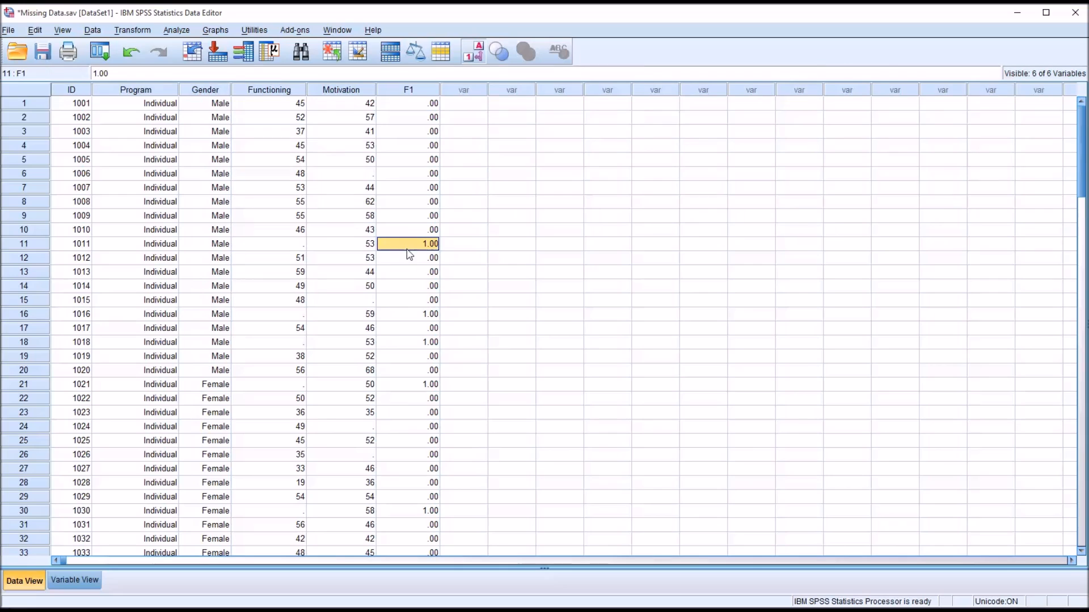
{"action": "left_click", "coordinate": [408, 343]}
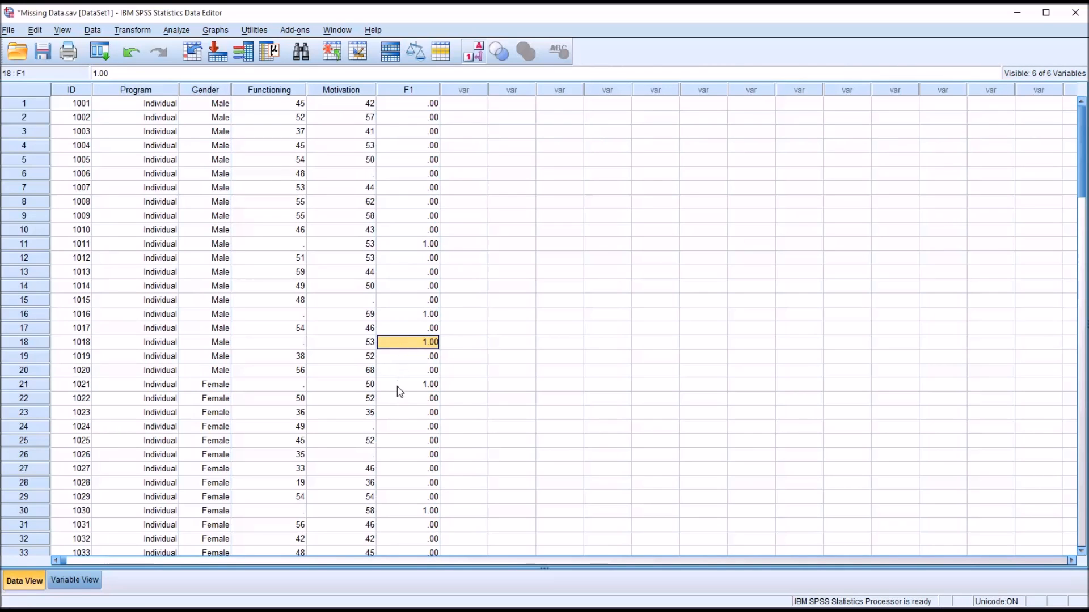
{"action": "left_click", "coordinate": [407, 510]}
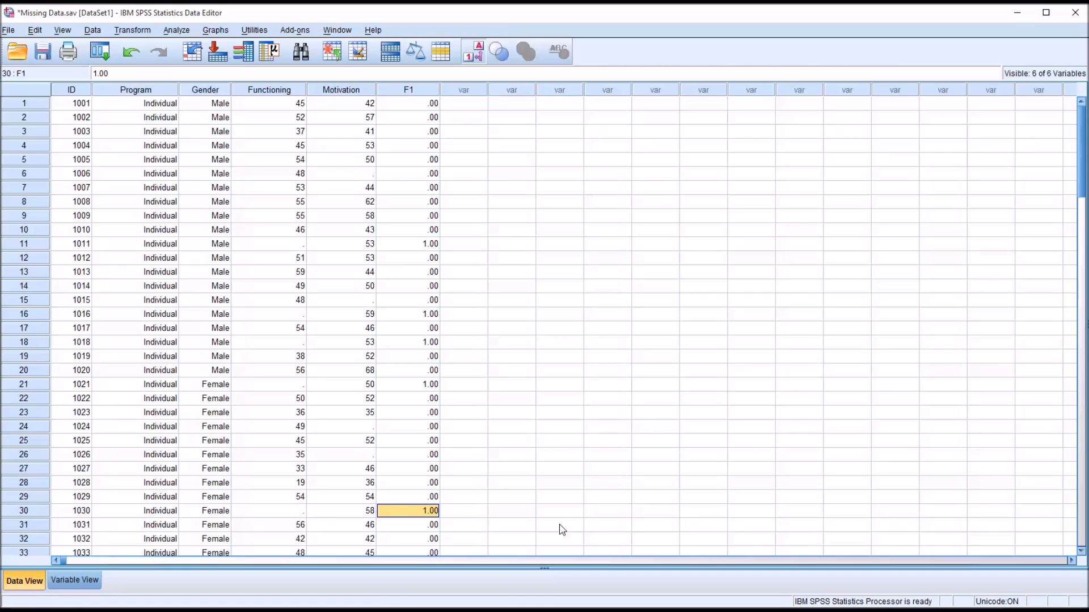
Delete the F1 indicator column, leaving the five original variables
{"action": "right_click", "coordinate": [408, 89]}
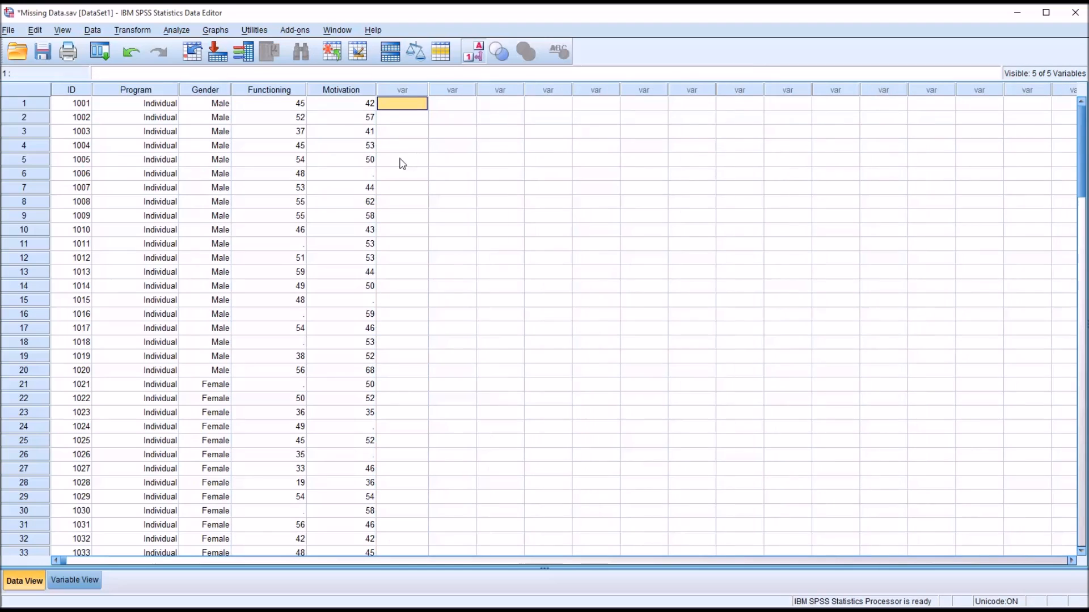
{"action": "left_click", "coordinate": [178, 29]}
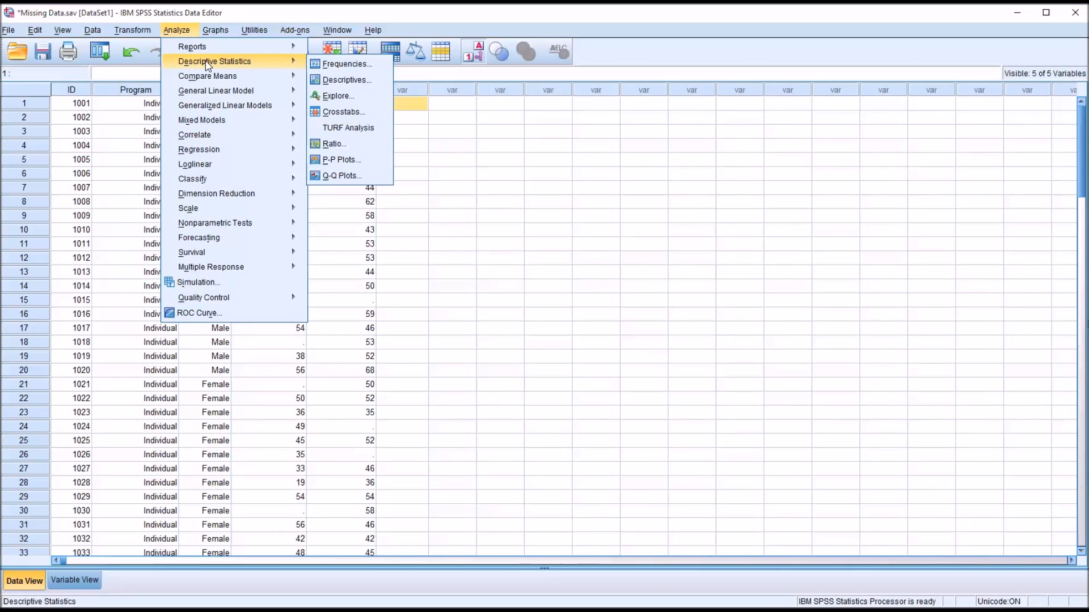
{"action": "mouse_move", "coordinate": [347, 79]}
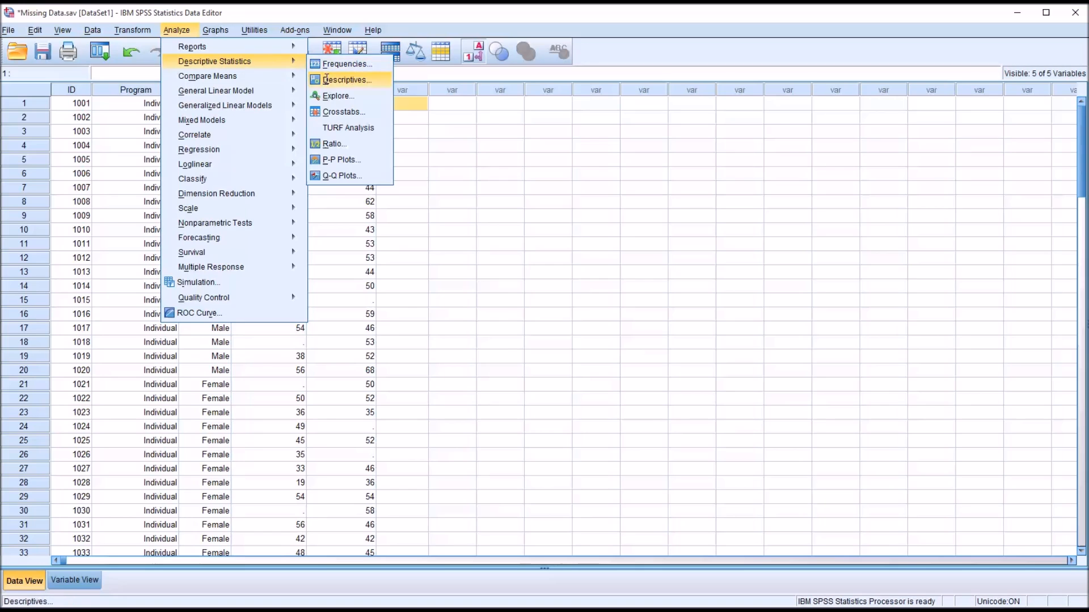
Run Descriptives on Functioning and Motivation with mean, SD, minimum and maximum
{"action": "left_click", "coordinate": [345, 79]}
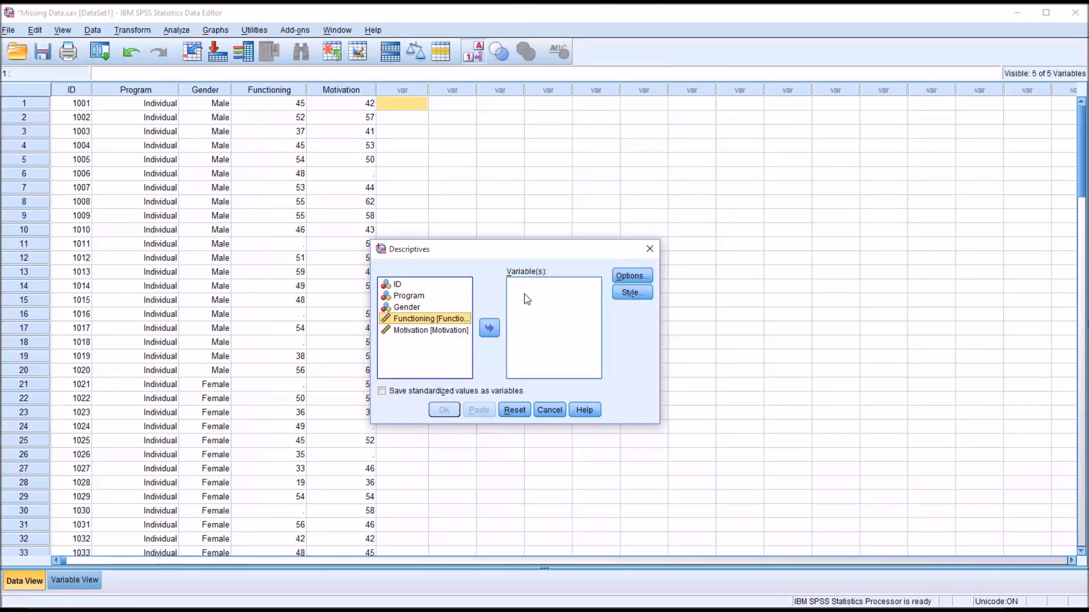
{"action": "left_click", "coordinate": [488, 328]}
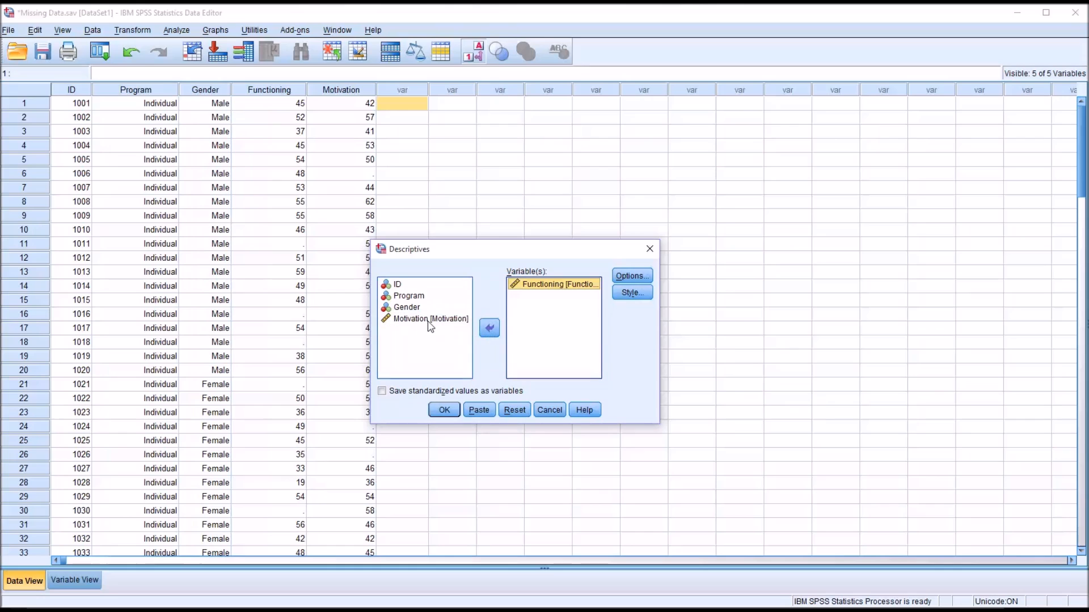
{"action": "left_click", "coordinate": [489, 328]}
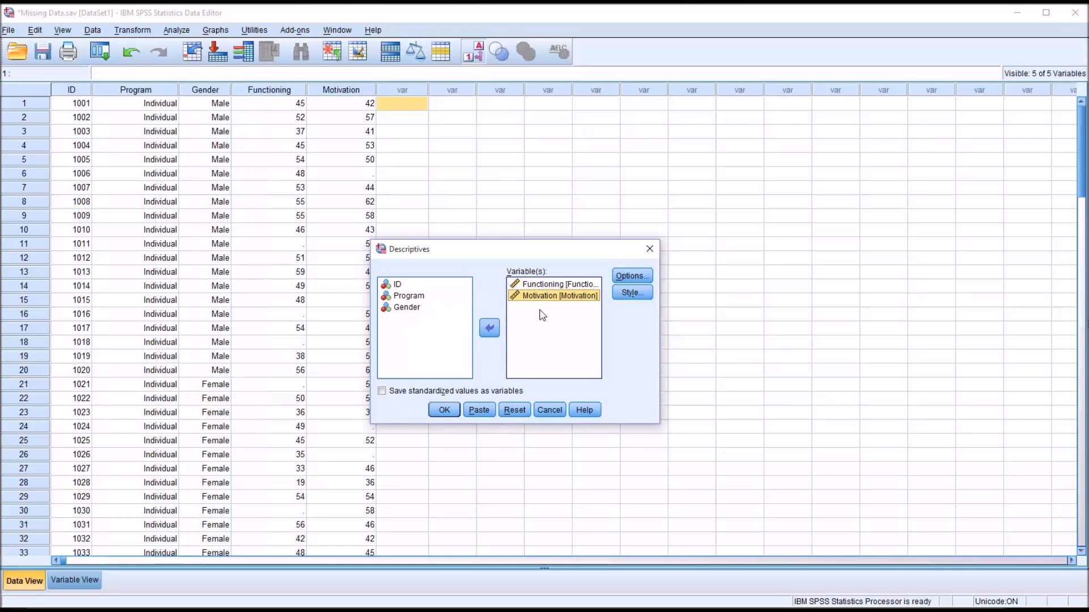
{"action": "mouse_move", "coordinate": [538, 311]}
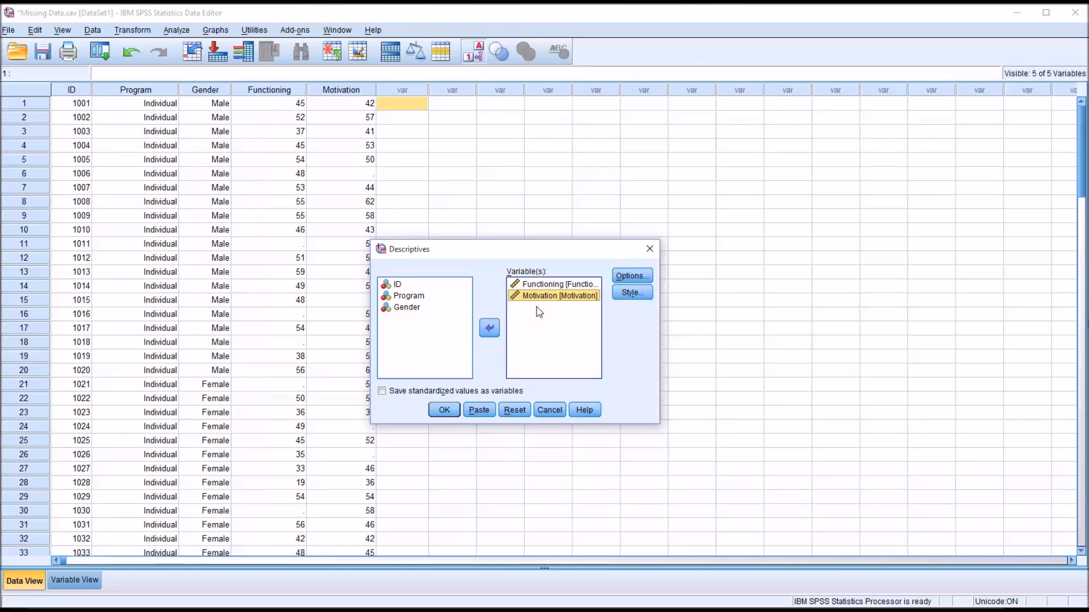
{"action": "mouse_move", "coordinate": [821, 577]}
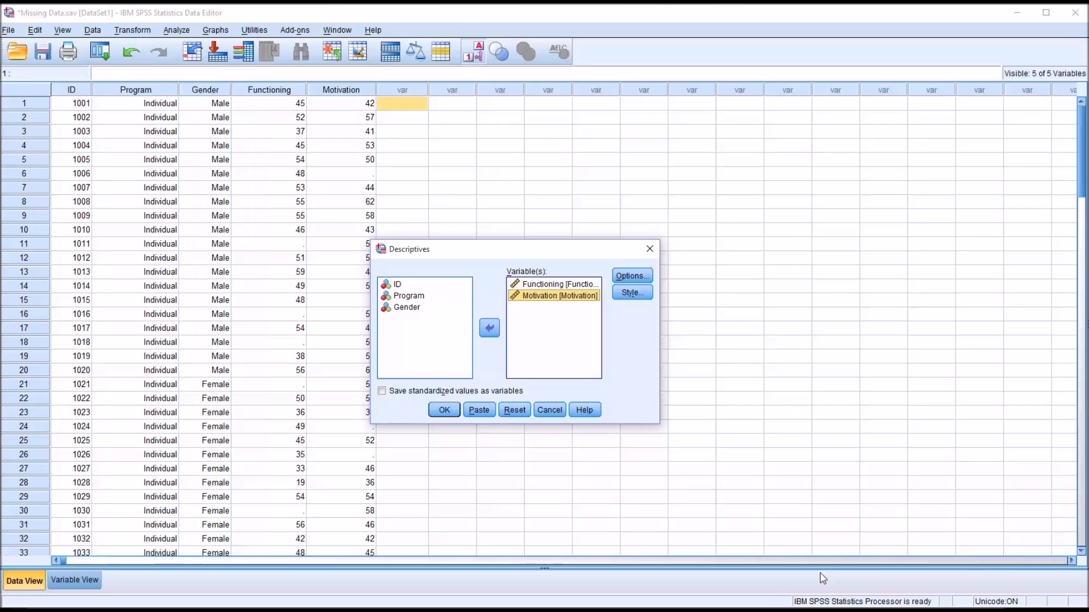
{"action": "mouse_move", "coordinate": [632, 276]}
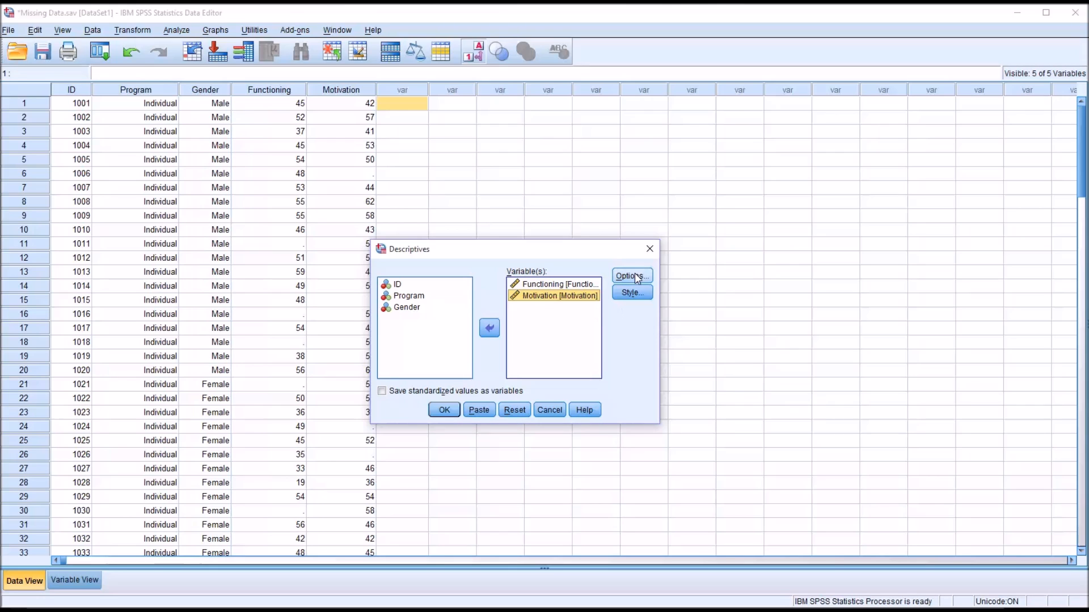
{"action": "left_click", "coordinate": [631, 276]}
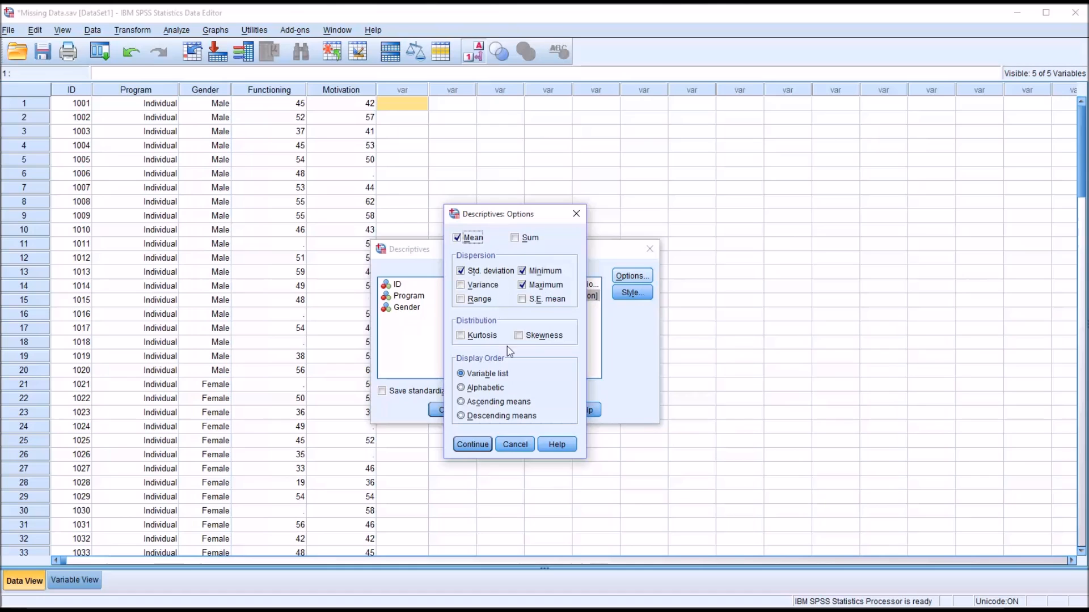
{"action": "left_click", "coordinate": [471, 444]}
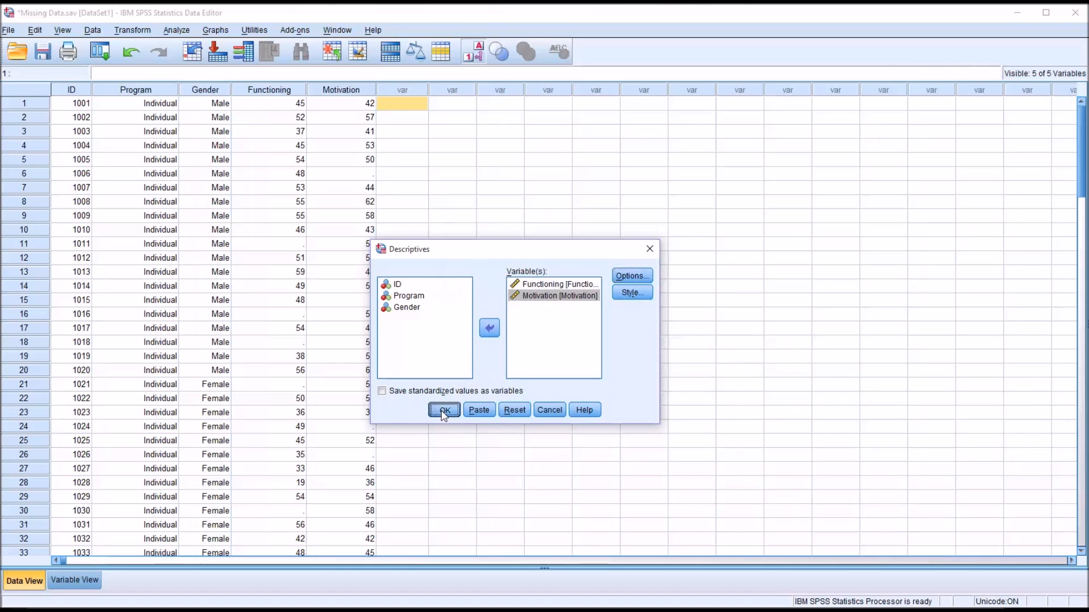
{"action": "left_click", "coordinate": [444, 411]}
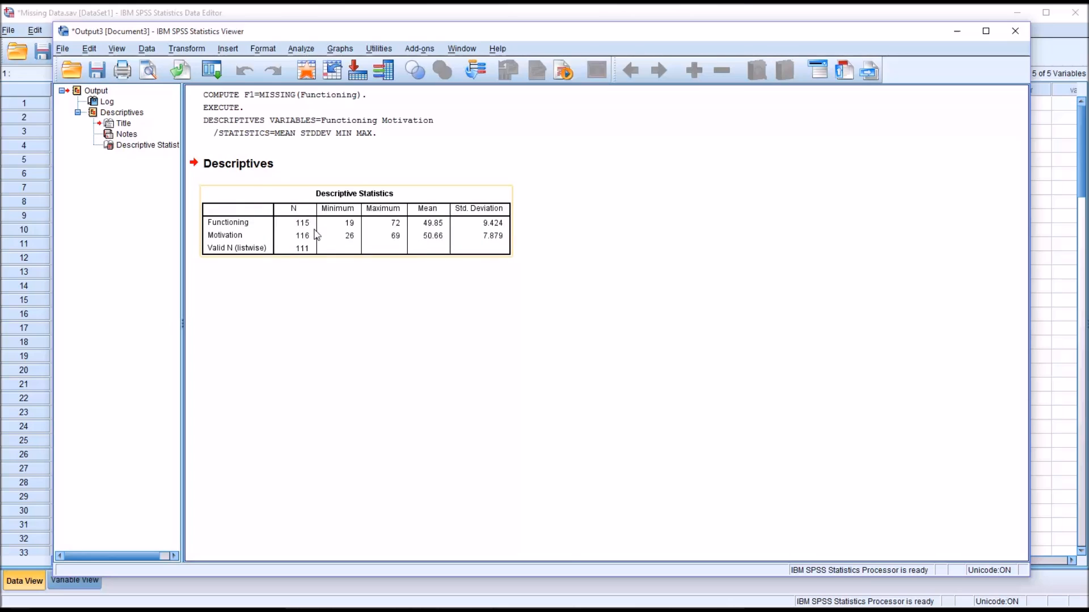
{"action": "mouse_move", "coordinate": [297, 224]}
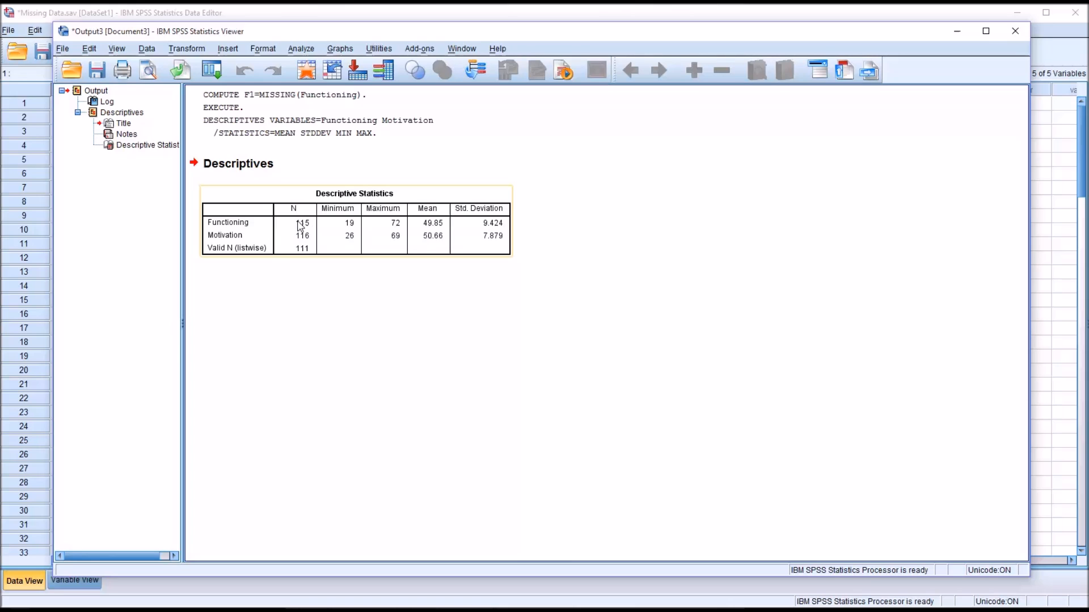
{"action": "mouse_move", "coordinate": [234, 246]}
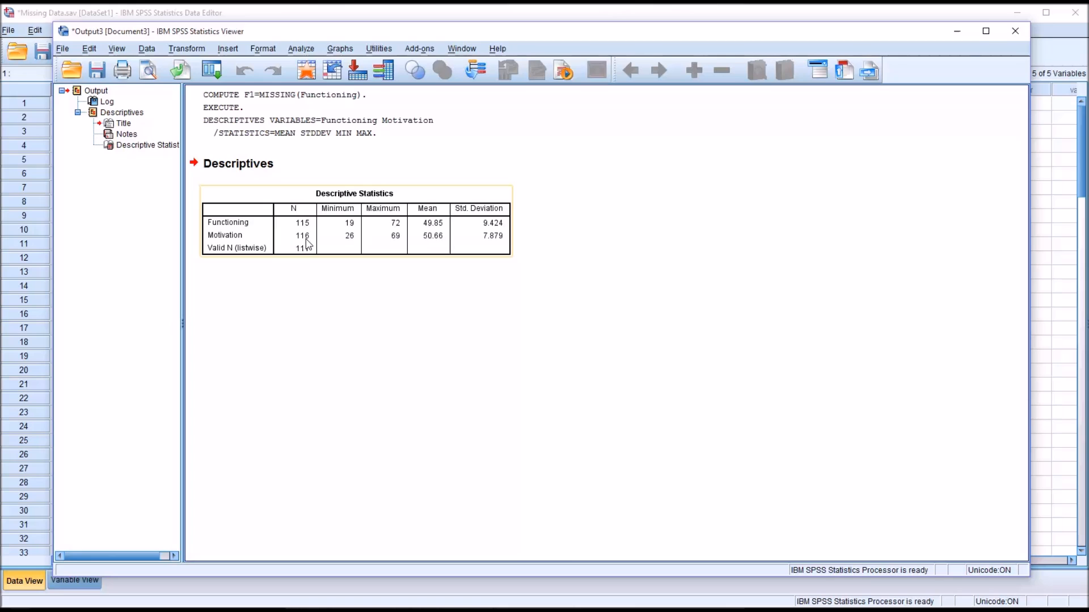
{"action": "mouse_move", "coordinate": [310, 245]}
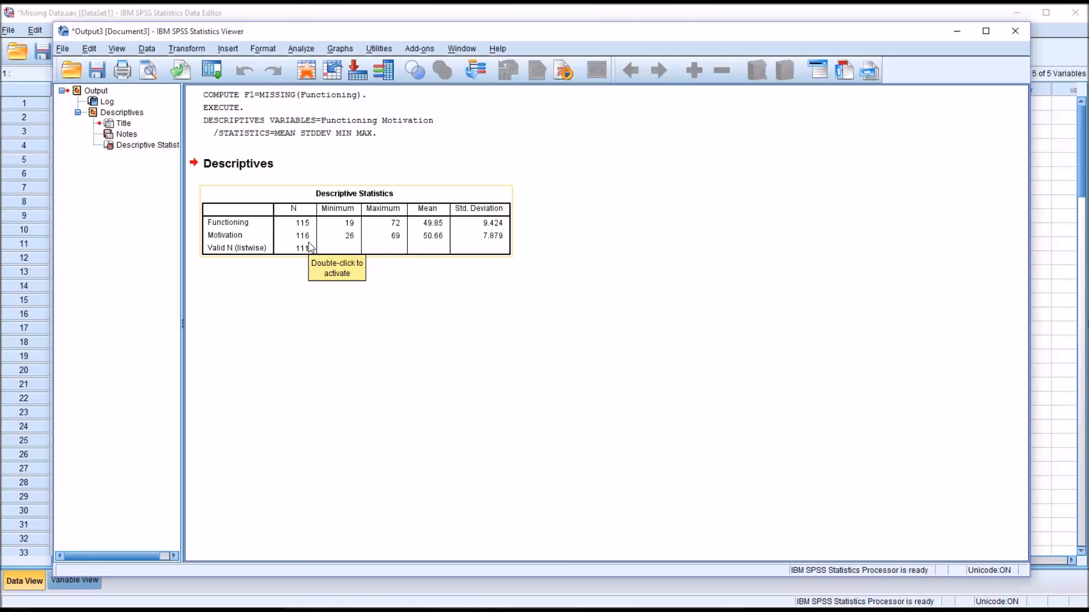
{"action": "mouse_move", "coordinate": [314, 243]}
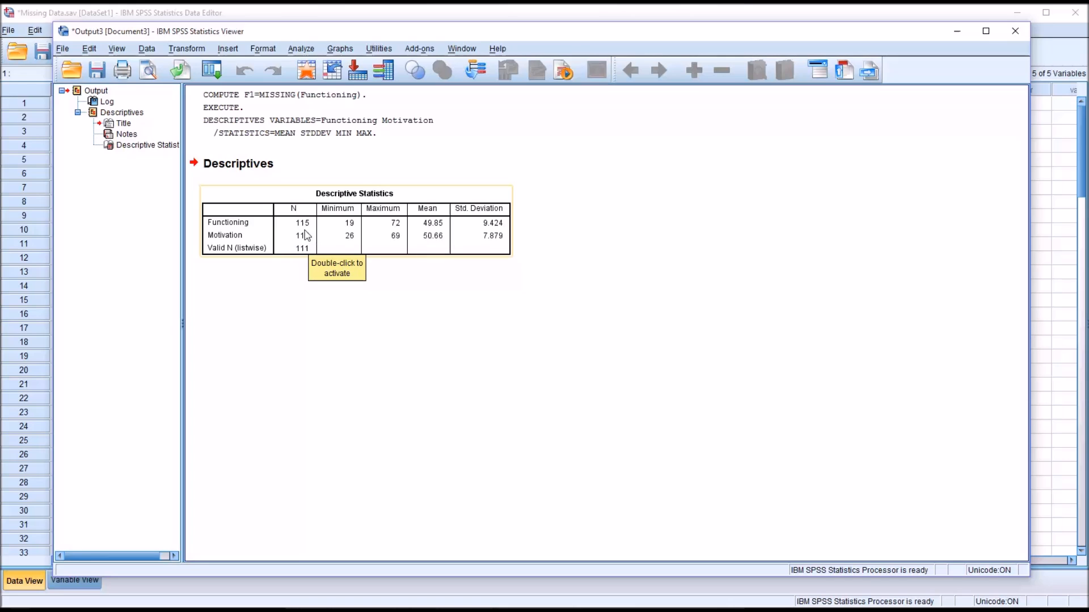
{"action": "mouse_move", "coordinate": [306, 235]}
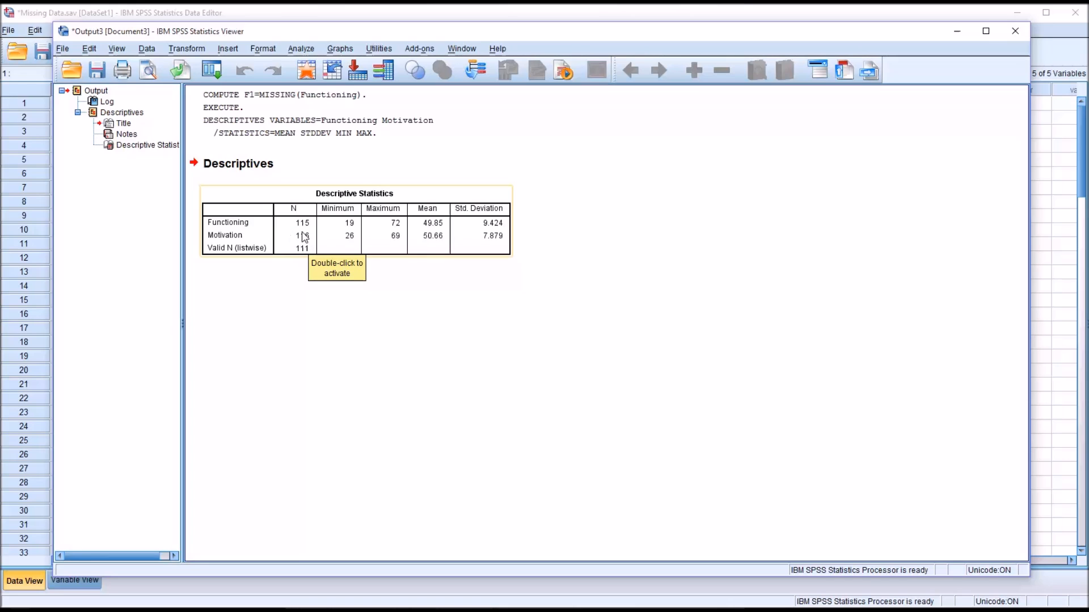
{"action": "mouse_move", "coordinate": [224, 258]}
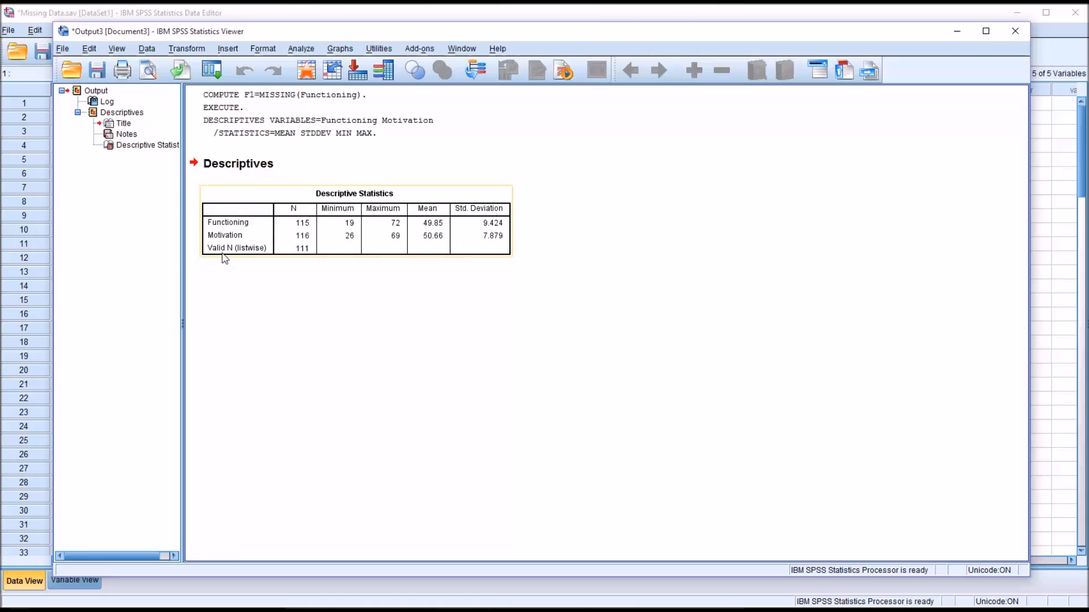
{"action": "mouse_move", "coordinate": [262, 261]}
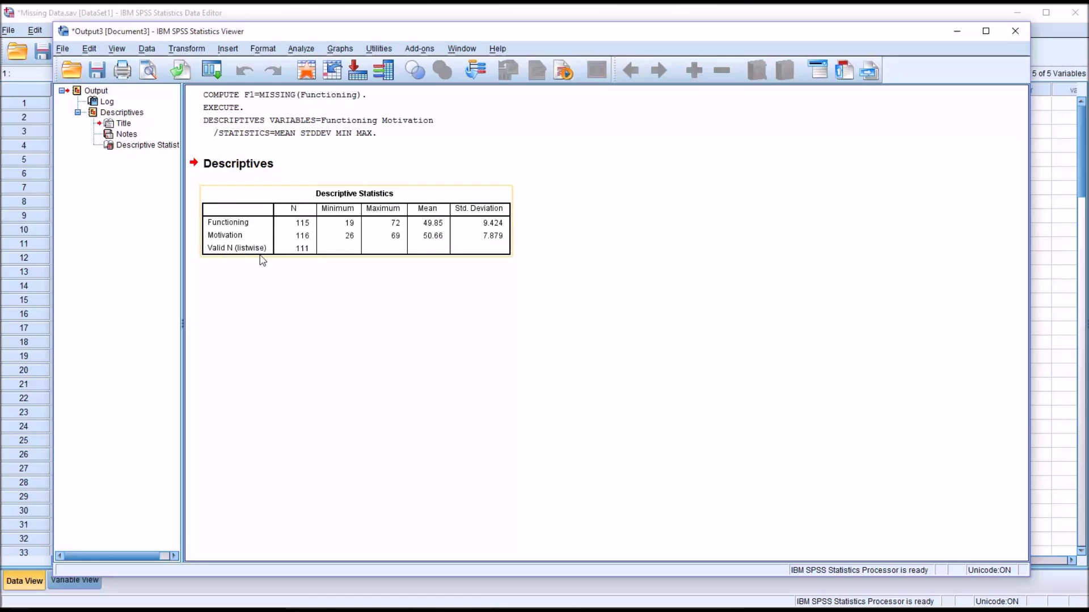
{"action": "mouse_move", "coordinate": [313, 260]}
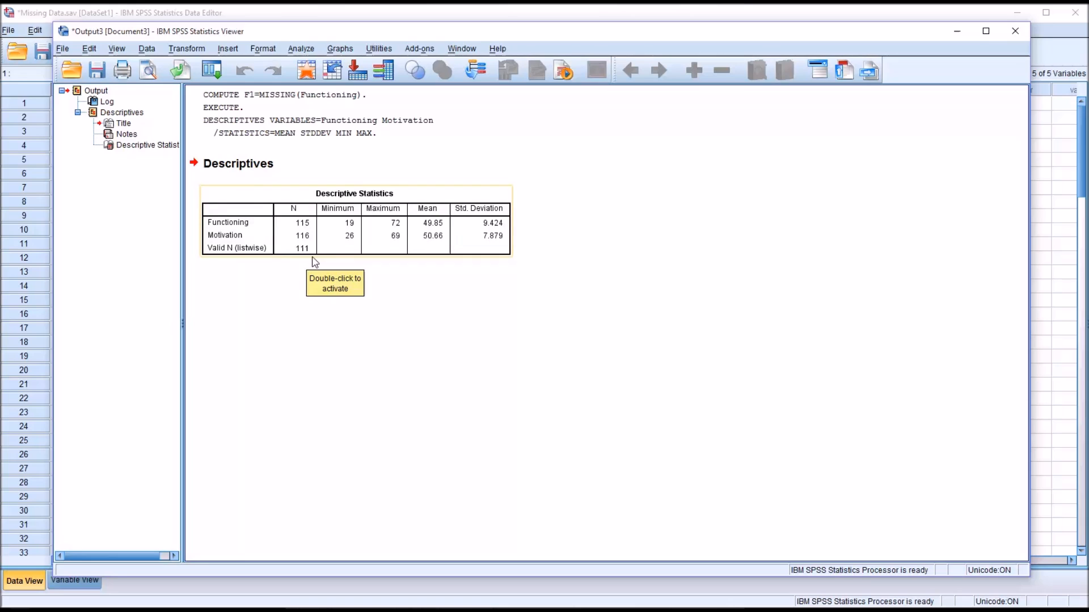
{"action": "mouse_move", "coordinate": [574, 53]}
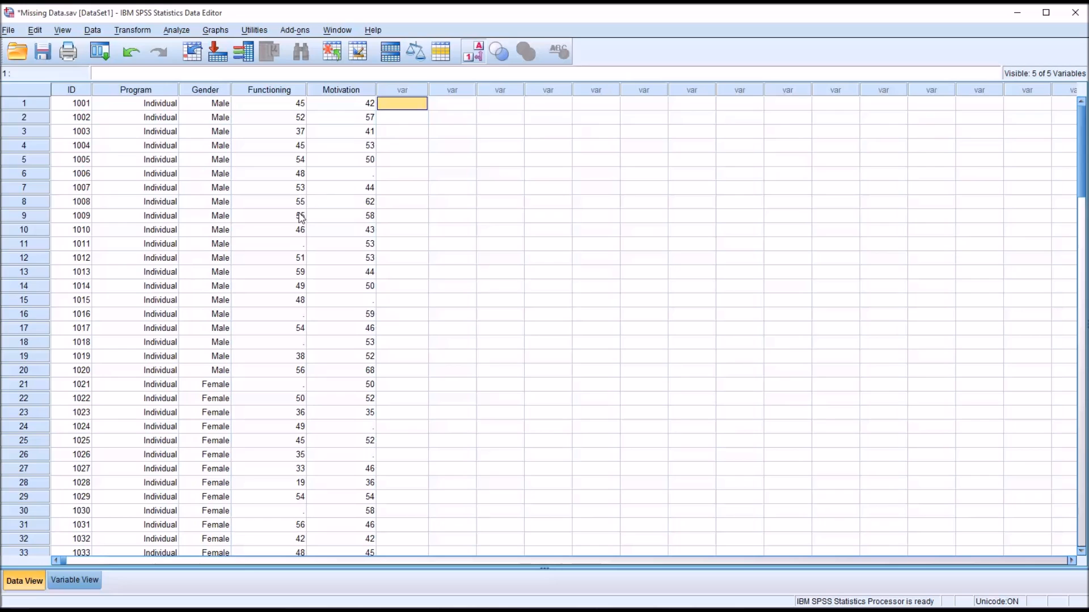
{"action": "mouse_move", "coordinate": [289, 209]}
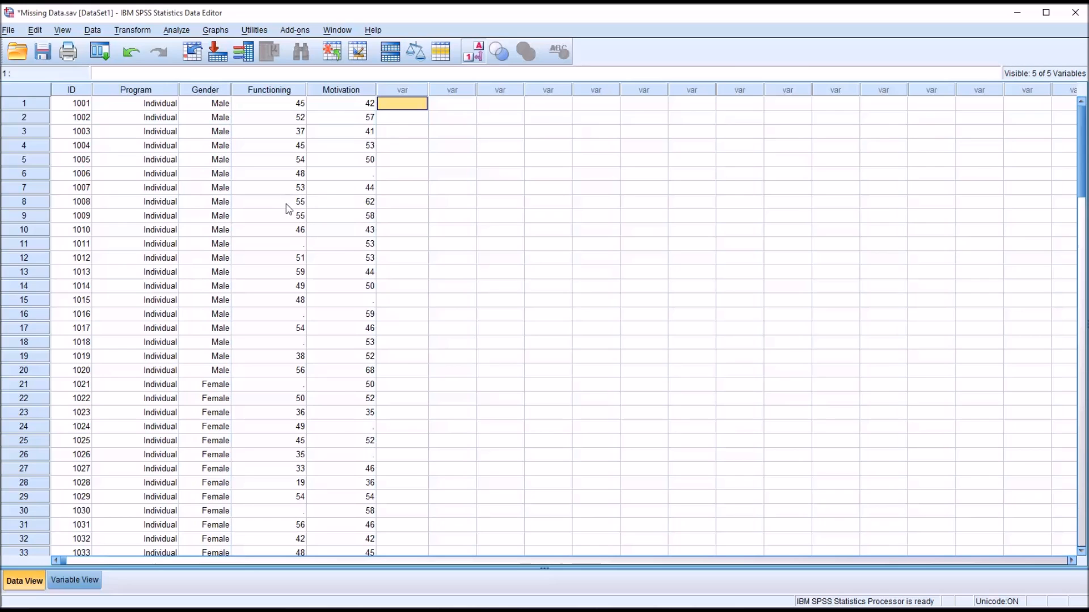
{"action": "mouse_move", "coordinate": [275, 211]}
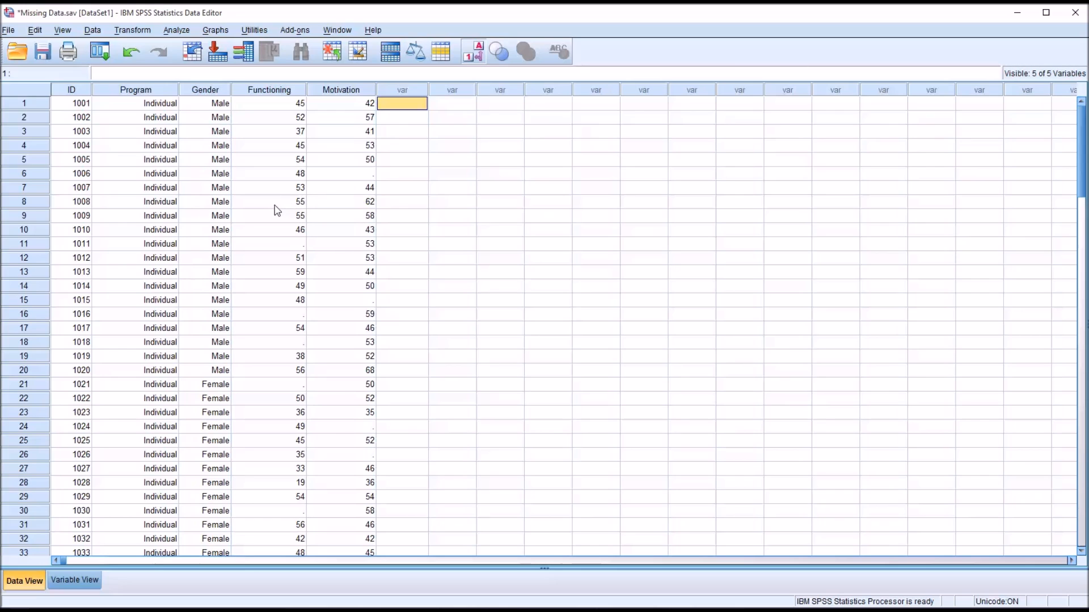
{"action": "mouse_move", "coordinate": [270, 209]}
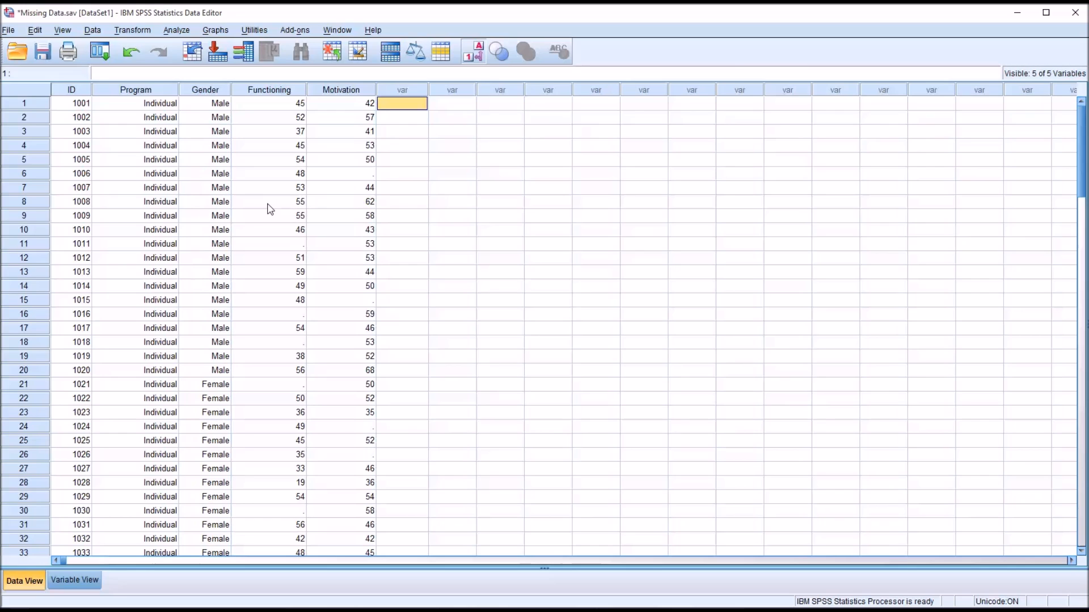
{"action": "mouse_move", "coordinate": [302, 213]}
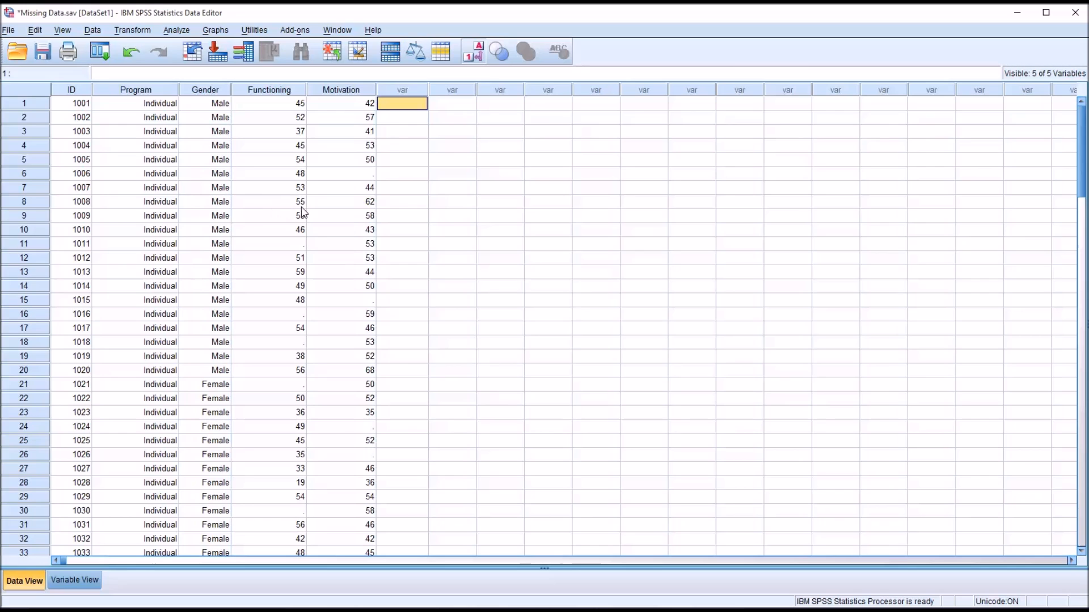
{"action": "mouse_move", "coordinate": [228, 219]}
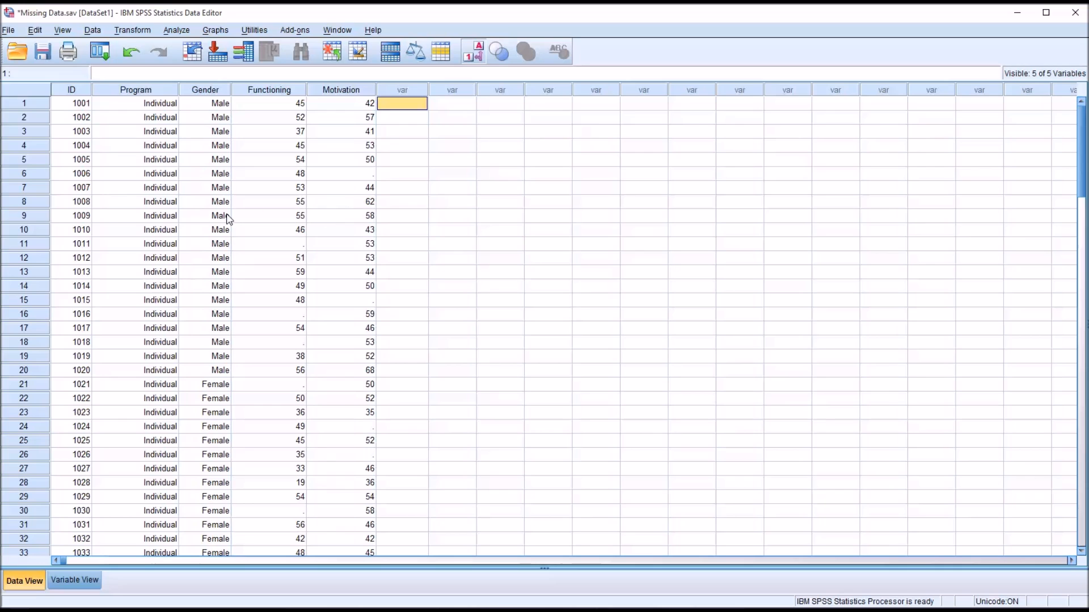
Inspect cases 1008, 1006, 1011 and 1015 for blank Functioning or Motivation values
{"action": "left_click", "coordinate": [79, 202]}
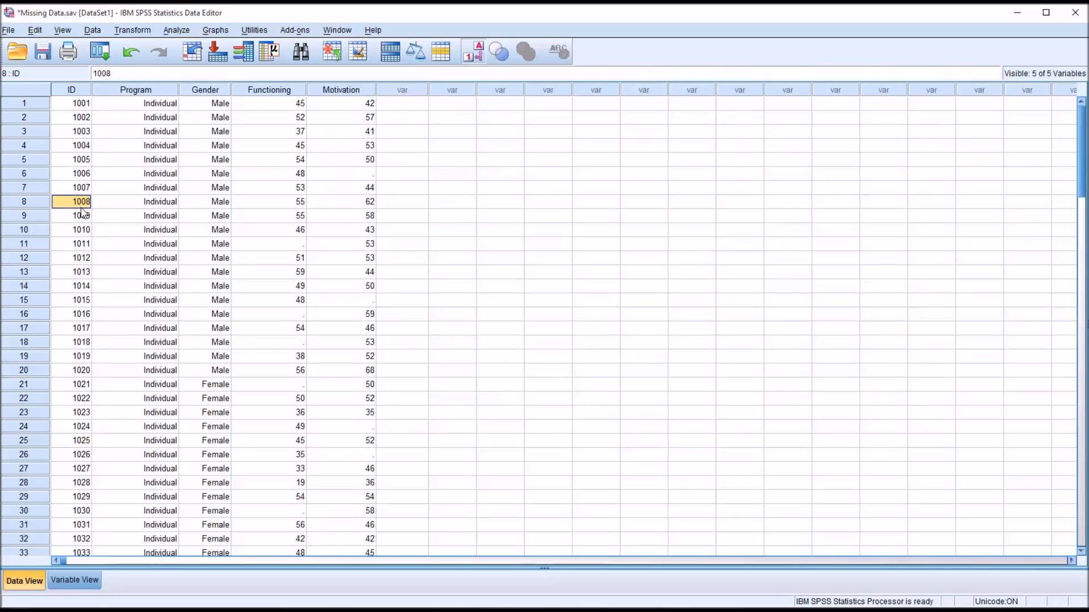
{"action": "left_click", "coordinate": [268, 202]}
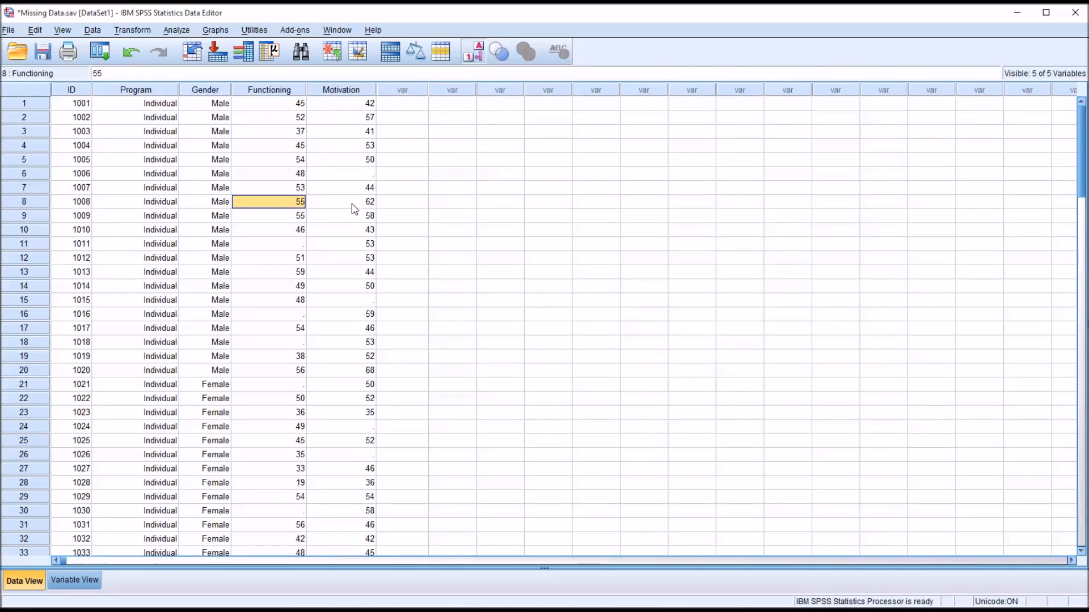
{"action": "left_click", "coordinate": [340, 202]}
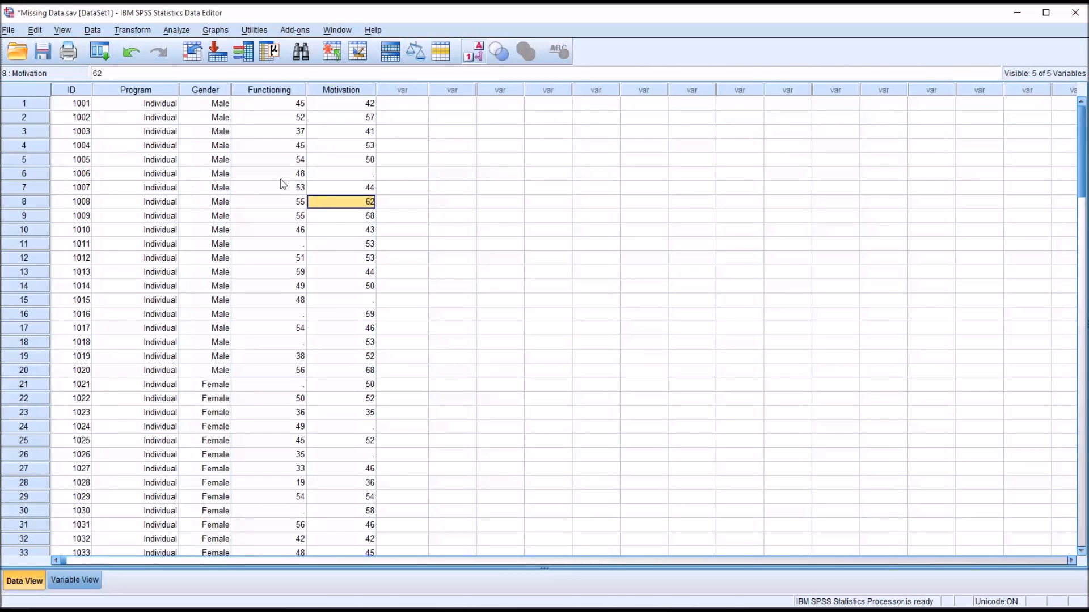
{"action": "left_click", "coordinate": [340, 174]}
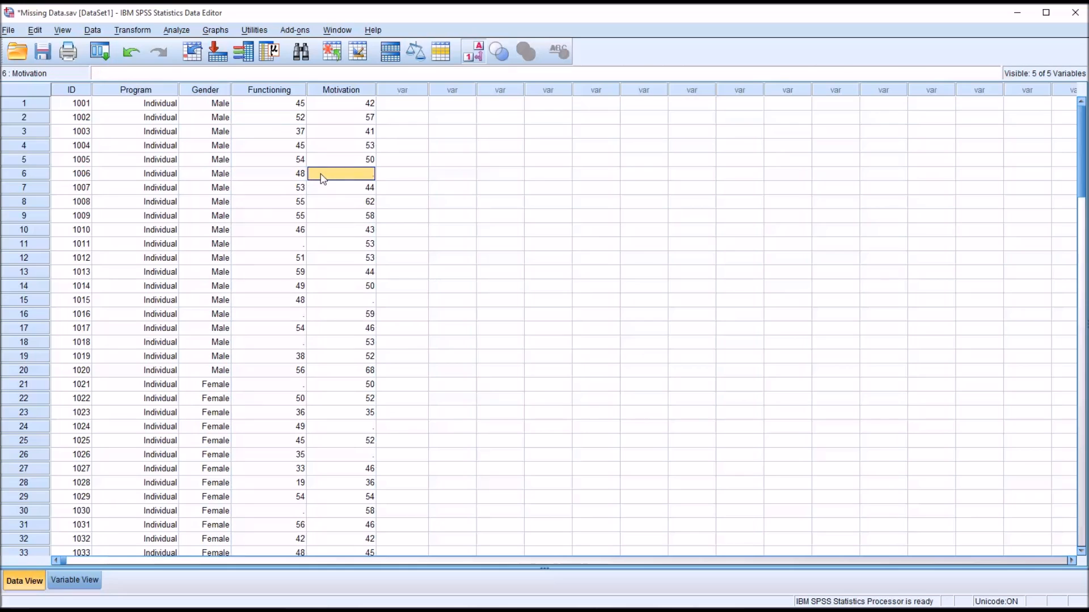
{"action": "mouse_move", "coordinate": [86, 181]}
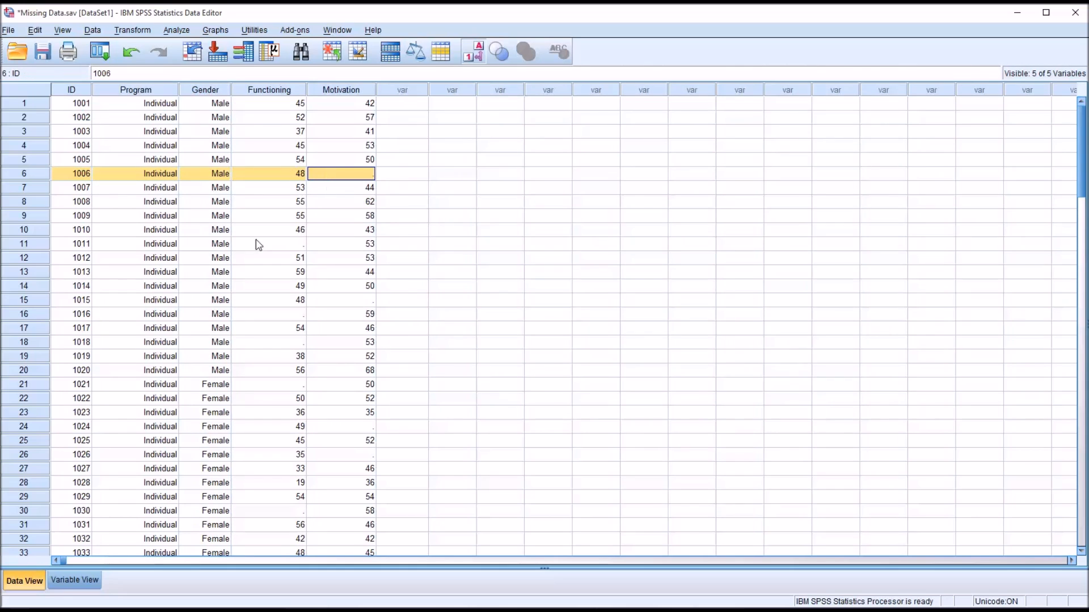
{"action": "left_click", "coordinate": [340, 244]}
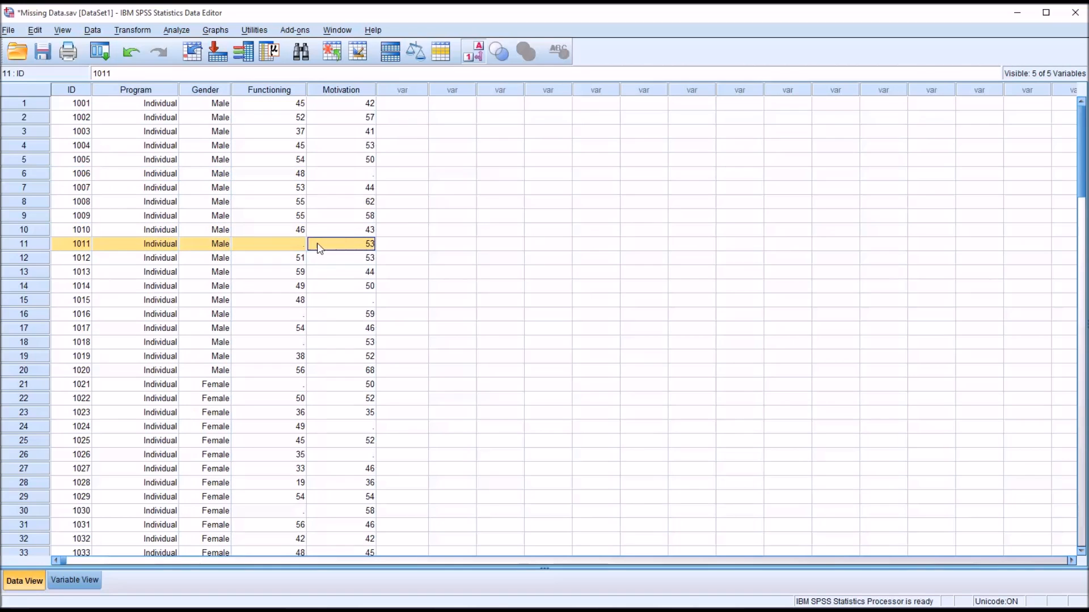
{"action": "left_click", "coordinate": [341, 299]}
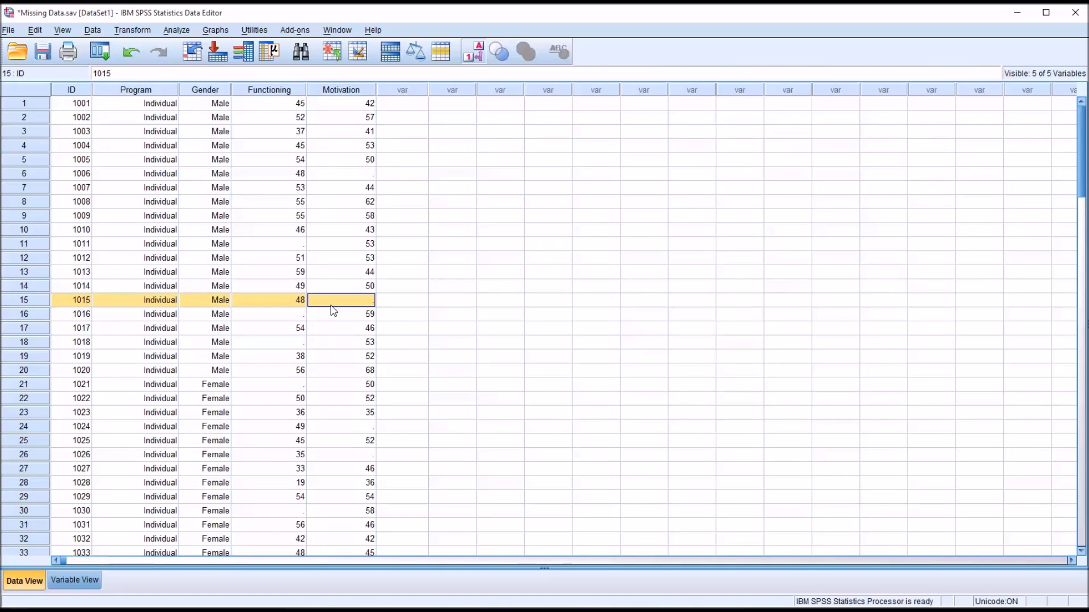
{"action": "left_click", "coordinate": [267, 299]}
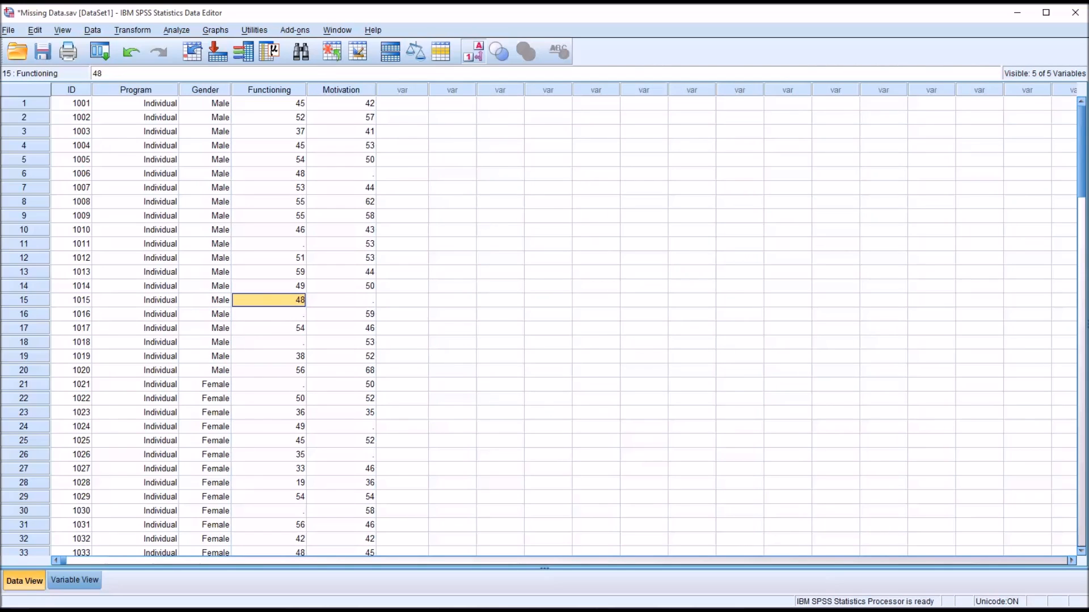
{"action": "mouse_move", "coordinate": [506, 494]}
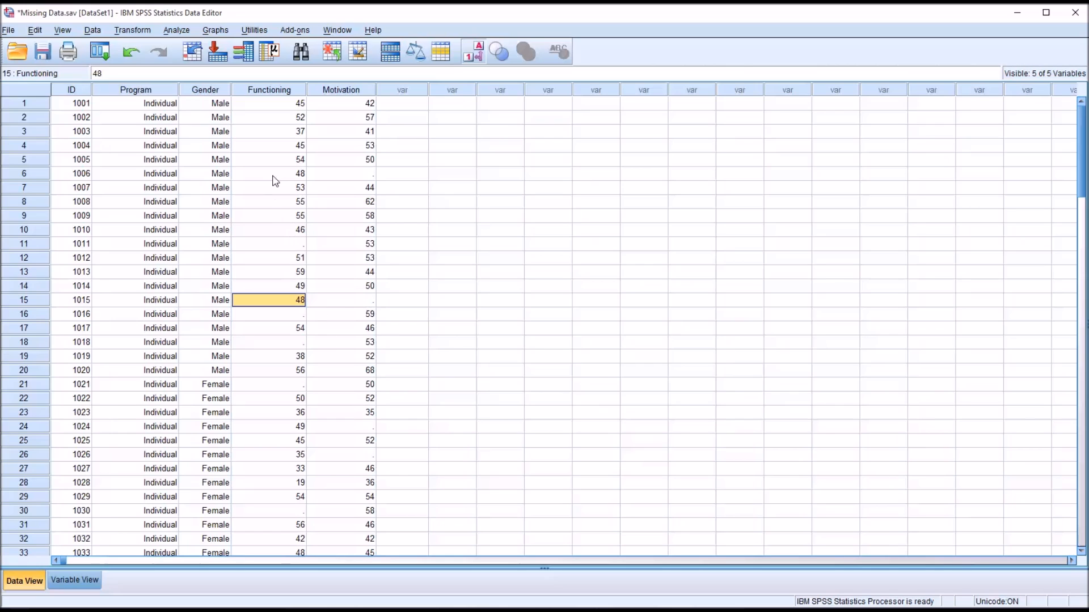
{"action": "mouse_move", "coordinate": [294, 228]}
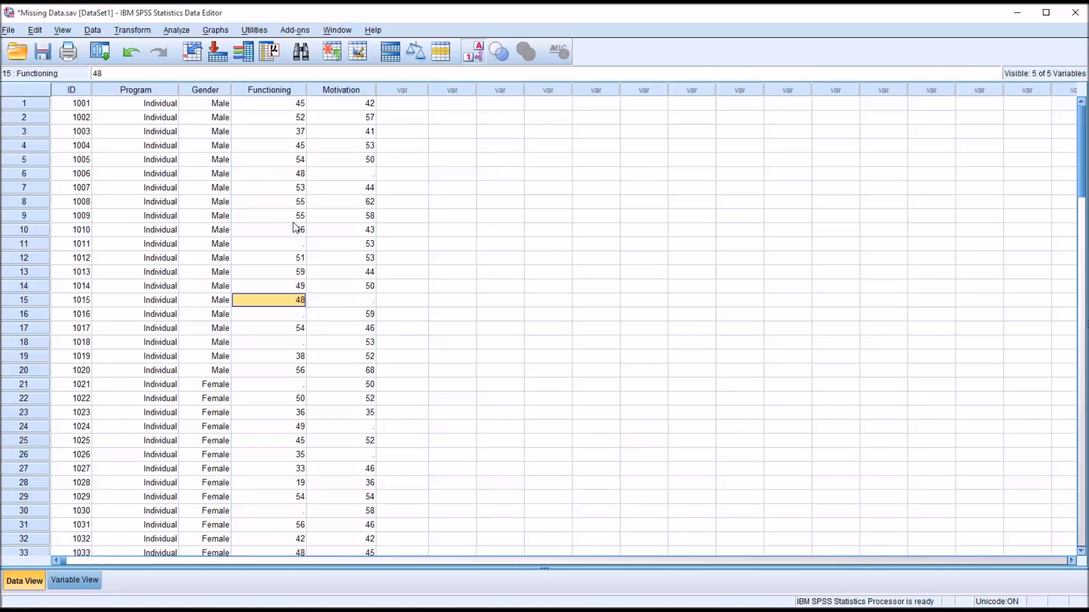
{"action": "left_click", "coordinate": [268, 173]}
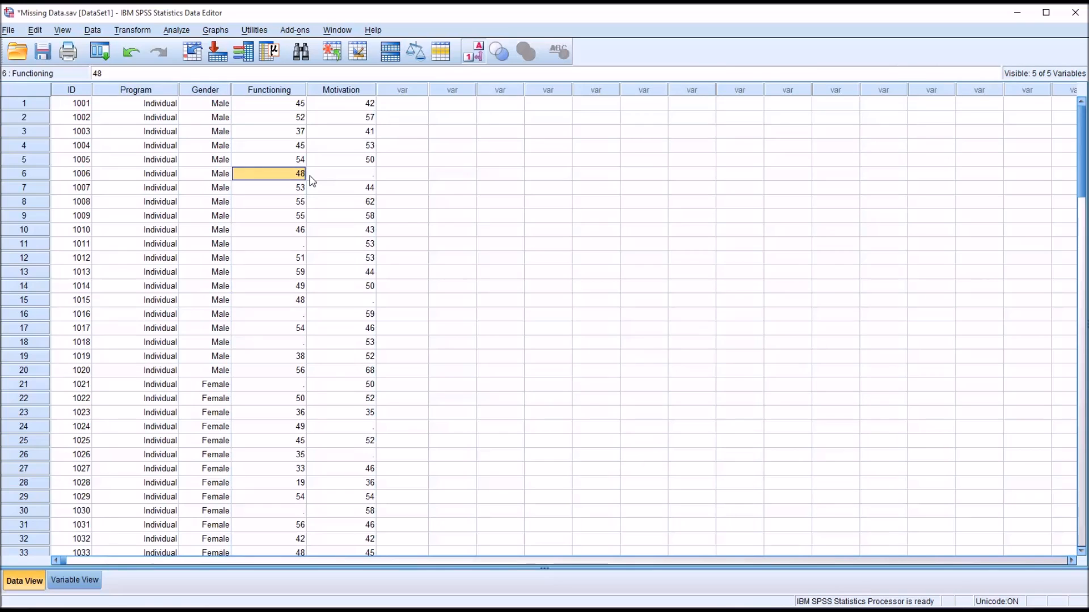
{"action": "left_click", "coordinate": [279, 244]}
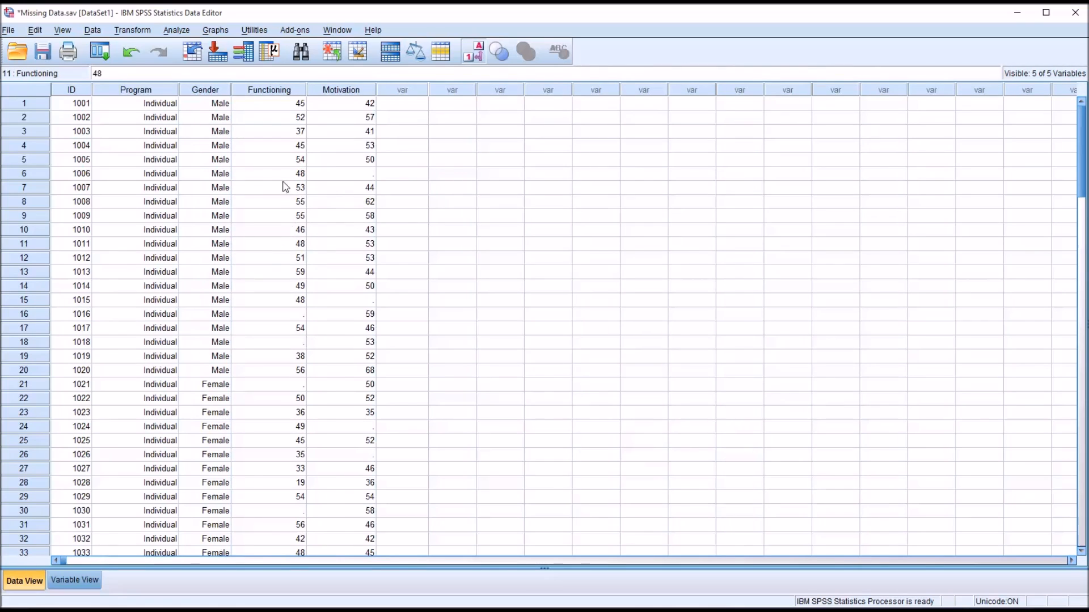
{"action": "left_click", "coordinate": [267, 173]}
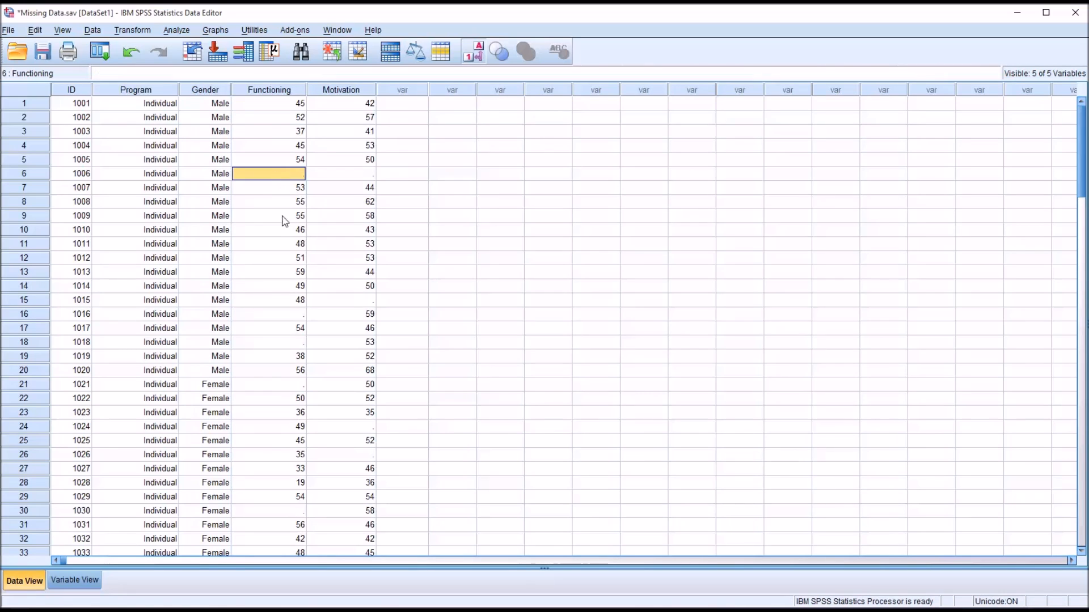
{"action": "left_click", "coordinate": [268, 244]}
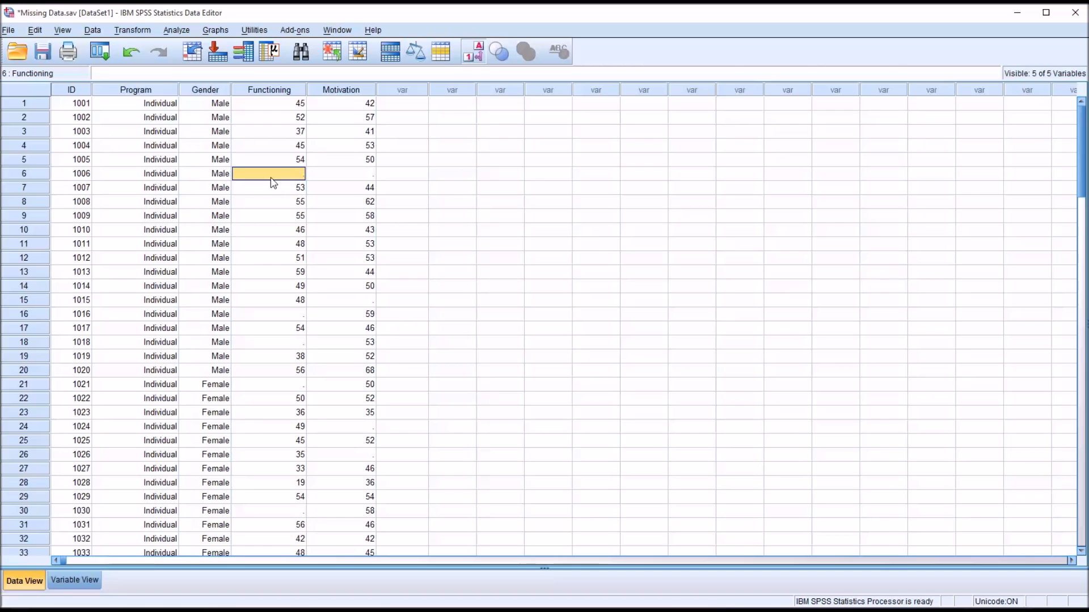
{"action": "left_click", "coordinate": [274, 244]}
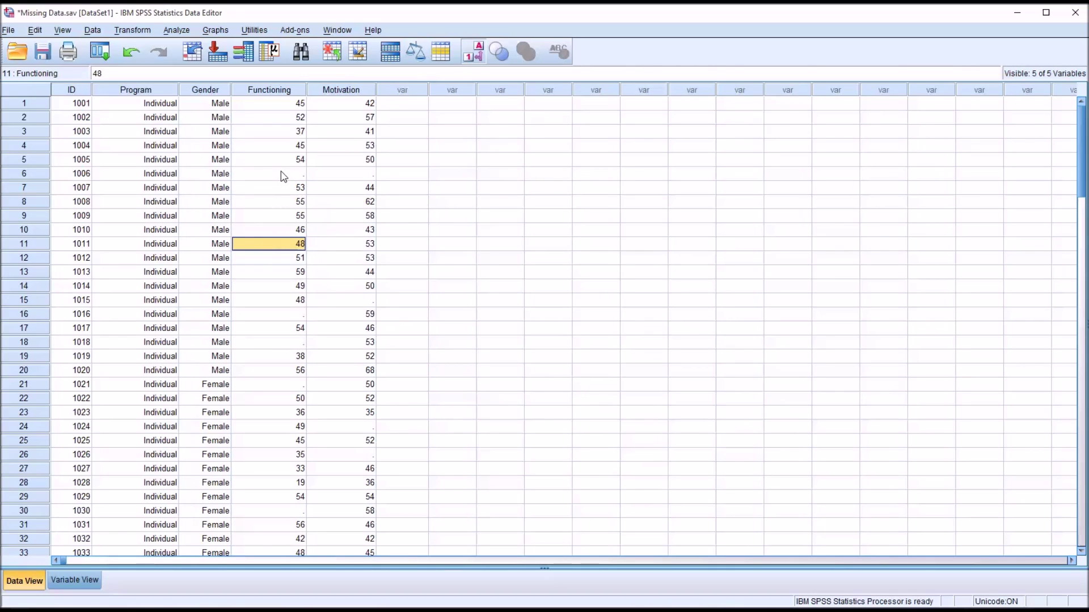
{"action": "mouse_move", "coordinate": [63, 250]}
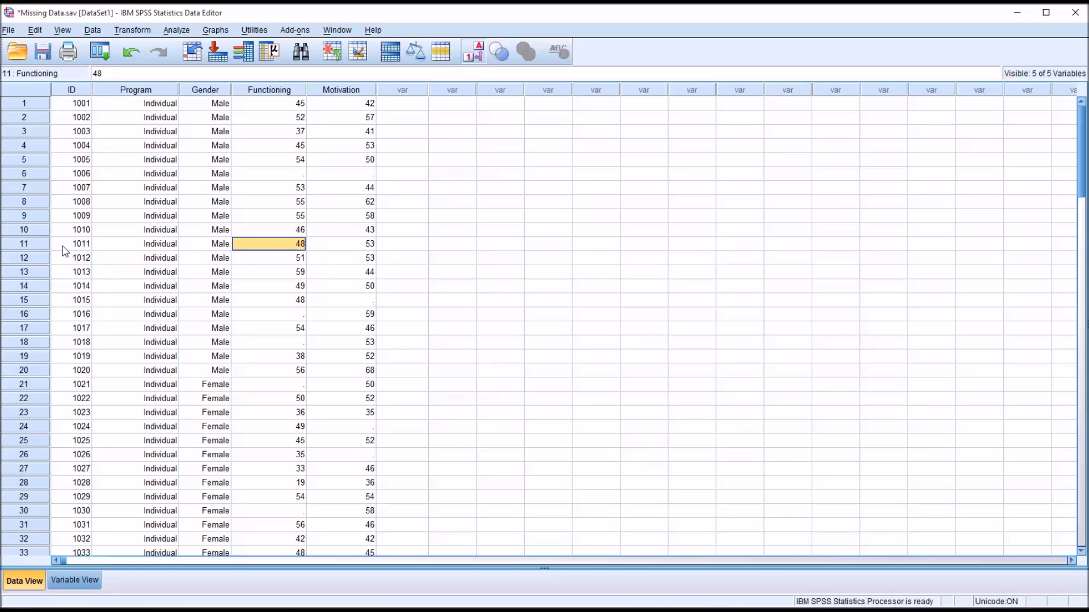
{"action": "left_click", "coordinate": [22, 244]}
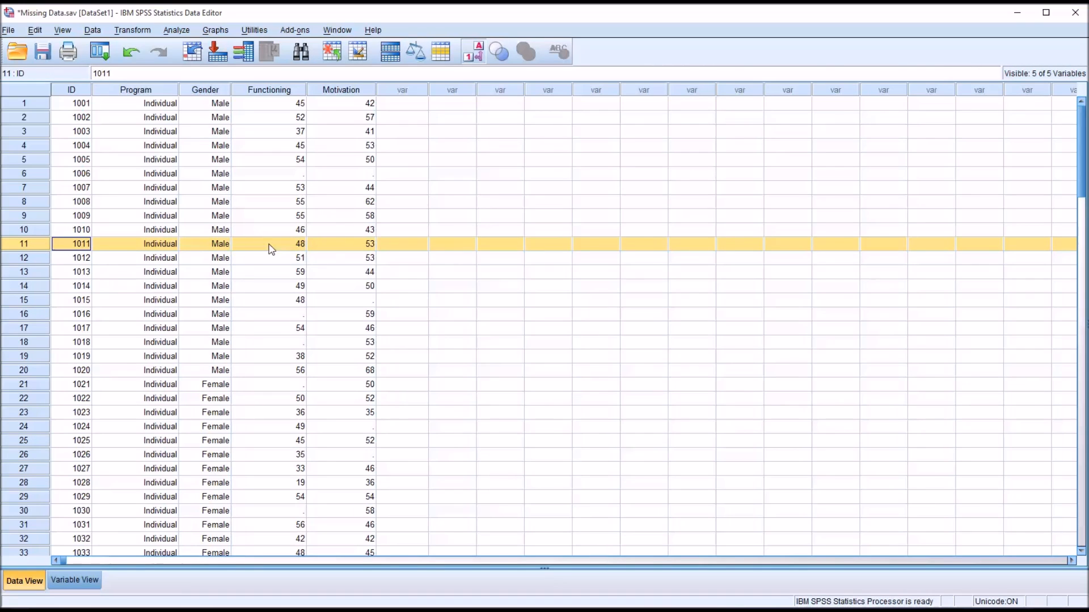
{"action": "left_click", "coordinate": [268, 244]}
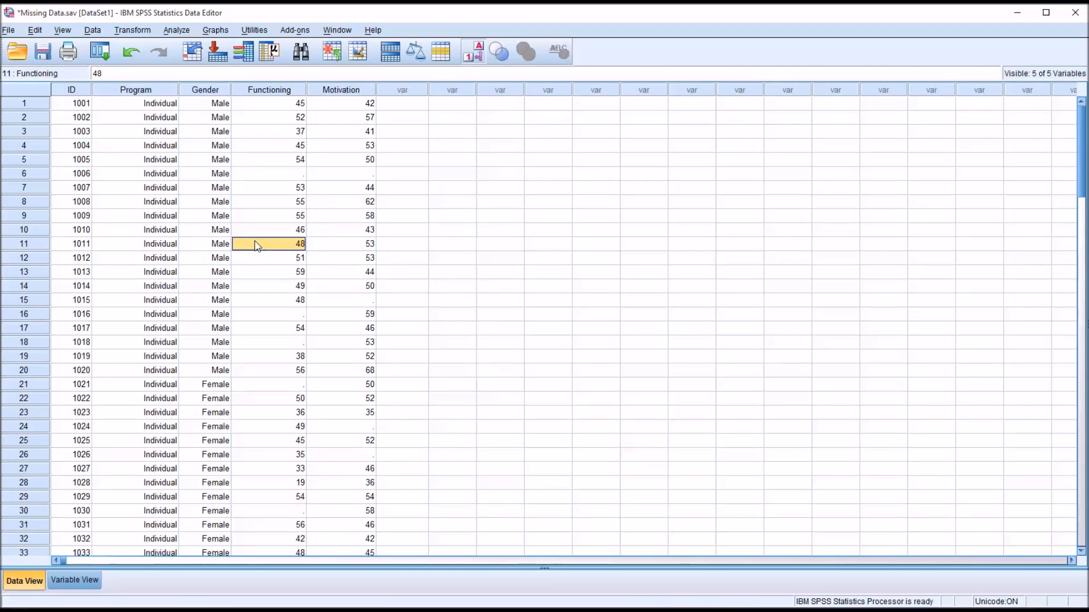
{"action": "left_click", "coordinate": [77, 173]}
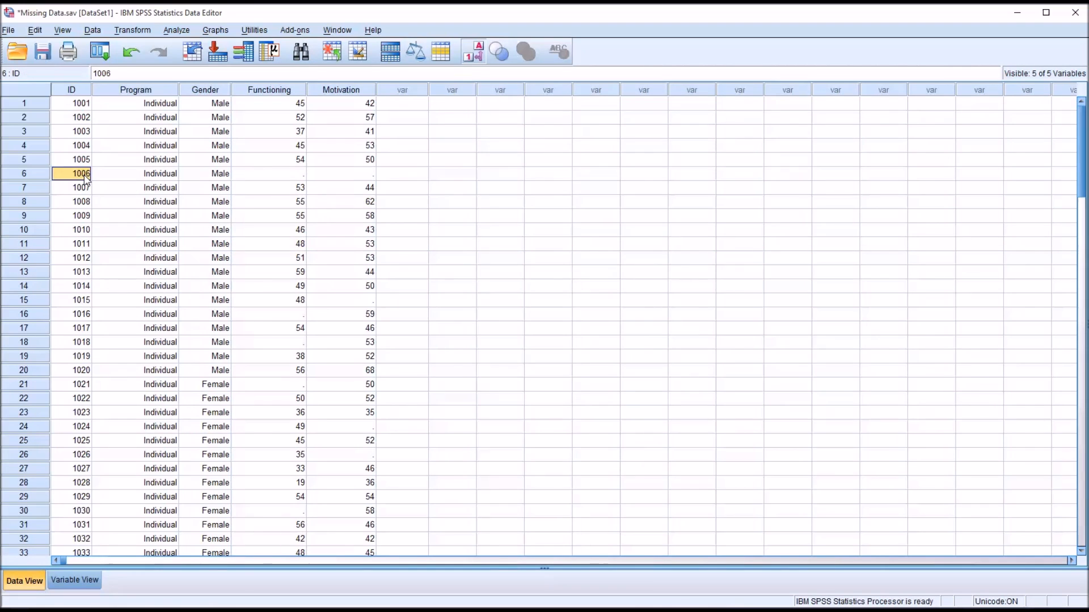
{"action": "left_click", "coordinate": [268, 173]}
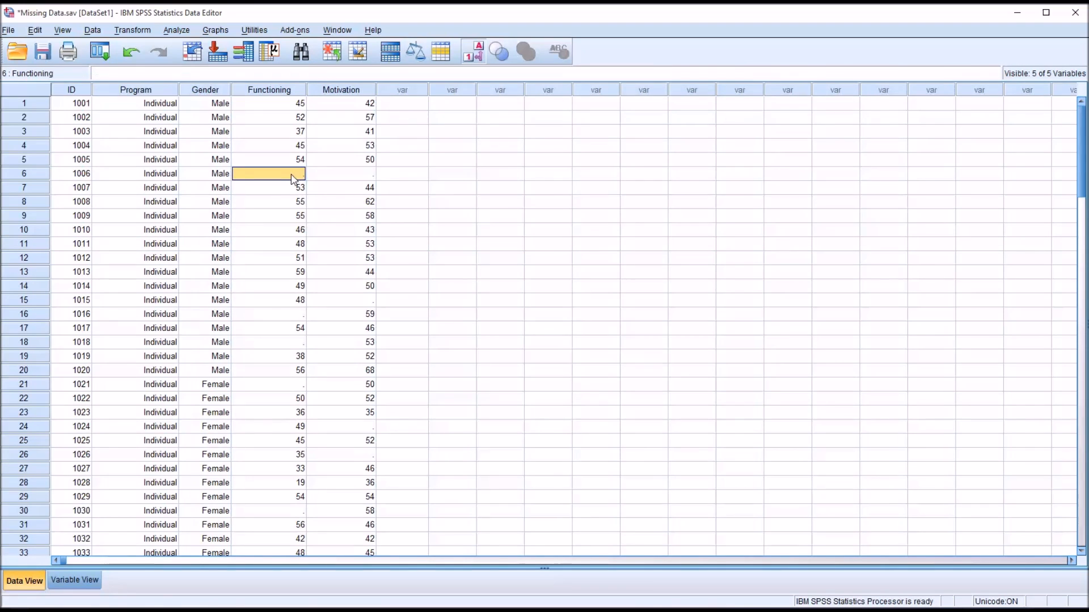
{"action": "mouse_move", "coordinate": [322, 248]}
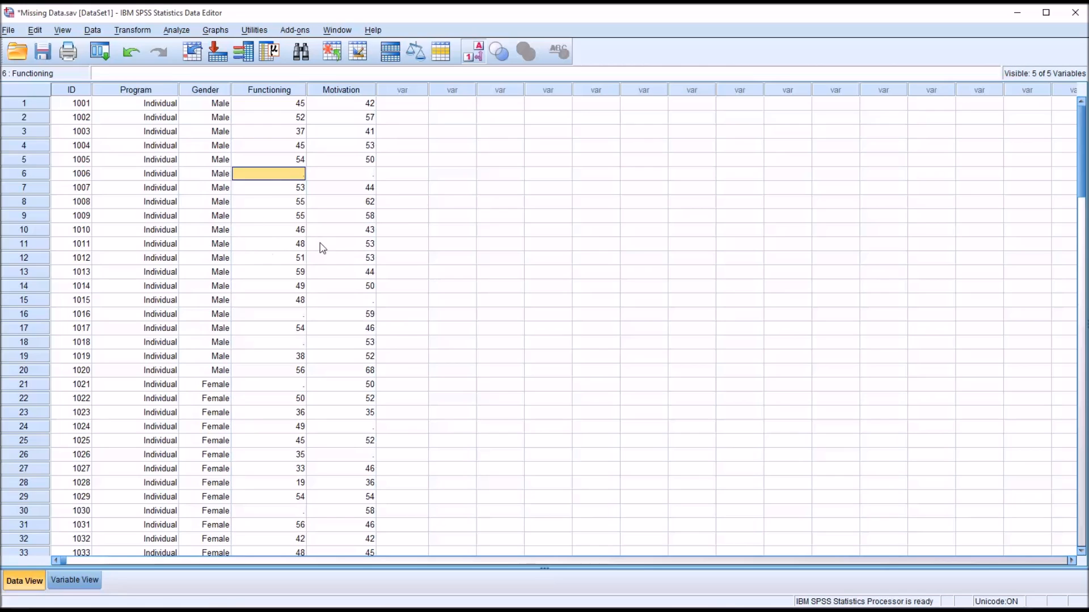
{"action": "mouse_move", "coordinate": [290, 249]}
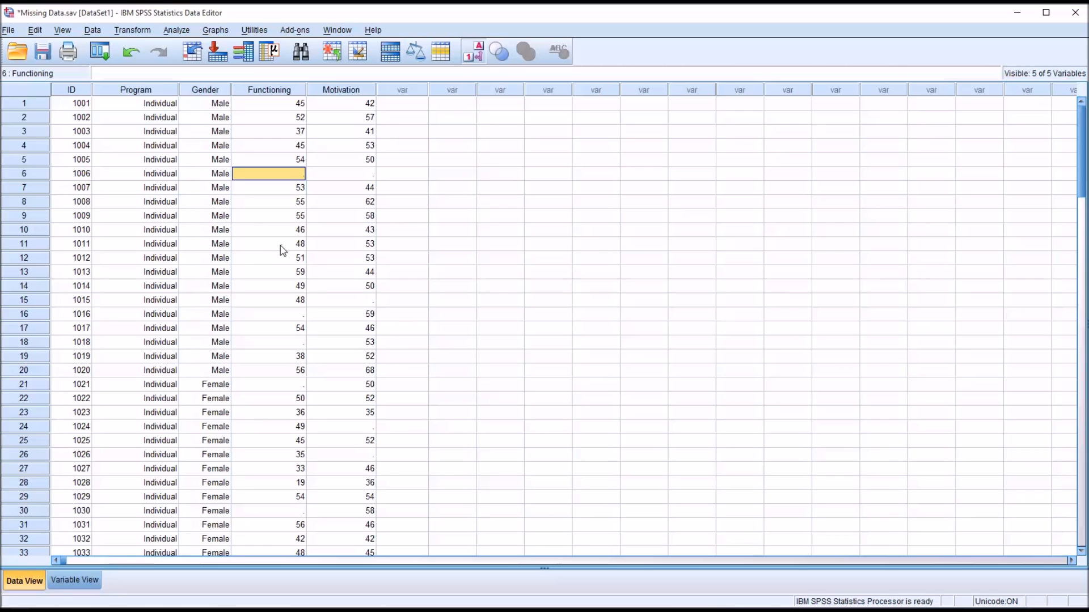
{"action": "mouse_move", "coordinate": [294, 250]}
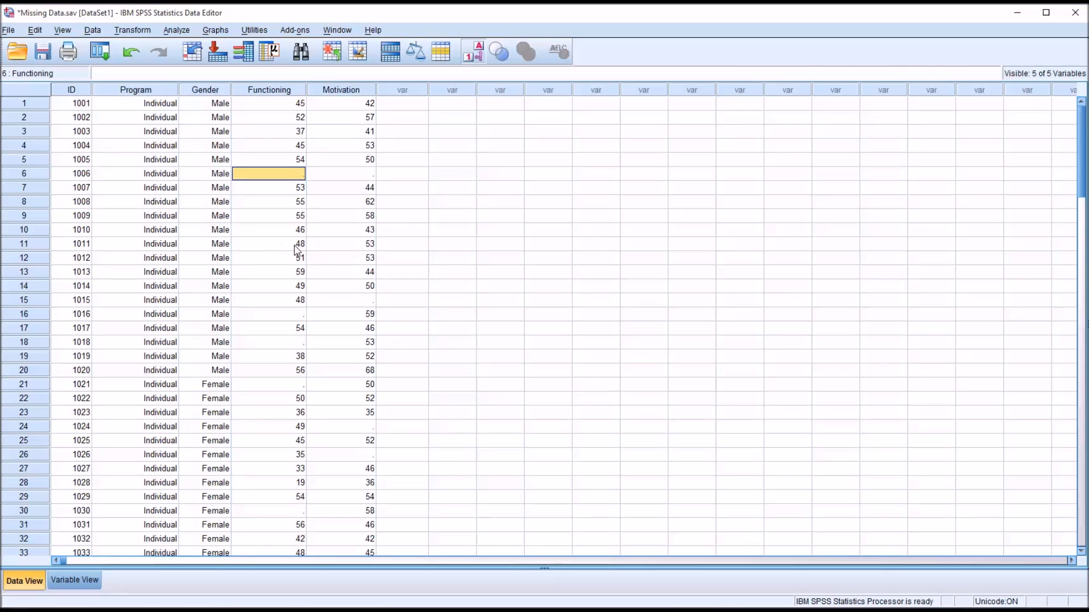
Rerun Descriptives for Functioning and Motivation, giving 112 valid listwise cases
{"action": "left_click", "coordinate": [177, 29]}
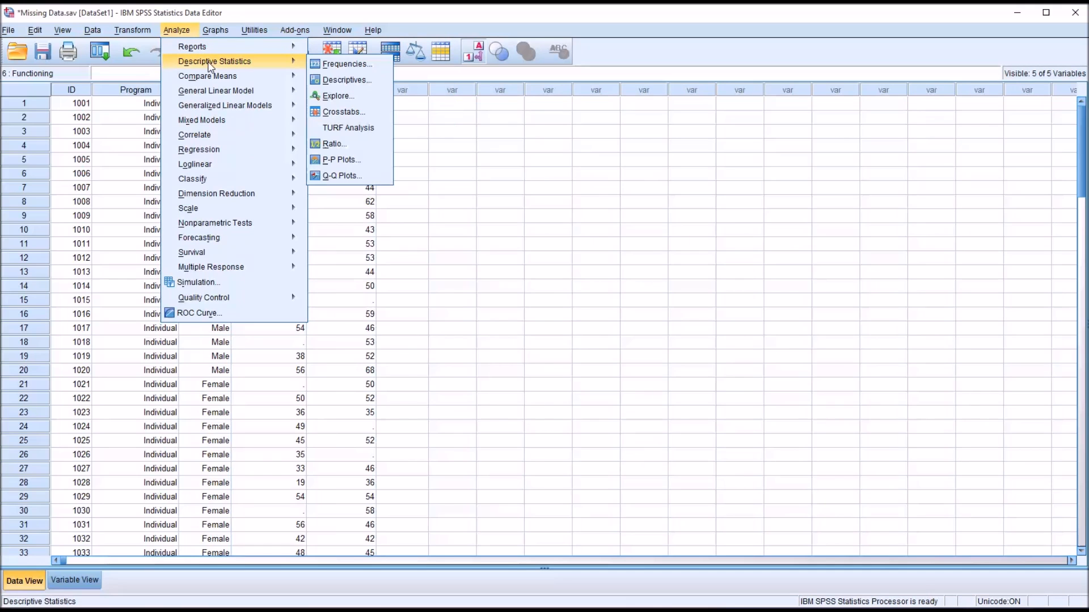
{"action": "left_click", "coordinate": [345, 80]}
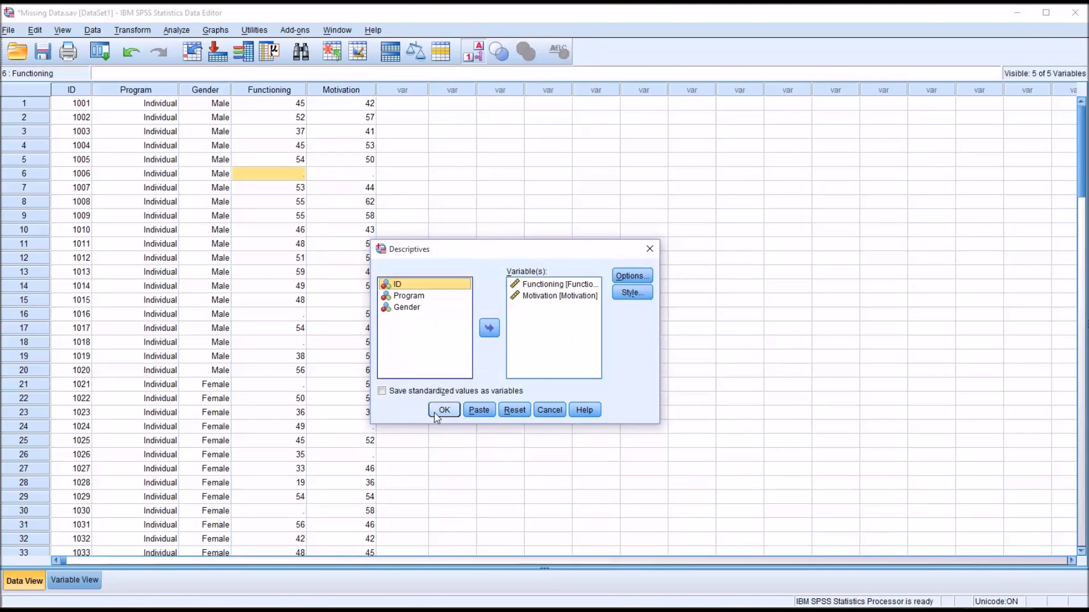
{"action": "left_click", "coordinate": [443, 410]}
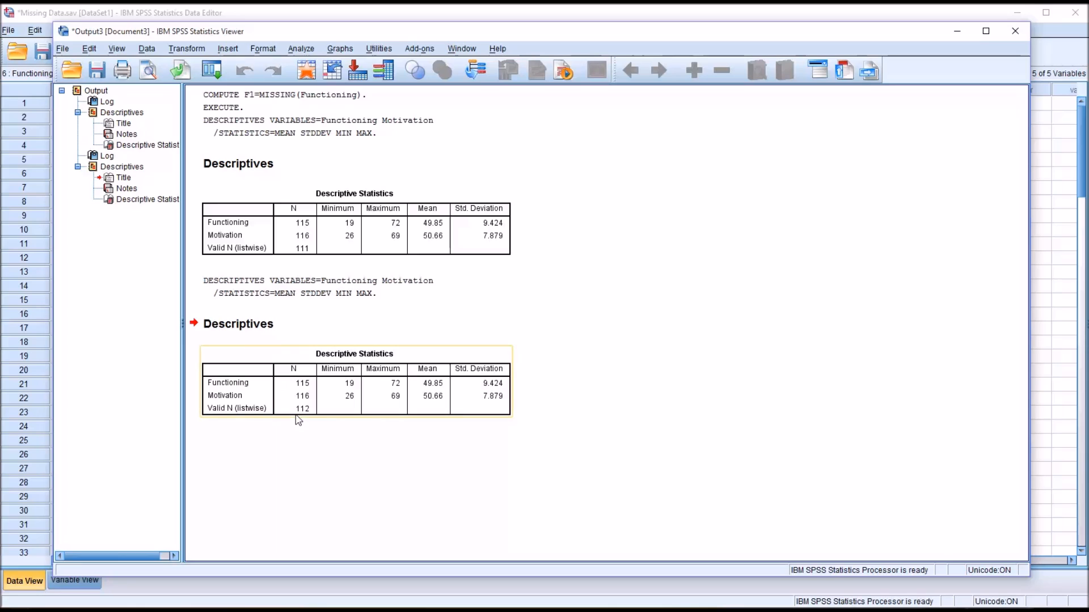
{"action": "mouse_move", "coordinate": [307, 415]}
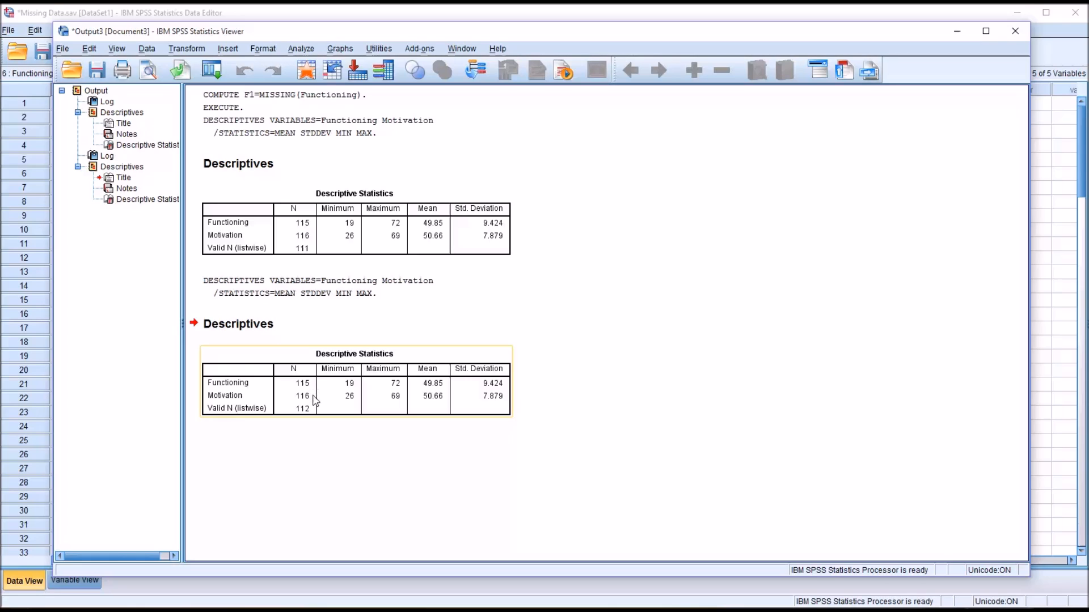
{"action": "mouse_move", "coordinate": [310, 413]}
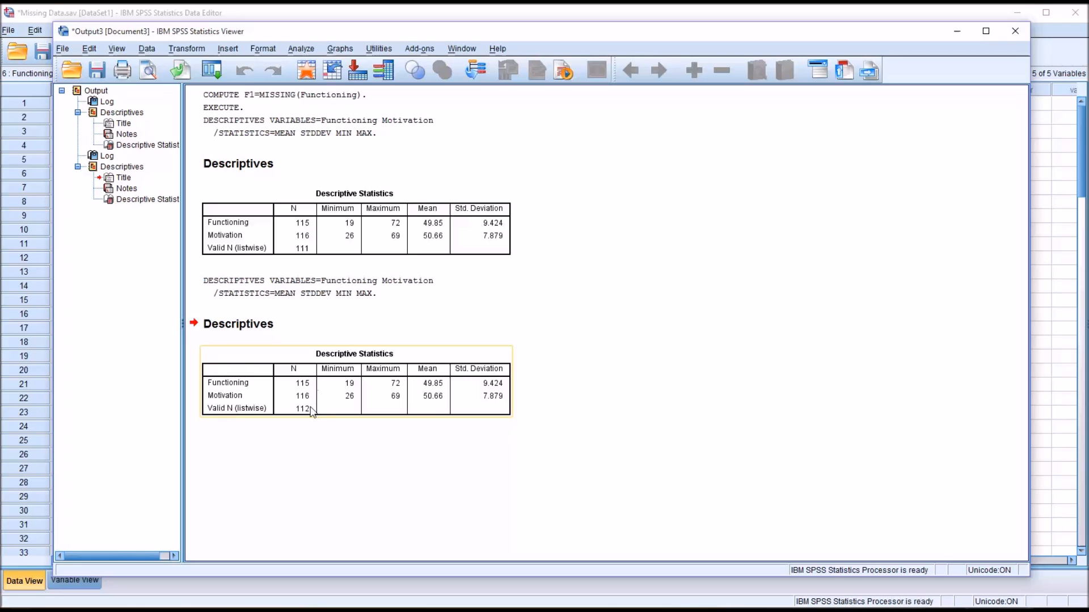
{"action": "mouse_move", "coordinate": [297, 412]}
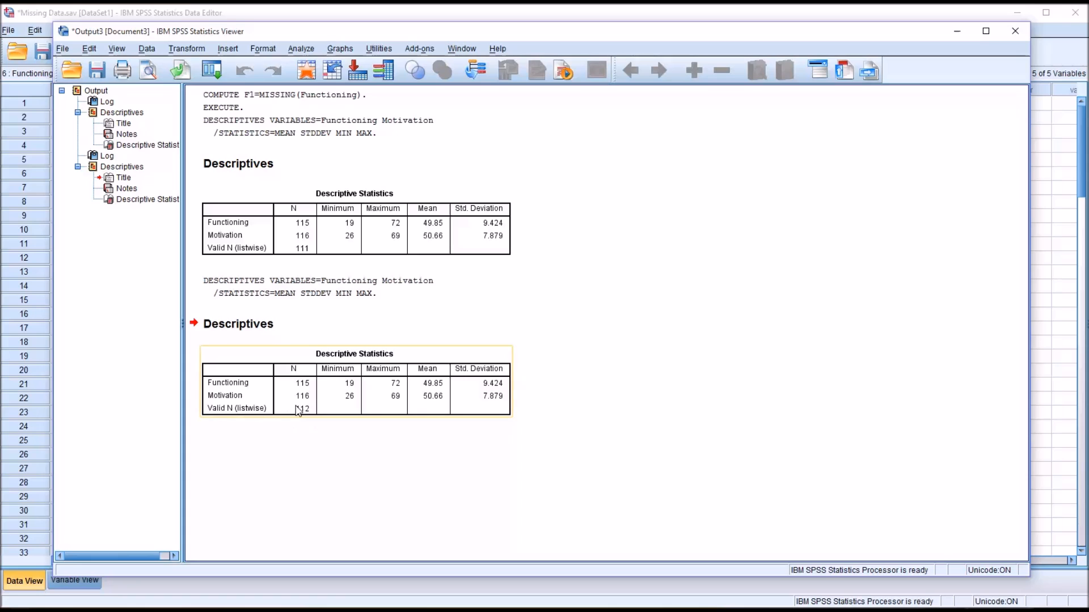
{"action": "mouse_move", "coordinate": [361, 369]}
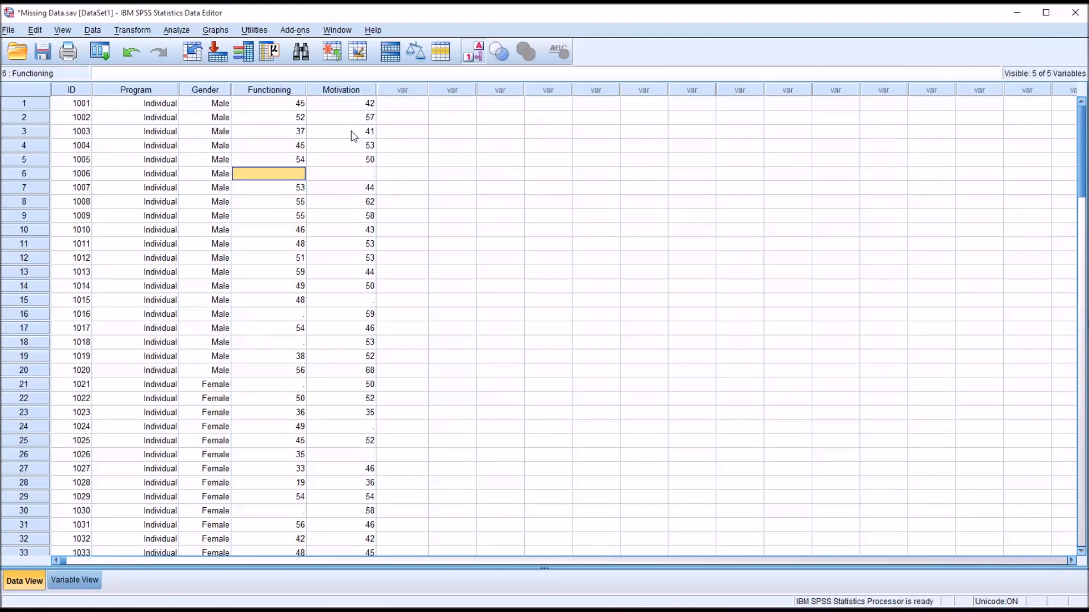
{"action": "mouse_move", "coordinate": [288, 184]}
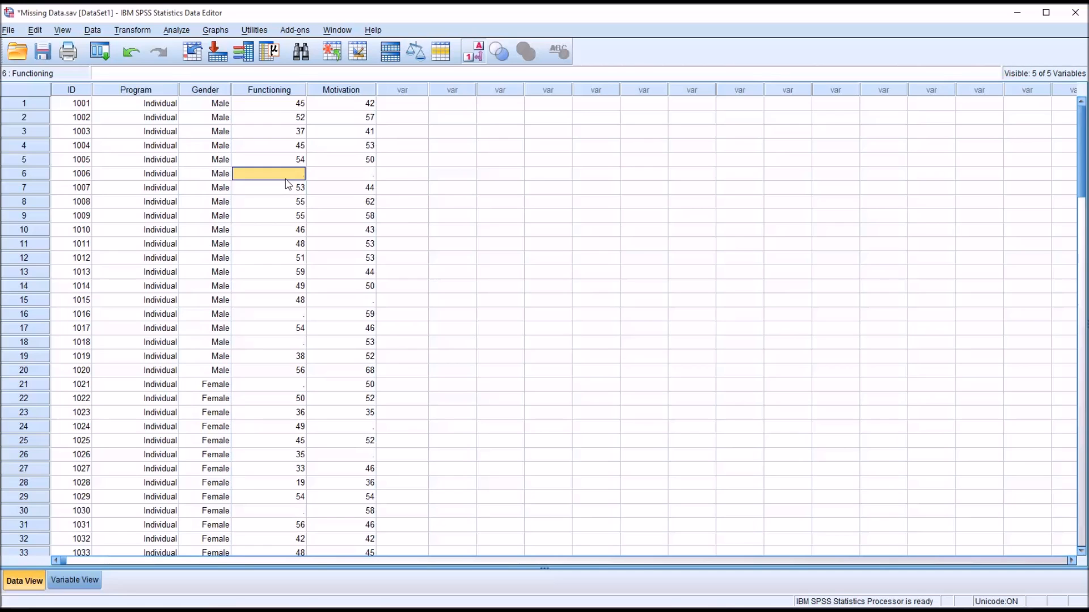
Select case 1011's Functioning cell to move its value 48 back to case 1006
{"action": "left_click", "coordinate": [269, 244]}
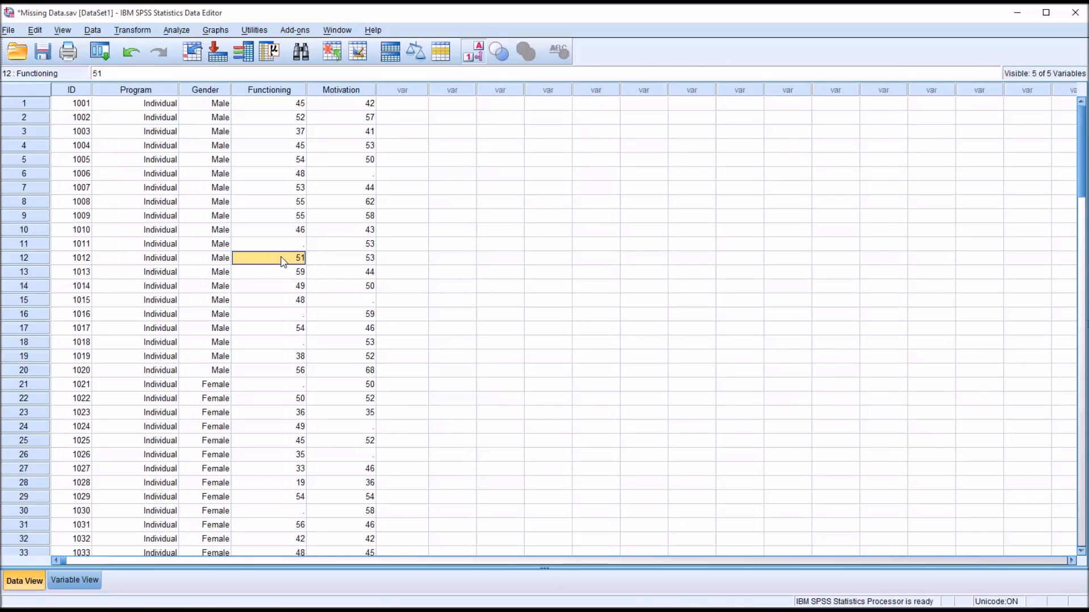
{"action": "mouse_move", "coordinate": [442, 297]}
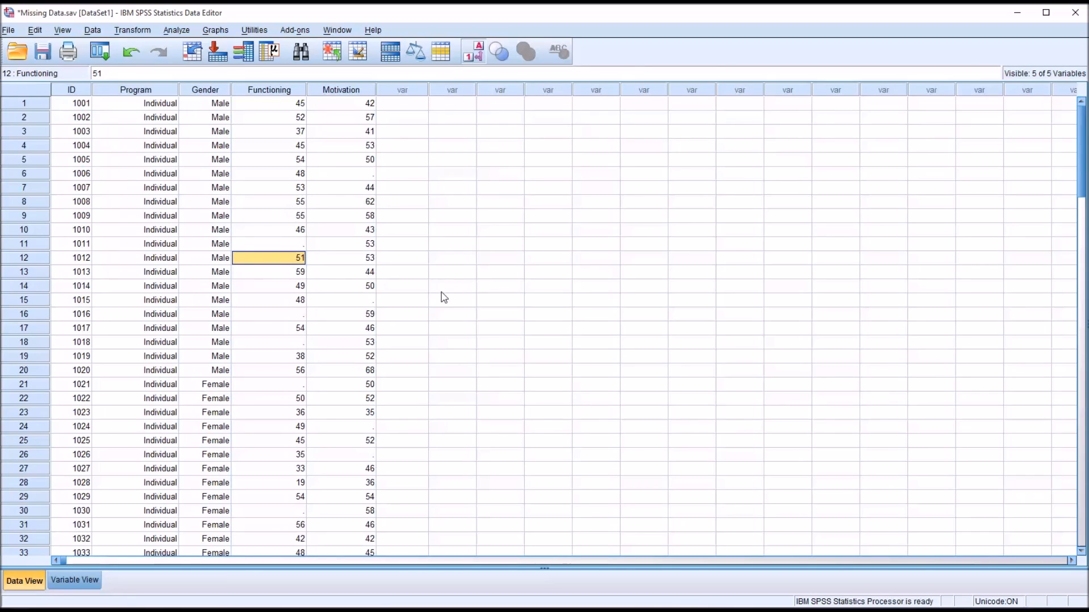
{"action": "mouse_move", "coordinate": [588, 532]}
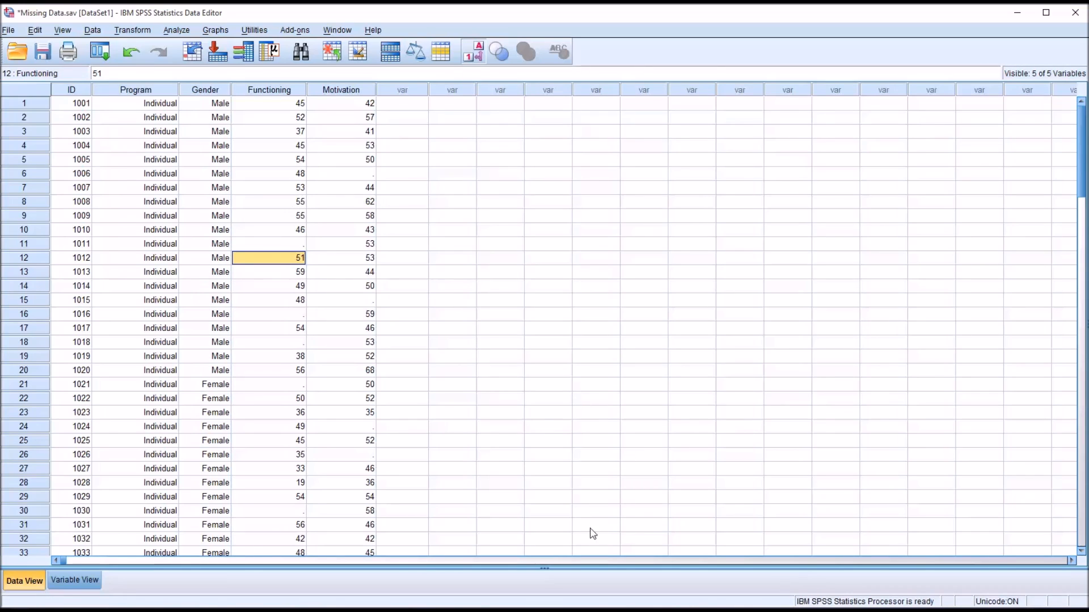
Set up a Frequencies analysis with Functioning and Motivation as variables
{"action": "left_click", "coordinate": [177, 29]}
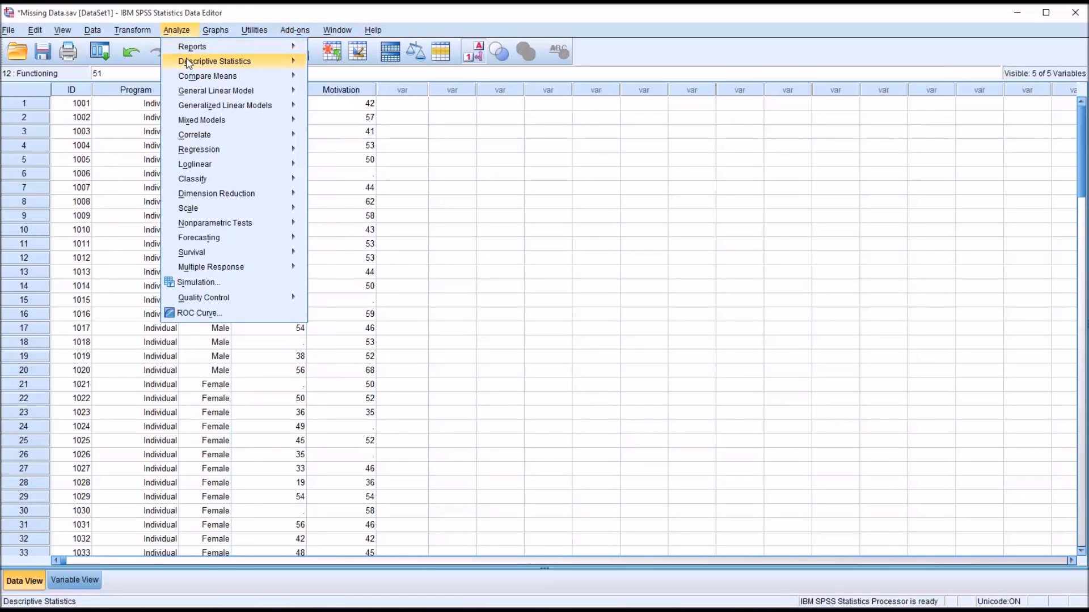
{"action": "left_click", "coordinate": [216, 61]}
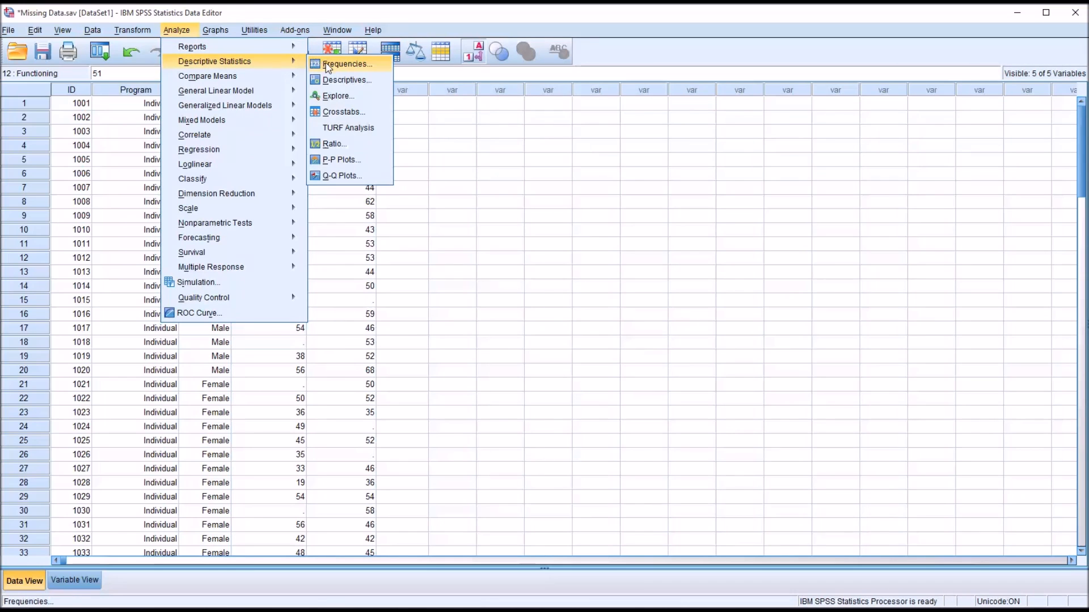
{"action": "left_click", "coordinate": [350, 63]}
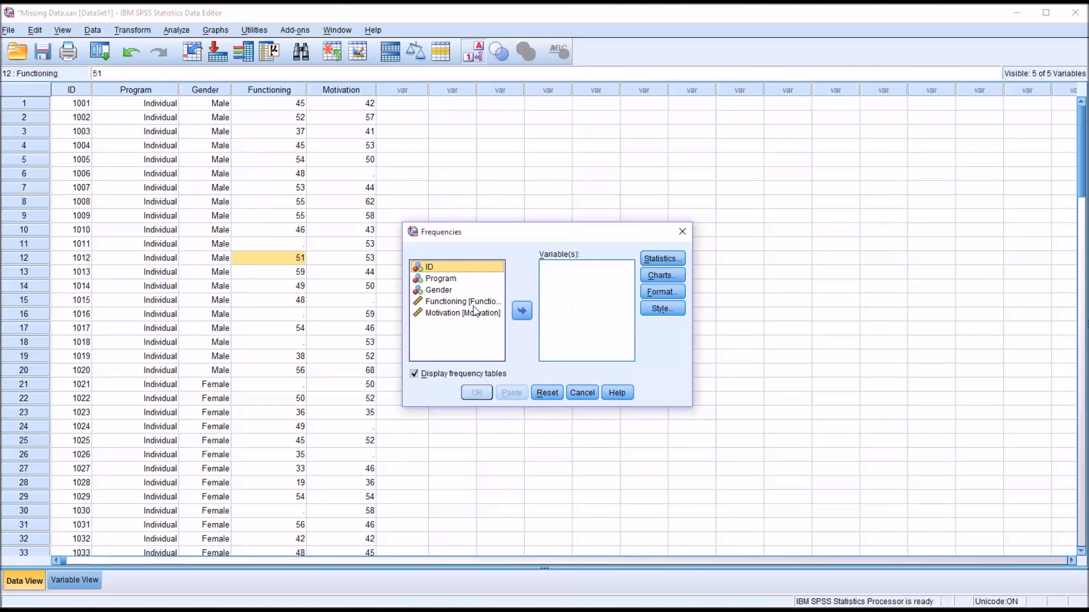
{"action": "left_click", "coordinate": [463, 313]}
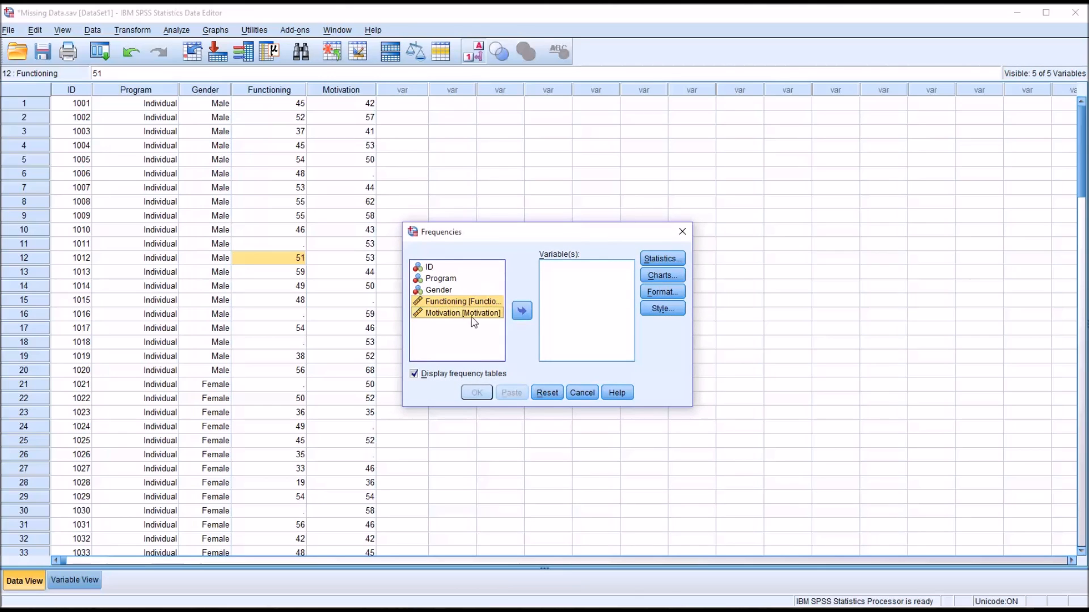
{"action": "left_click", "coordinate": [522, 310]}
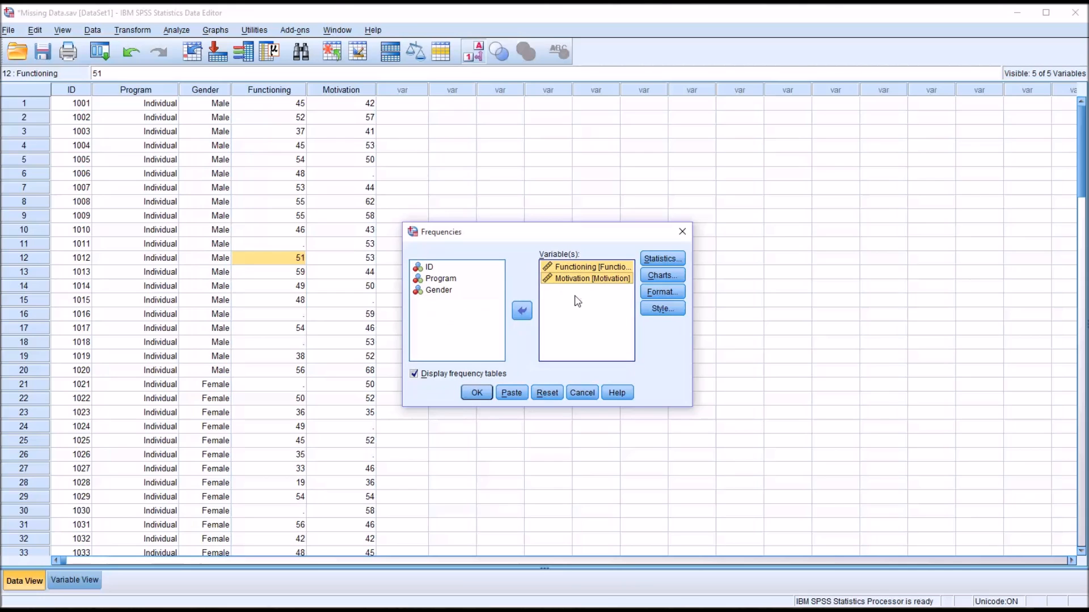
Request mean, median, mode, standard deviation, range, minimum and maximum statistics
{"action": "left_click", "coordinate": [662, 258]}
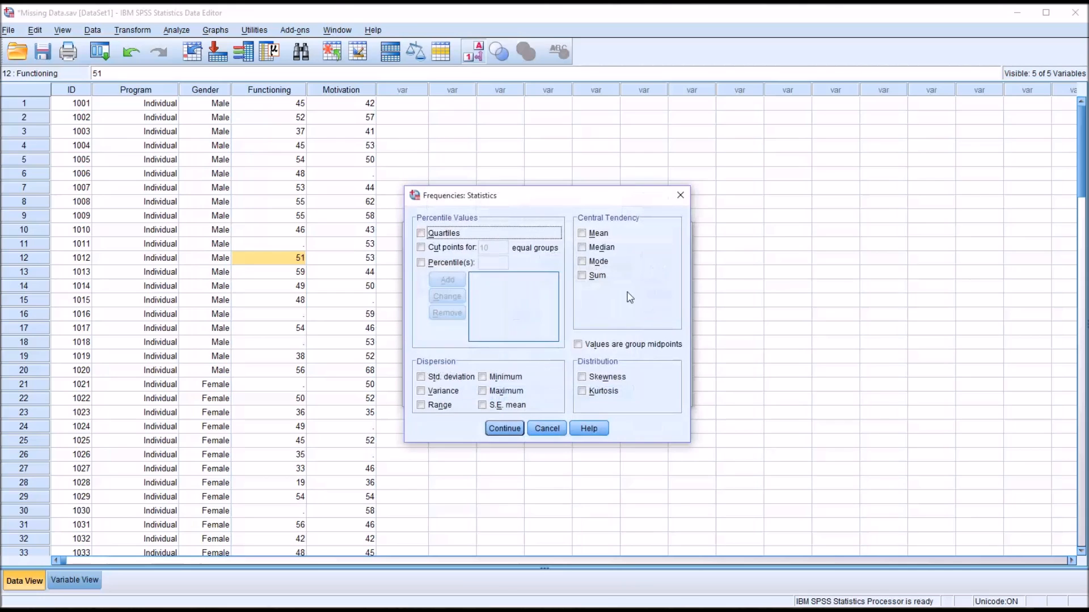
{"action": "mouse_move", "coordinate": [534, 306]}
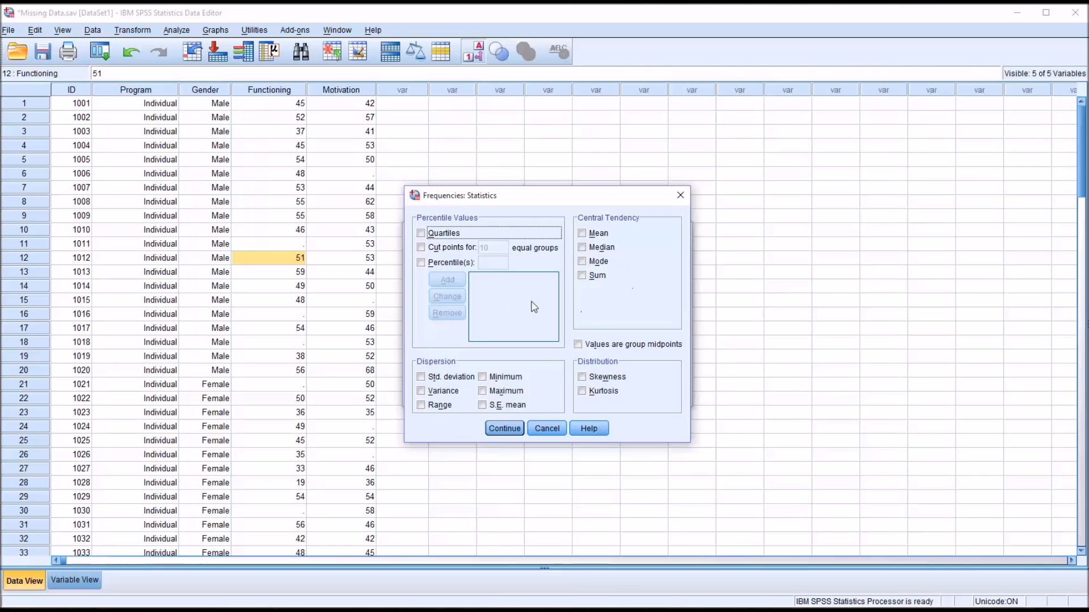
{"action": "mouse_move", "coordinate": [657, 349]}
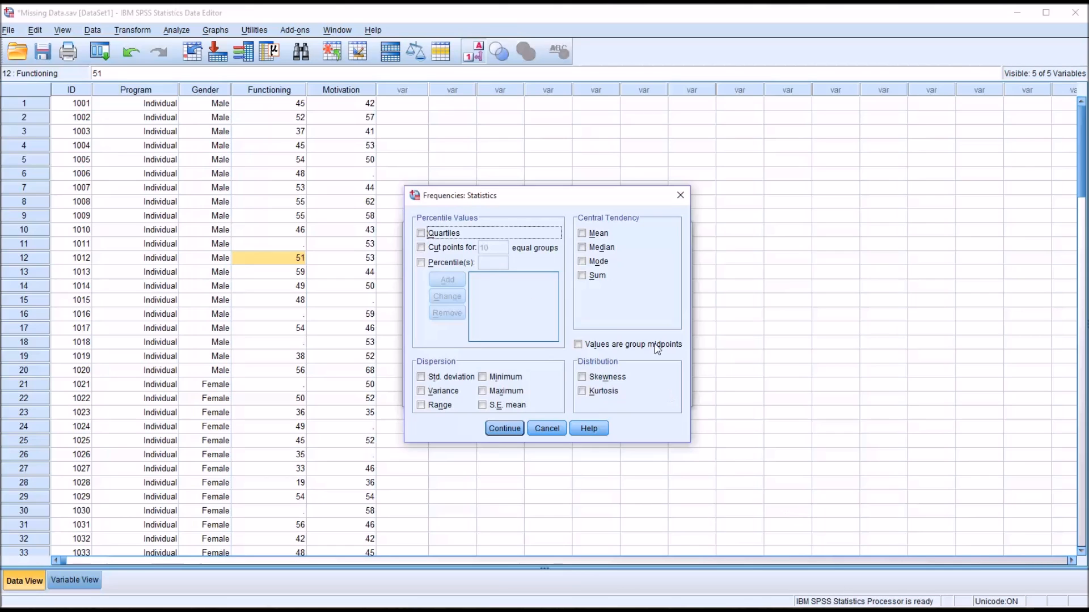
{"action": "left_click", "coordinate": [582, 261]}
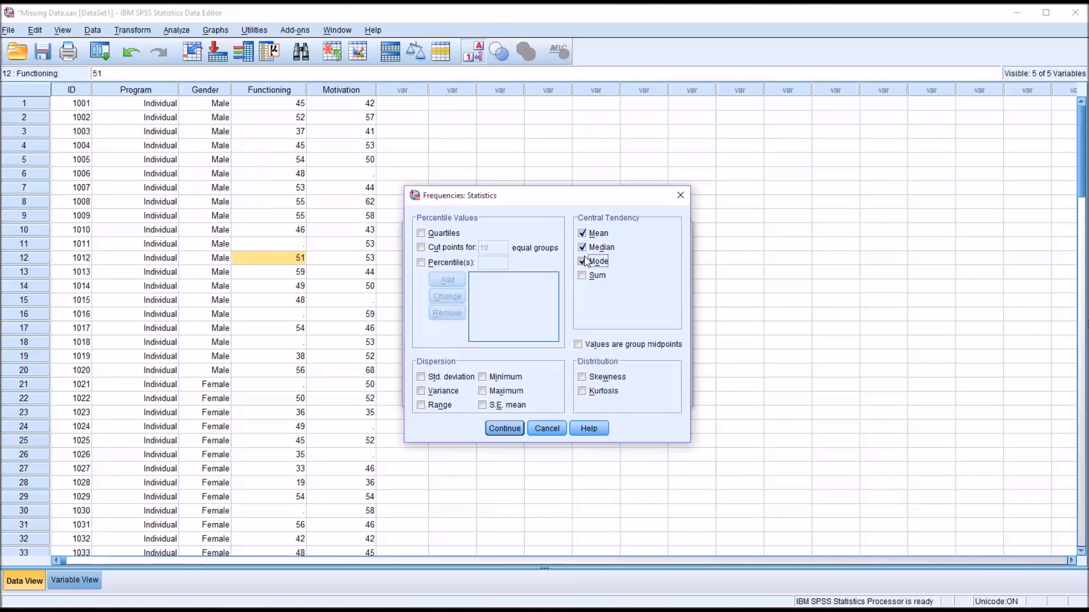
{"action": "left_click", "coordinate": [581, 261]}
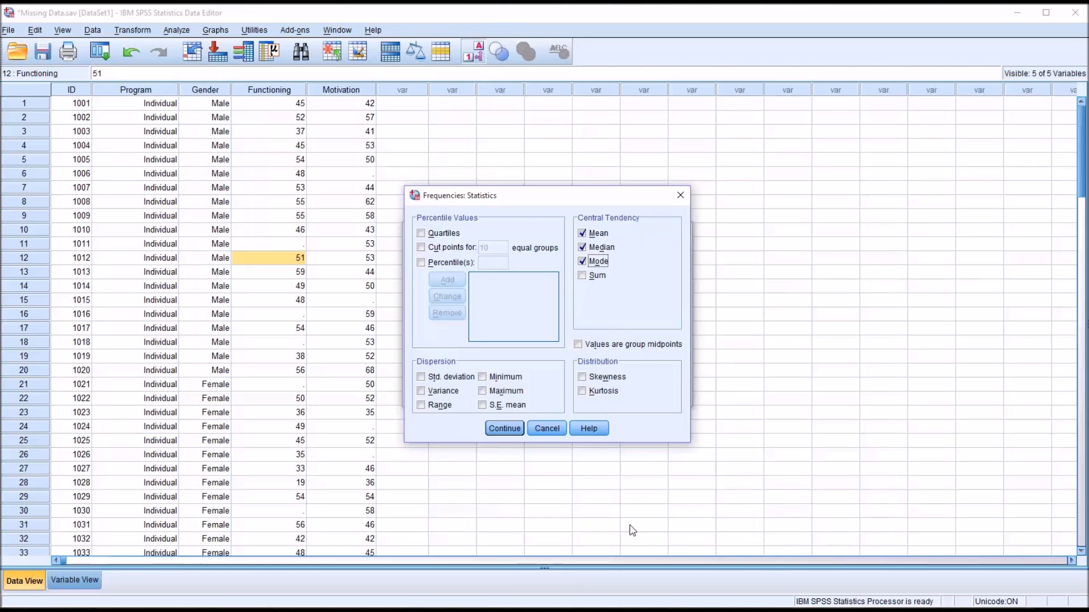
{"action": "left_click", "coordinate": [420, 376]}
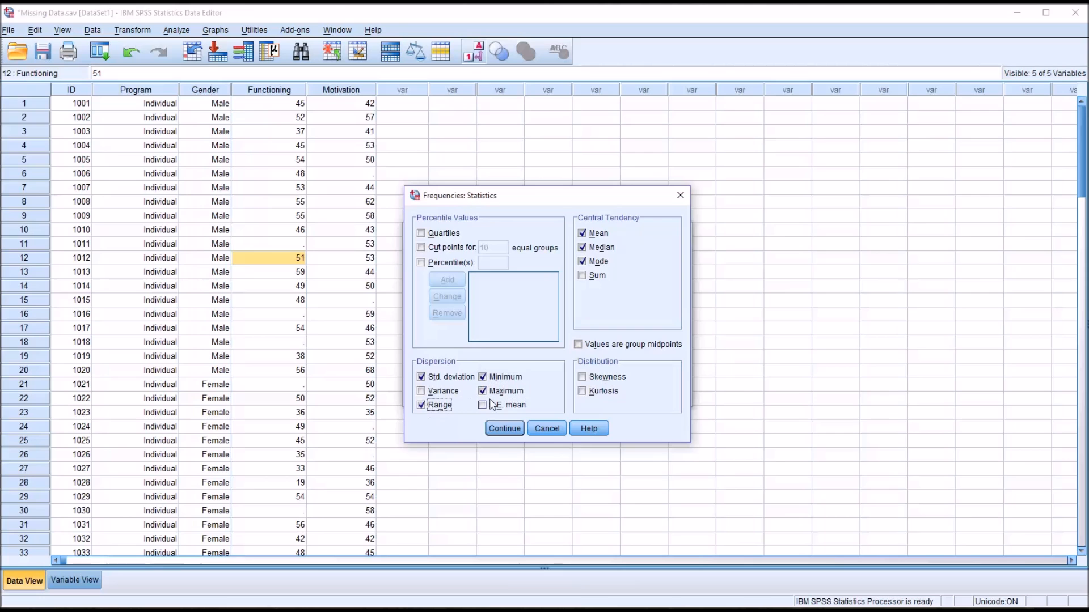
{"action": "left_click", "coordinate": [504, 429]}
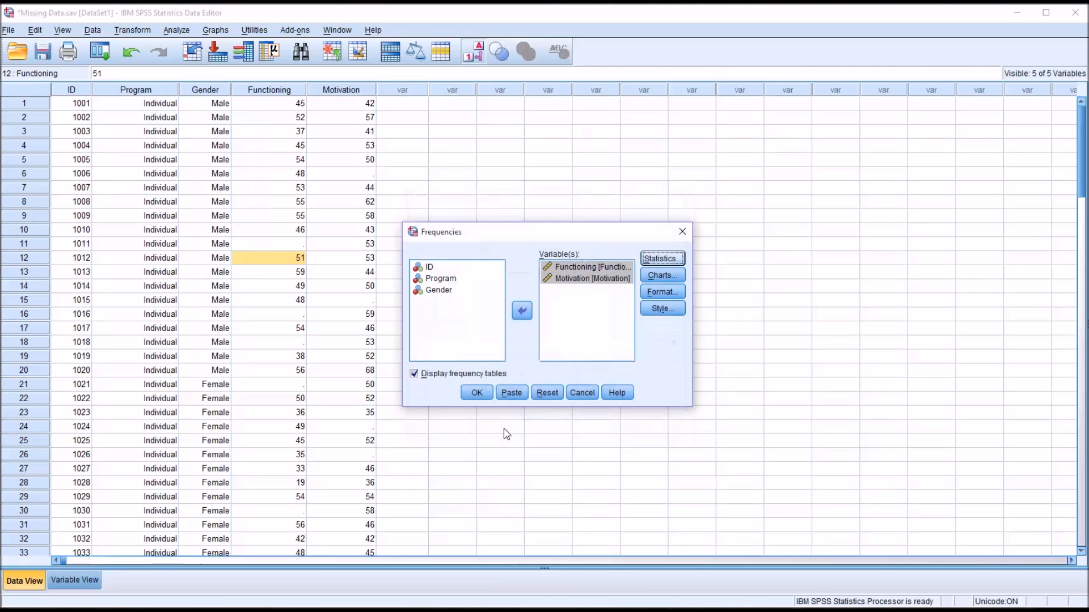
Run the frequencies and view the Statistics table showing 5 and 4 missing values
{"action": "left_click", "coordinate": [476, 392]}
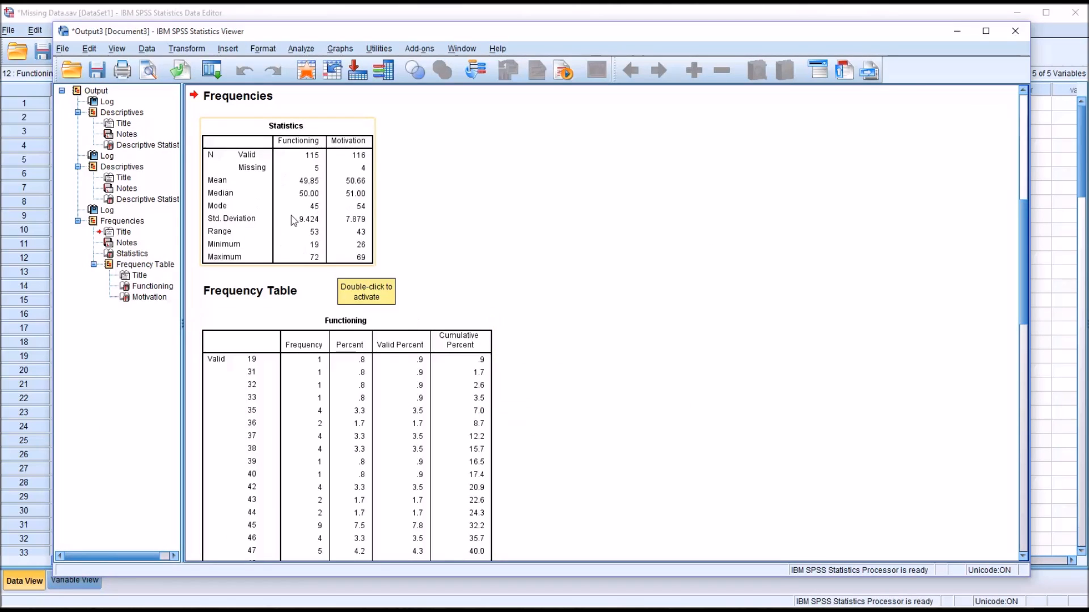
{"action": "mouse_move", "coordinate": [283, 202]}
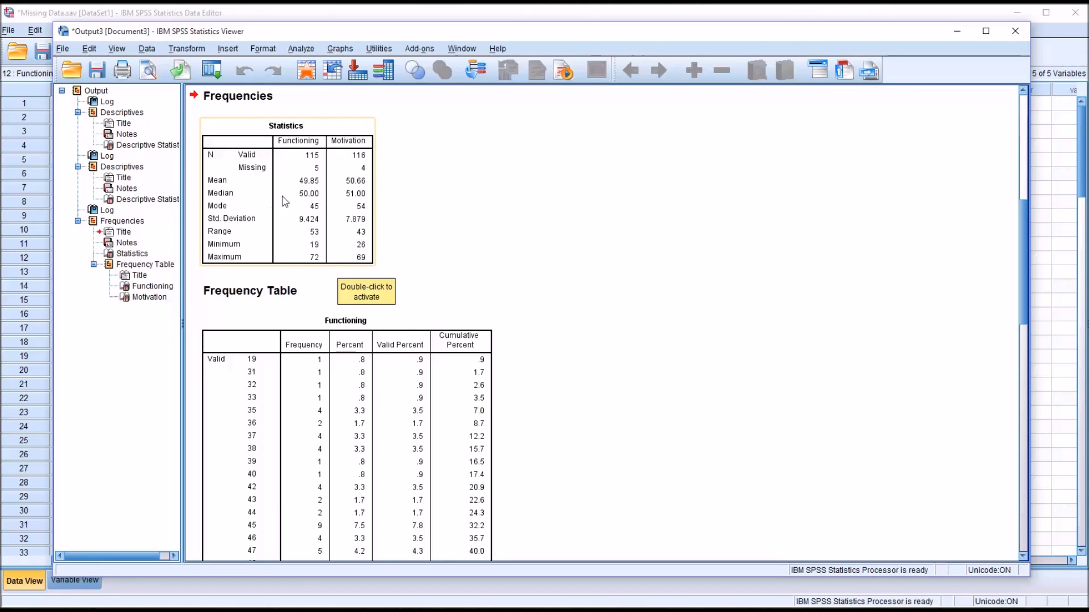
{"action": "mouse_move", "coordinate": [319, 213]}
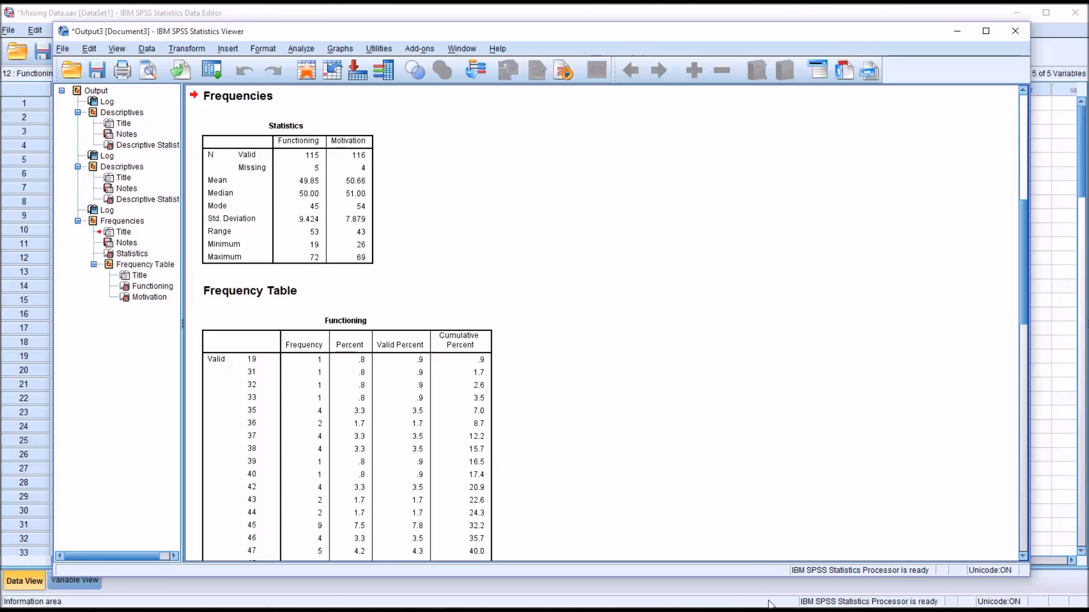
{"action": "left_click", "coordinate": [309, 181]}
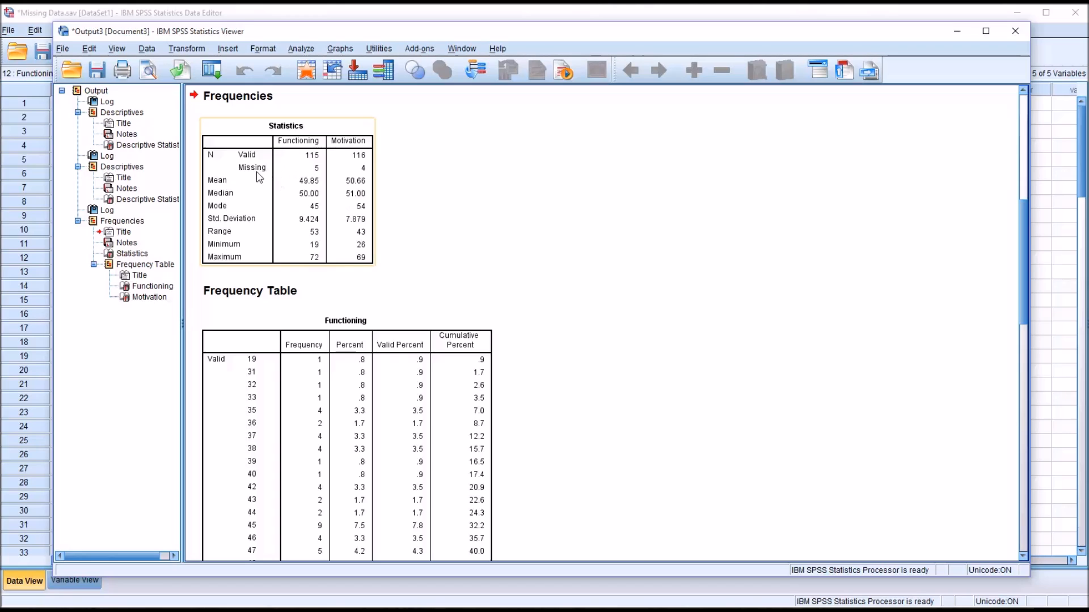
{"action": "mouse_move", "coordinate": [313, 180]}
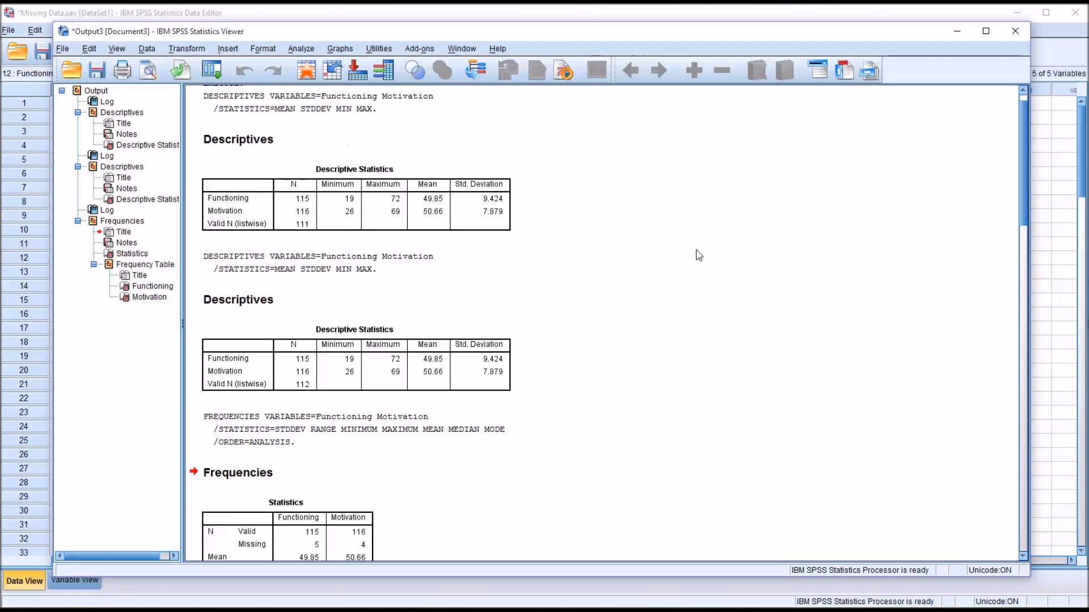
{"action": "scroll", "scroll_direction": "down", "scroll_amount": 3}
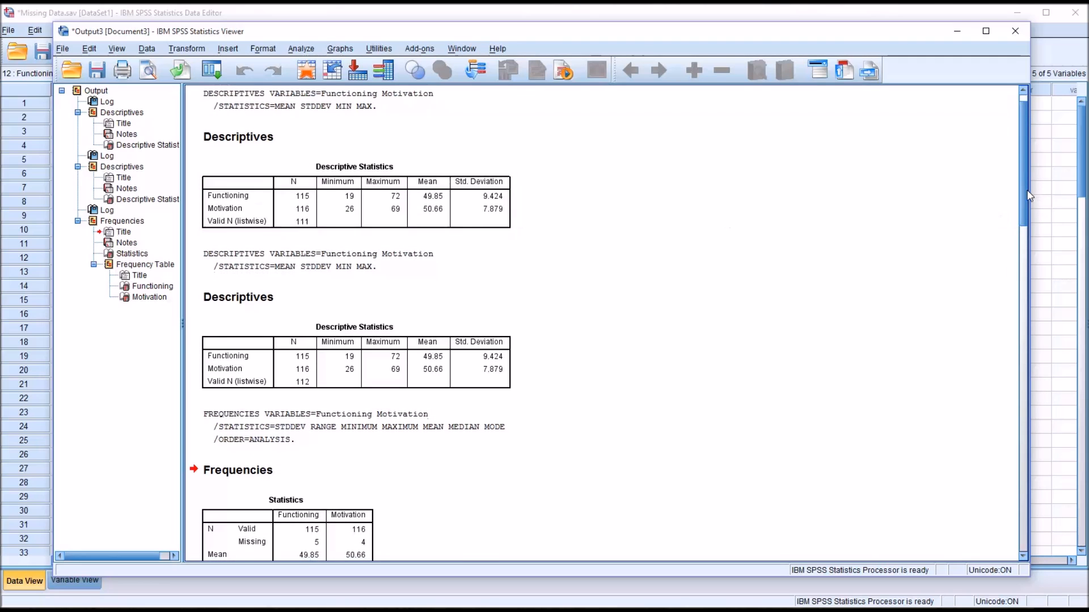
{"action": "scroll", "scroll_direction": "down", "scroll_amount": 3}
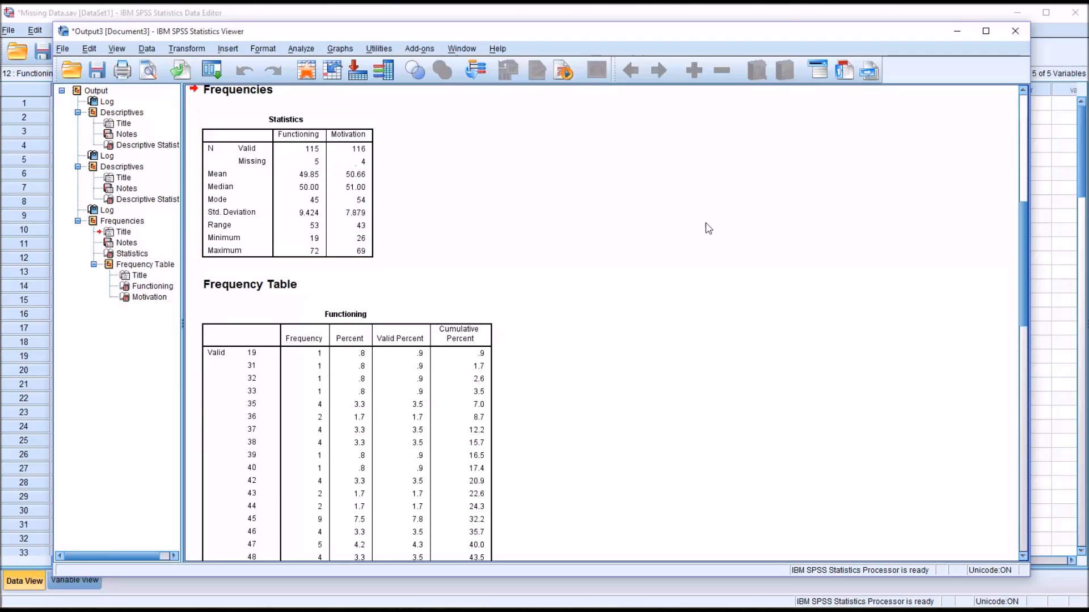
{"action": "scroll", "scroll_direction": "down", "scroll_amount": 3}
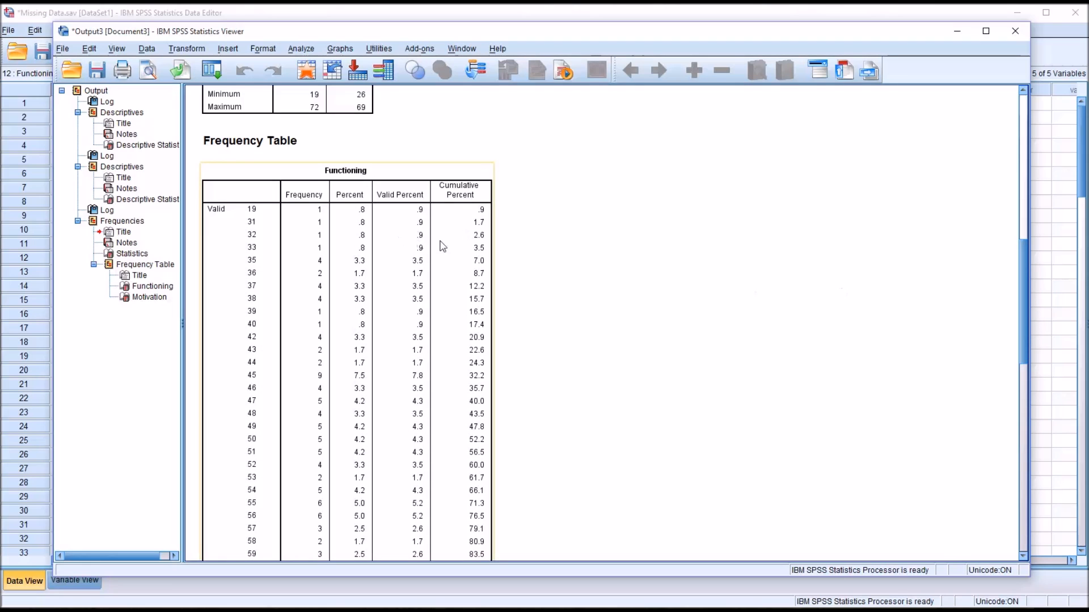
{"action": "scroll", "scroll_direction": "down", "scroll_amount": 3}
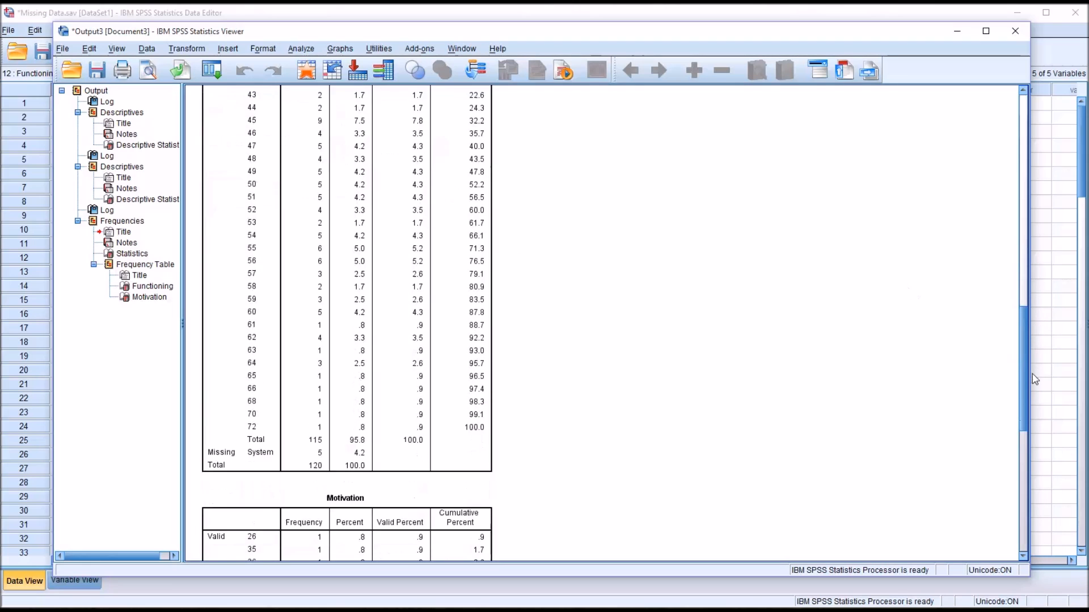
{"action": "scroll", "scroll_direction": "down", "scroll_amount": 3}
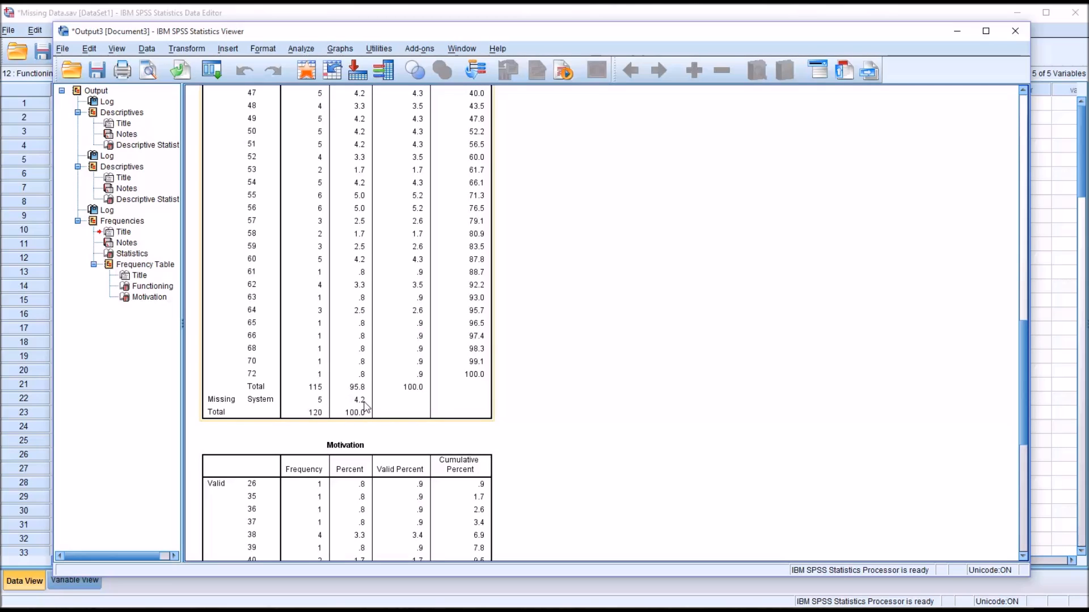
{"action": "mouse_move", "coordinate": [320, 406]}
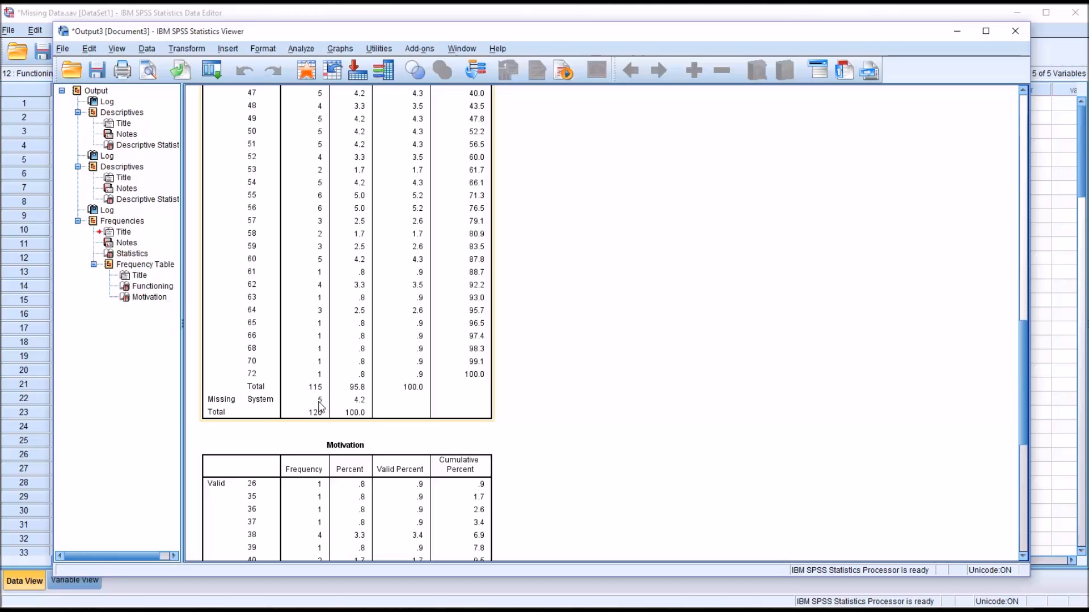
{"action": "mouse_move", "coordinate": [310, 407]}
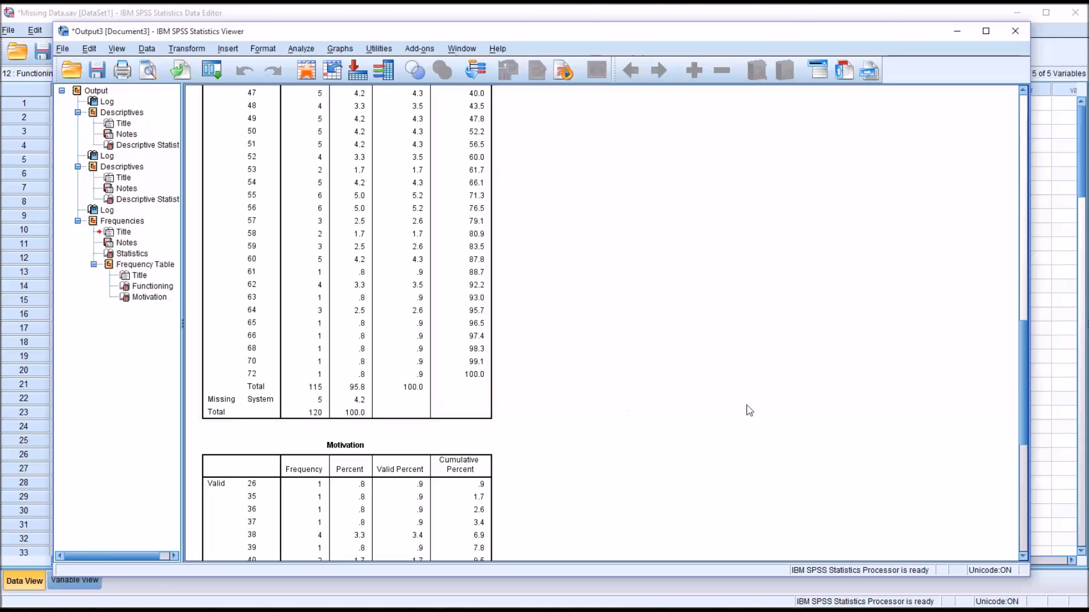
{"action": "scroll", "scroll_direction": "down", "scroll_amount": 3}
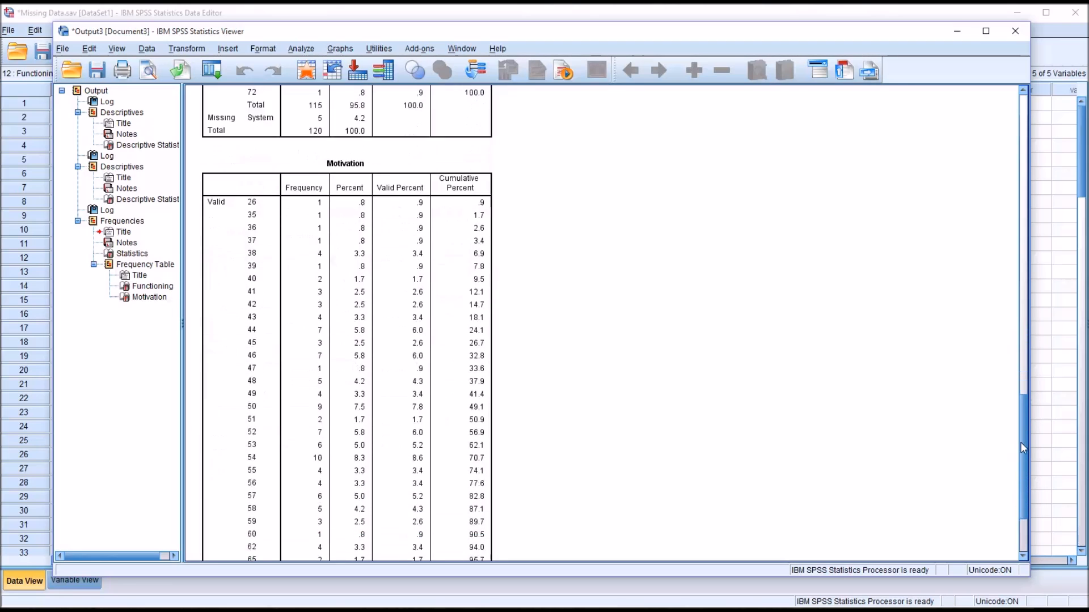
{"action": "scroll", "scroll_direction": "down", "scroll_amount": 3}
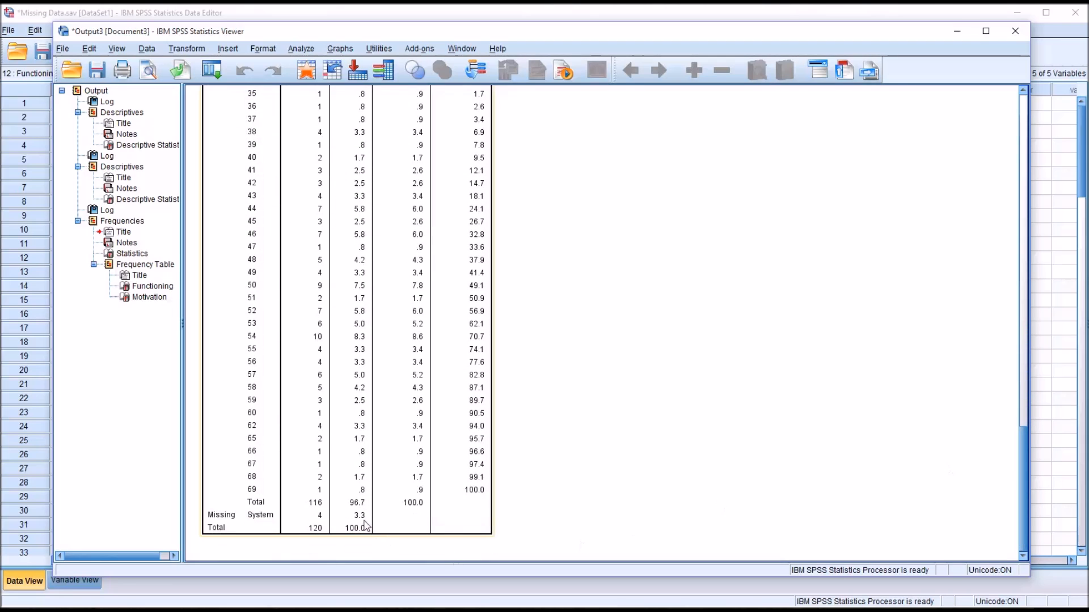
{"action": "mouse_move", "coordinate": [316, 535]}
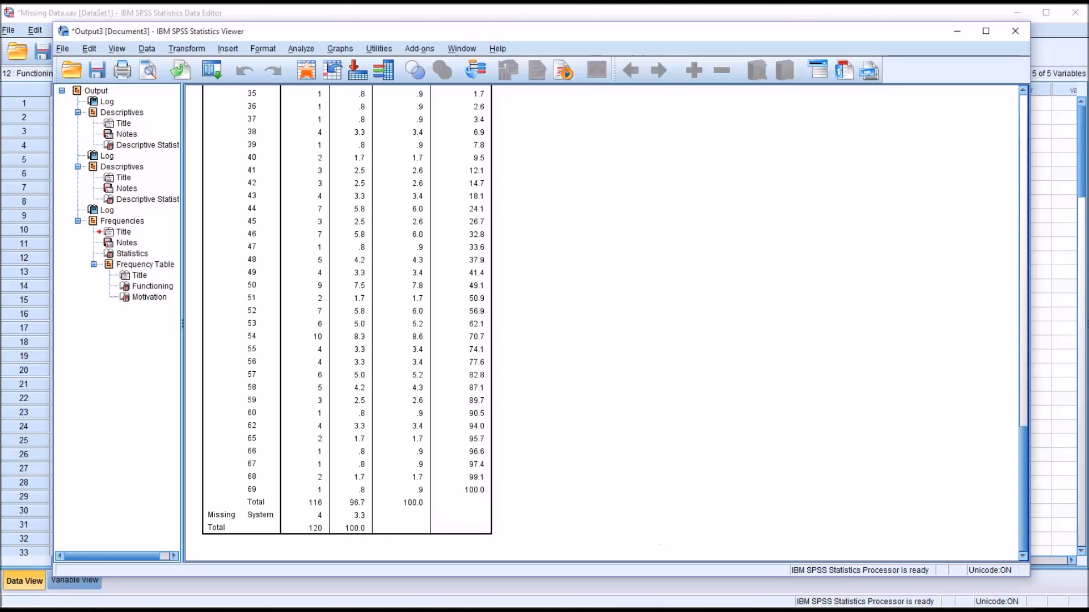
{"action": "mouse_move", "coordinate": [556, 554]}
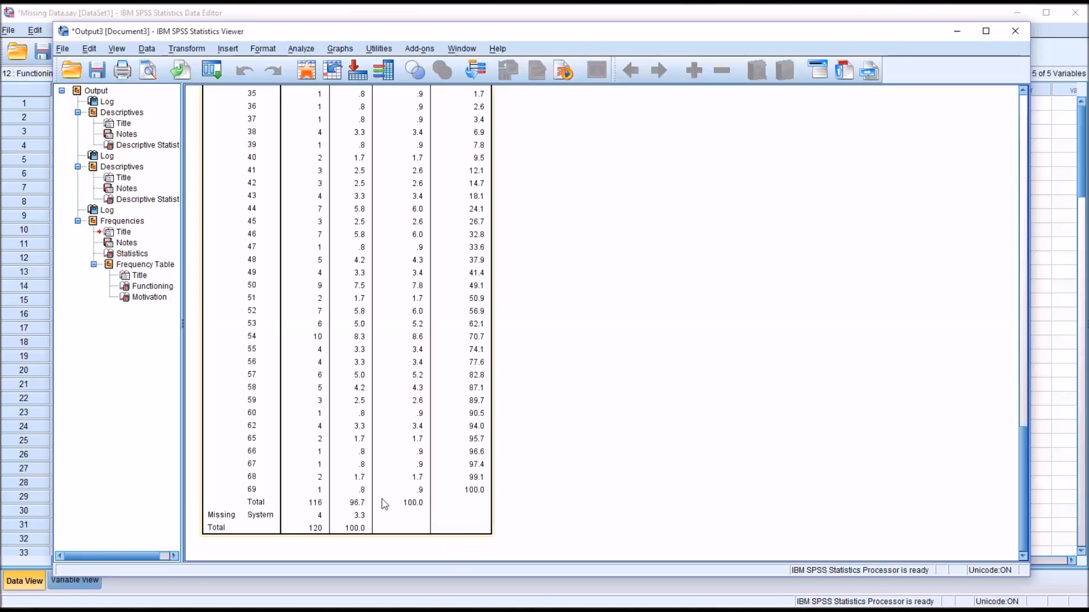
{"action": "scroll", "scroll_direction": "down", "scroll_amount": 3}
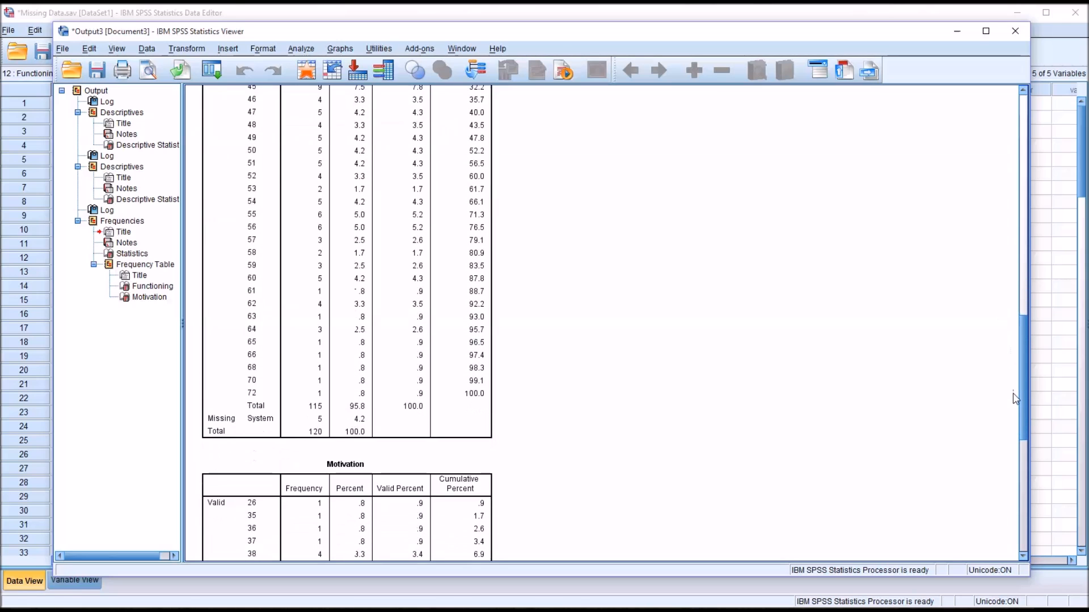
{"action": "mouse_move", "coordinate": [1026, 393]}
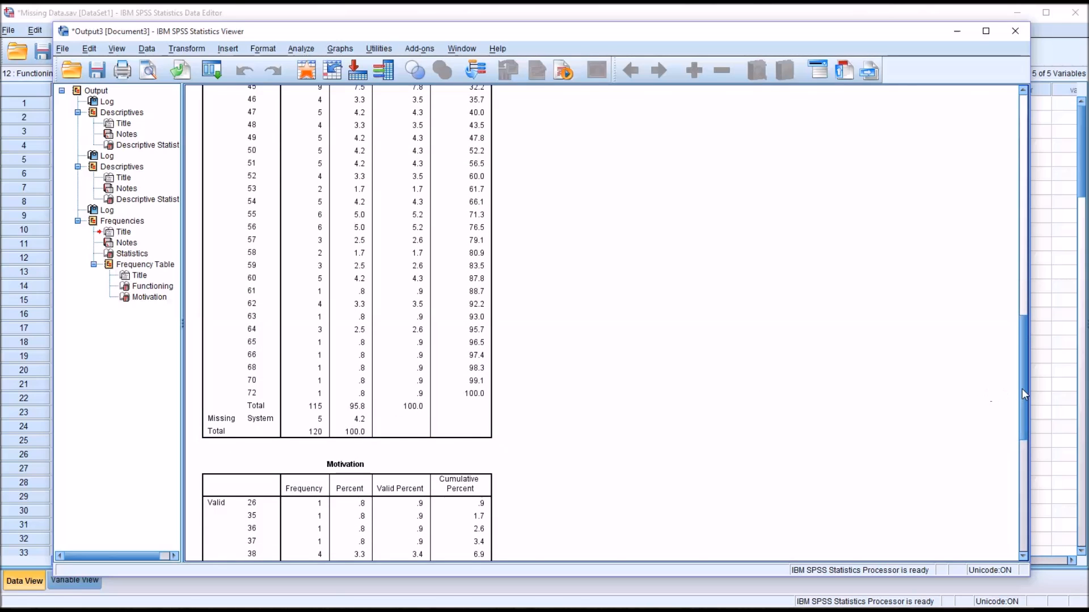
{"action": "scroll", "scroll_direction": "down", "scroll_amount": 3}
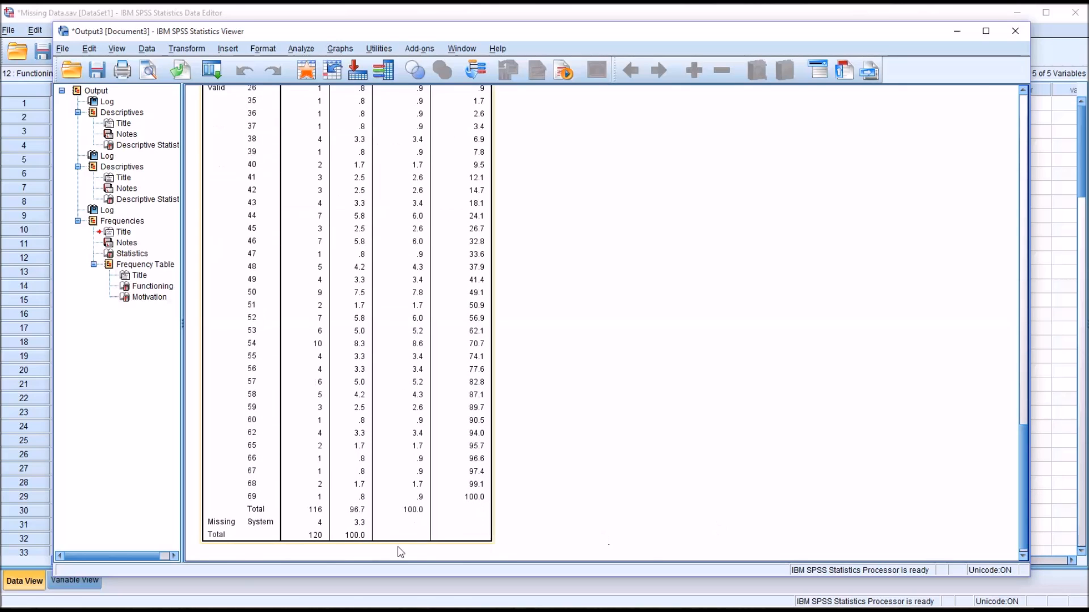
{"action": "mouse_move", "coordinate": [340, 529]}
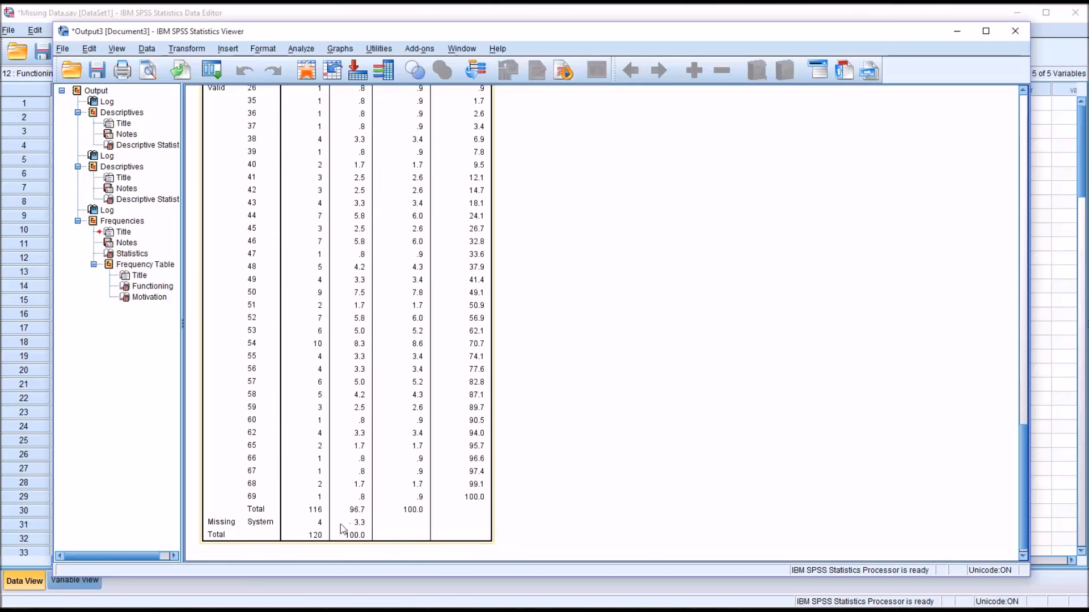
{"action": "mouse_move", "coordinate": [356, 540]}
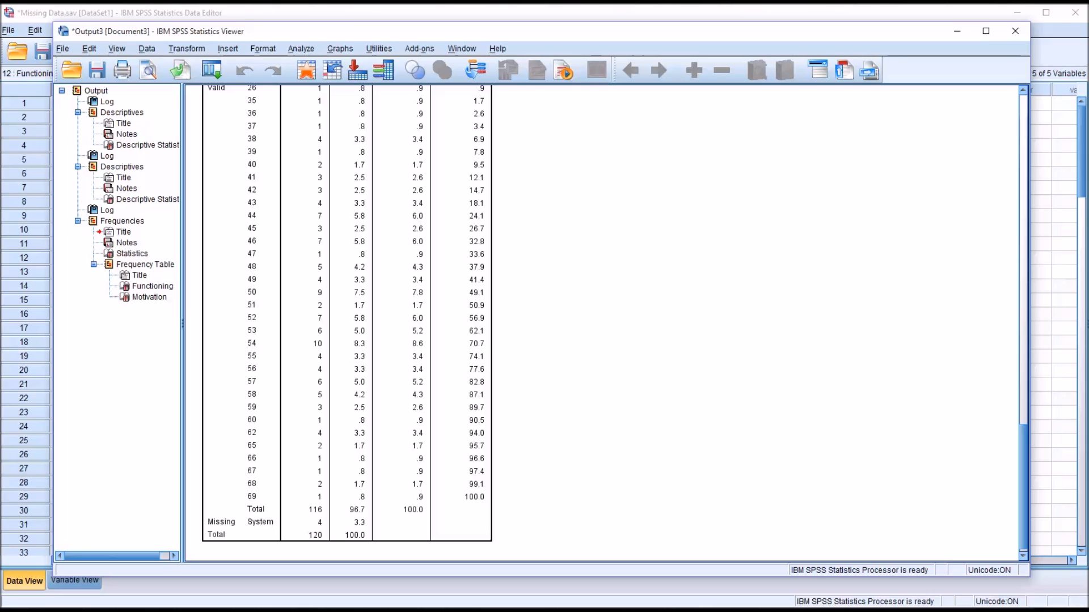
{"action": "mouse_move", "coordinate": [664, 515]}
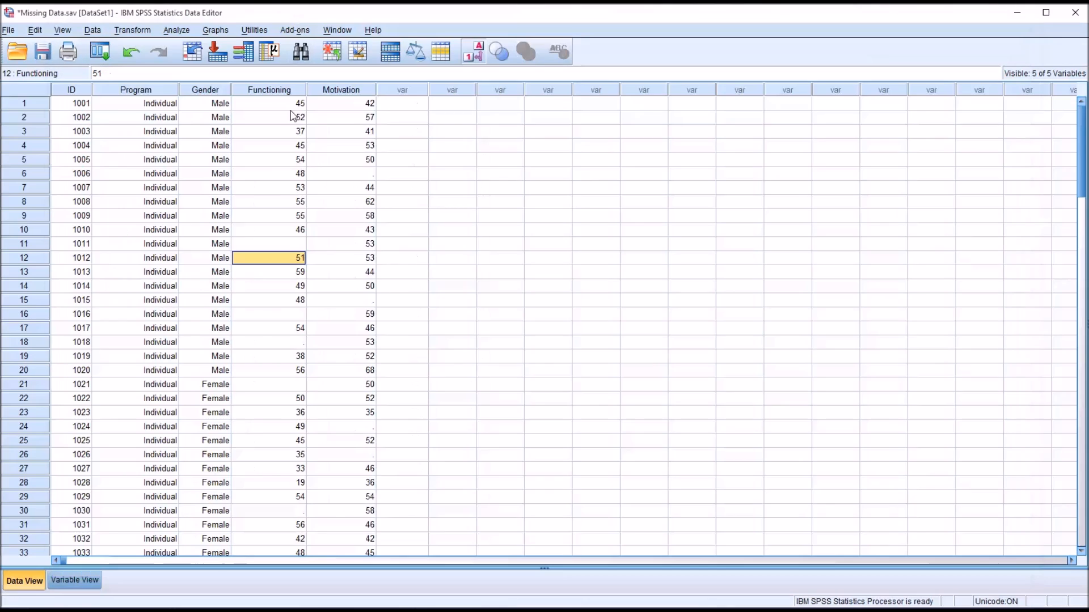
Return to the data sheet's first Functioning value and bring up the Transform menu
{"action": "left_click", "coordinate": [268, 90]}
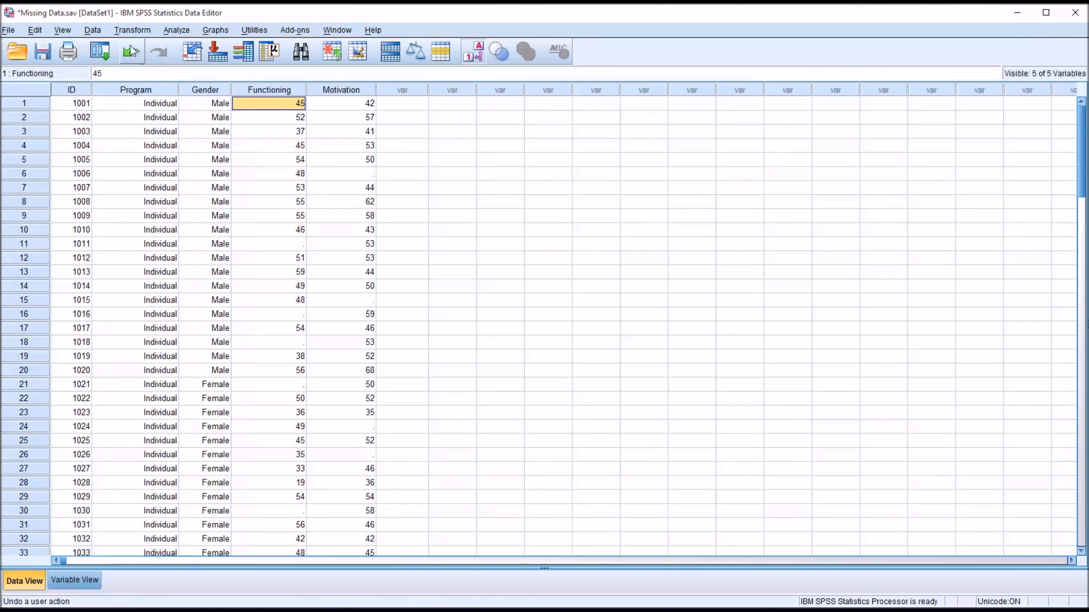
{"action": "left_click", "coordinate": [132, 30]}
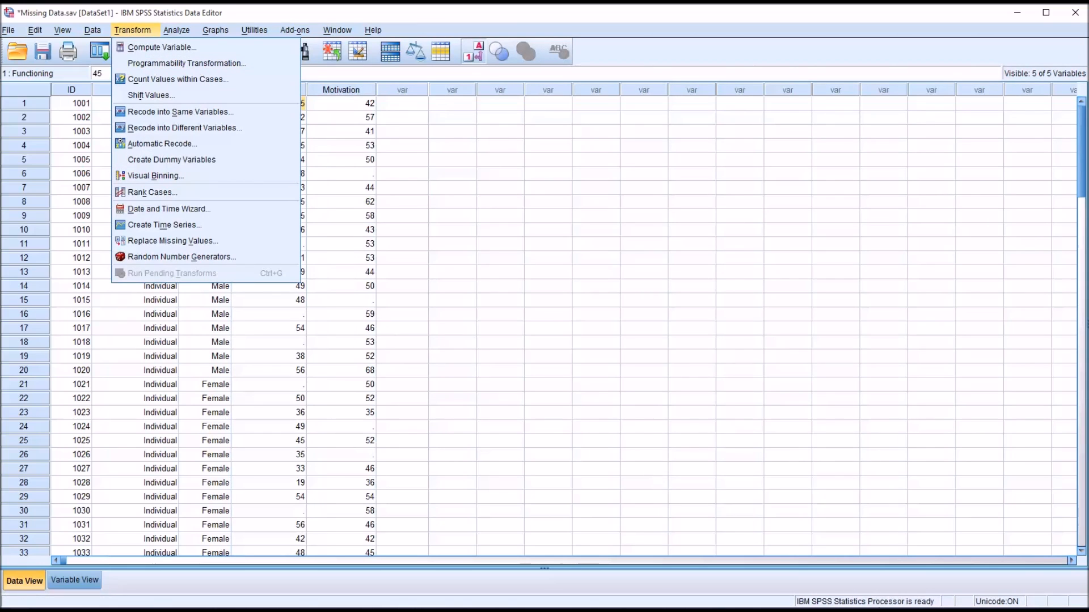
{"action": "mouse_move", "coordinate": [170, 111]}
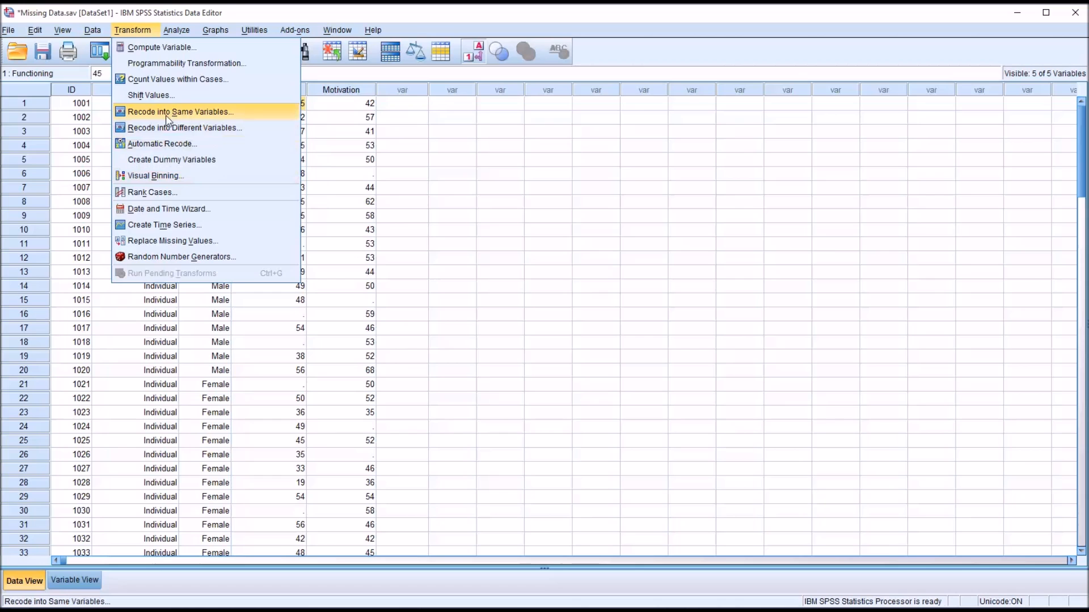
Set up Recode into Same Variables for Functioning and reach its Old and New Values settings
{"action": "left_click", "coordinate": [182, 111]}
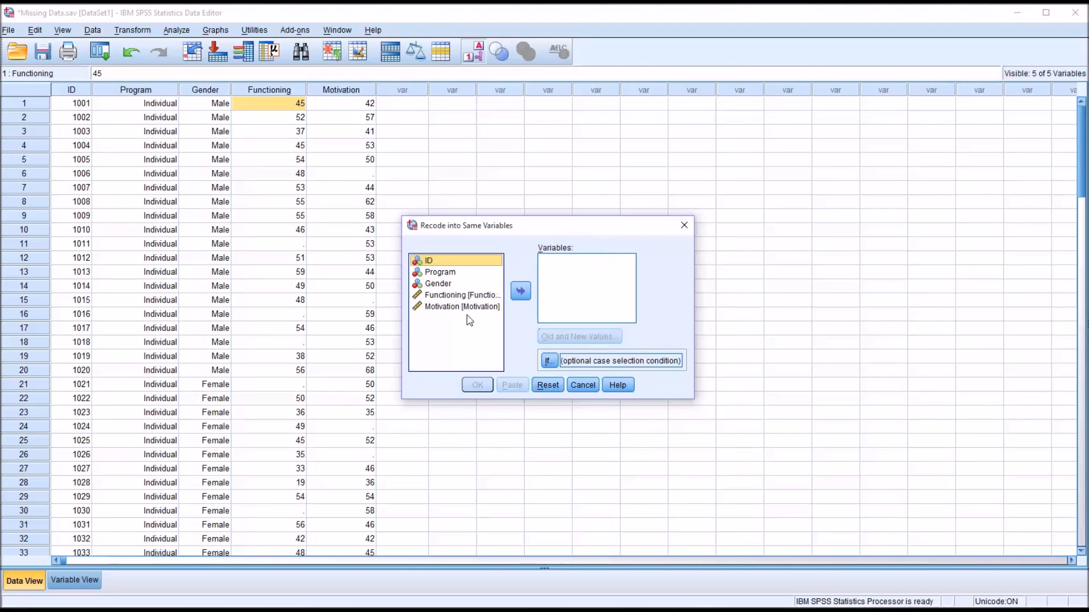
{"action": "mouse_move", "coordinate": [460, 298]}
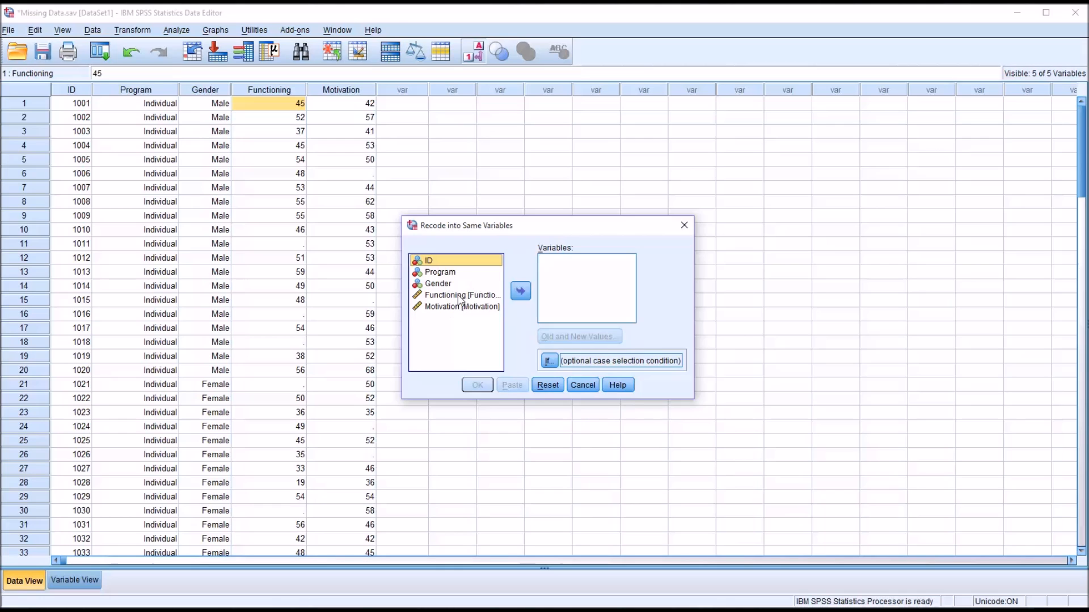
{"action": "left_click", "coordinate": [520, 290]}
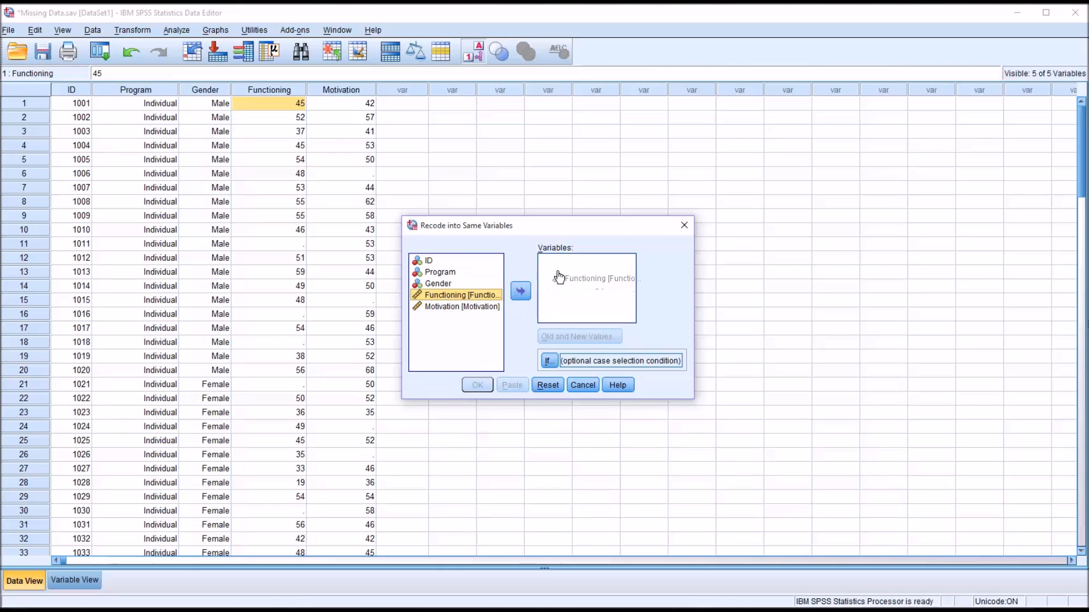
{"action": "left_click", "coordinate": [521, 290]}
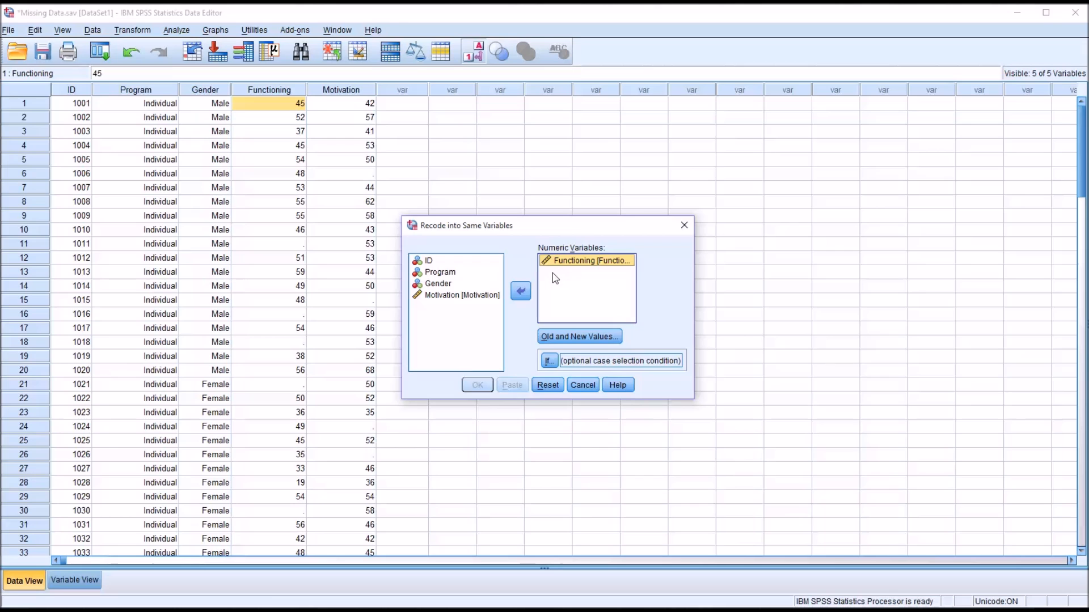
{"action": "mouse_move", "coordinate": [573, 281]}
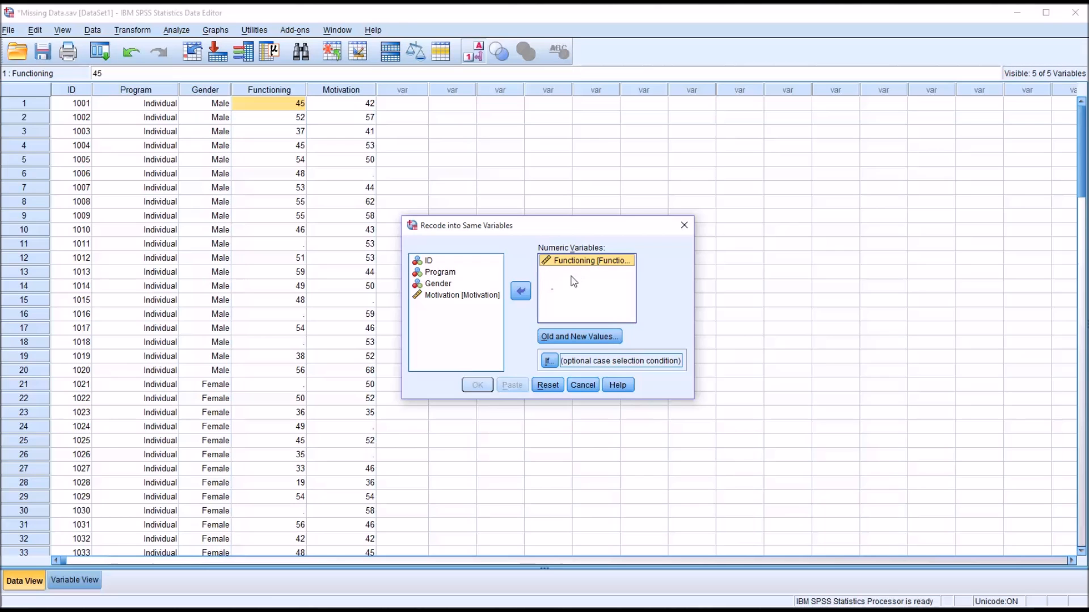
{"action": "left_click", "coordinate": [578, 335]}
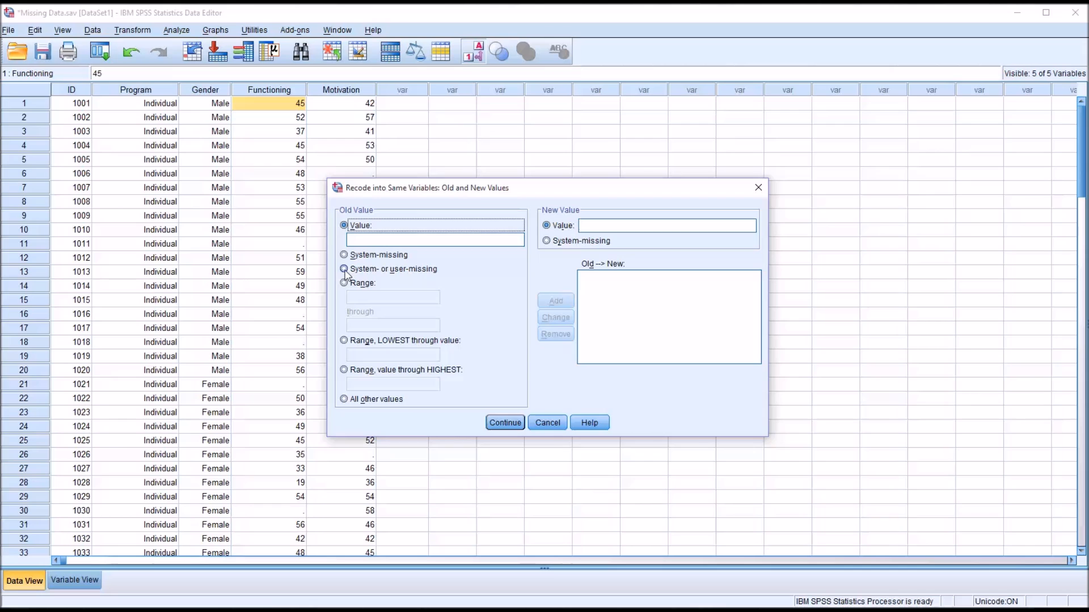
Add a recode rule mapping system- or user-missing values to -1 and continue
{"action": "left_click", "coordinate": [344, 269]}
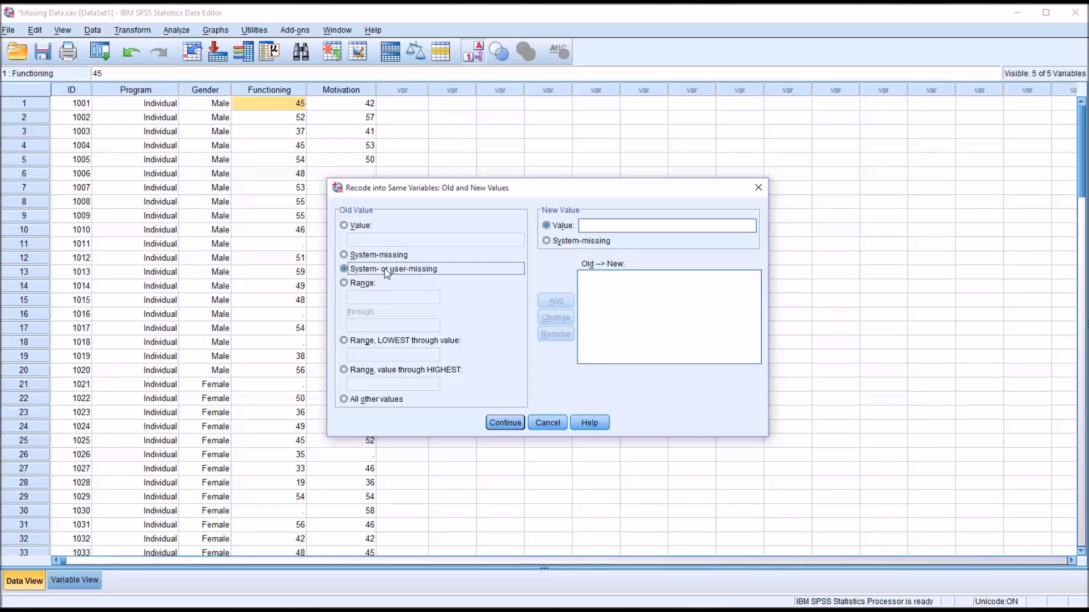
{"action": "left_click", "coordinate": [666, 226]}
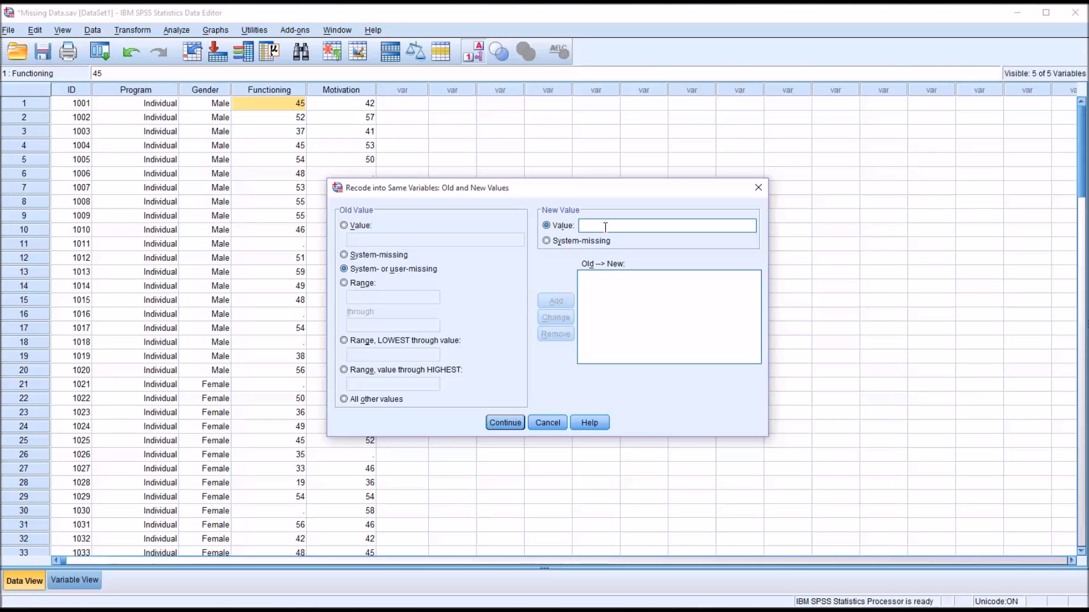
{"action": "type", "text": "-"}
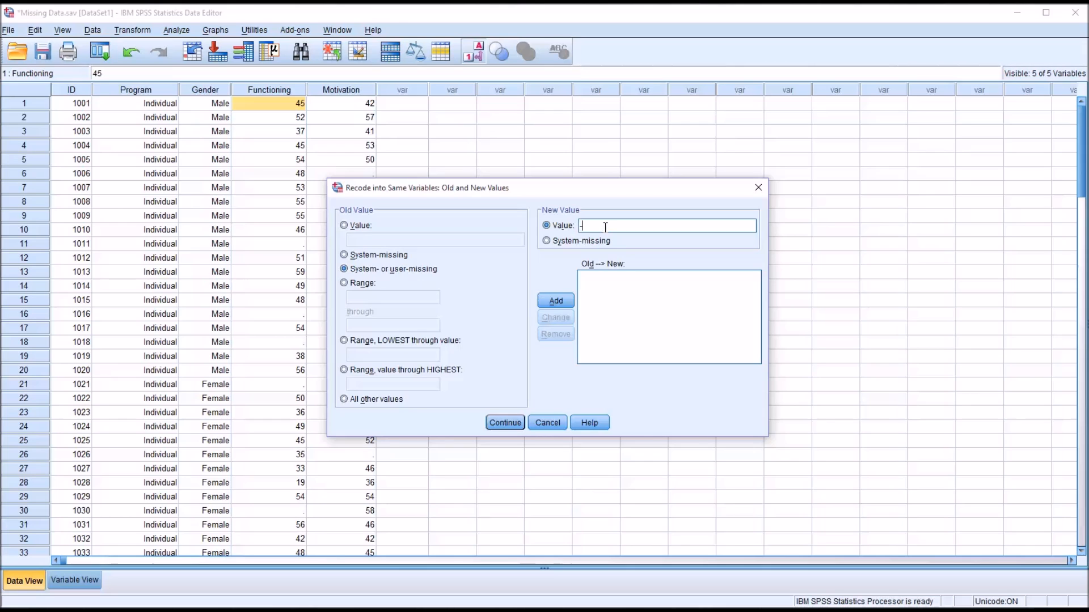
{"action": "type", "text": "-1"}
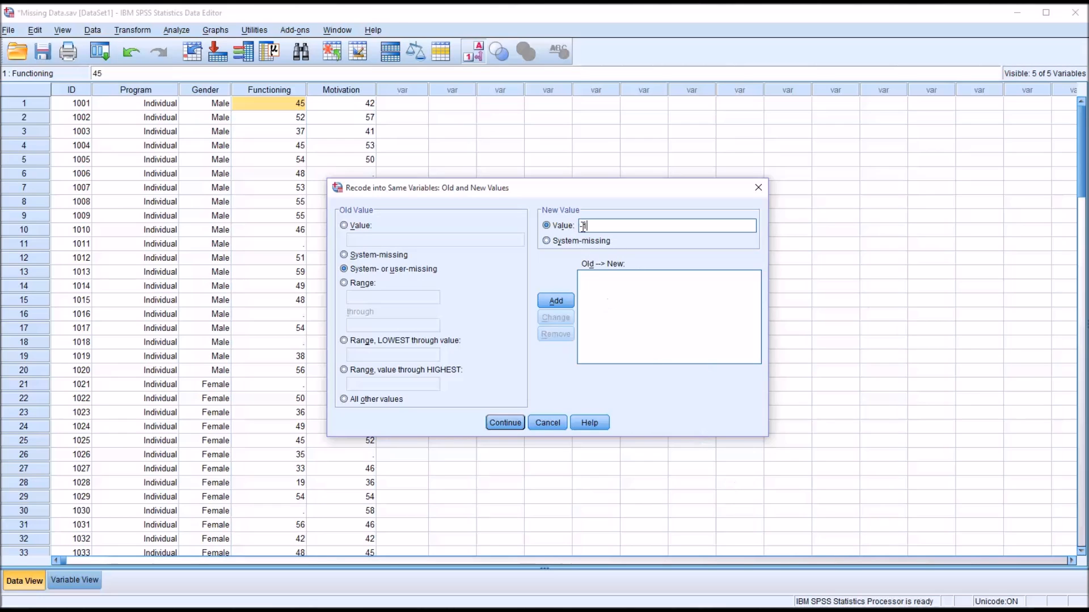
{"action": "type", "text": "-1"}
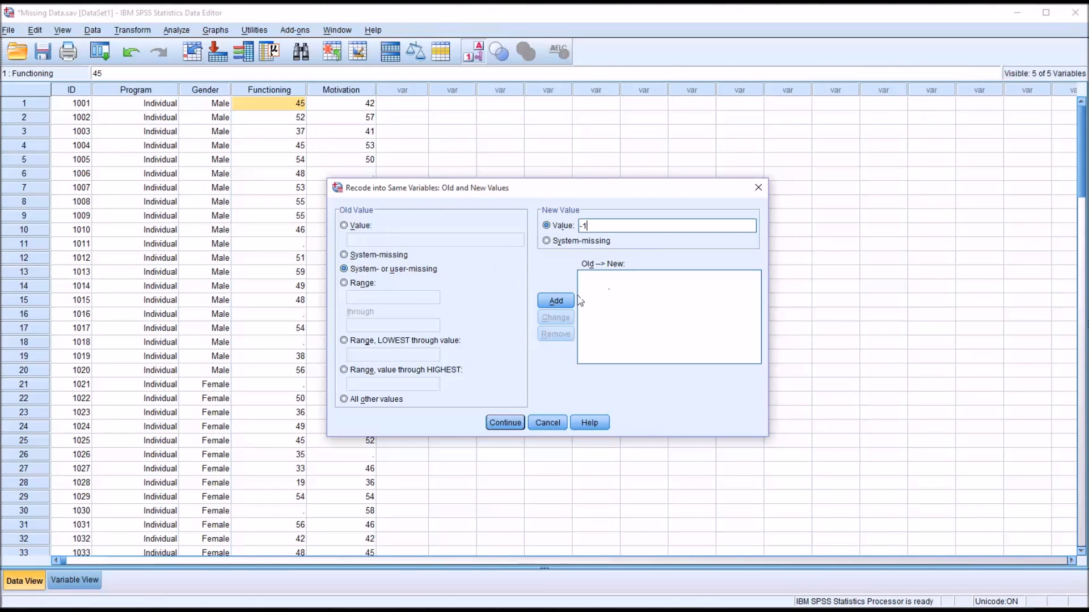
{"action": "left_click", "coordinate": [555, 301]}
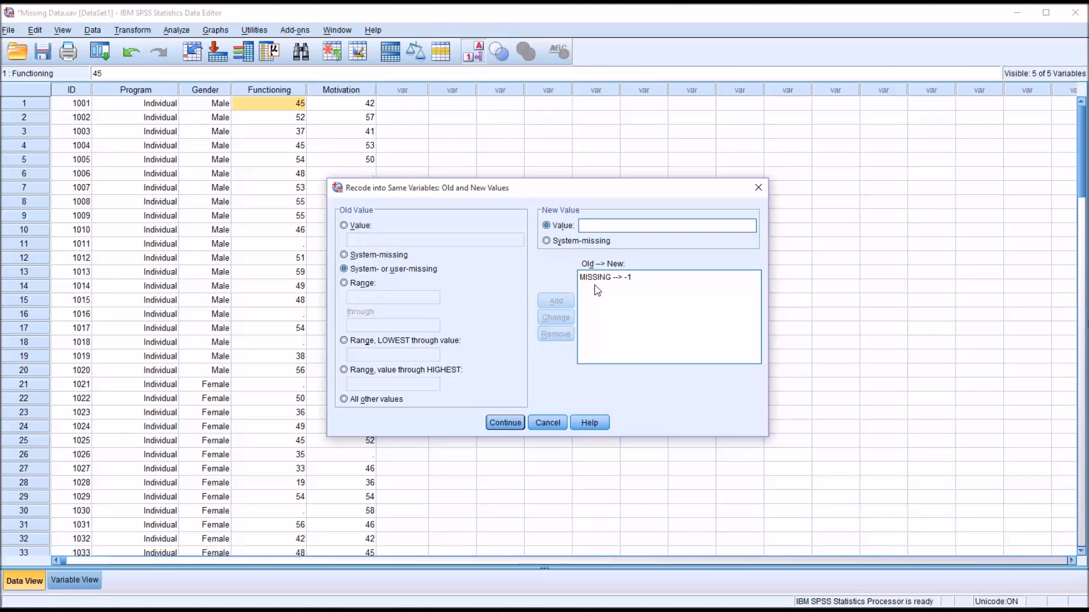
{"action": "mouse_move", "coordinate": [630, 286]}
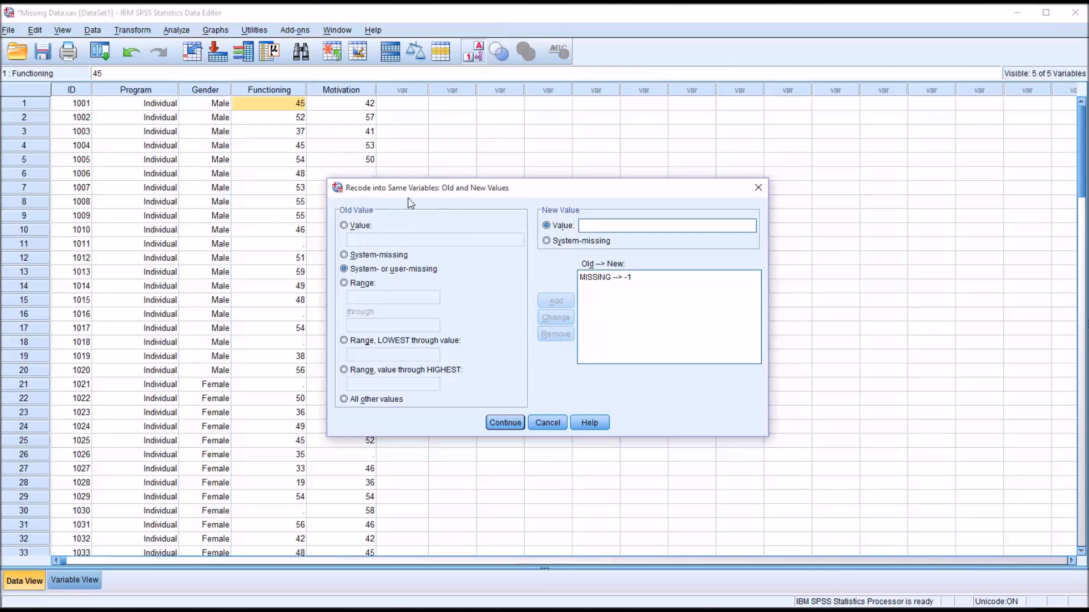
{"action": "mouse_move", "coordinate": [498, 345]}
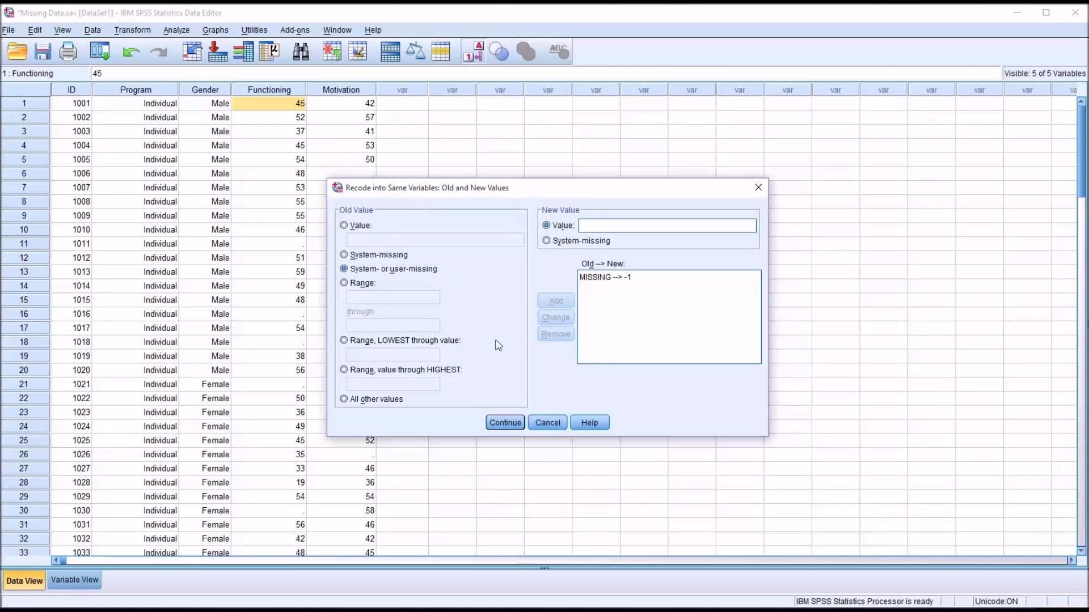
{"action": "left_click", "coordinate": [505, 422]}
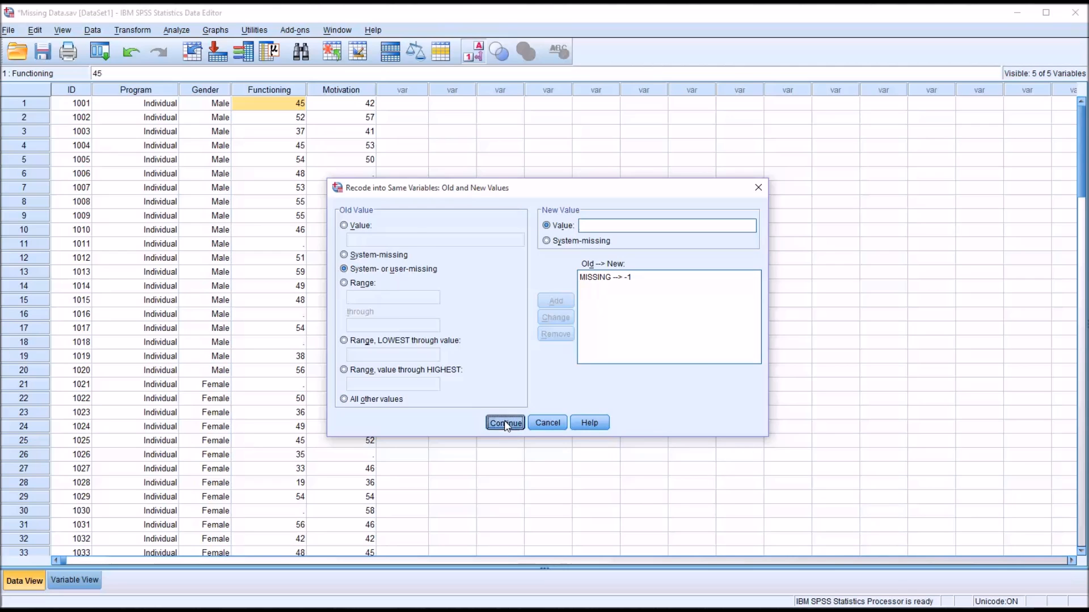
{"action": "left_click", "coordinate": [504, 422]}
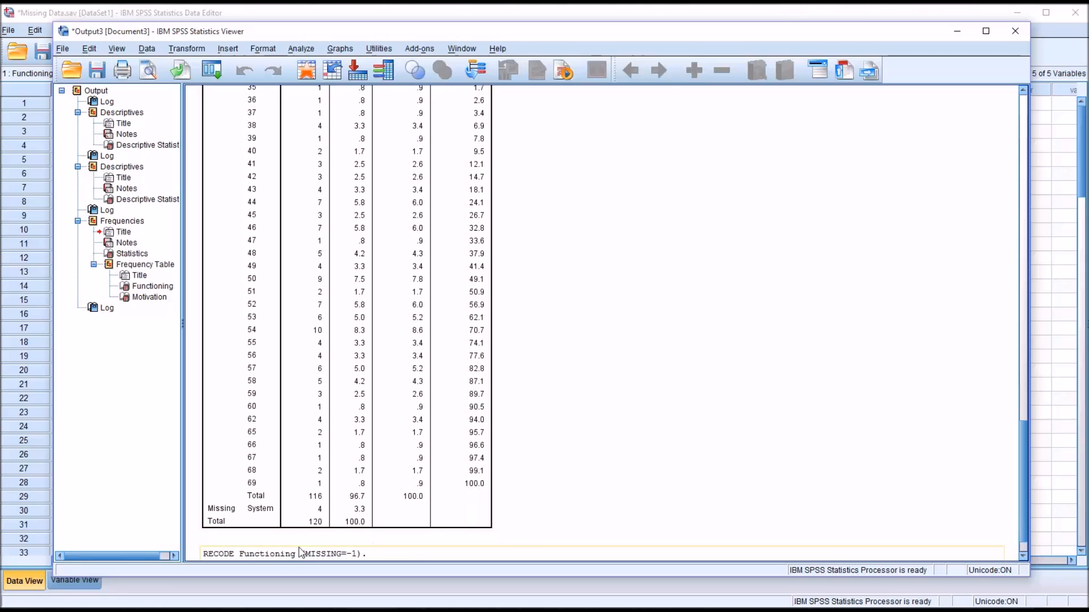
{"action": "mouse_move", "coordinate": [947, 504]}
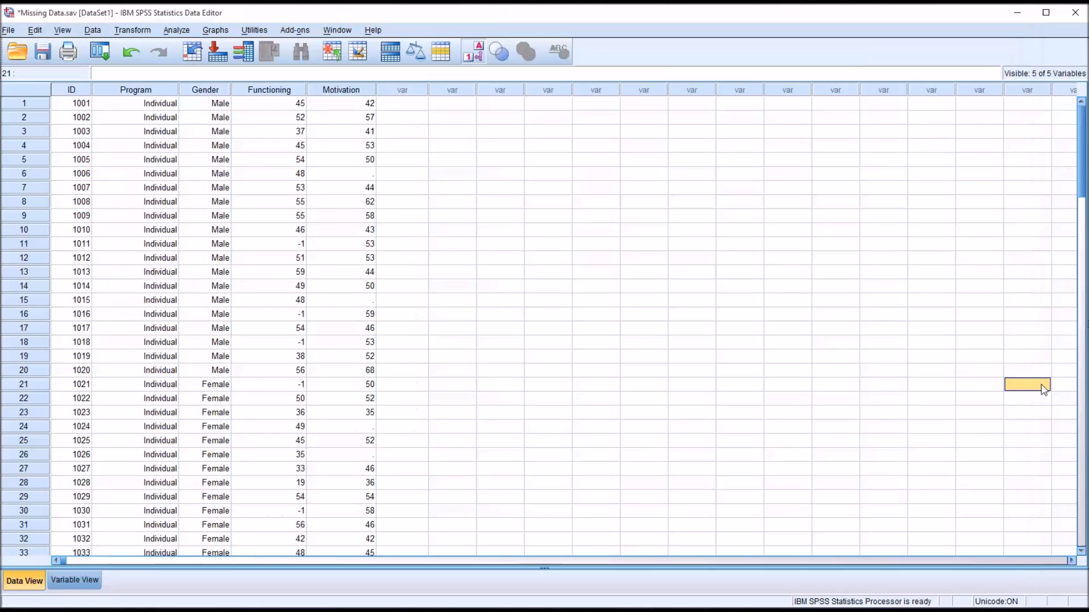
{"action": "mouse_move", "coordinate": [272, 240]}
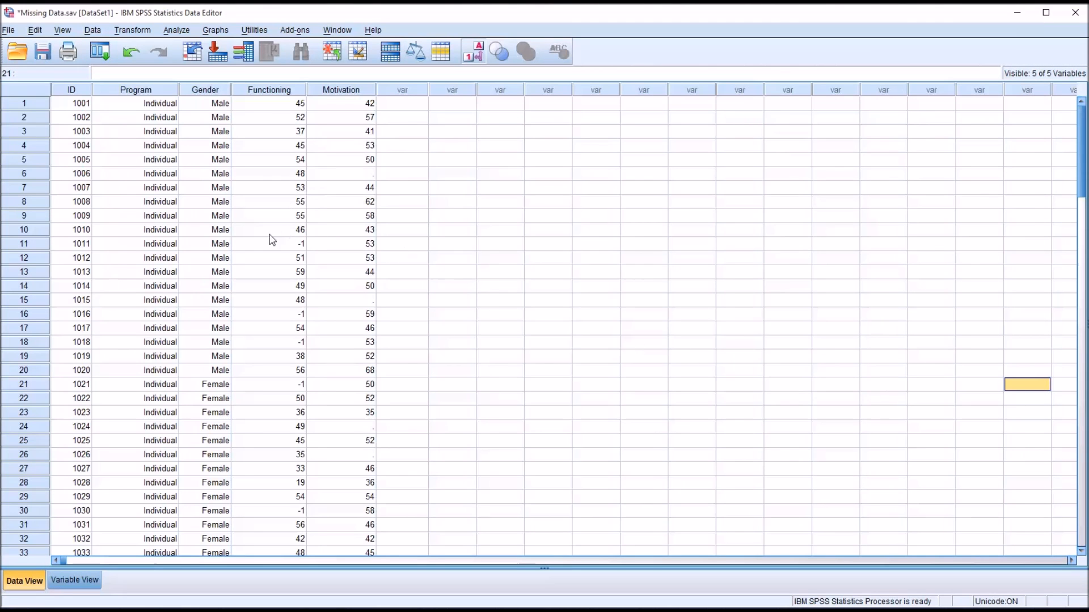
Check that Functioning rows 11, 16, 21 and 30 now hold the recoded -1
{"action": "left_click", "coordinate": [267, 314]}
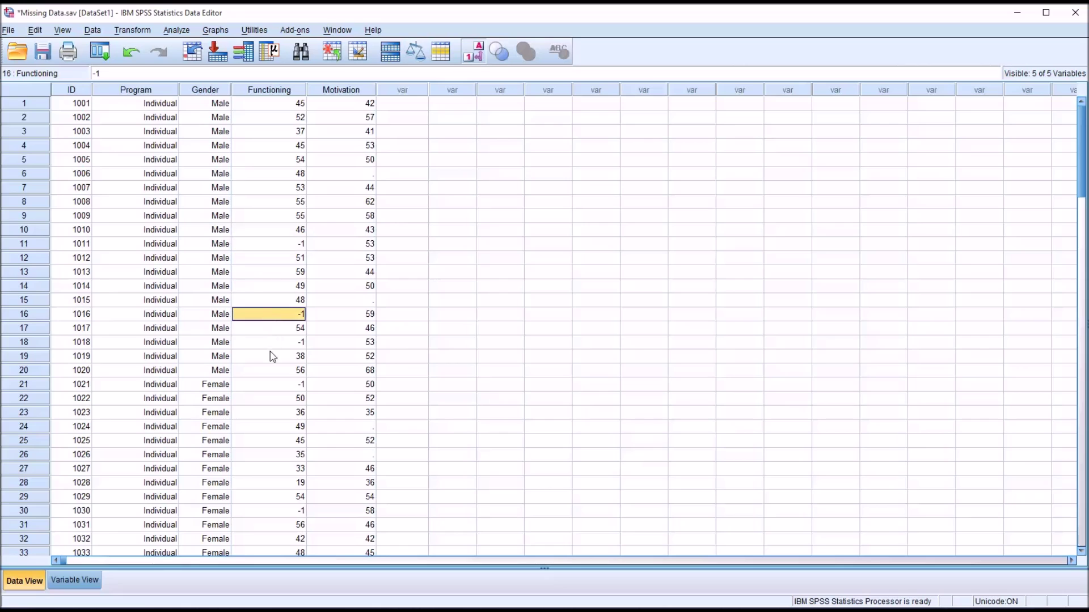
{"action": "left_click", "coordinate": [268, 384]}
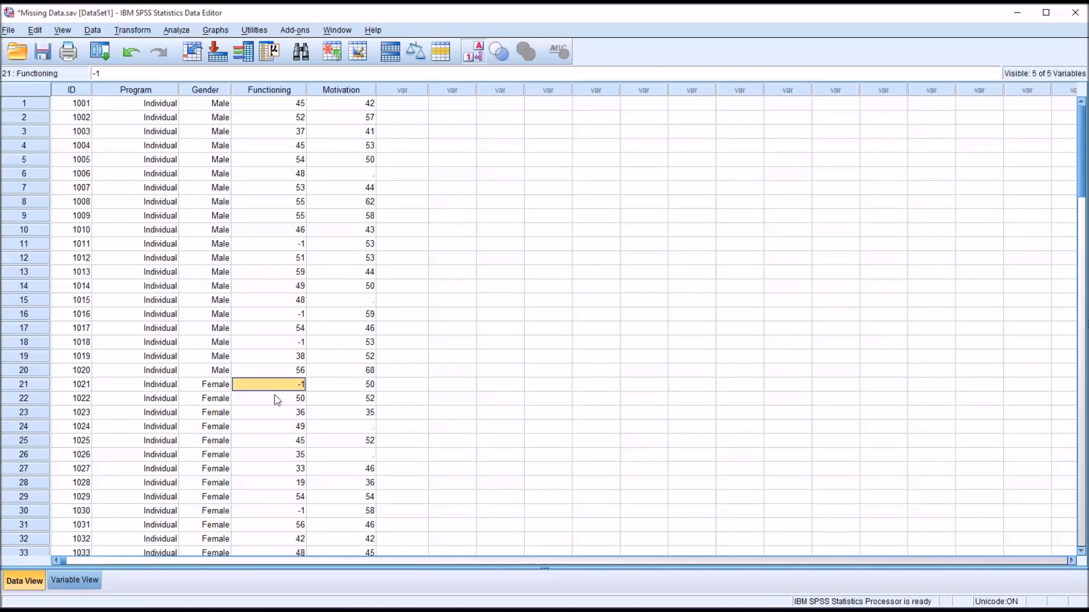
{"action": "mouse_move", "coordinate": [276, 336]}
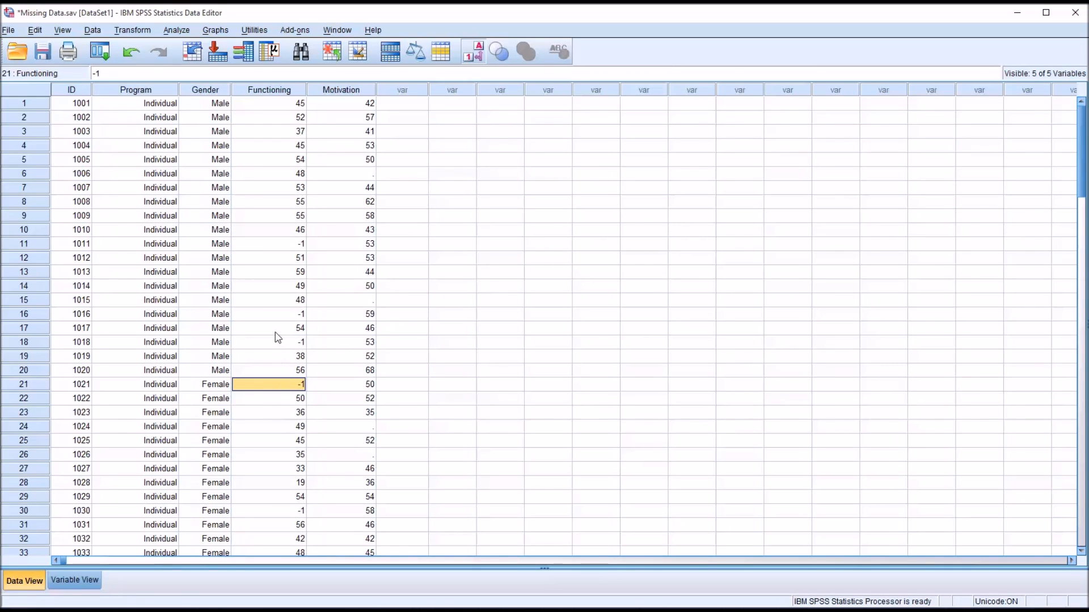
{"action": "mouse_move", "coordinate": [272, 182]}
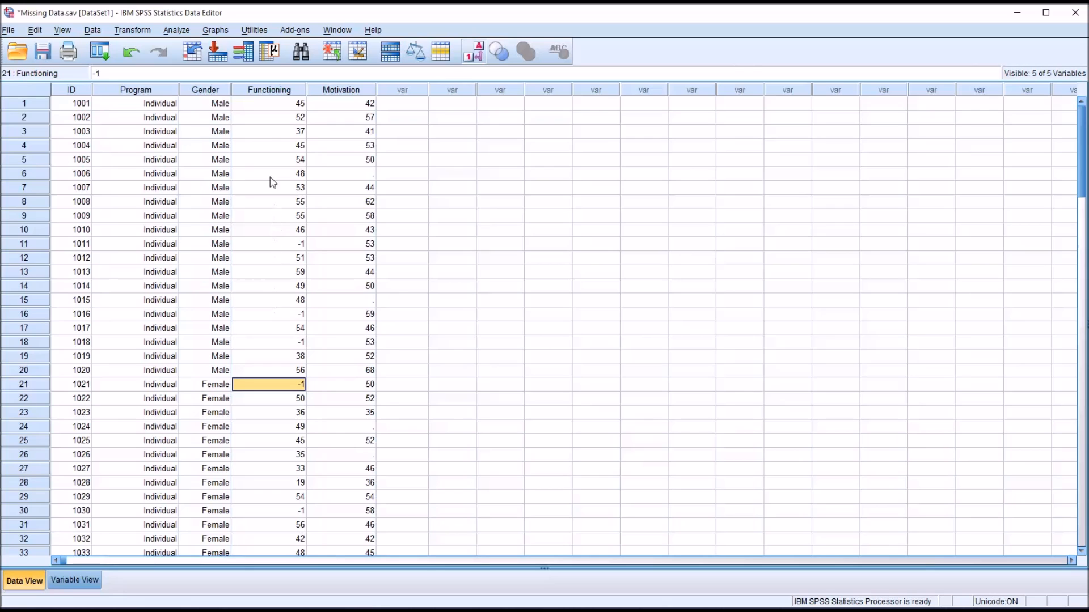
{"action": "left_click", "coordinate": [268, 243]}
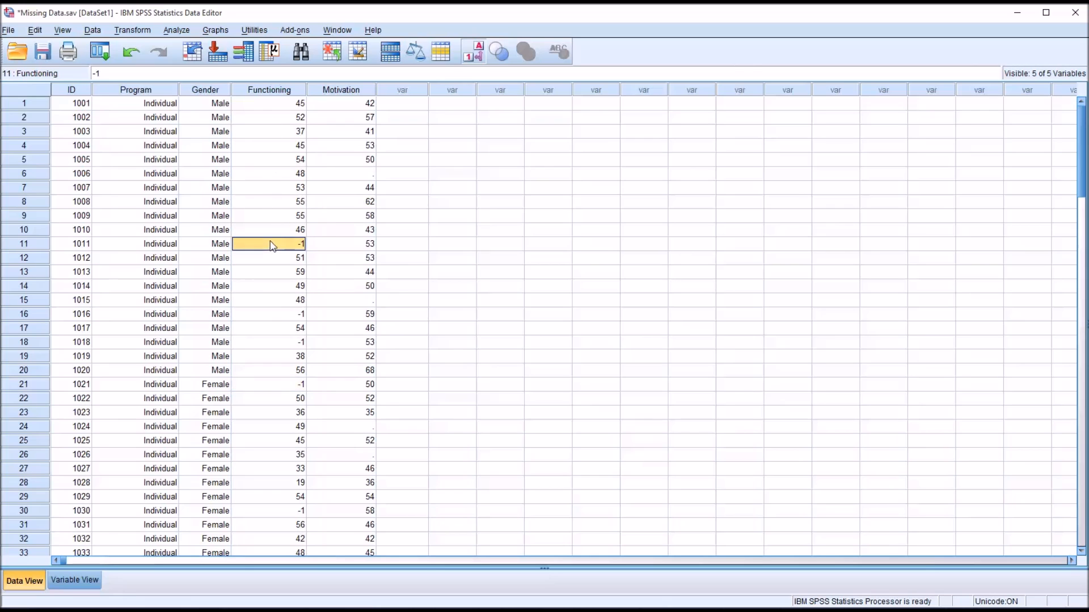
{"action": "left_click", "coordinate": [268, 384]}
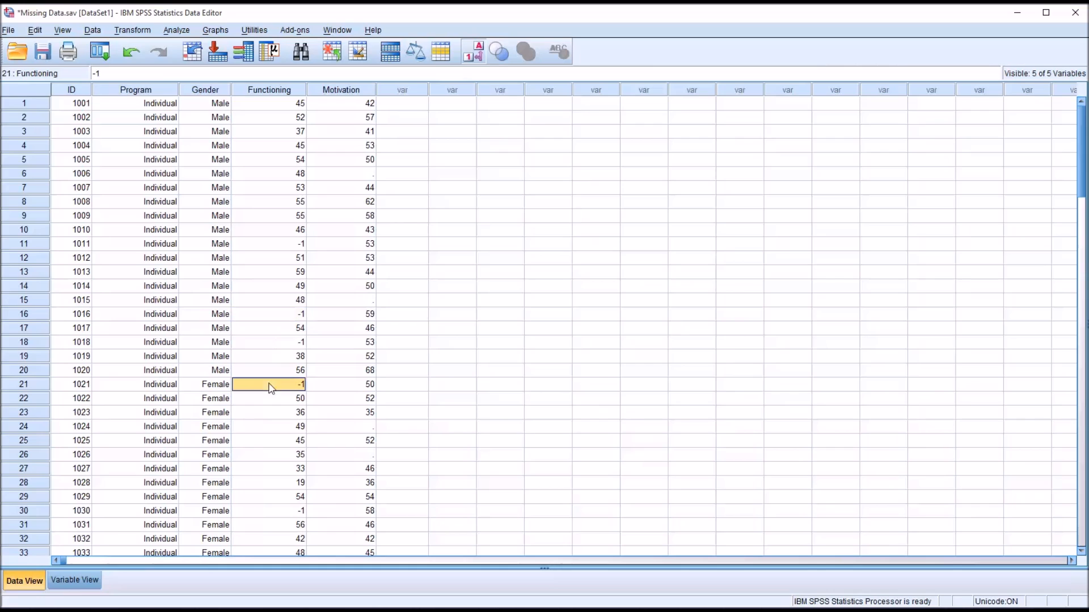
{"action": "left_click", "coordinate": [273, 511]}
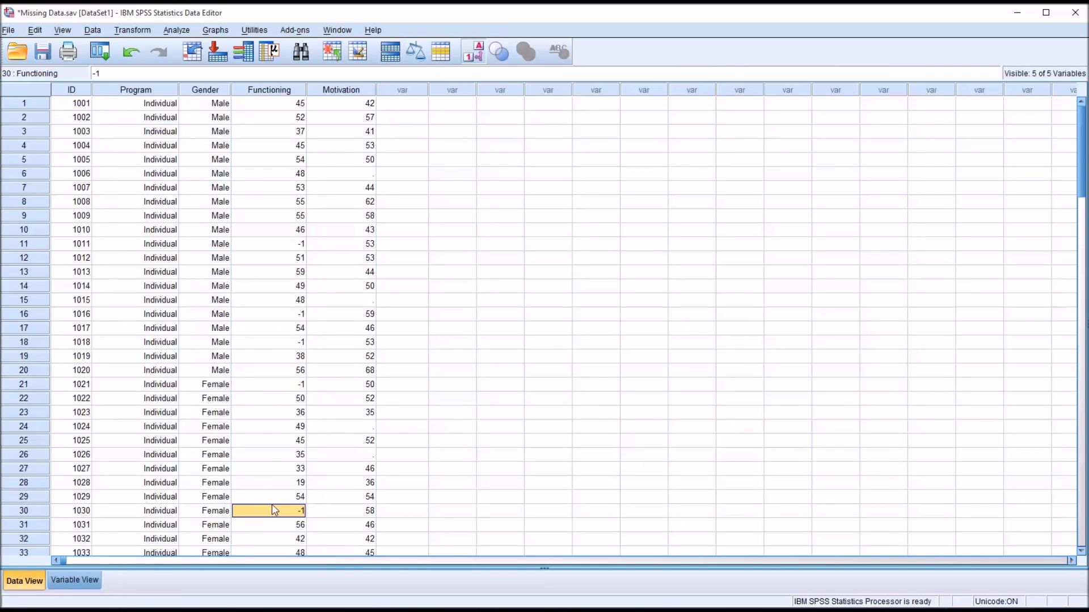
{"action": "mouse_move", "coordinate": [263, 483]}
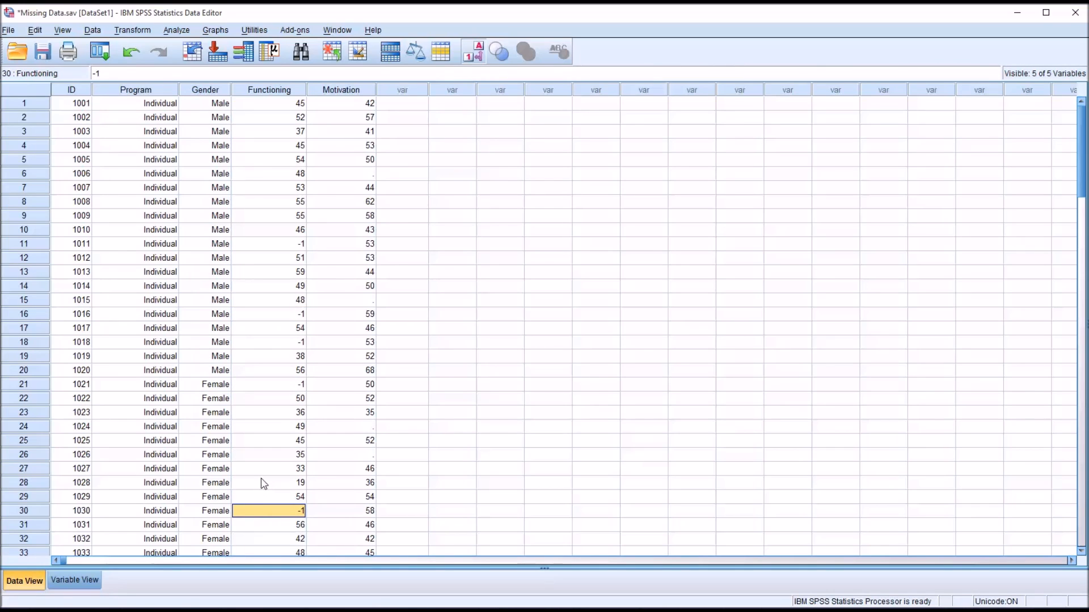
{"action": "mouse_move", "coordinate": [268, 431]}
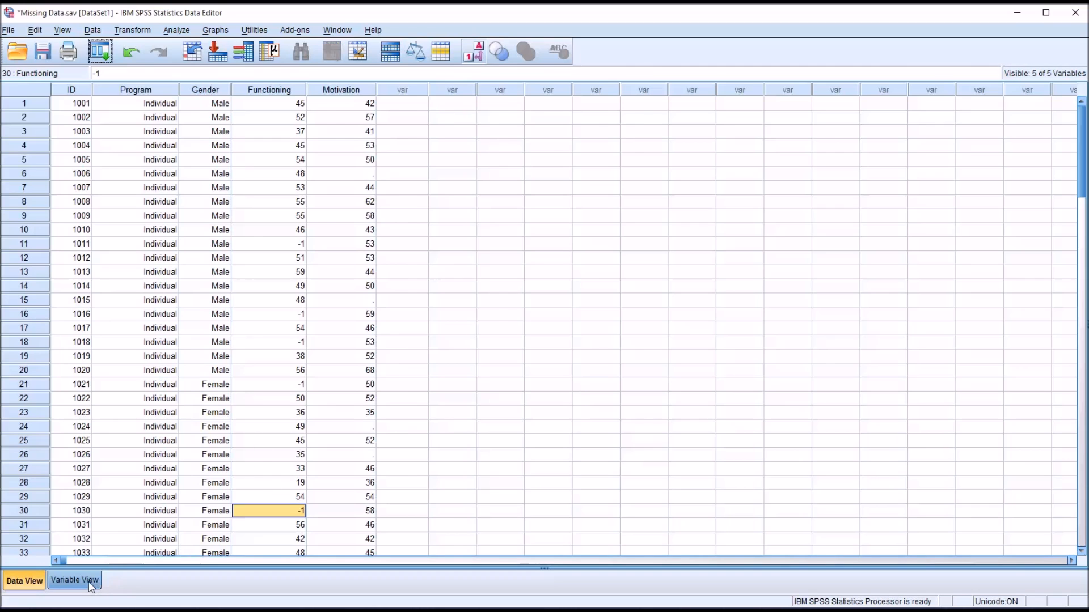
Switch to Variable View and bring up Functioning's Missing Values setting
{"action": "left_click", "coordinate": [73, 581]}
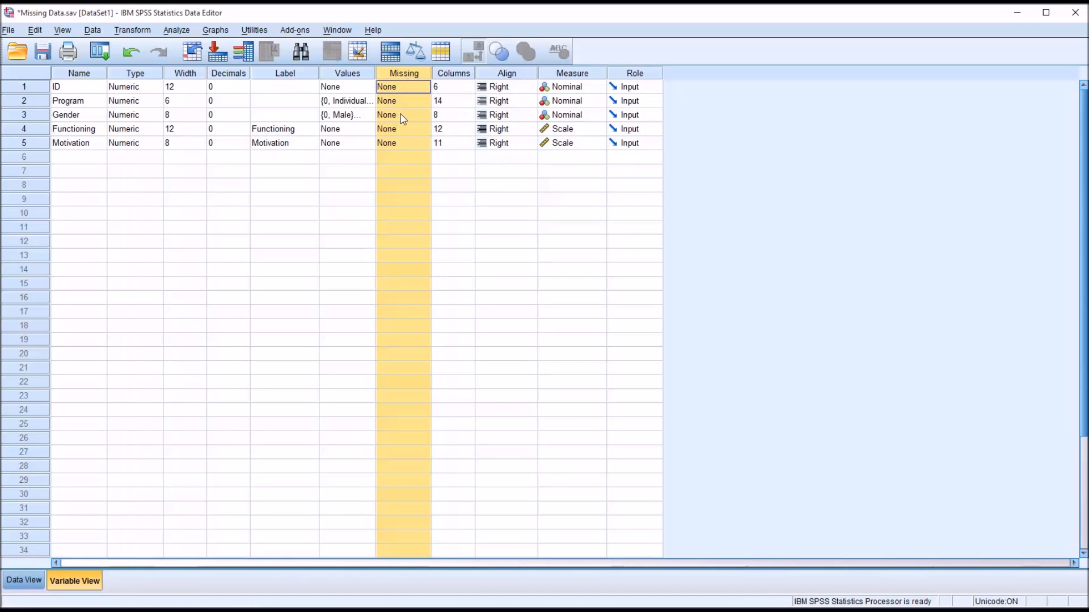
{"action": "left_click", "coordinate": [340, 156]}
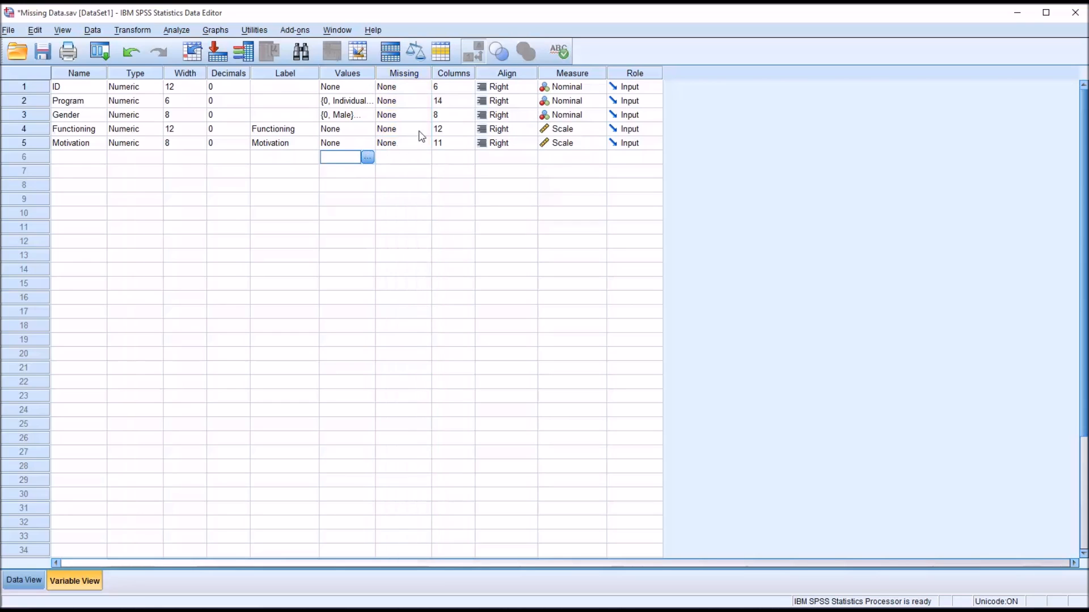
{"action": "mouse_move", "coordinate": [86, 132]}
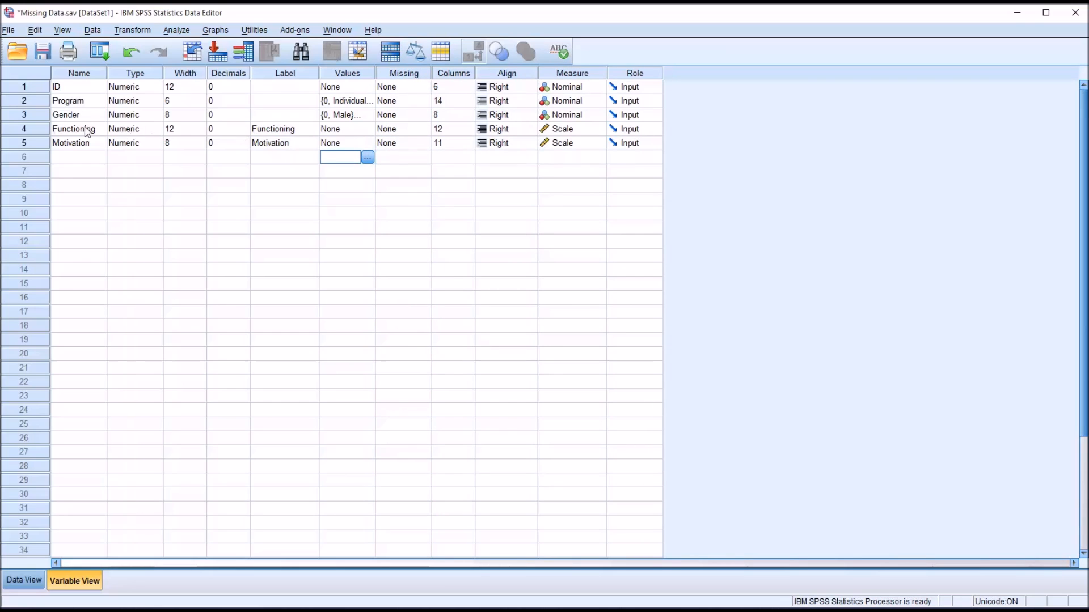
{"action": "mouse_move", "coordinate": [425, 134]}
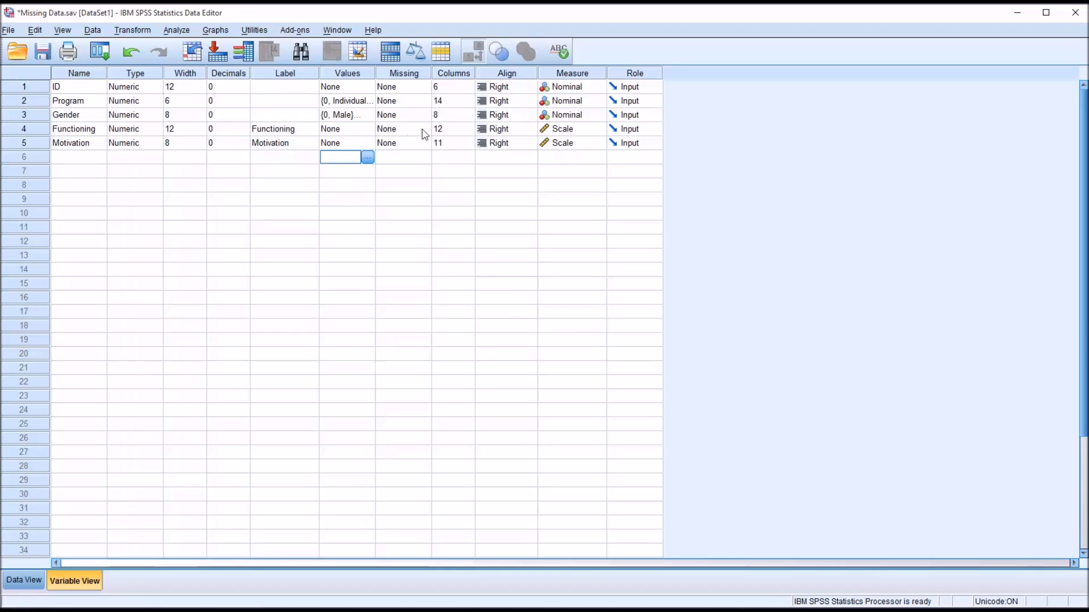
{"action": "left_click", "coordinate": [403, 129]}
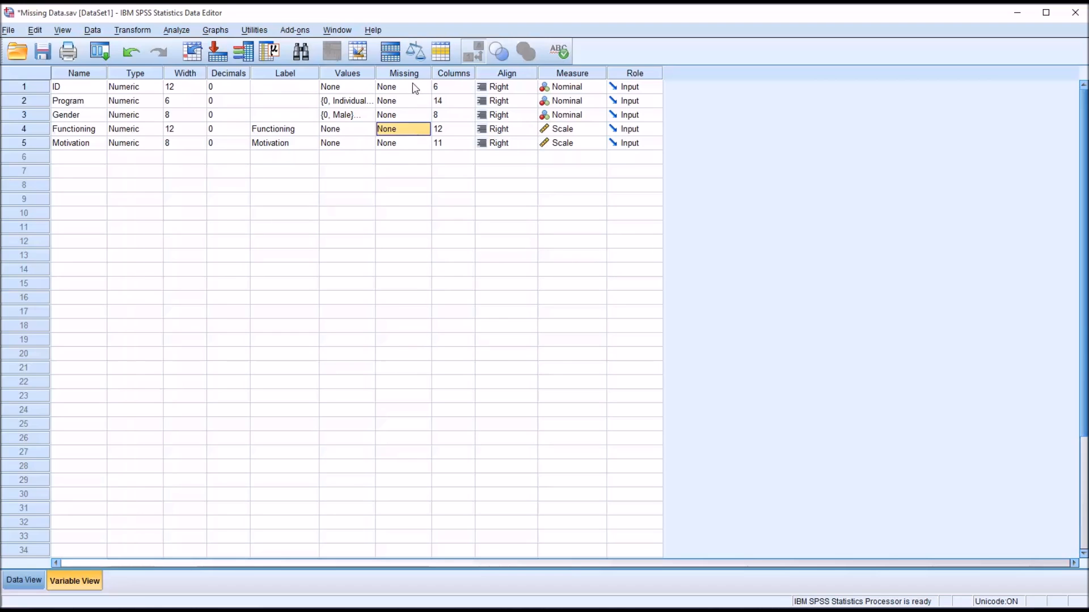
{"action": "left_click", "coordinate": [402, 128]}
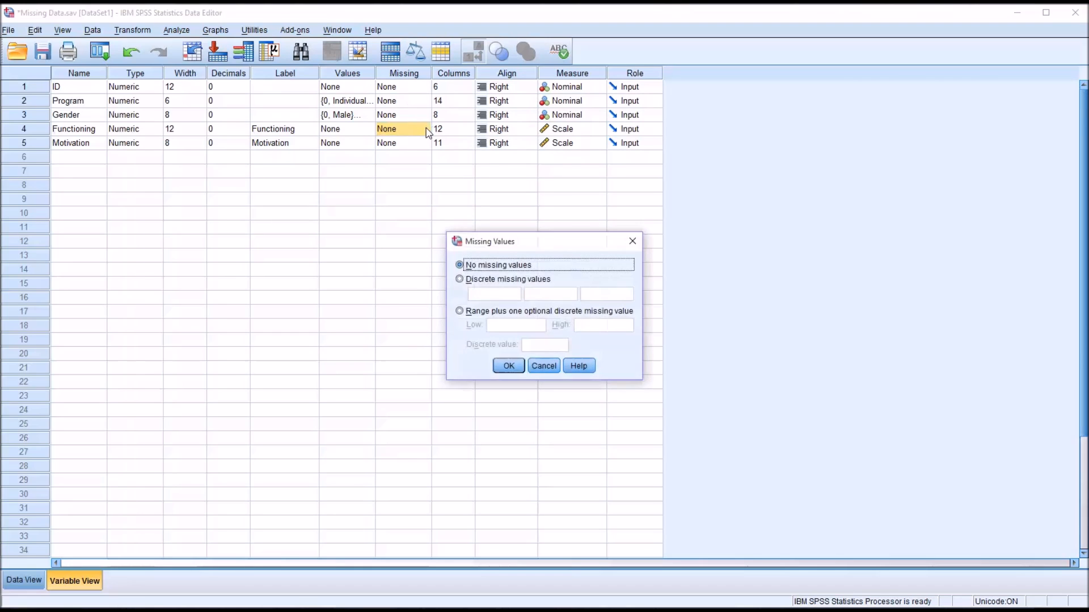
{"action": "mouse_move", "coordinate": [422, 133]}
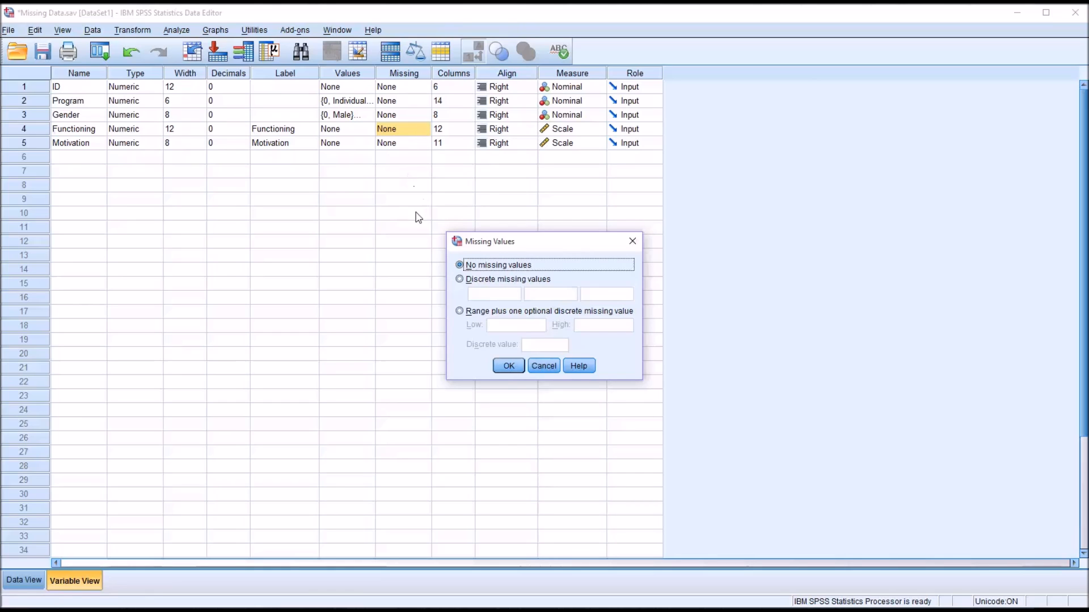
{"action": "mouse_move", "coordinate": [518, 274]}
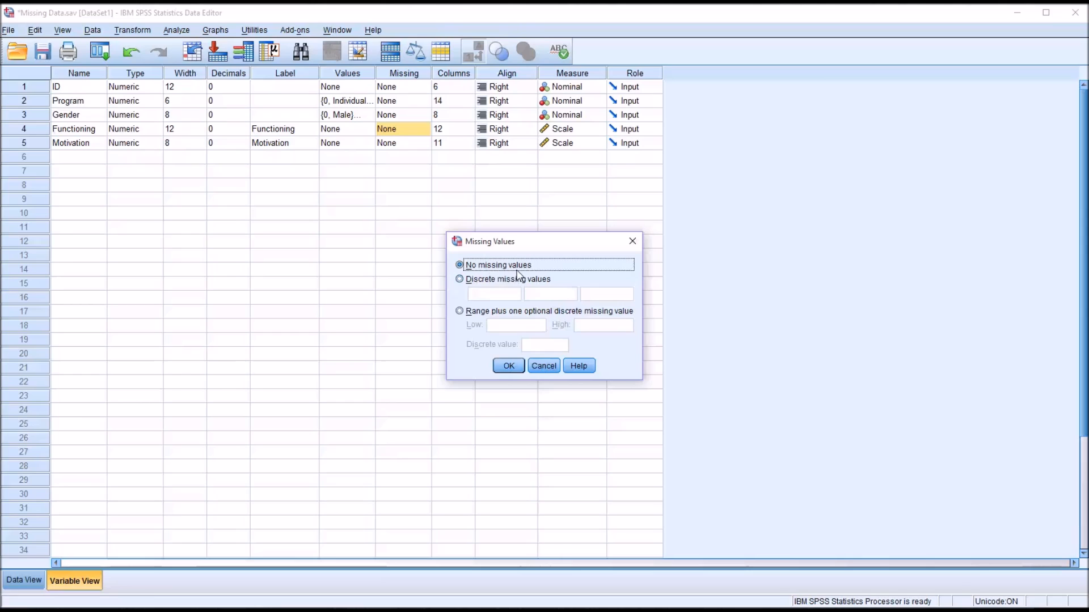
{"action": "mouse_move", "coordinate": [533, 289]}
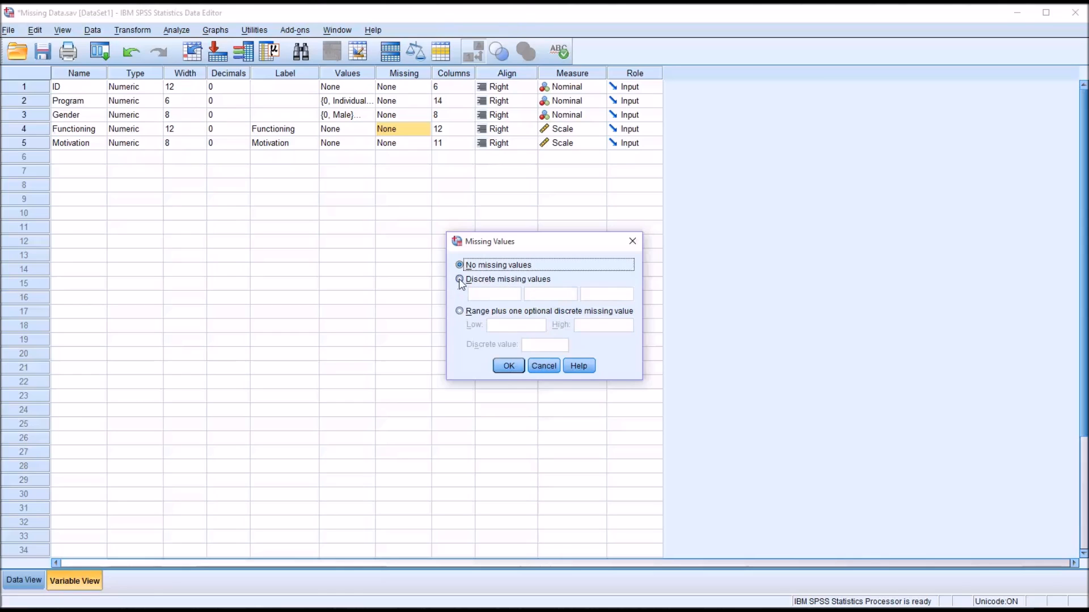
Define -1 as a discrete missing value for Functioning and return to Data View
{"action": "left_click", "coordinate": [460, 279]}
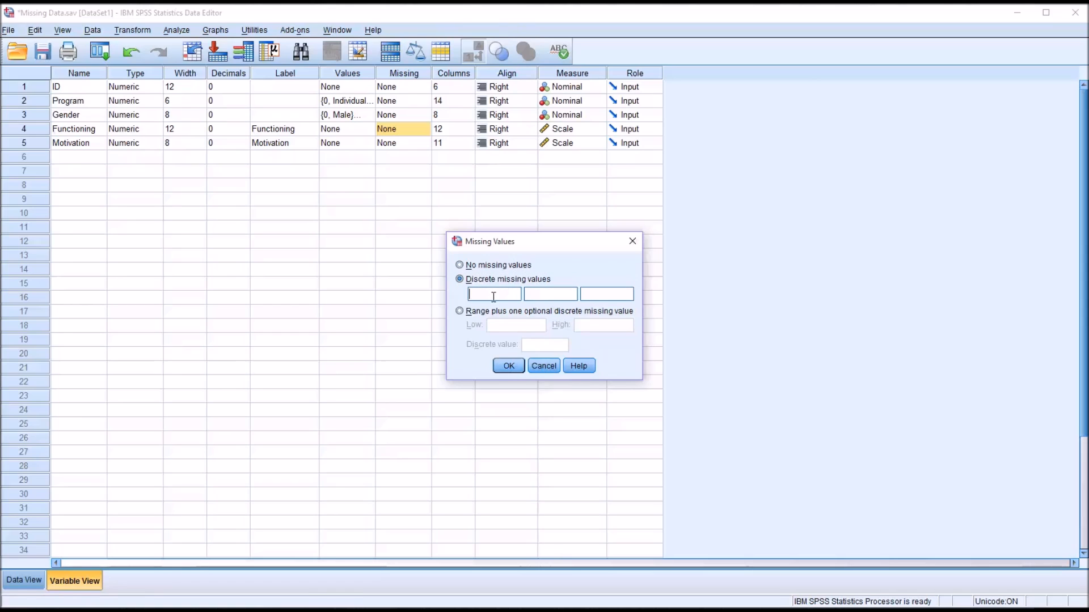
{"action": "type", "text": "-1"}
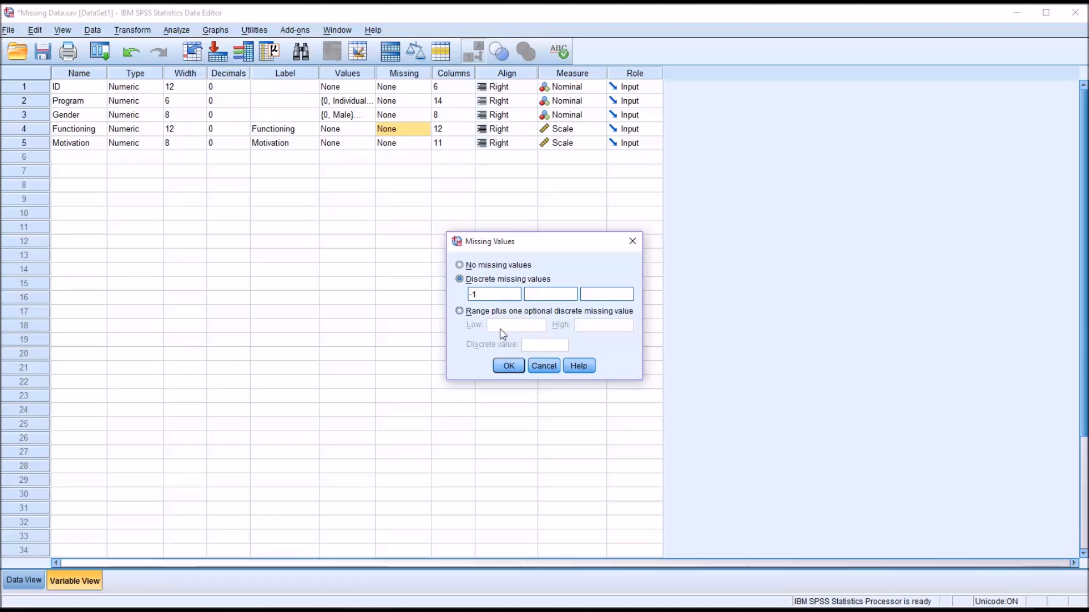
{"action": "left_click", "coordinate": [508, 365]}
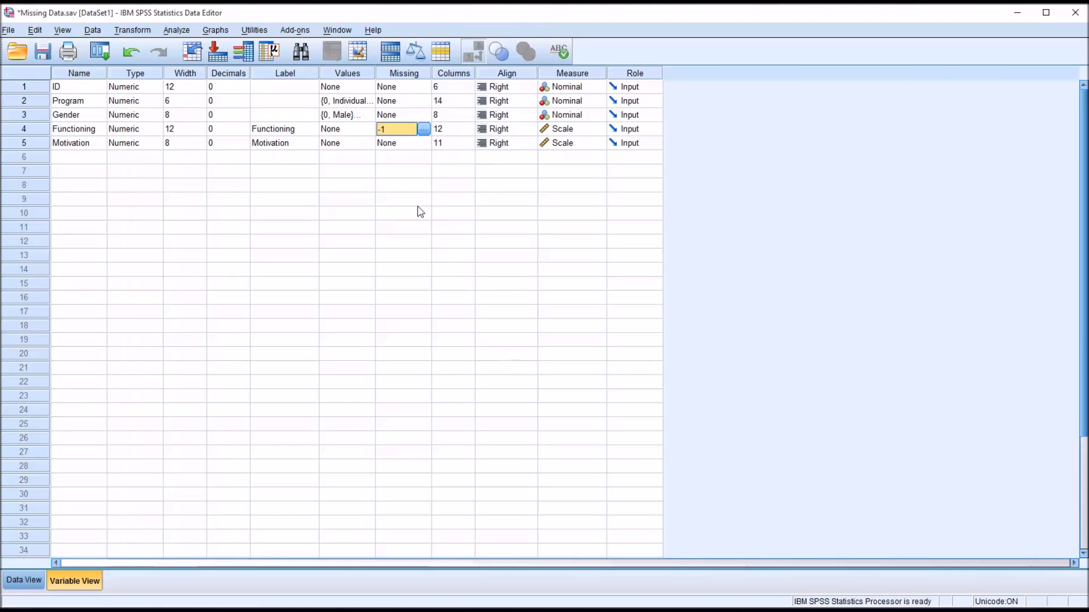
{"action": "mouse_move", "coordinate": [397, 142]}
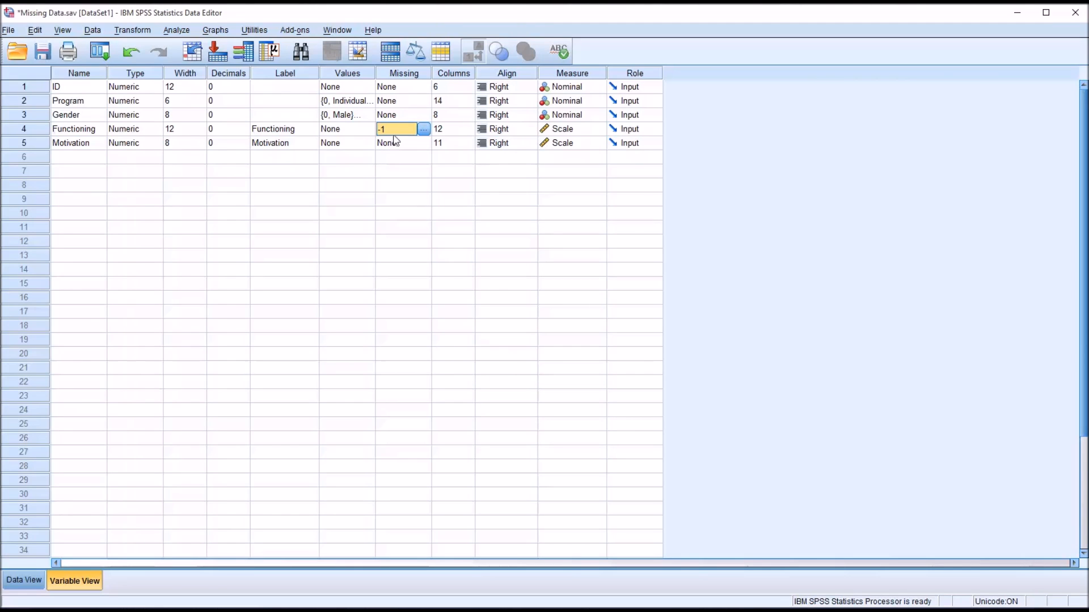
{"action": "mouse_move", "coordinate": [391, 135]}
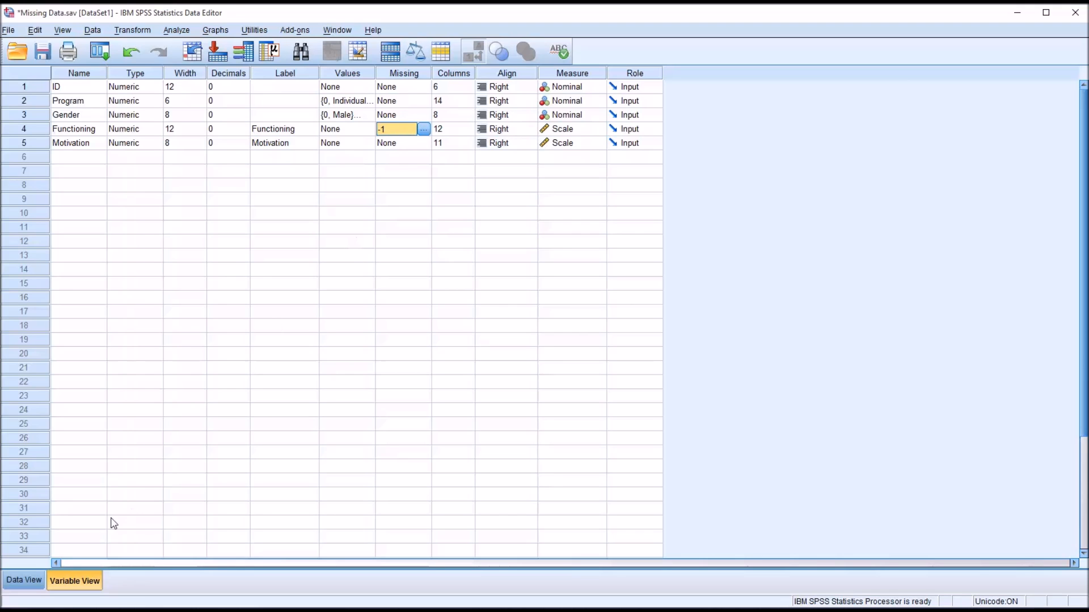
{"action": "left_click", "coordinate": [22, 580]}
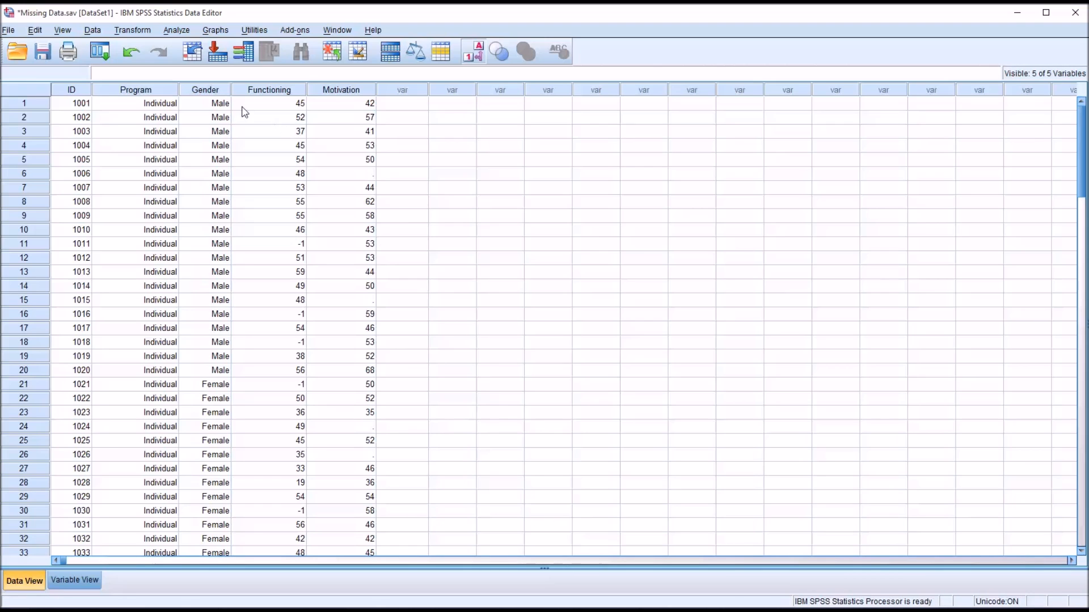
{"action": "left_click", "coordinate": [177, 29]}
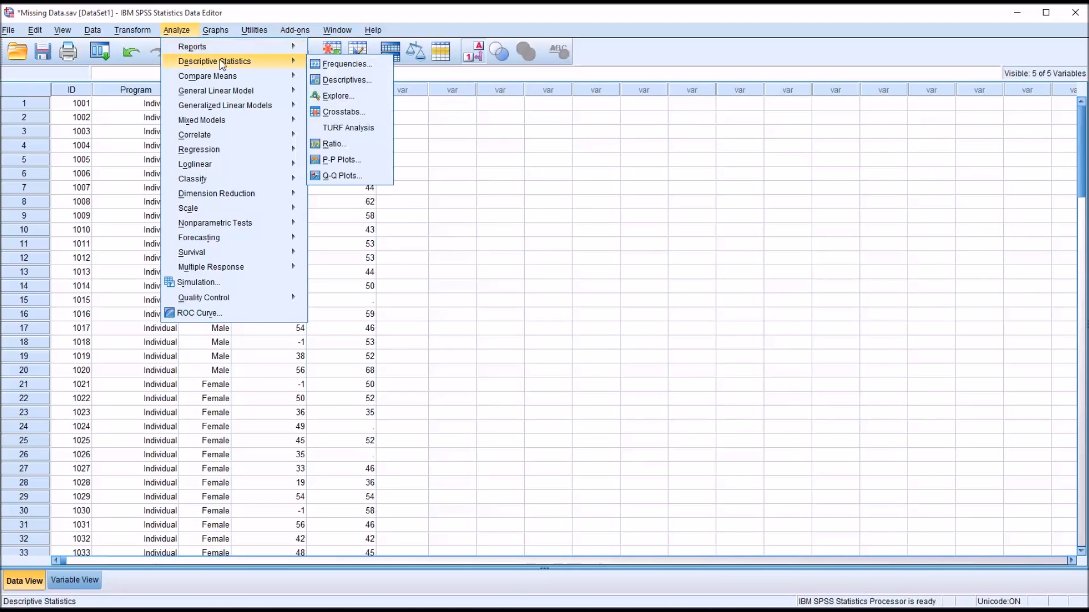
{"action": "mouse_move", "coordinate": [347, 64]}
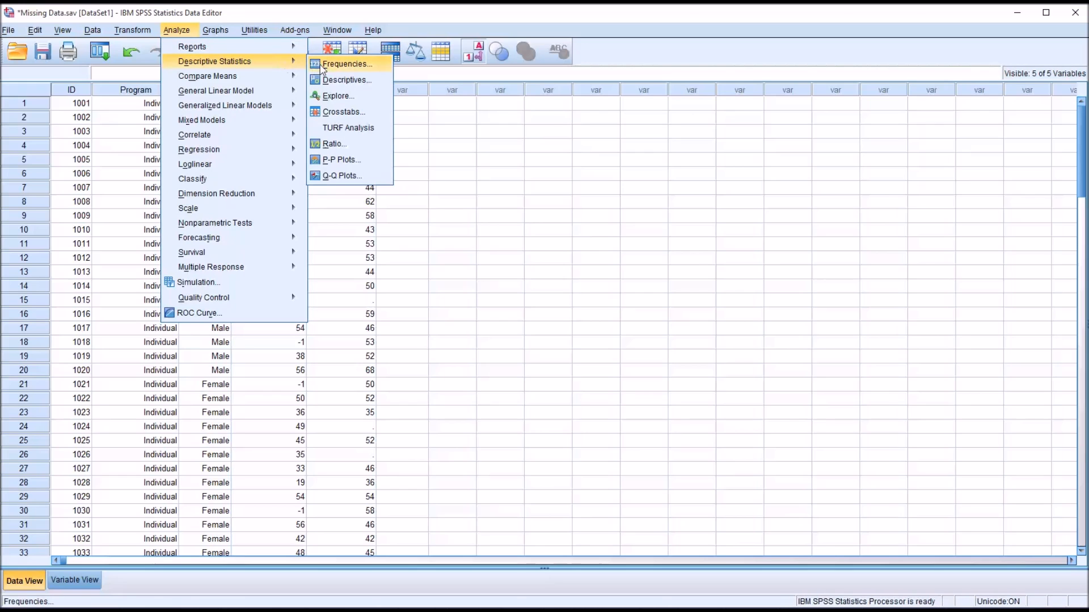
Run Frequencies on Functioning, showing 115 valid and 5 missing (-1) cases
{"action": "left_click", "coordinate": [347, 64]}
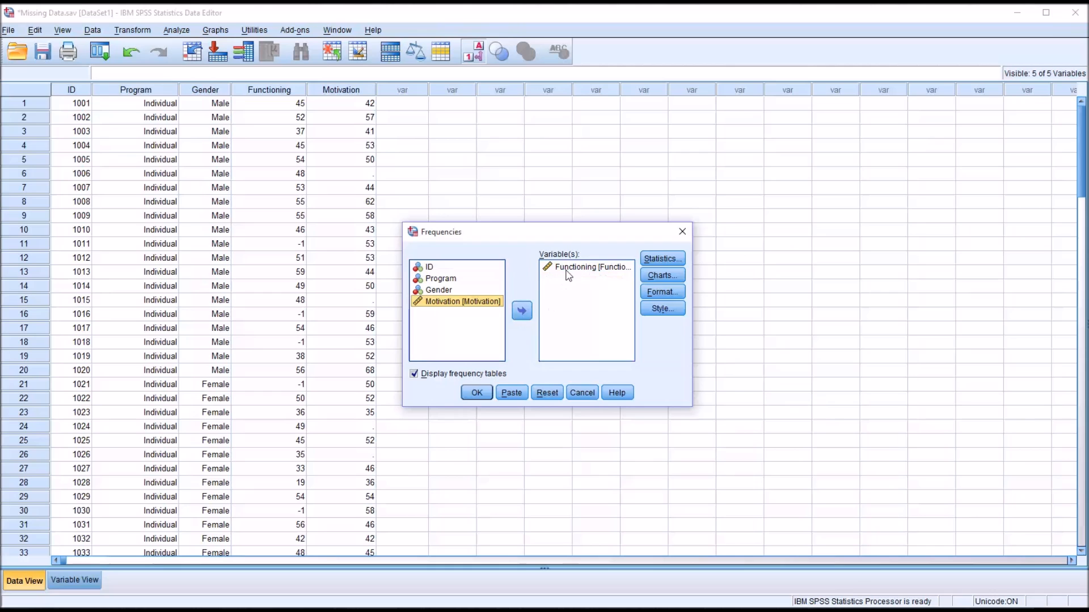
{"action": "left_click", "coordinate": [476, 393]}
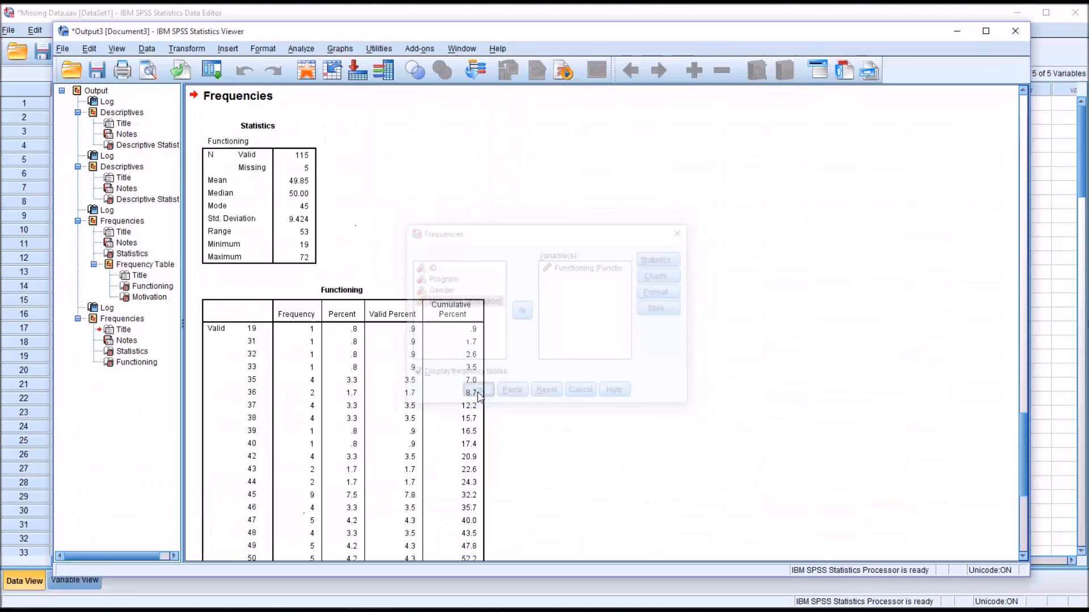
{"action": "left_click", "coordinate": [477, 390]}
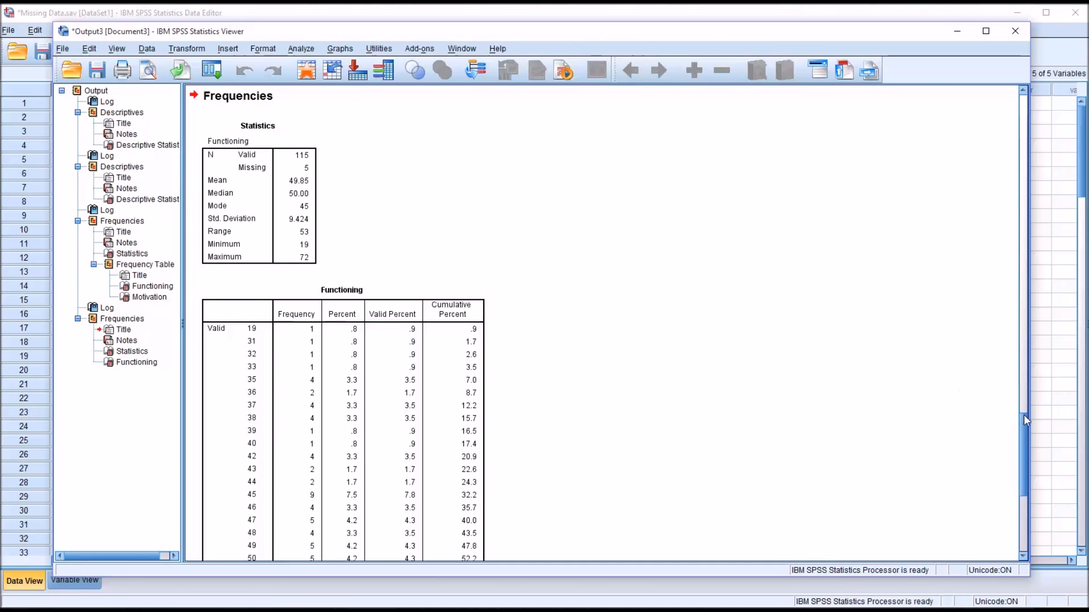
{"action": "scroll", "scroll_direction": "down", "scroll_amount": 3}
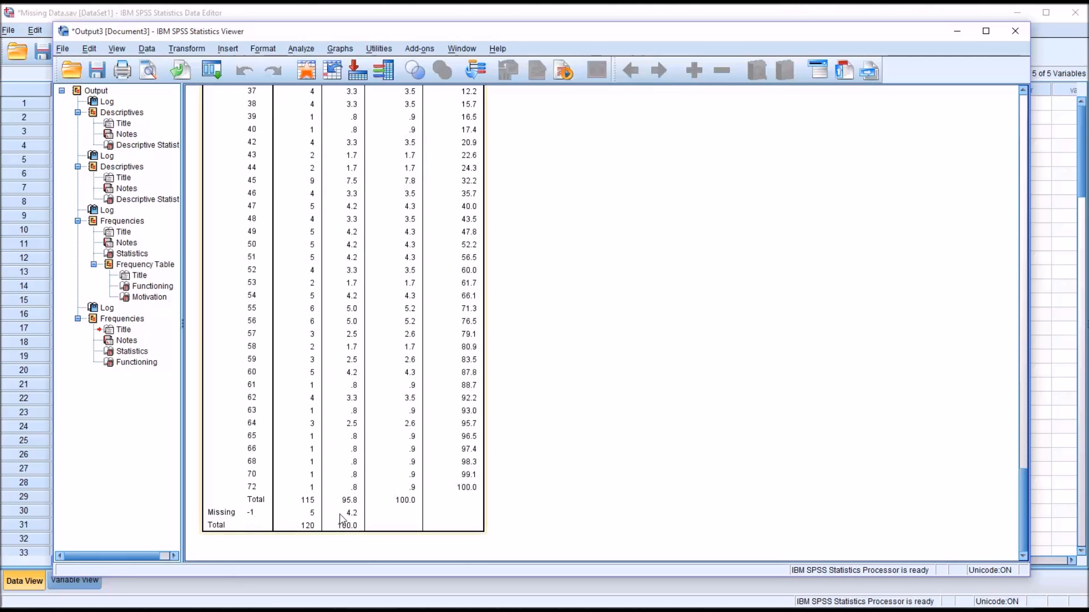
{"action": "mouse_move", "coordinate": [347, 528]}
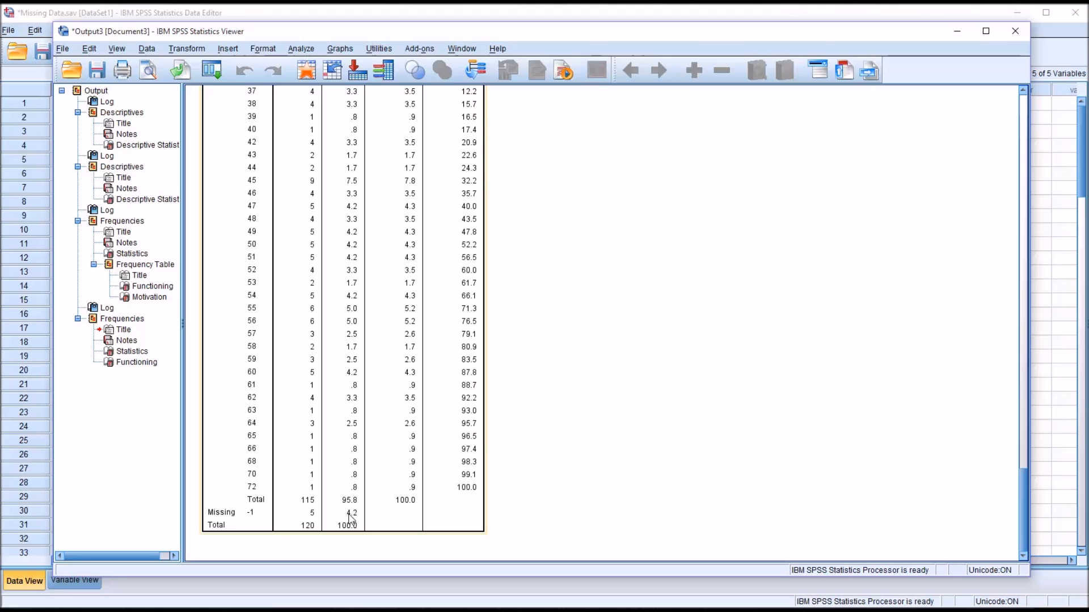
{"action": "mouse_move", "coordinate": [252, 516]}
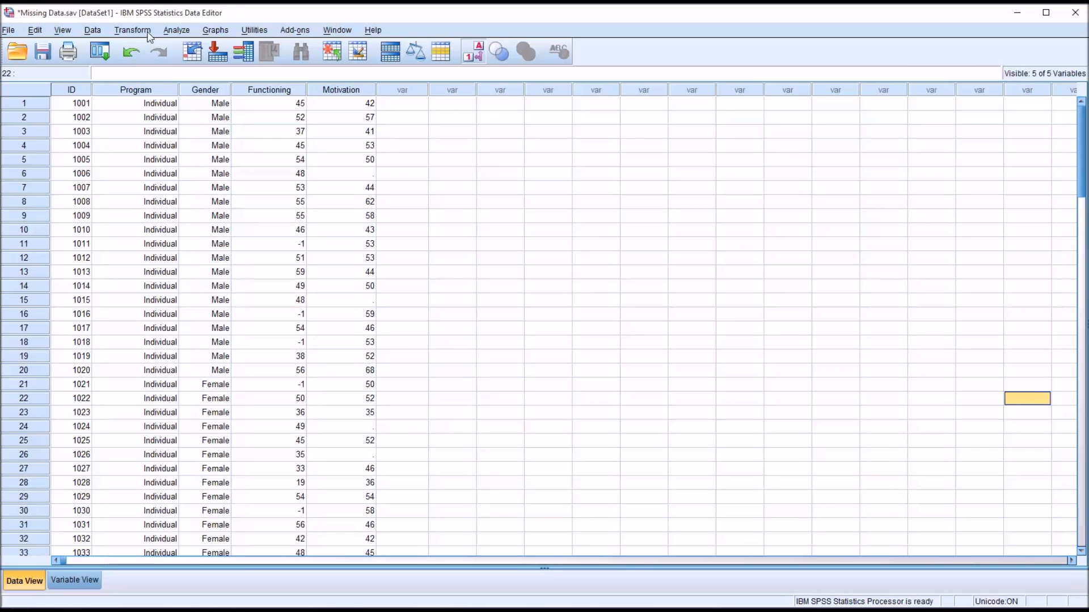
Replace Functioning's missing values with the series mean into new variable Functioning_1
{"action": "left_click", "coordinate": [132, 30]}
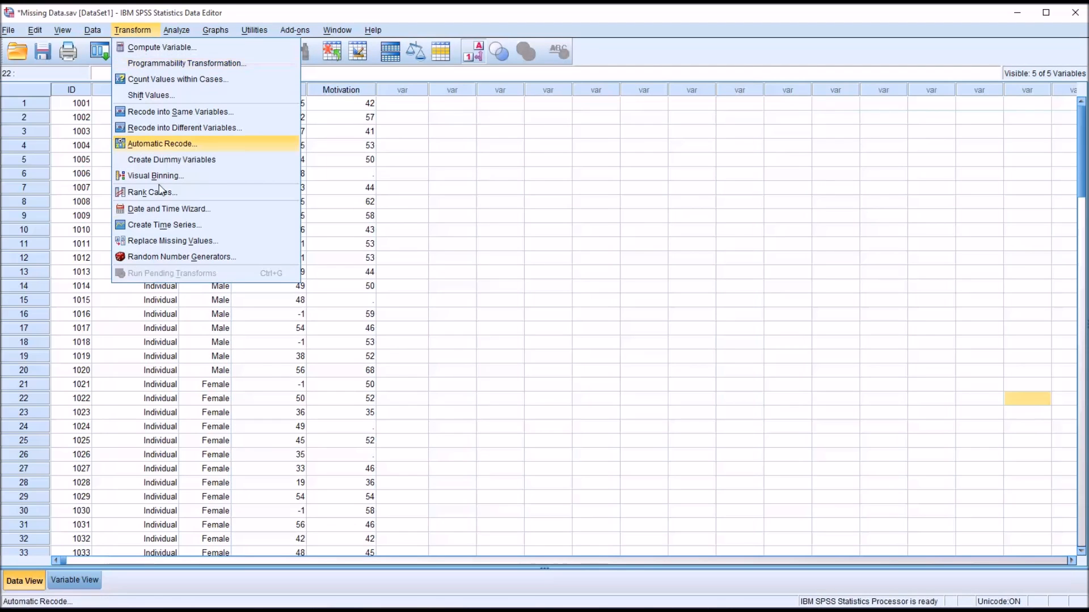
{"action": "left_click", "coordinate": [173, 240]}
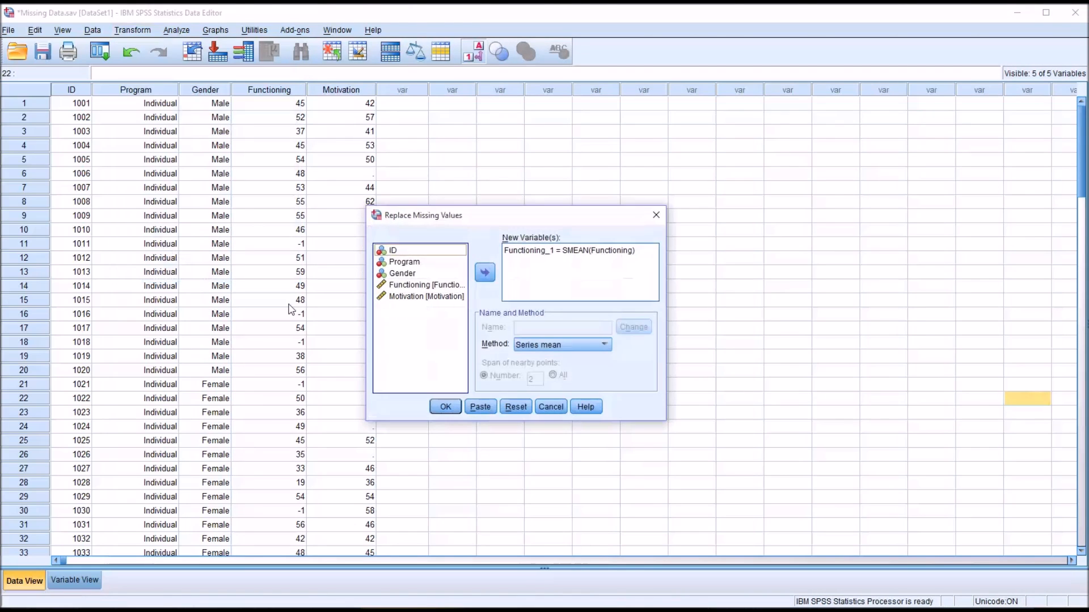
{"action": "left_click", "coordinate": [515, 406]}
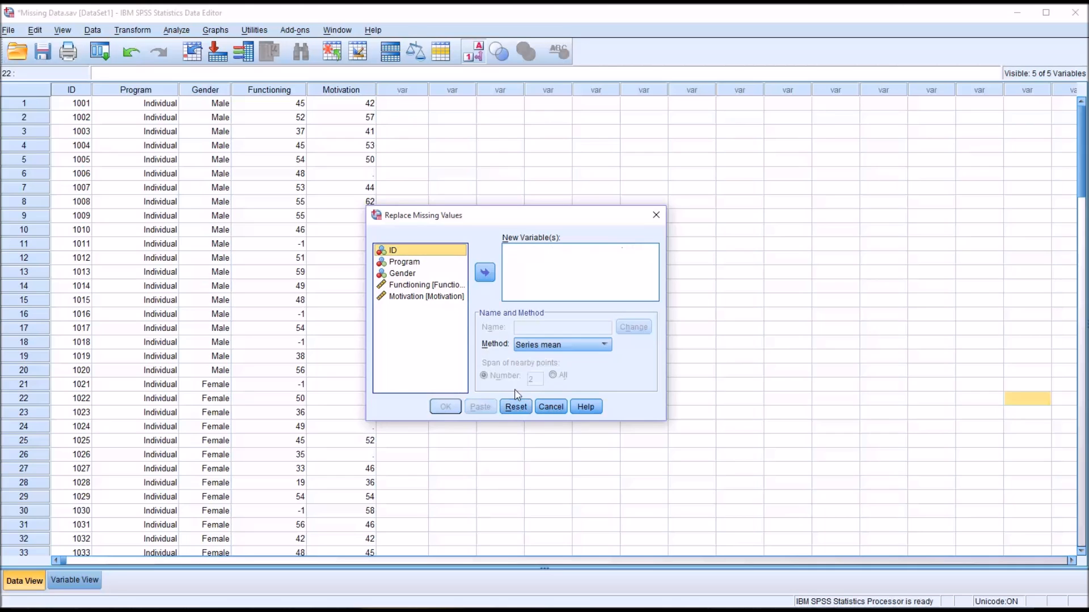
{"action": "left_click", "coordinate": [427, 285]}
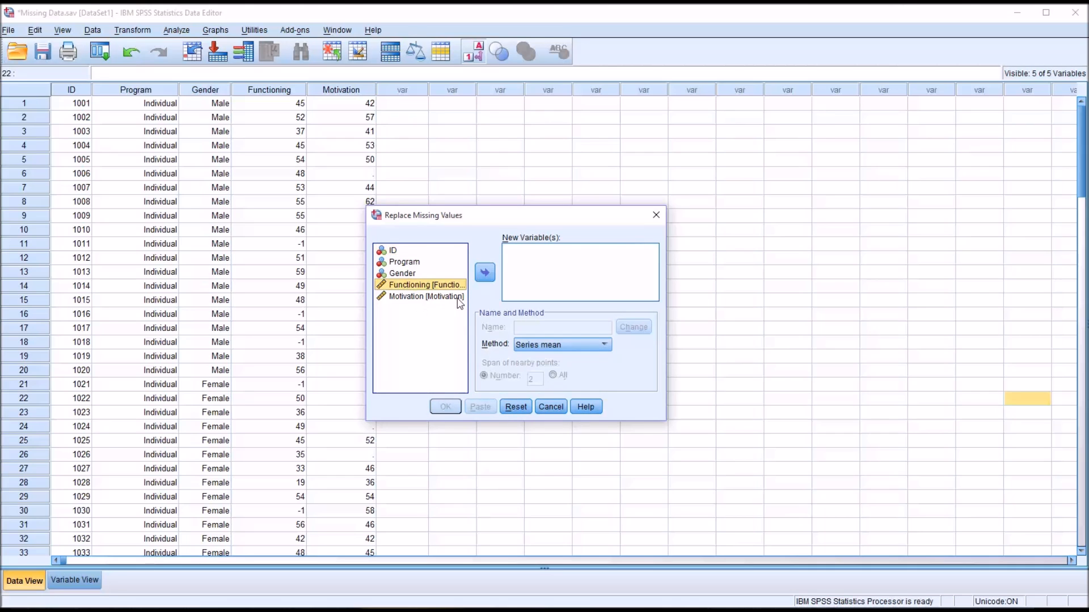
{"action": "left_click", "coordinate": [485, 272]}
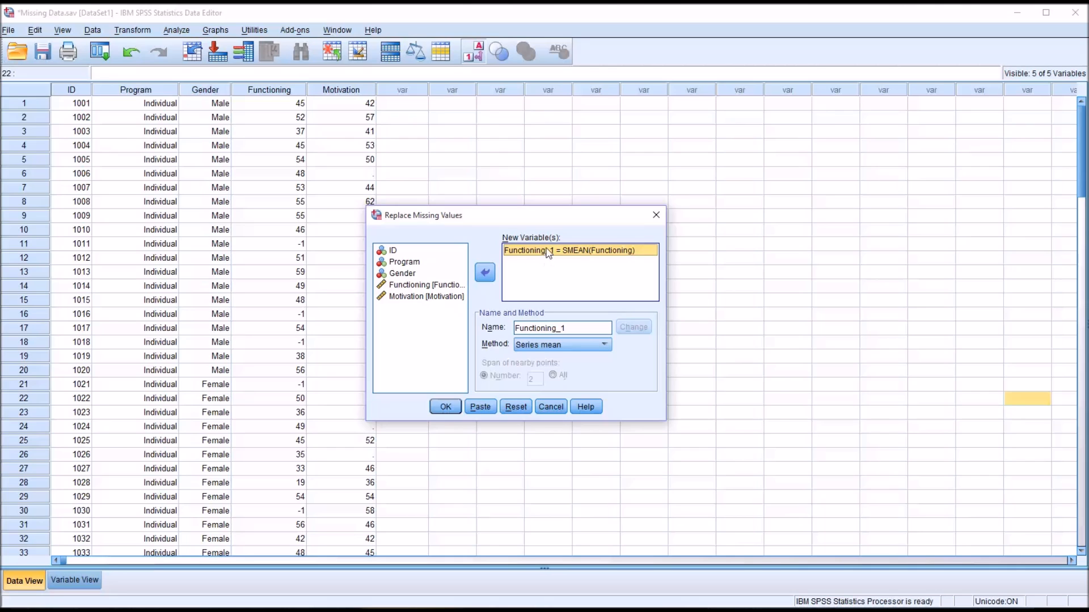
{"action": "mouse_move", "coordinate": [567, 298]}
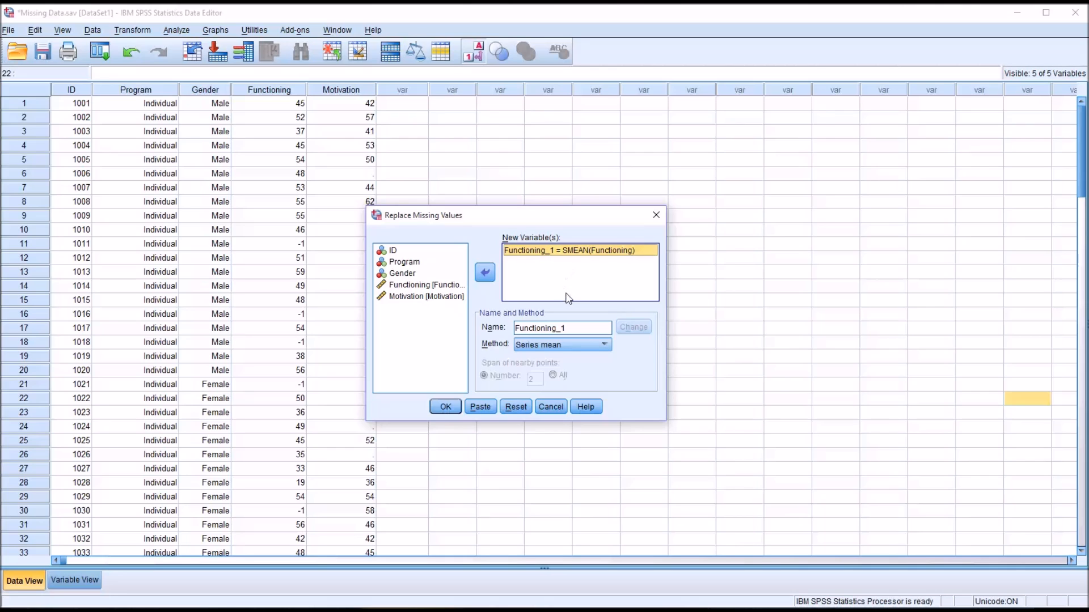
{"action": "mouse_move", "coordinate": [600, 267]}
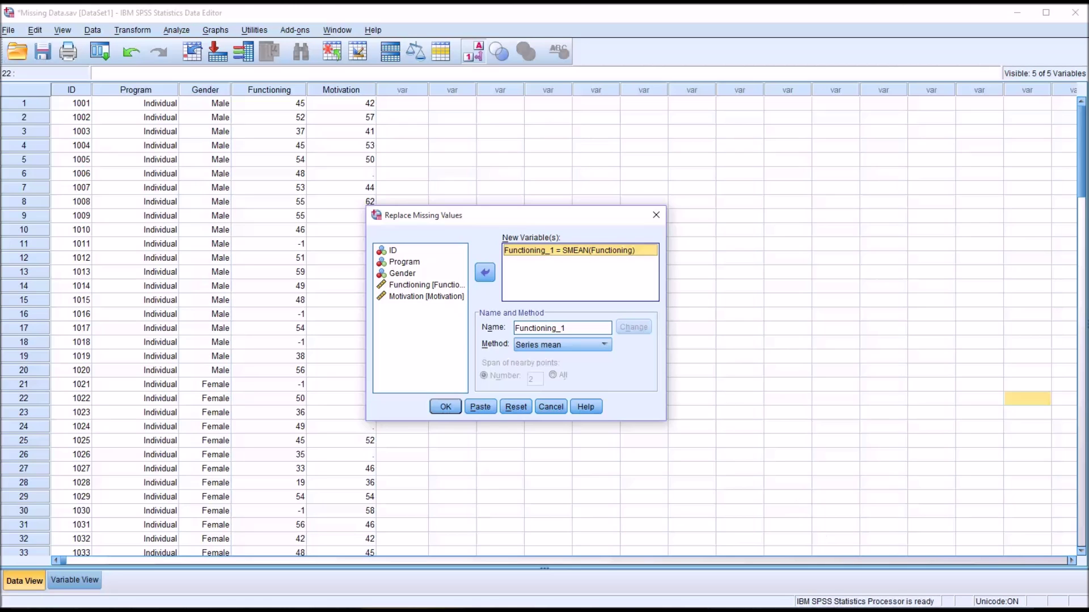
{"action": "left_click", "coordinate": [445, 406]}
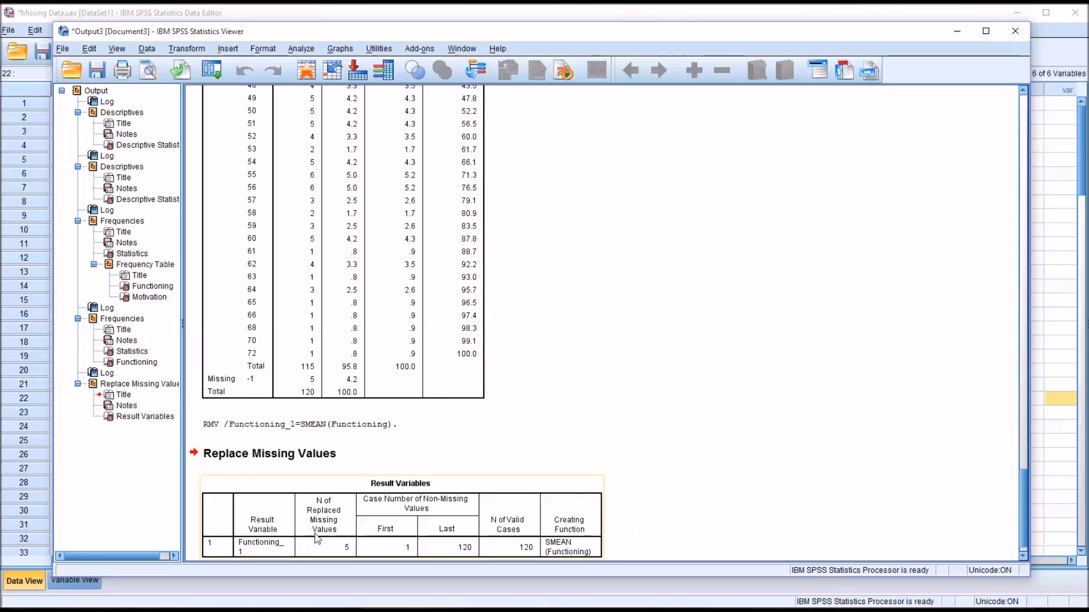
{"action": "mouse_move", "coordinate": [322, 531]}
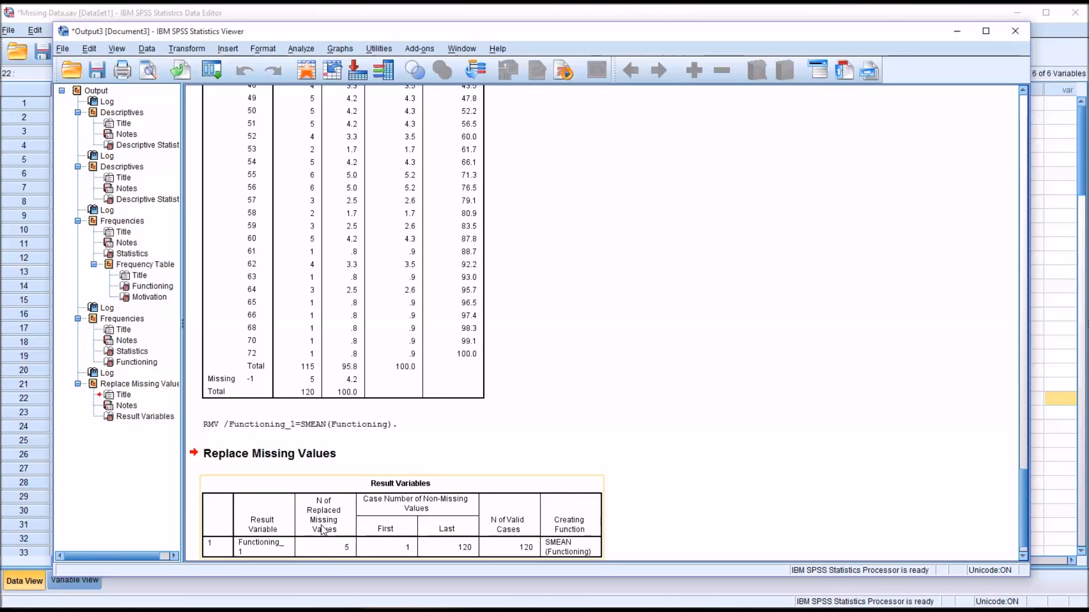
{"action": "mouse_move", "coordinate": [361, 555]}
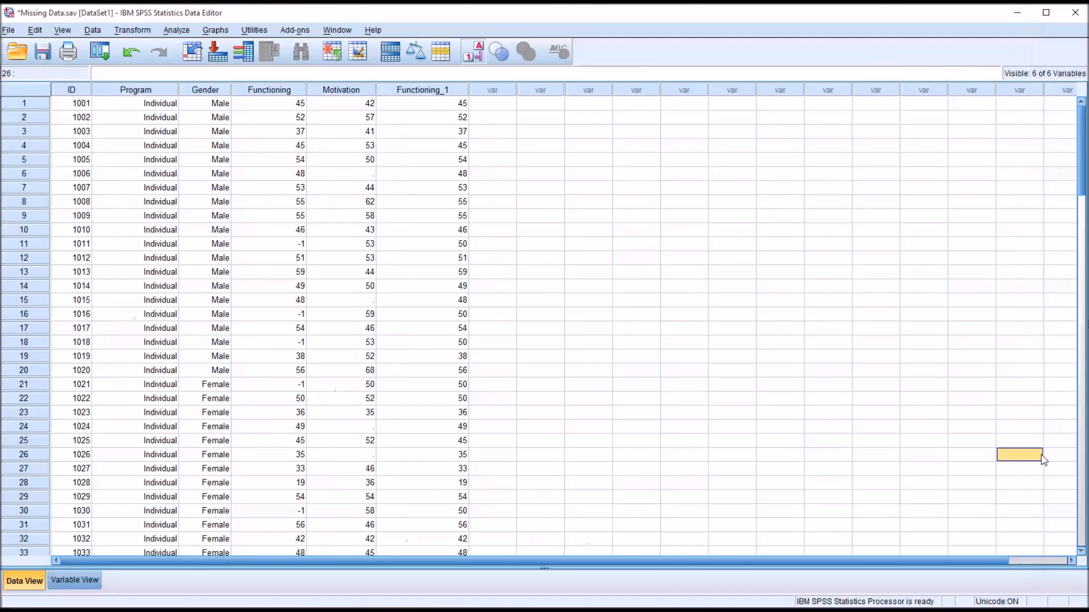
{"action": "mouse_move", "coordinate": [420, 170]}
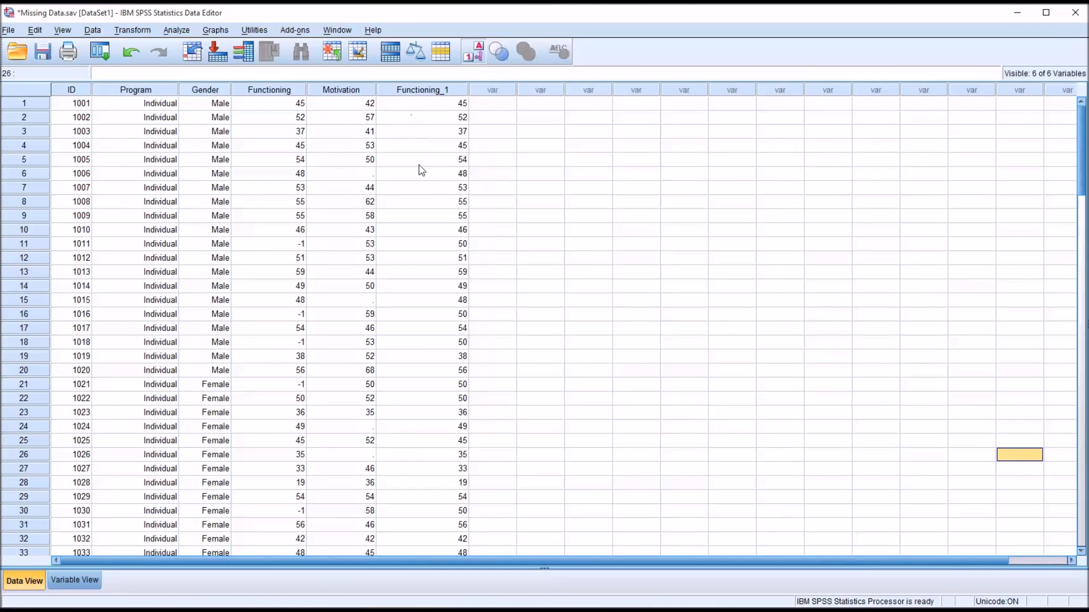
{"action": "mouse_move", "coordinate": [418, 258]}
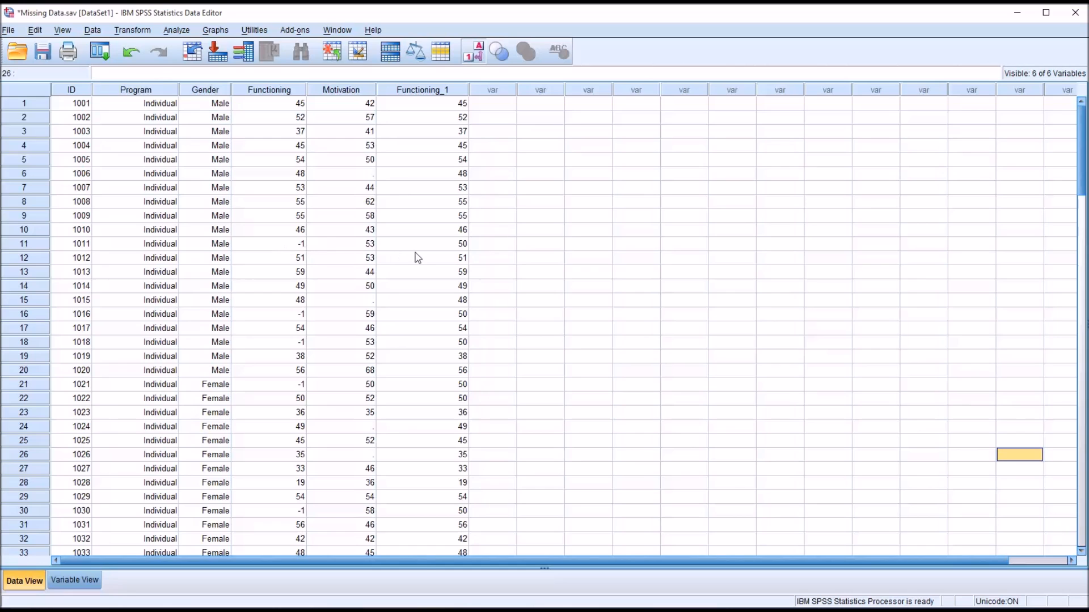
Inspect Functioning_1's filled 49.852 values for cases 11, 16, 21, 30 and Motivation's blanks for cases 6 and 15
{"action": "left_click", "coordinate": [422, 244]}
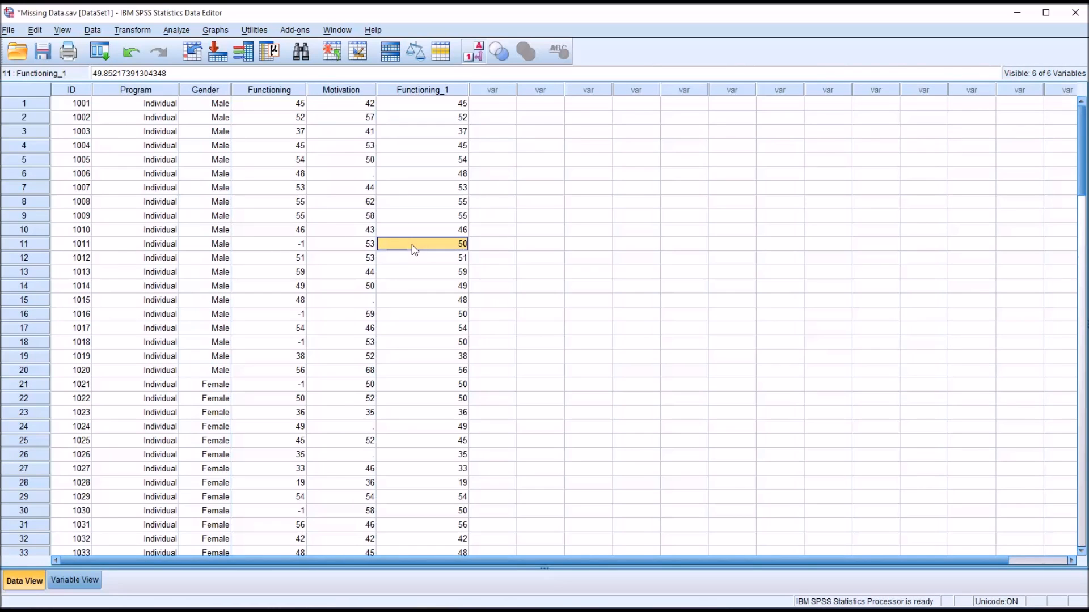
{"action": "left_click", "coordinate": [422, 314]}
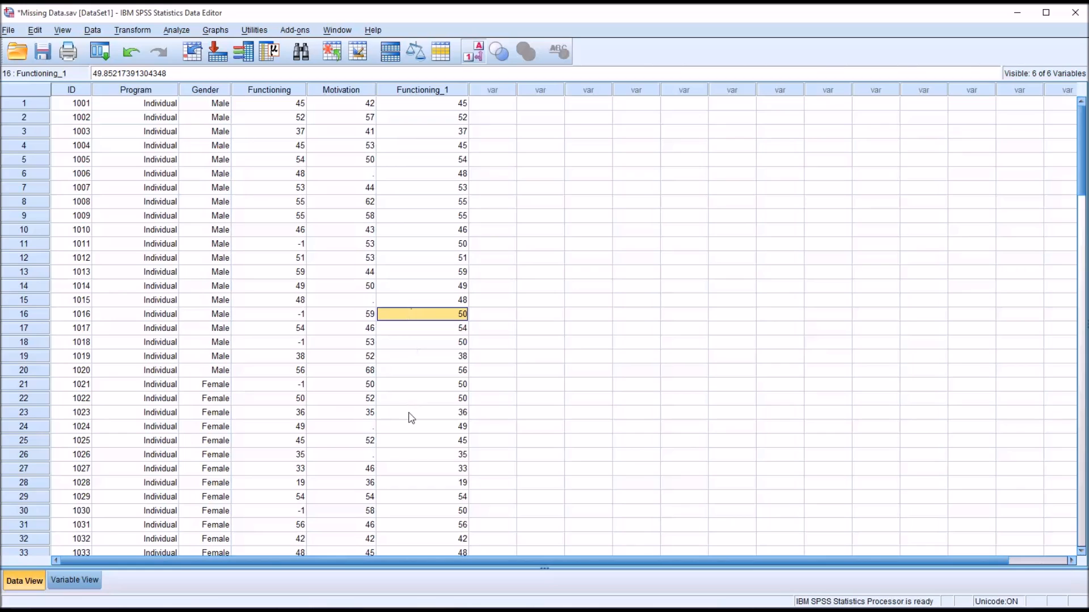
{"action": "left_click", "coordinate": [422, 384]}
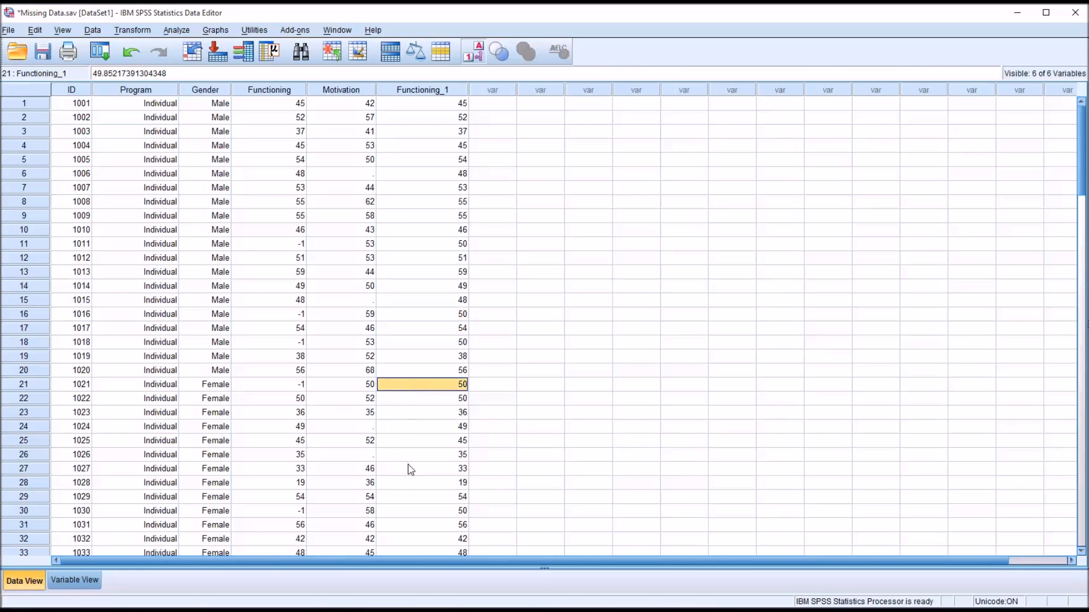
{"action": "mouse_move", "coordinate": [481, 534]}
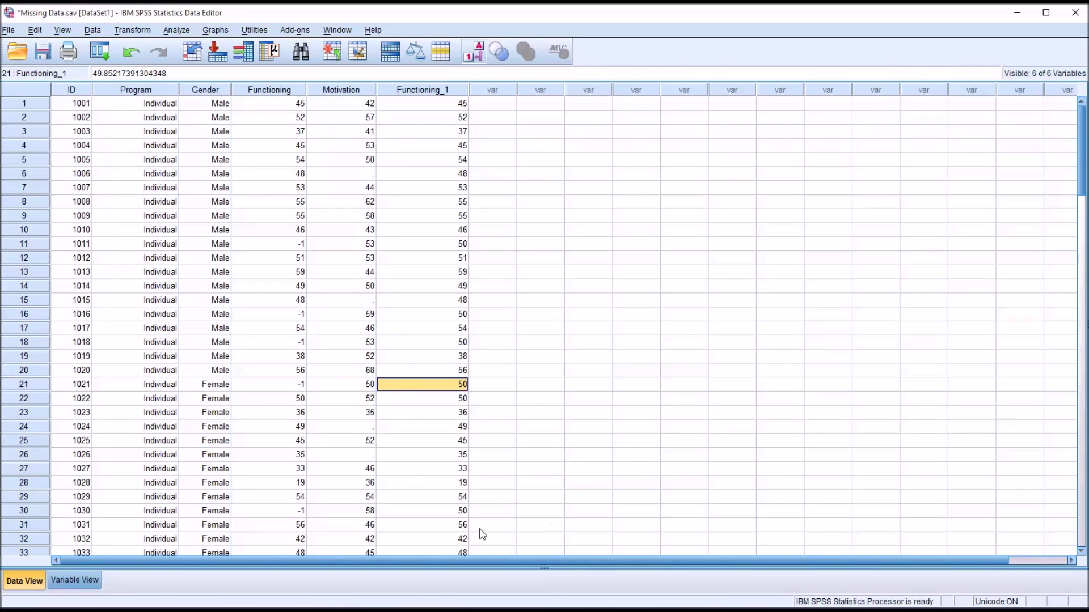
{"action": "left_click", "coordinate": [422, 510]}
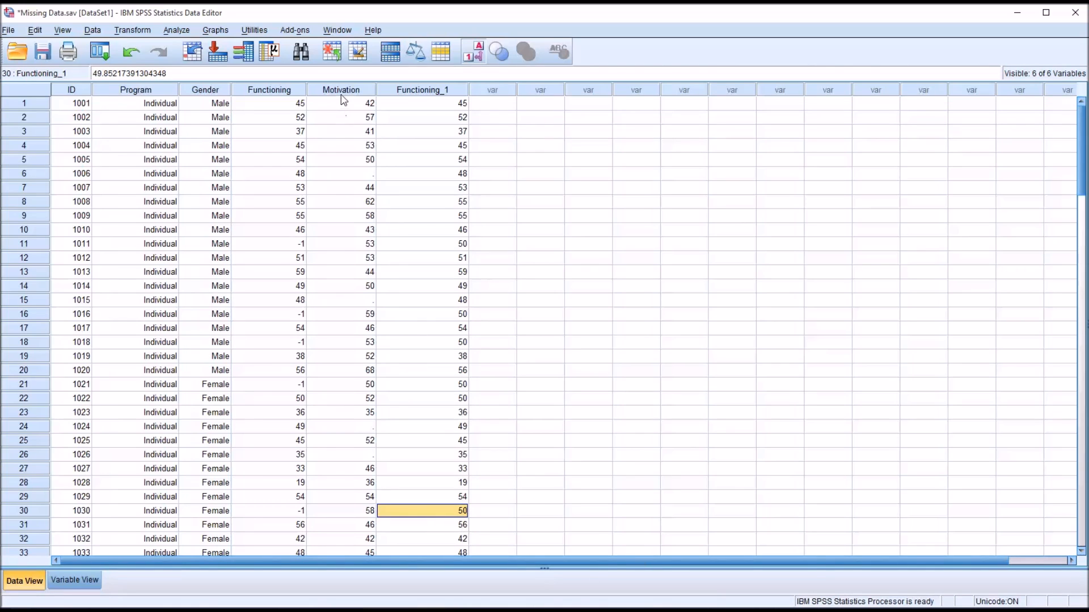
{"action": "left_click", "coordinate": [340, 174]}
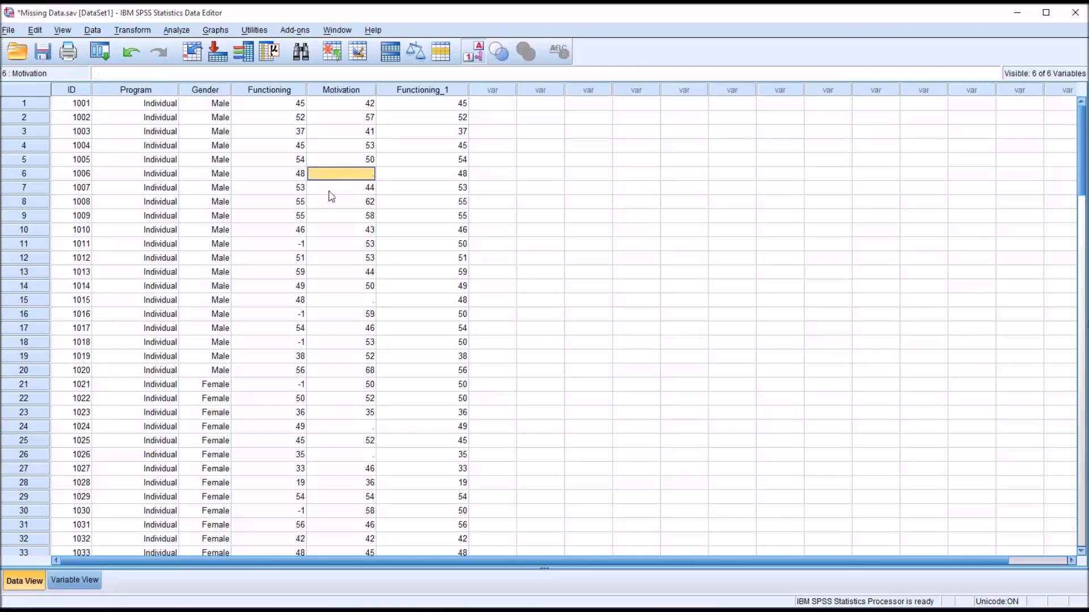
{"action": "left_click", "coordinate": [346, 299]}
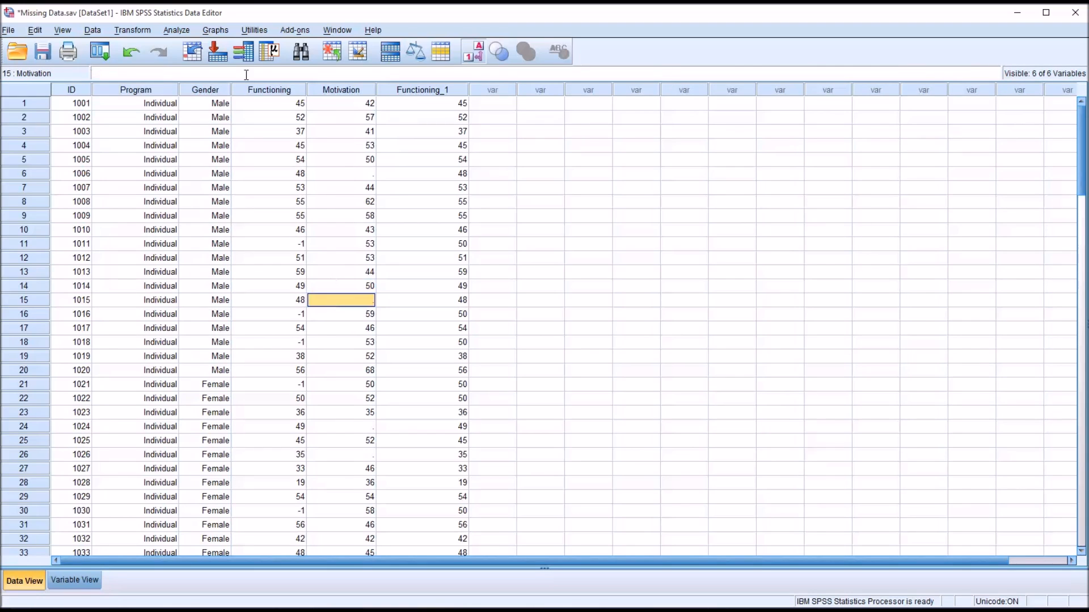
{"action": "left_click", "coordinate": [132, 30]}
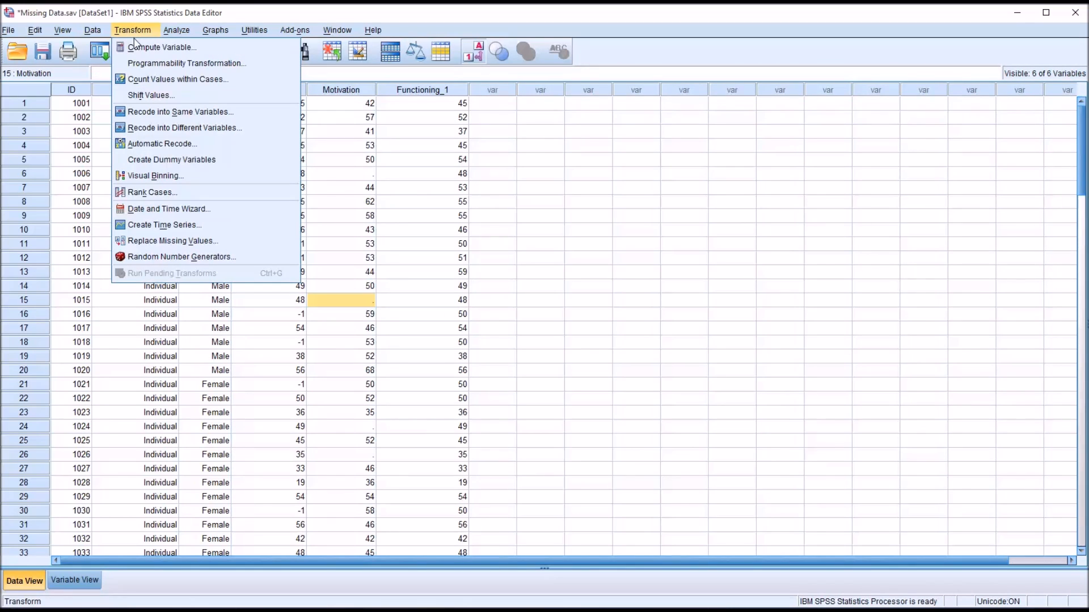
{"action": "mouse_move", "coordinate": [170, 240]}
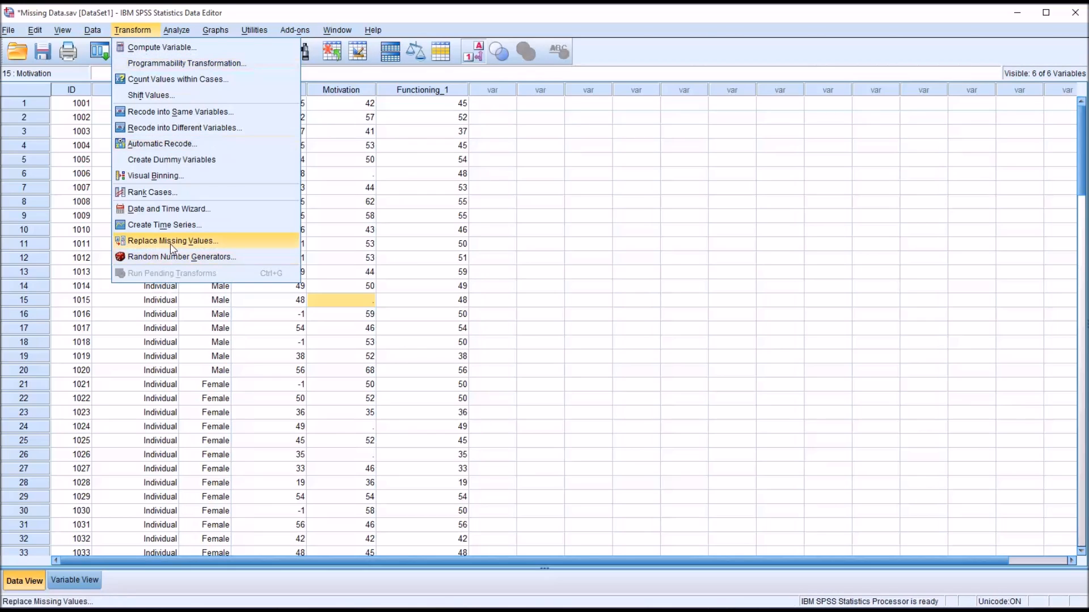
Replace Motivation's 4 missing values with the series mean into new variable Motivation_1
{"action": "left_click", "coordinate": [173, 241]}
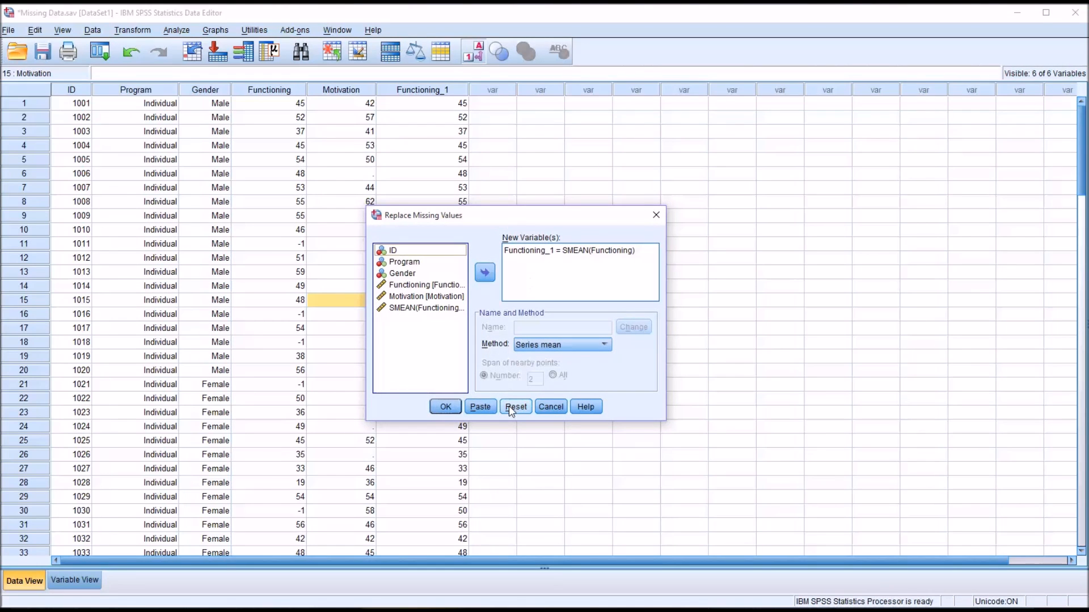
{"action": "left_click", "coordinate": [515, 406]}
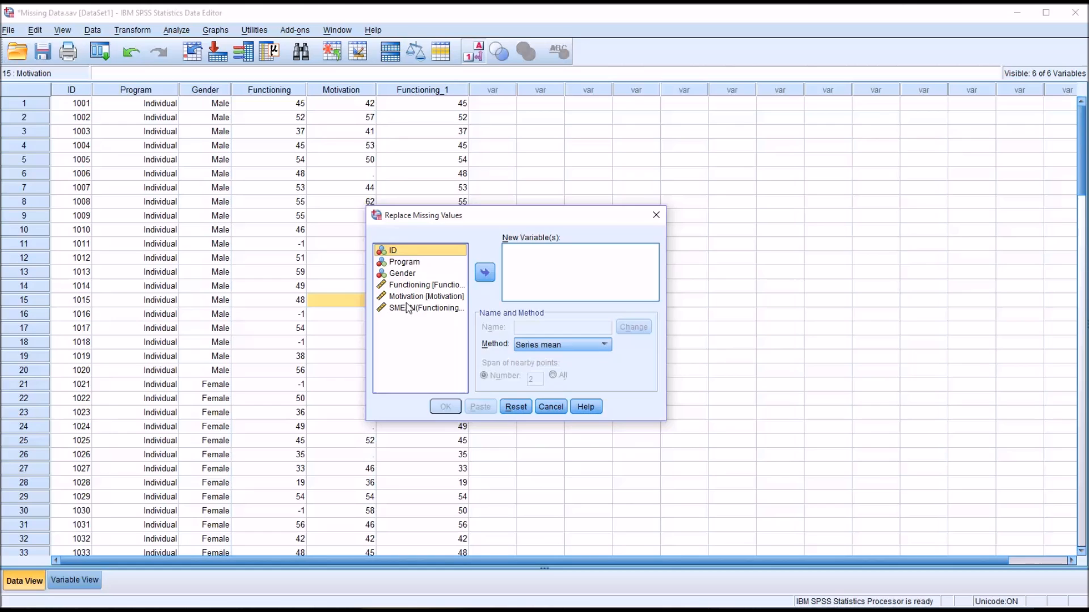
{"action": "left_click", "coordinate": [485, 272]}
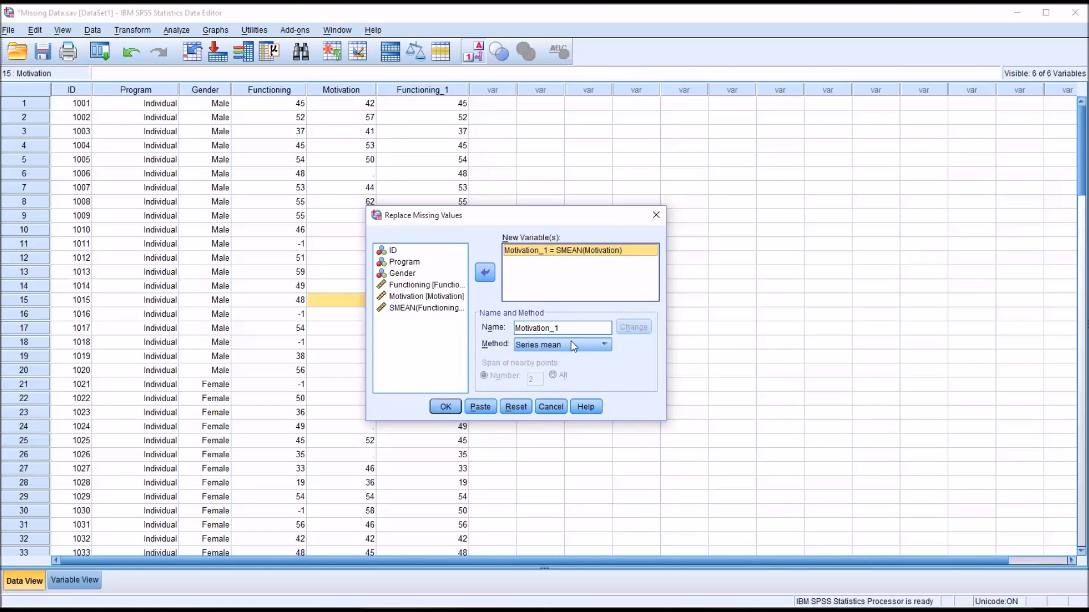
{"action": "left_click", "coordinate": [605, 345]}
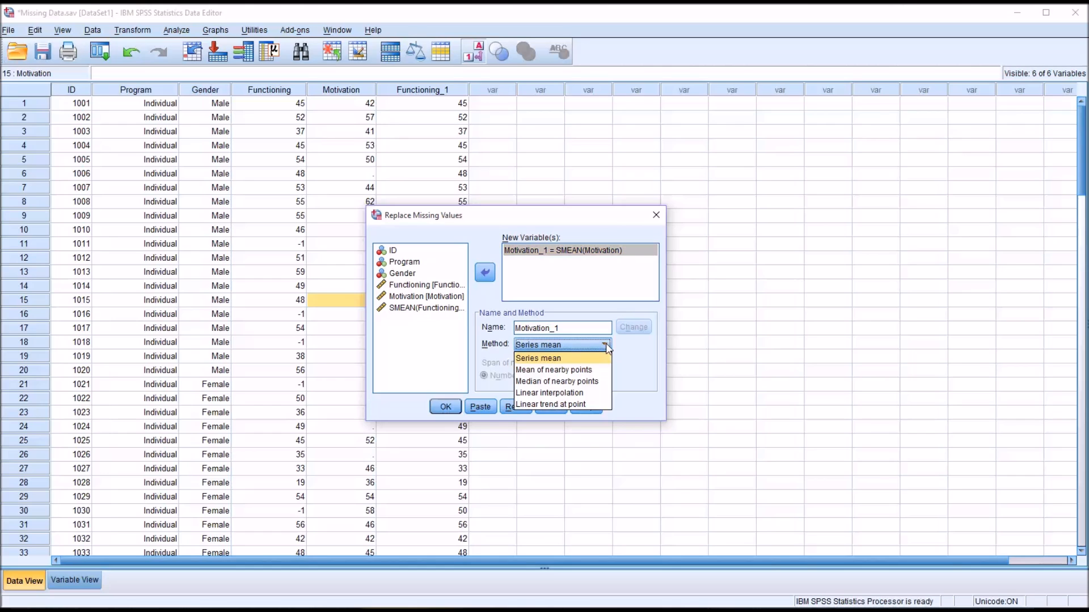
{"action": "left_click", "coordinate": [537, 358]}
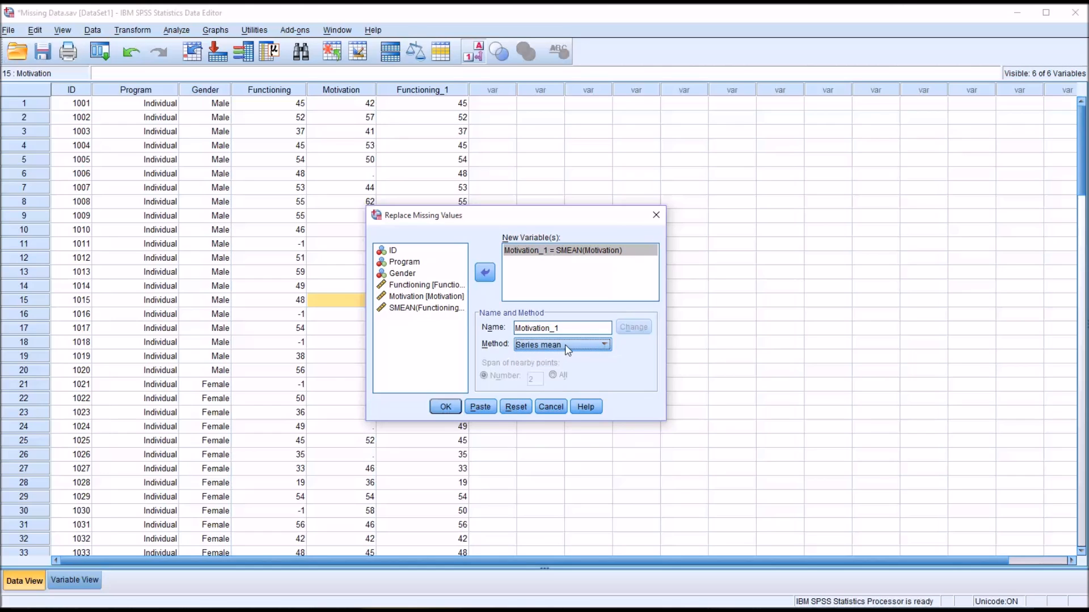
{"action": "mouse_move", "coordinate": [442, 409]}
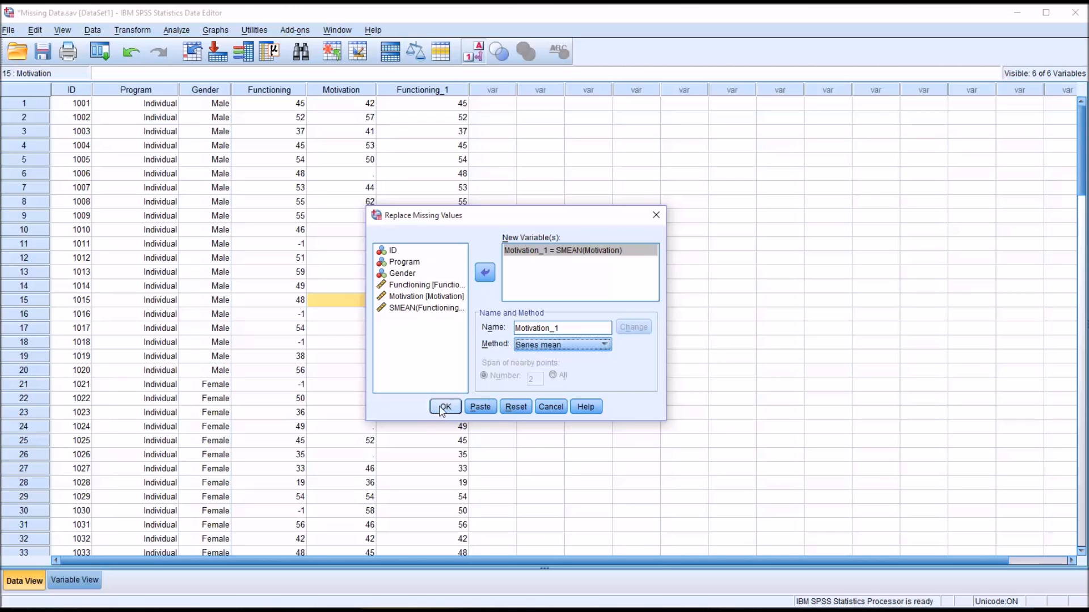
{"action": "left_click", "coordinate": [444, 406]}
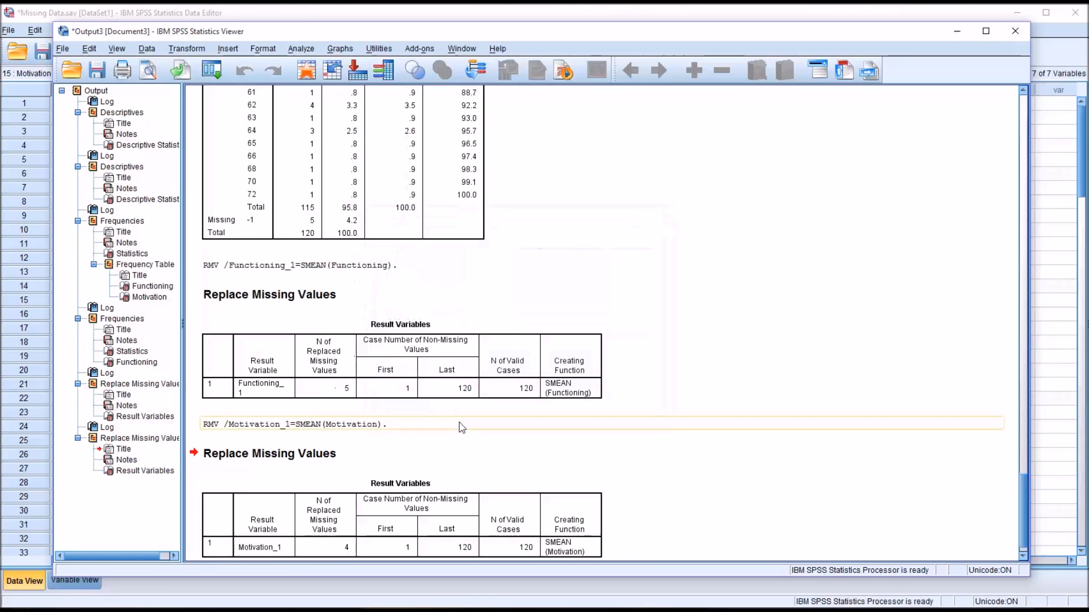
{"action": "left_click", "coordinate": [342, 546]}
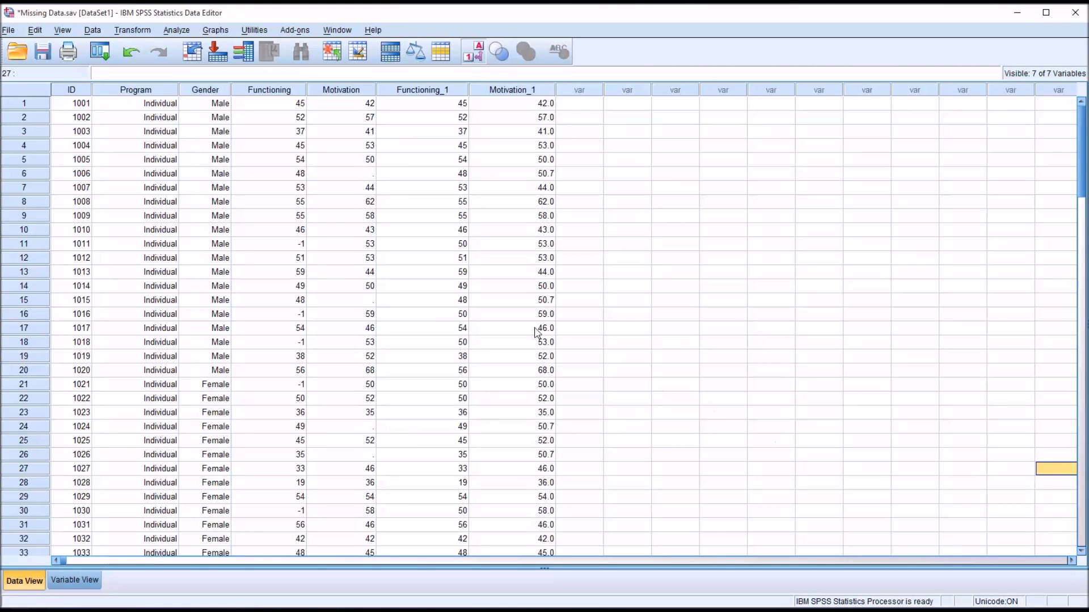
{"action": "left_click", "coordinate": [342, 174]}
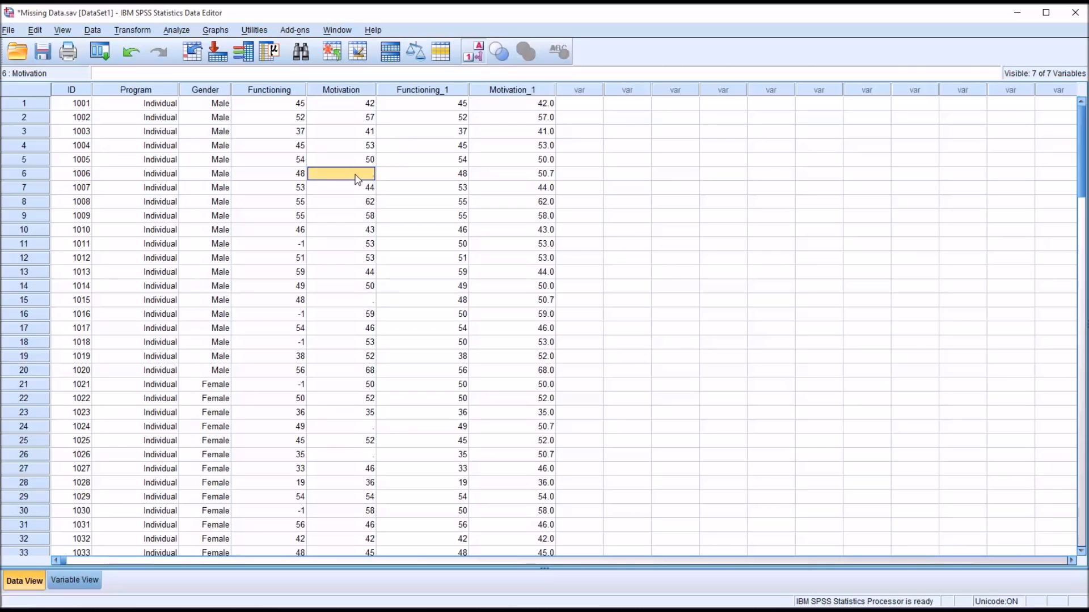
{"action": "mouse_move", "coordinate": [490, 179]}
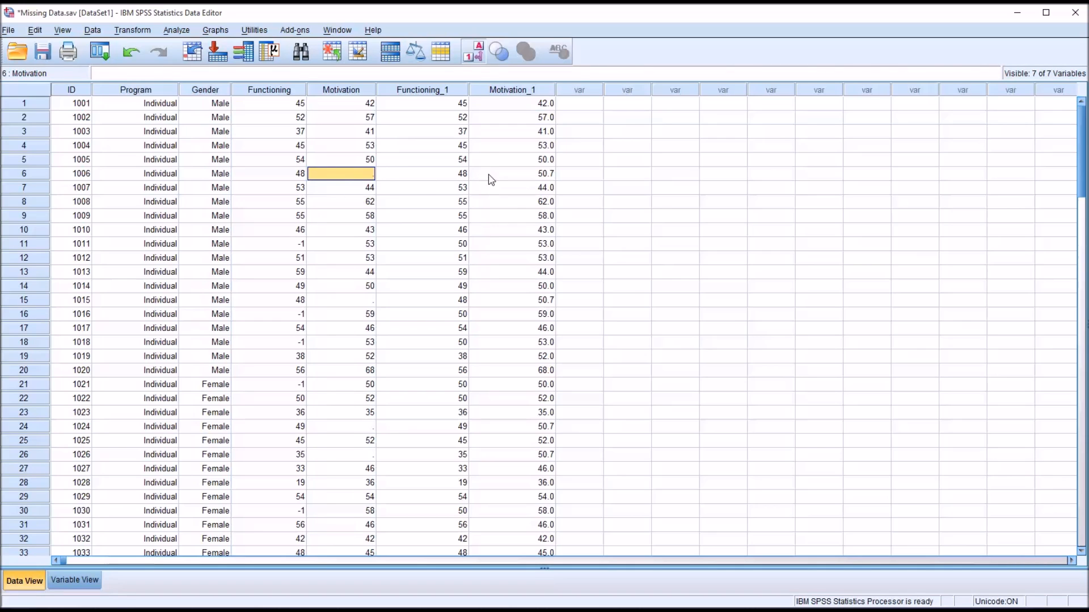
{"action": "mouse_move", "coordinate": [455, 187]}
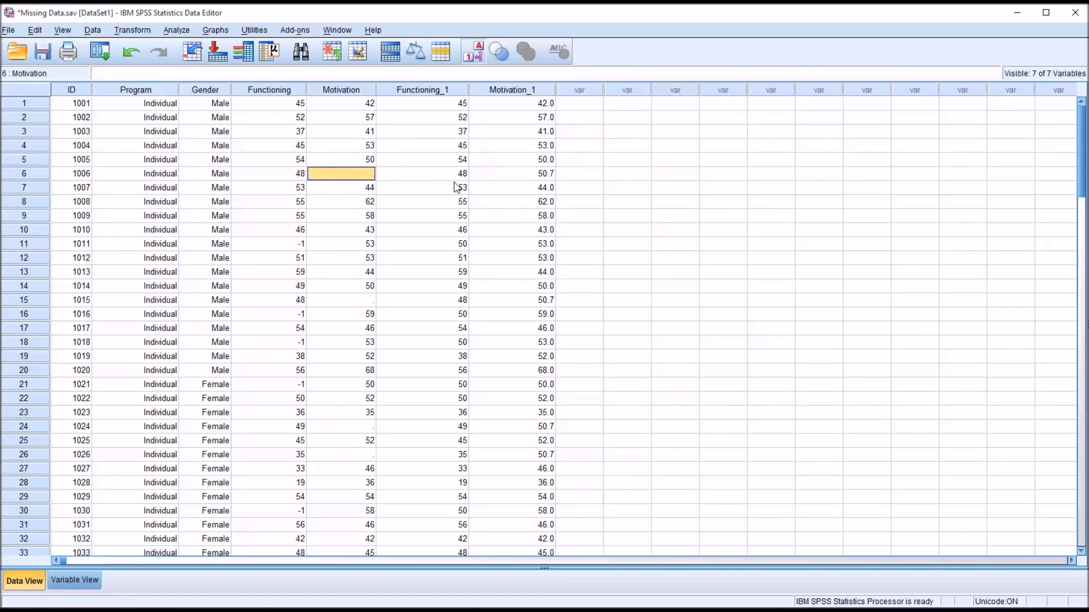
{"action": "left_click", "coordinate": [511, 174]}
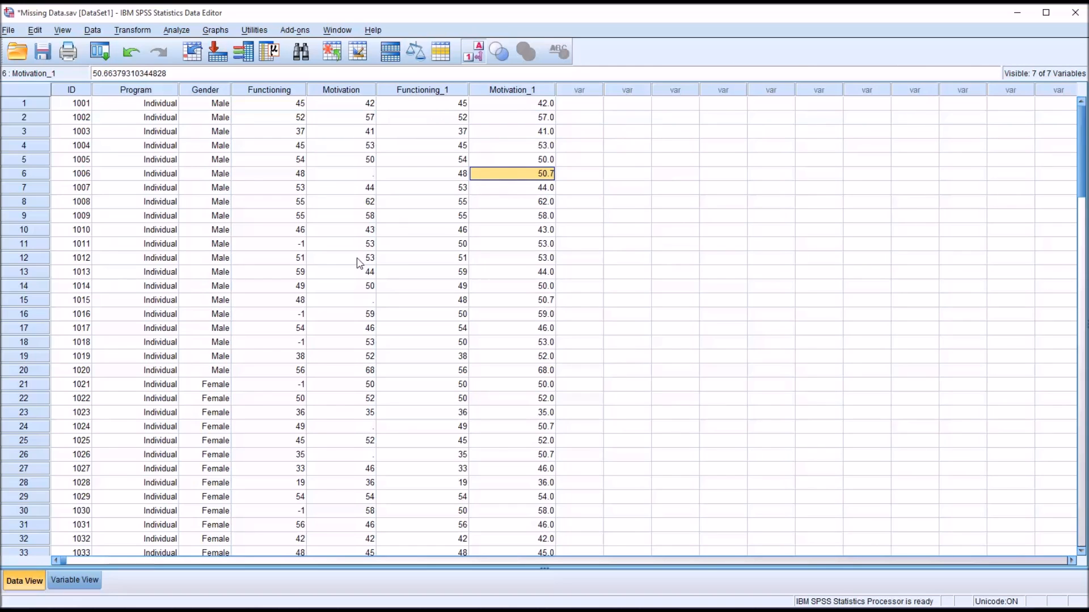
{"action": "left_click", "coordinate": [515, 300]}
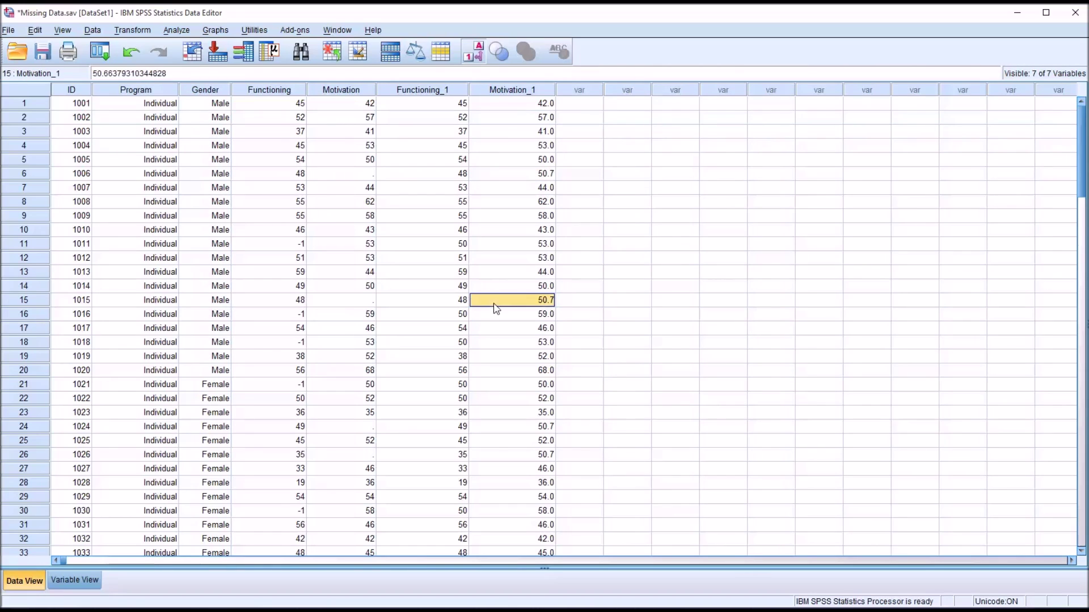
{"action": "left_click", "coordinate": [511, 429]}
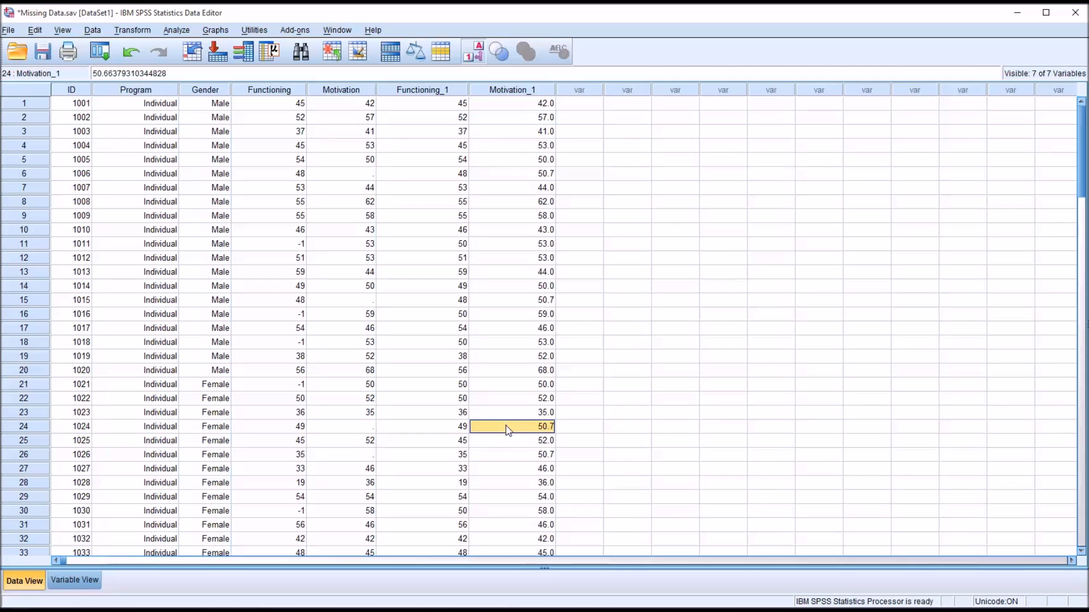
{"action": "left_click", "coordinate": [512, 455]}
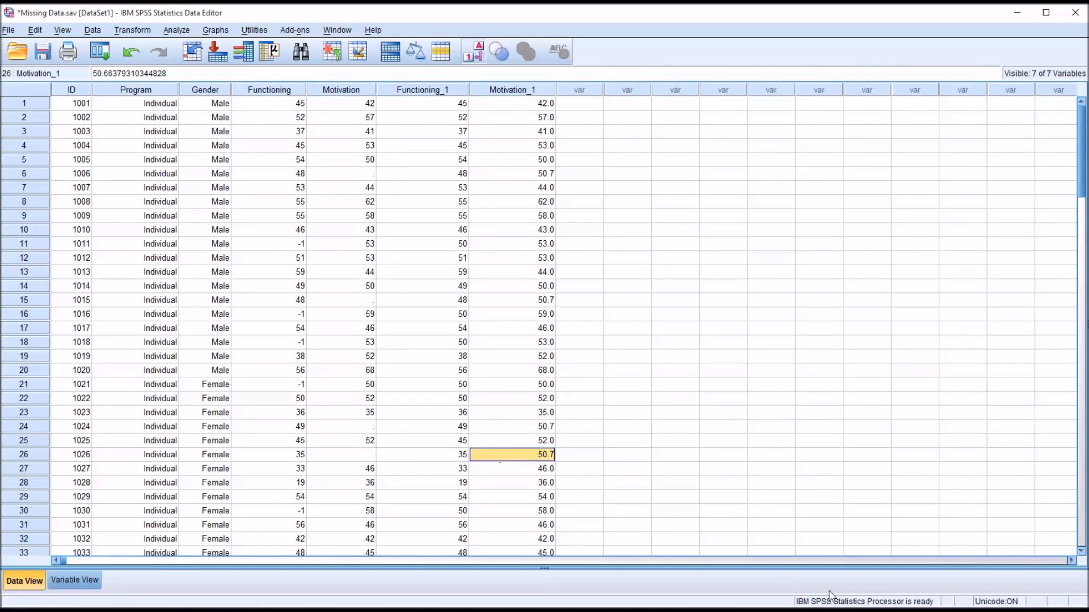